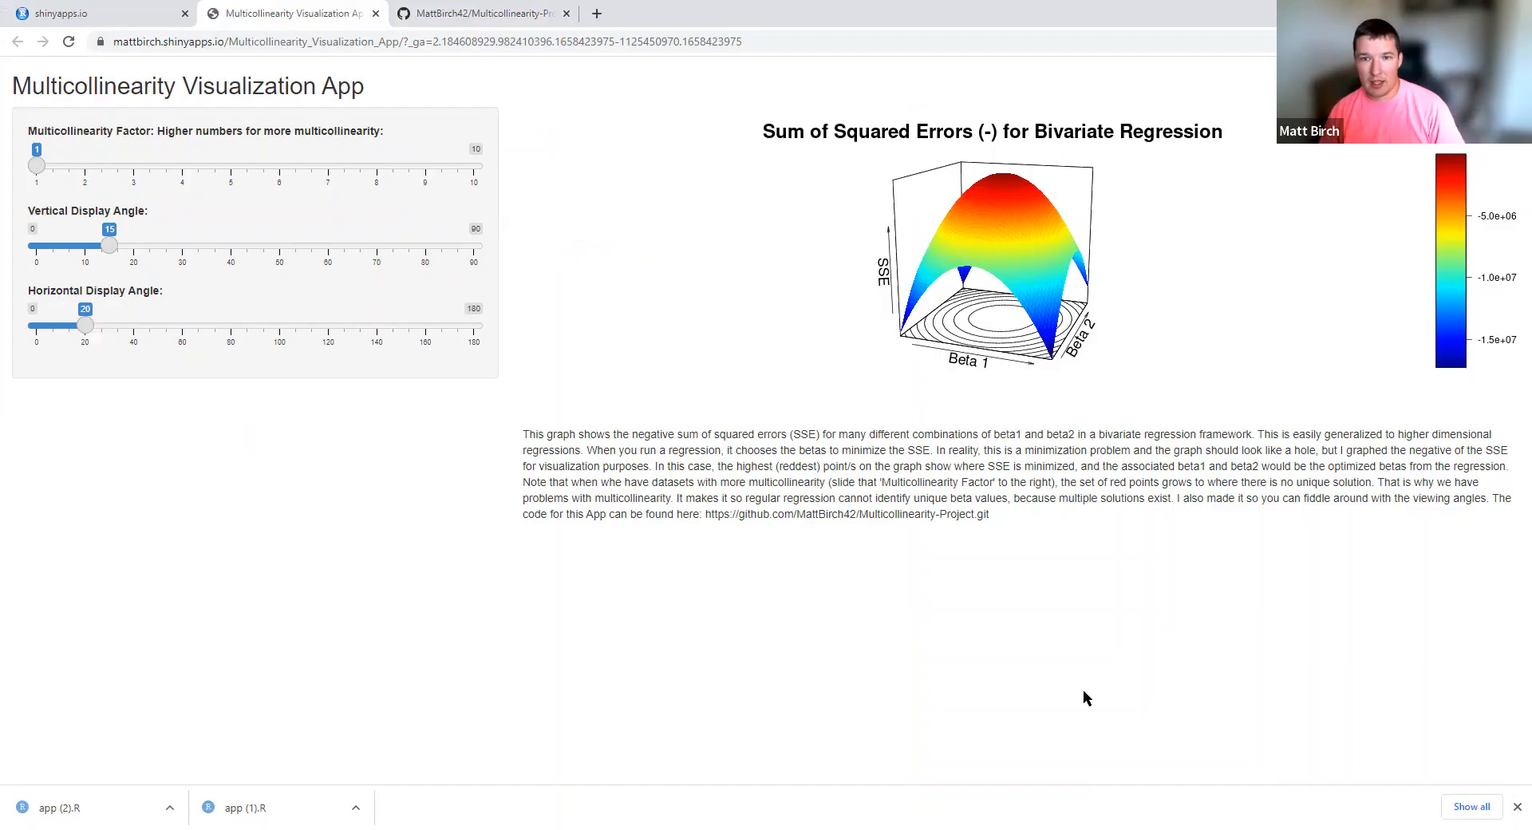
{"action": "mouse_move", "coordinate": [1074, 696]}
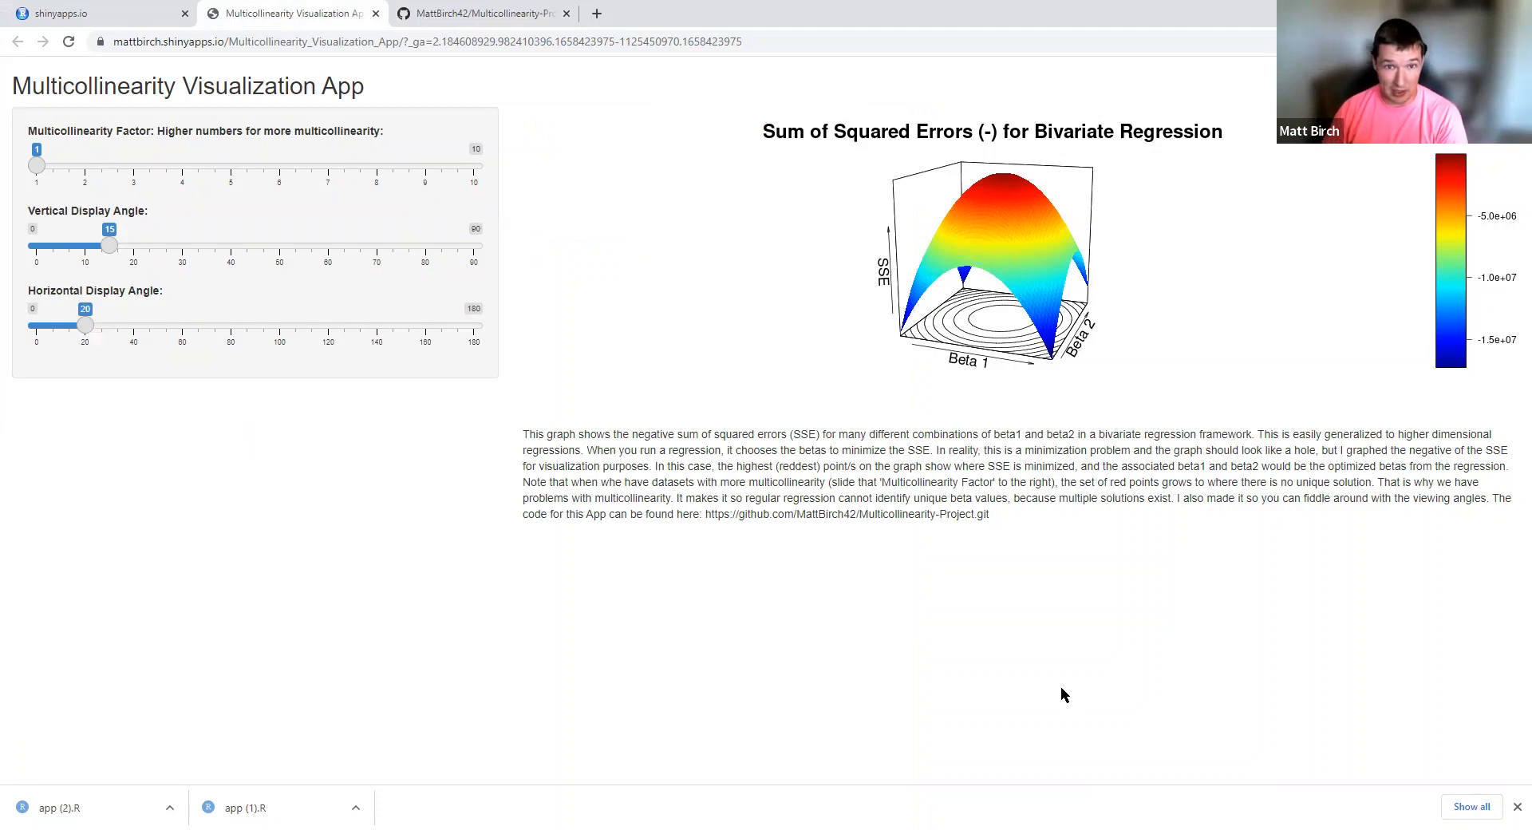
{"action": "mouse_move", "coordinate": [966, 480]}
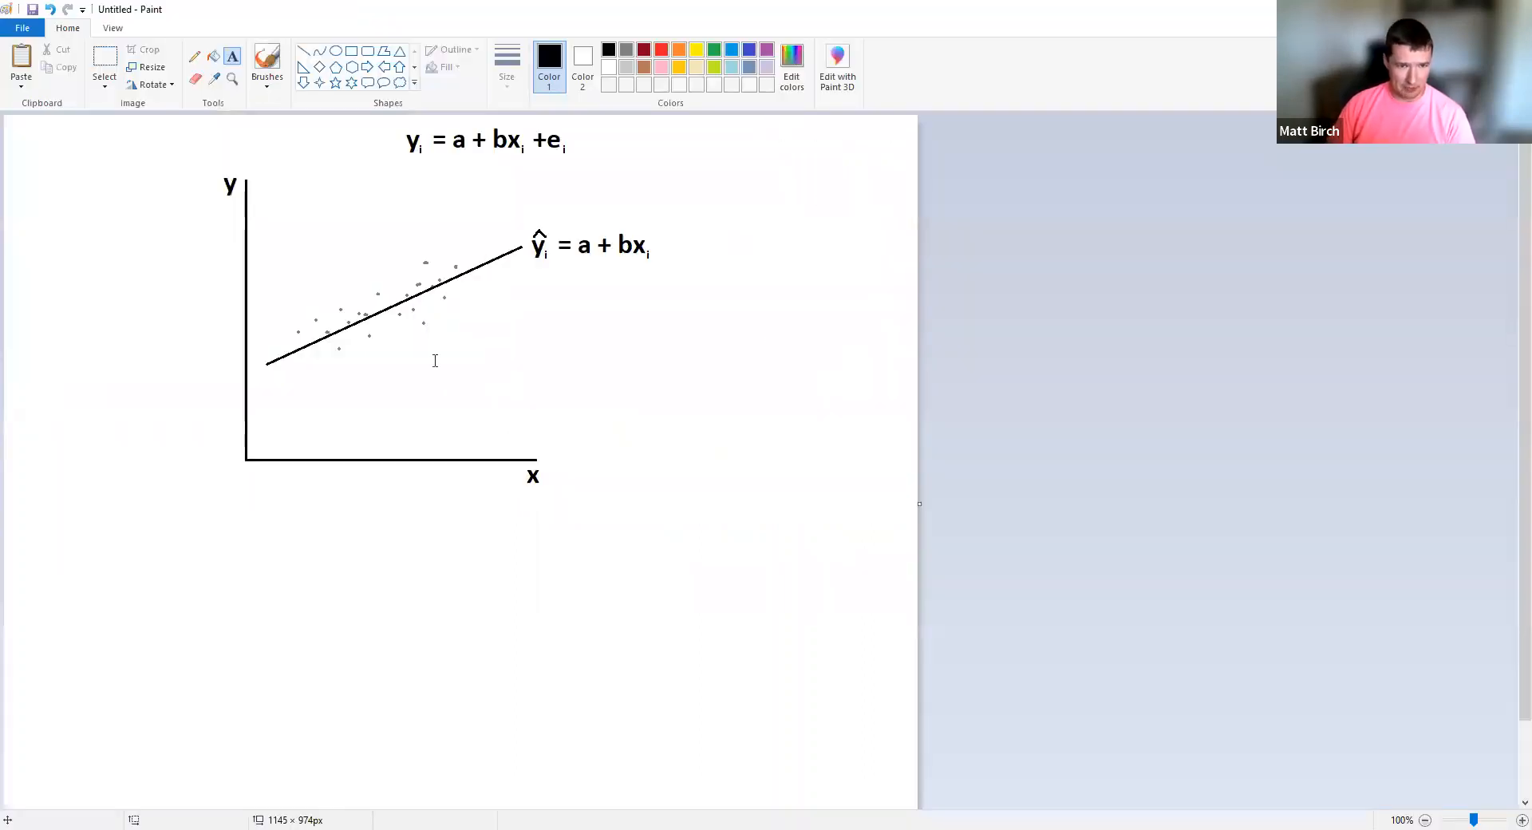
{"action": "mouse_move", "coordinate": [396, 437]}
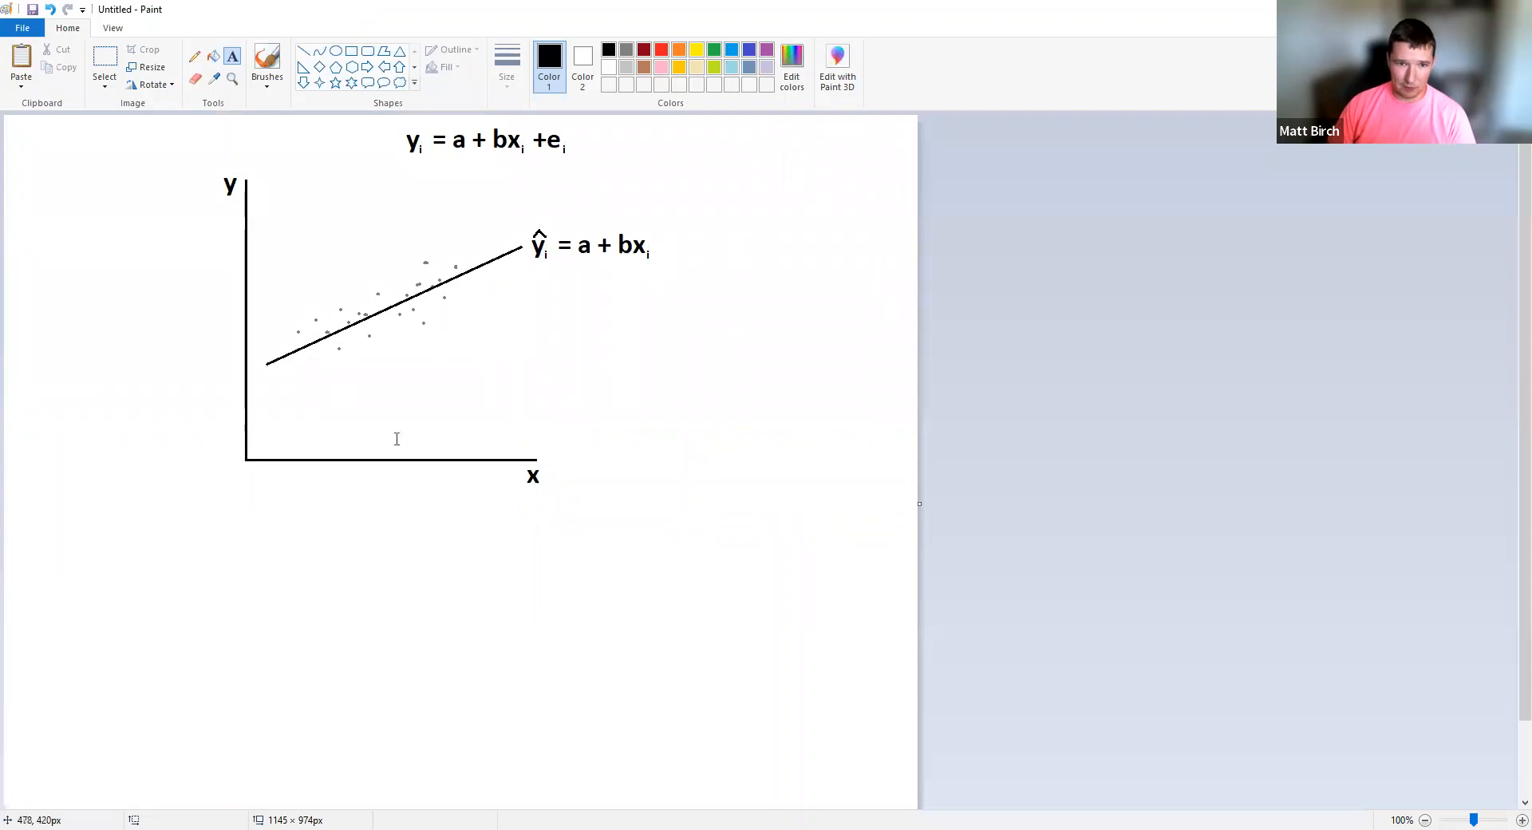
{"action": "mouse_move", "coordinate": [407, 364]}
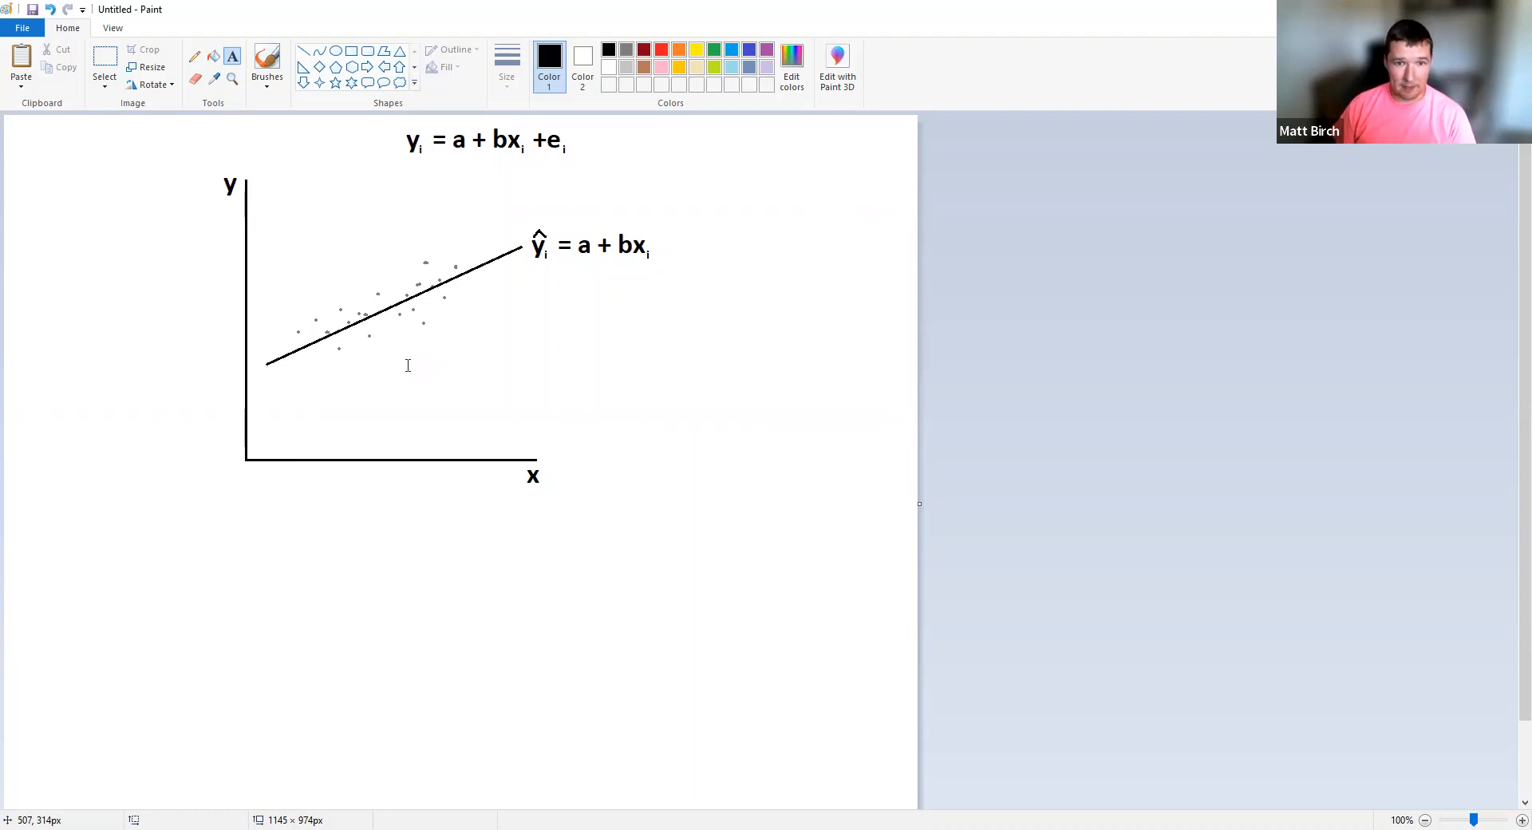
{"action": "mouse_move", "coordinate": [407, 315]}
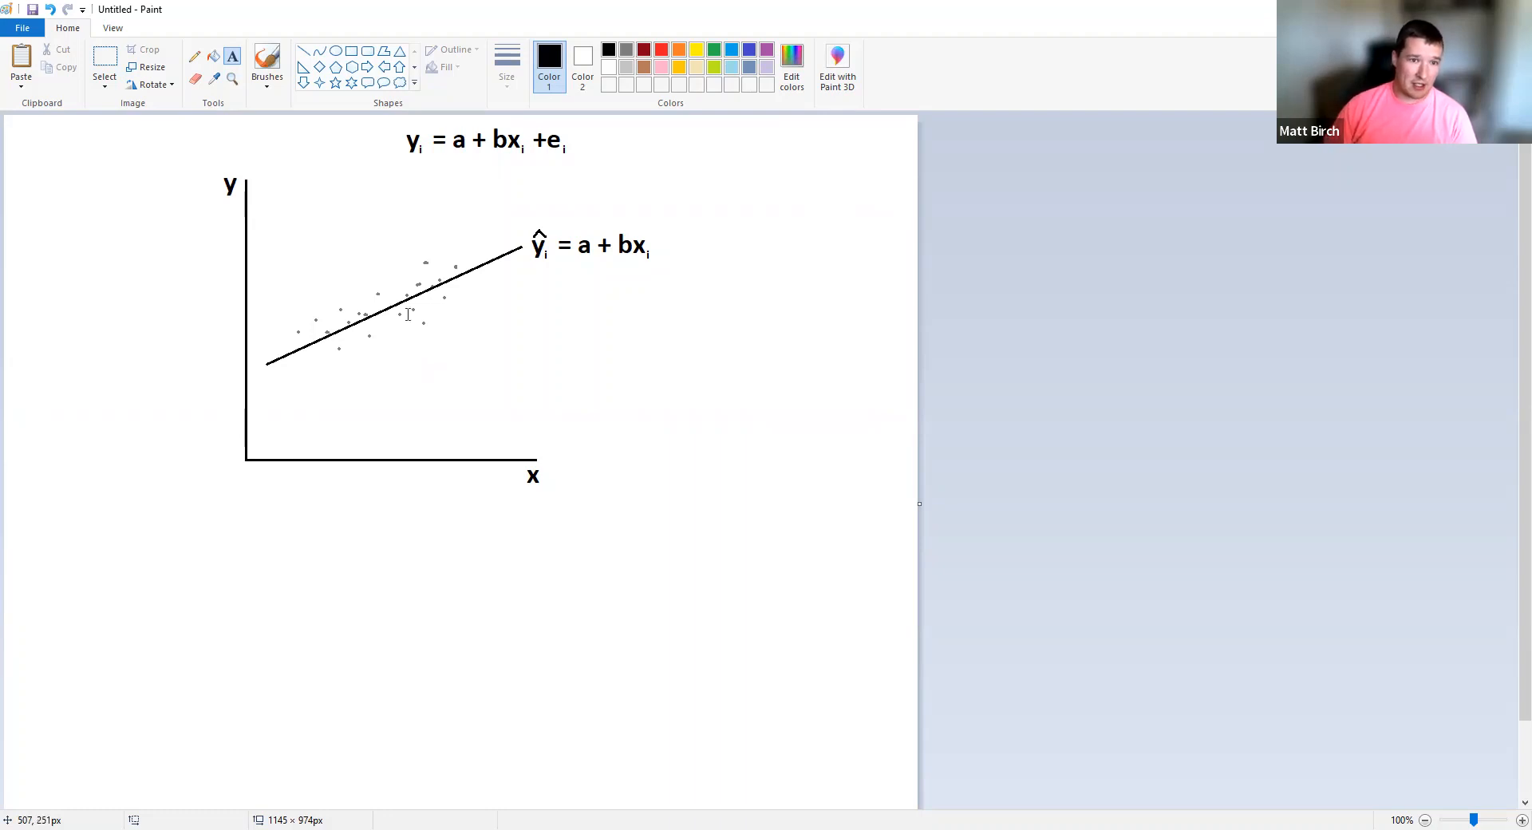
{"action": "mouse_move", "coordinate": [508, 279]}
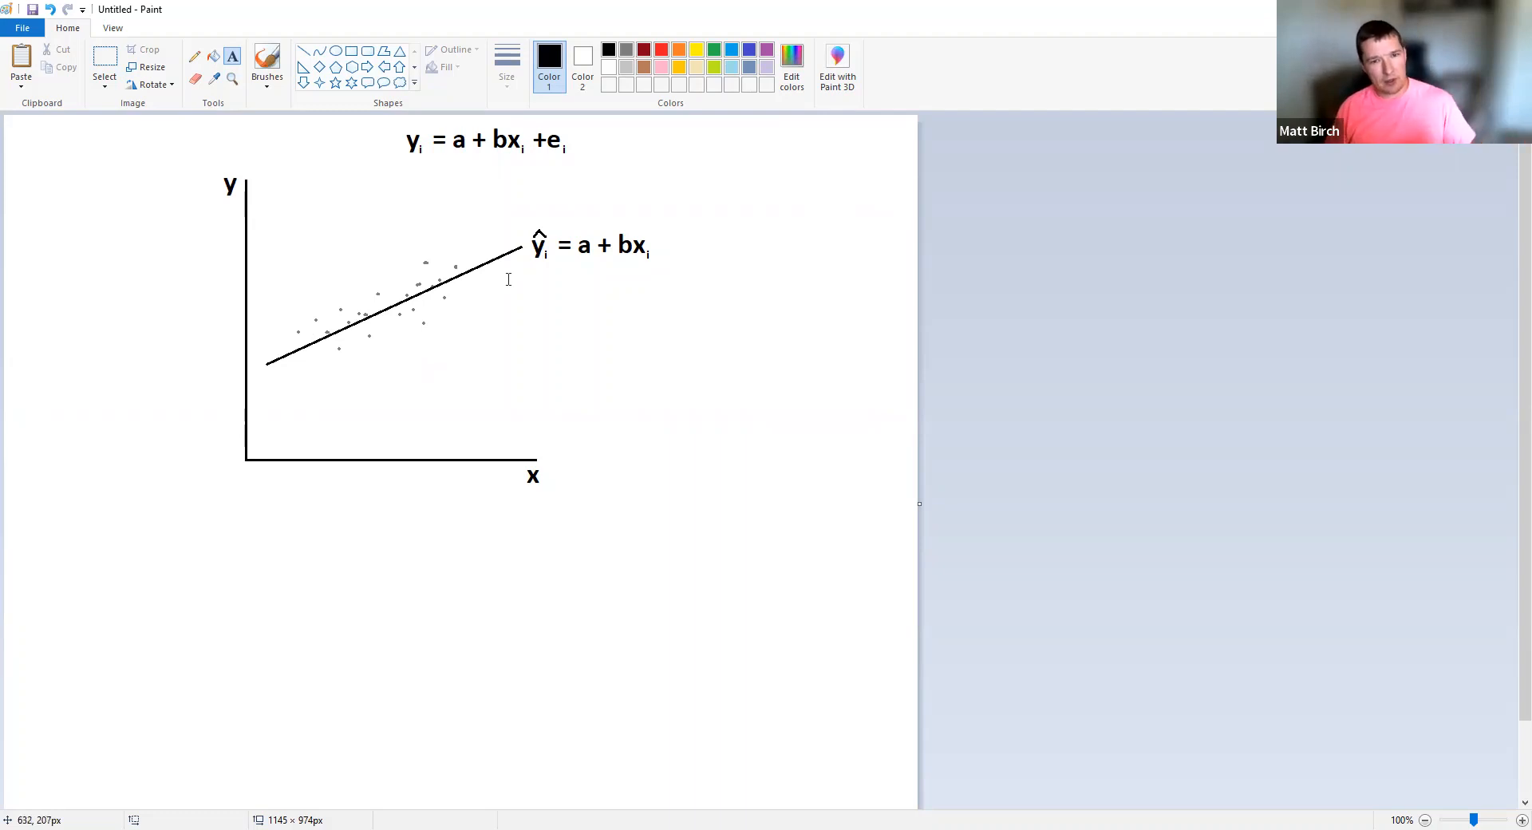
{"action": "mouse_move", "coordinate": [442, 176]}
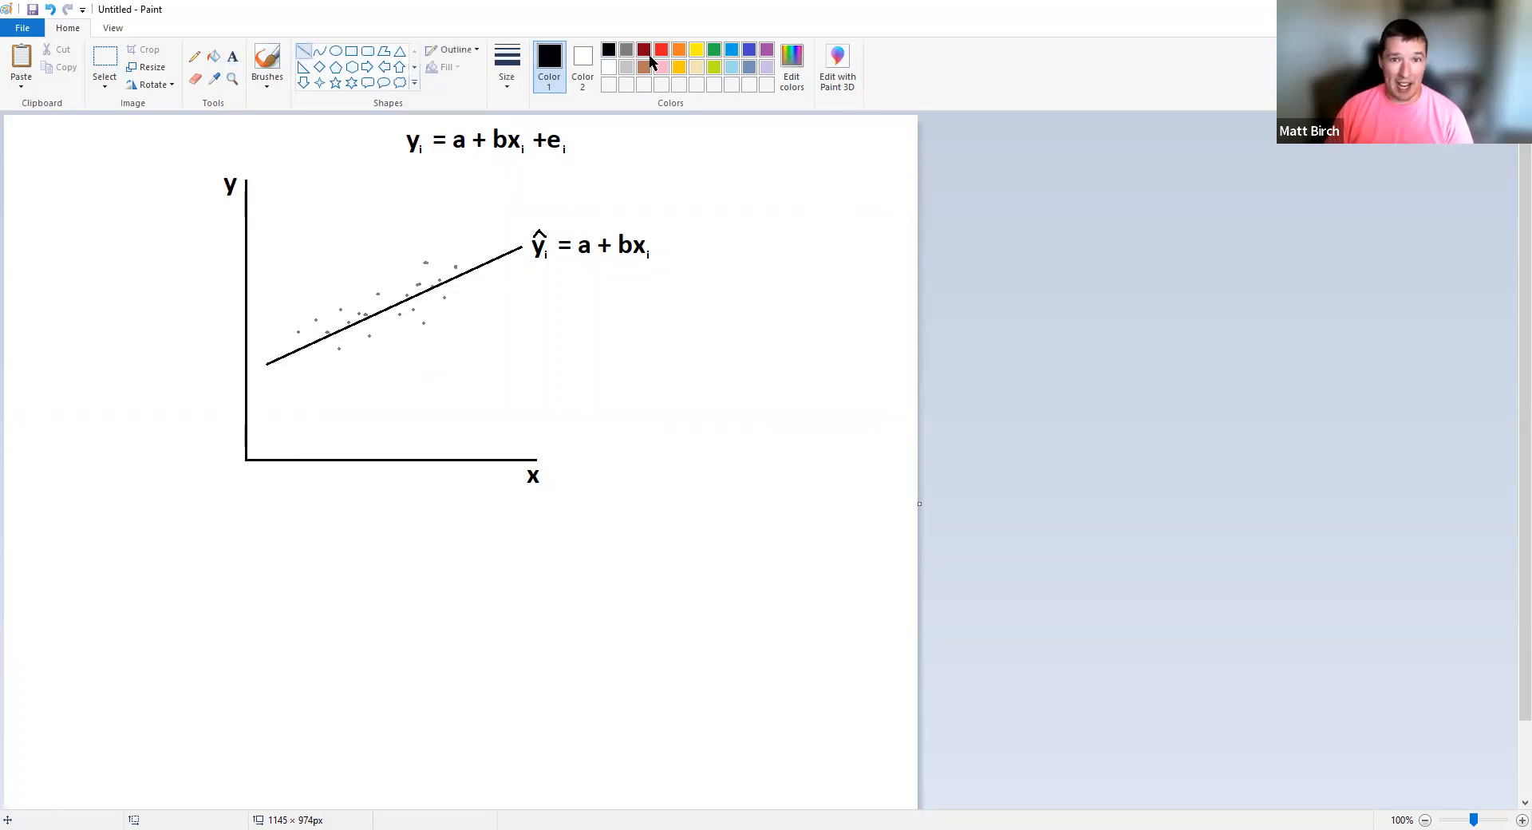
- Switch to red and draw a vertical residual from a scatter point to the fitted line
{"action": "left_click", "coordinate": [660, 49]}
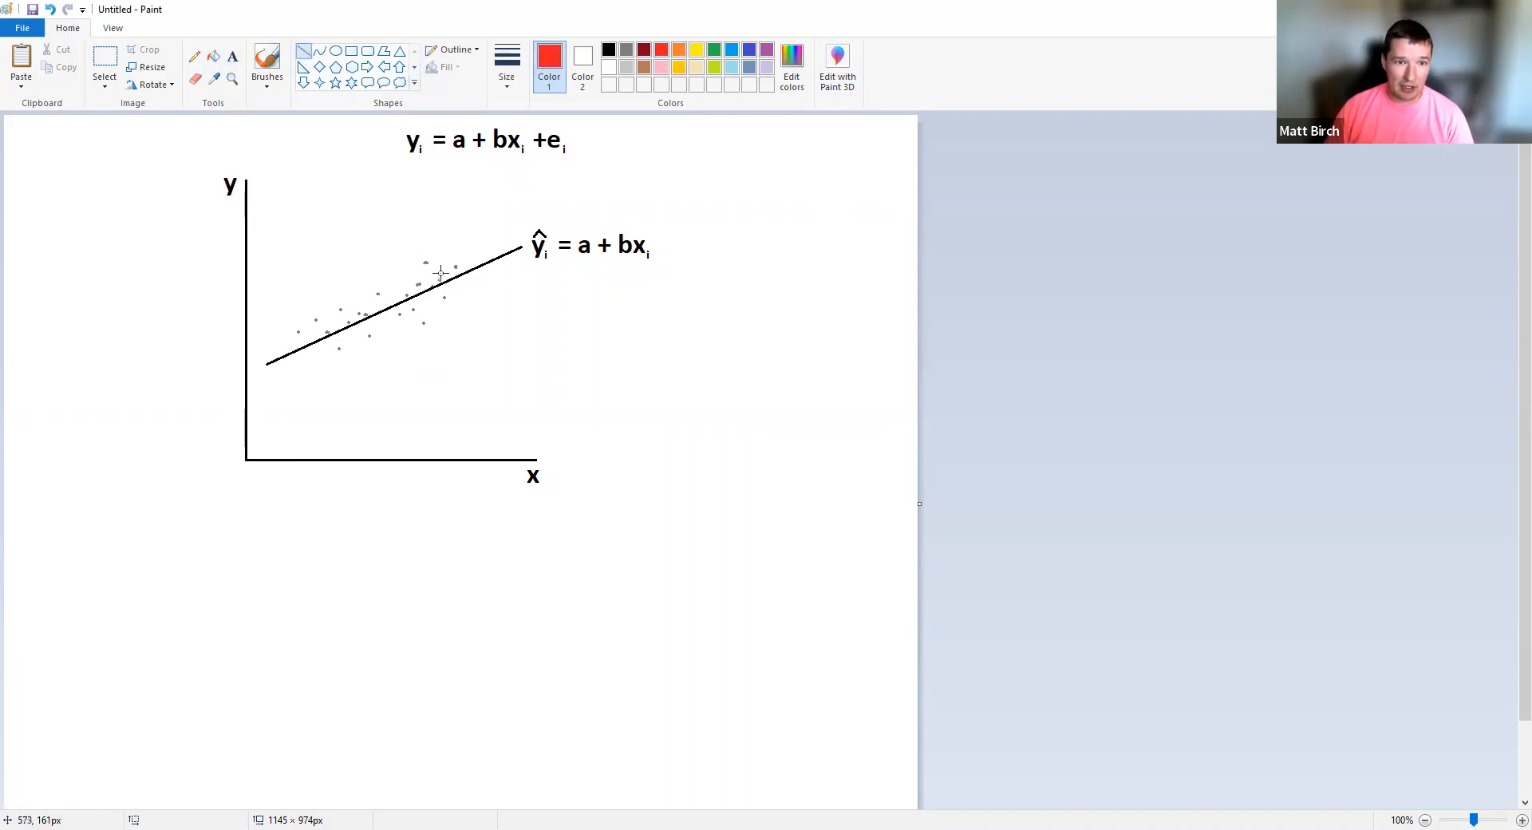
{"action": "mouse_move", "coordinate": [425, 263]}
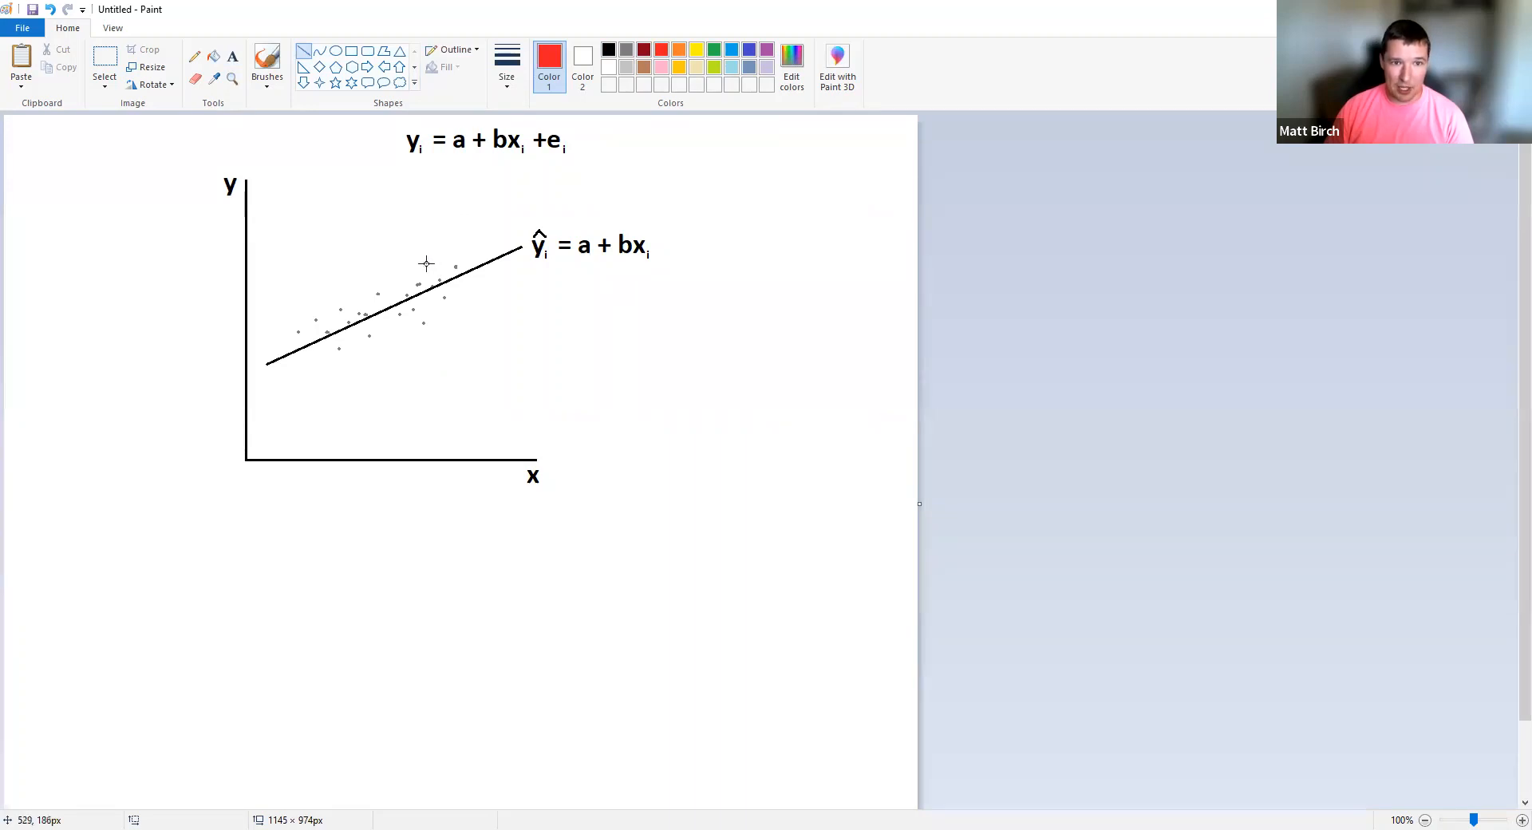
{"action": "mouse_move", "coordinate": [420, 147]}
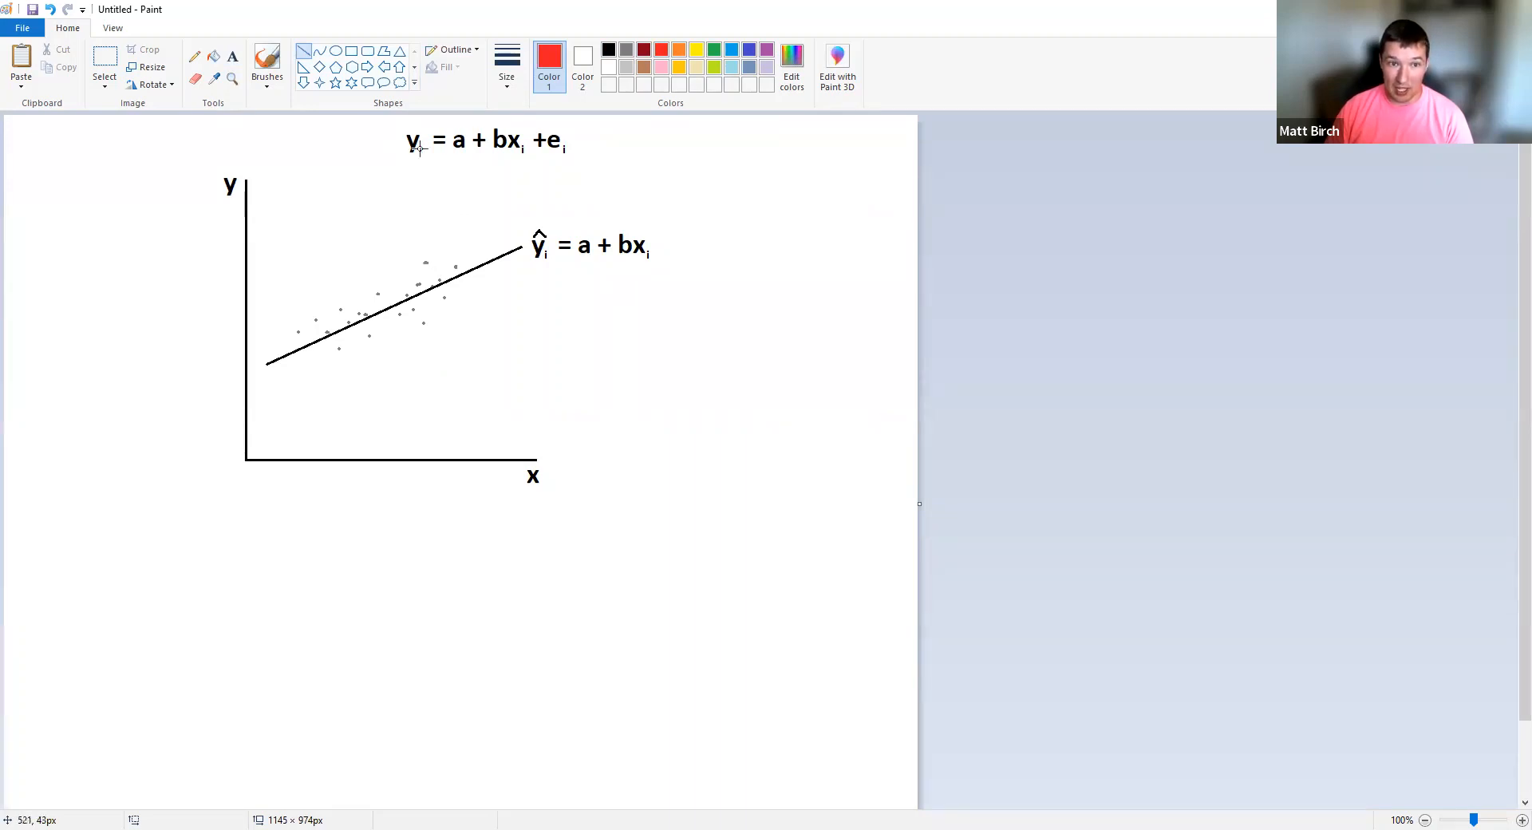
{"action": "mouse_move", "coordinate": [424, 262]}
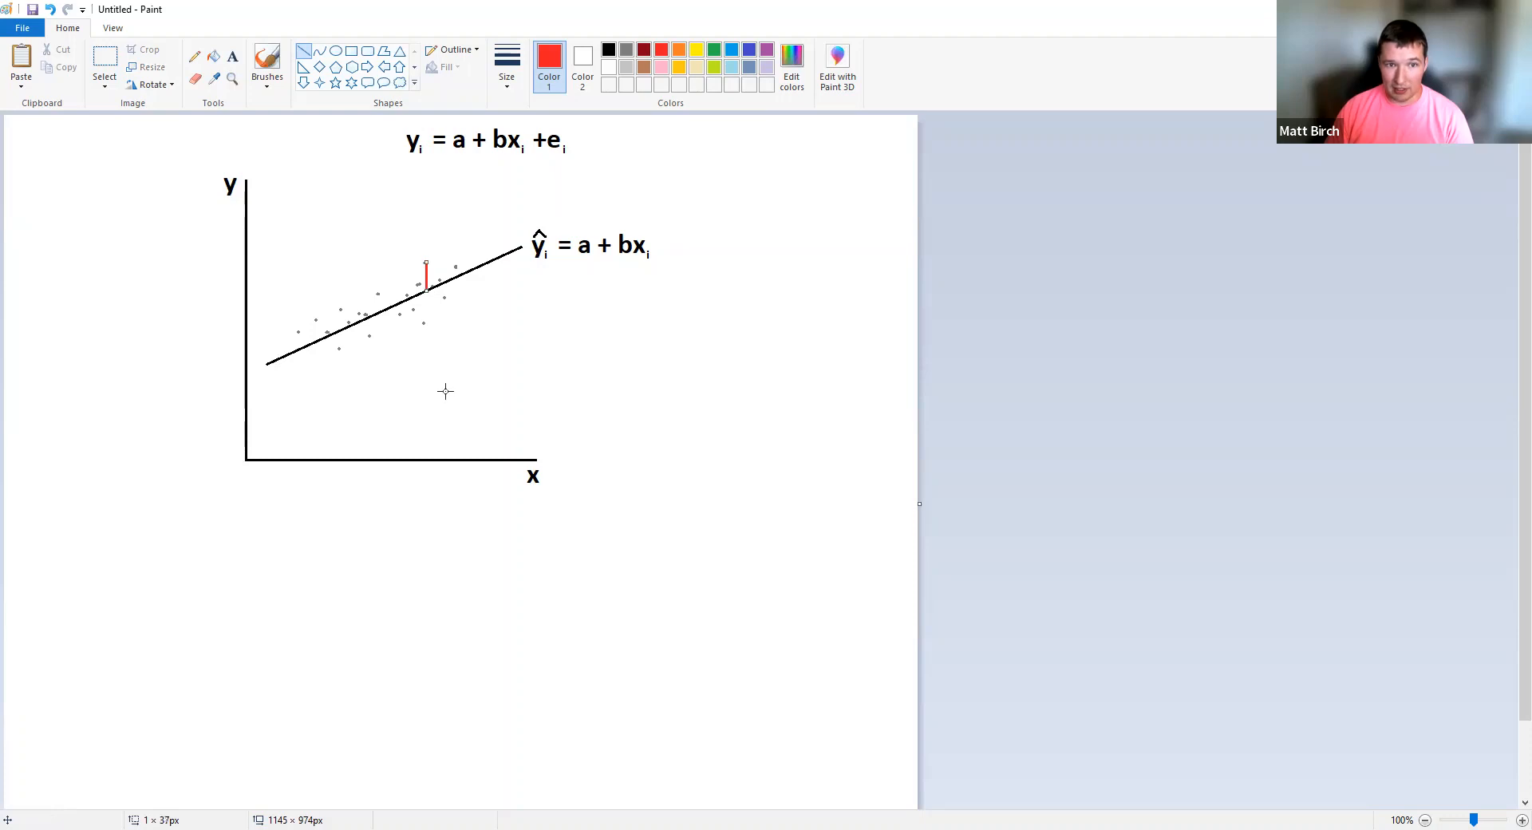
{"action": "mouse_move", "coordinate": [445, 273]}
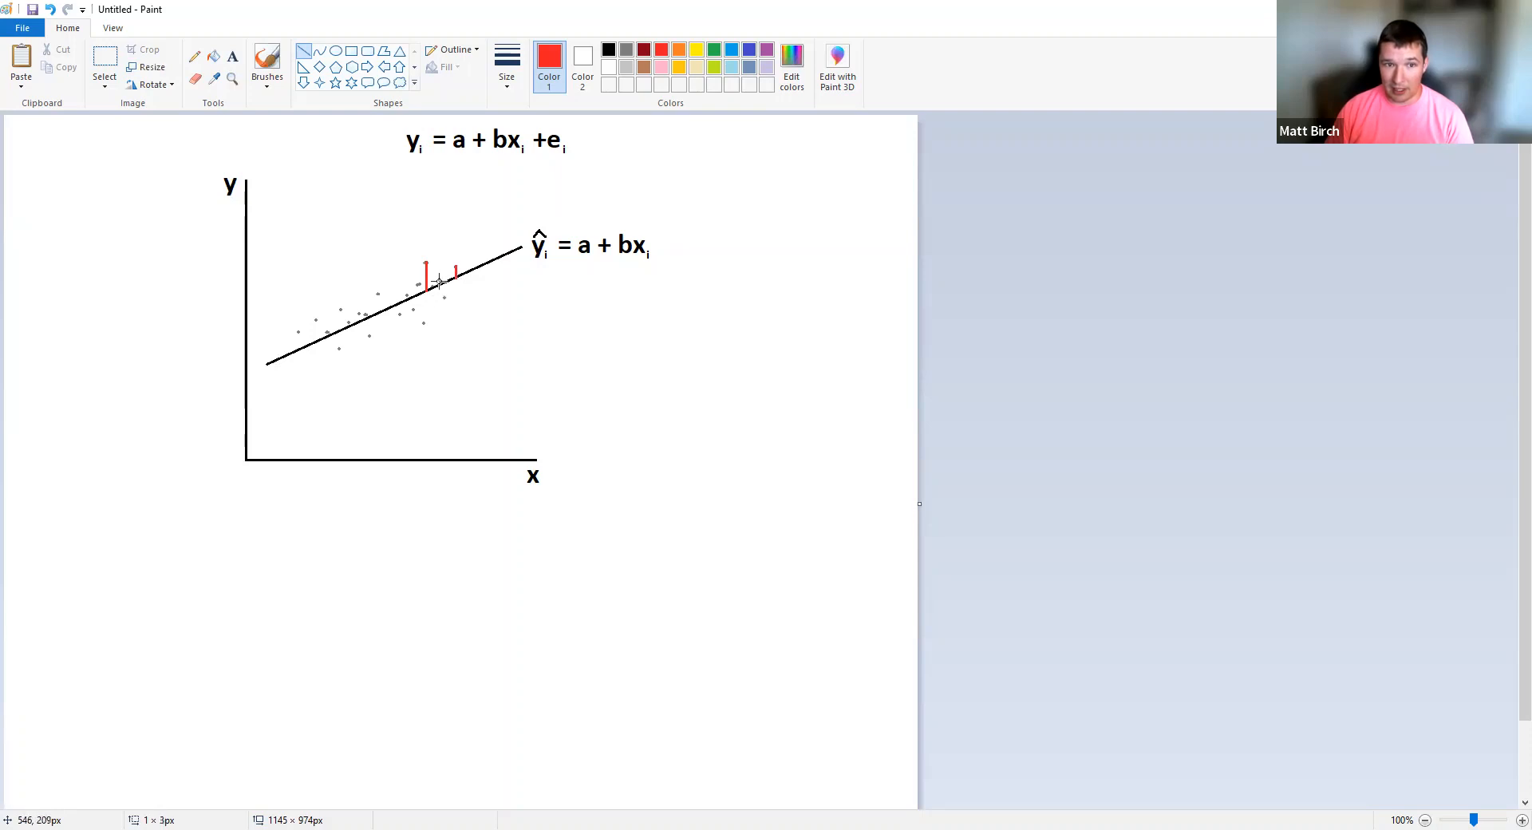
{"action": "left_click_drag", "start_coordinate": [442, 280], "coordinate": [442, 311]}
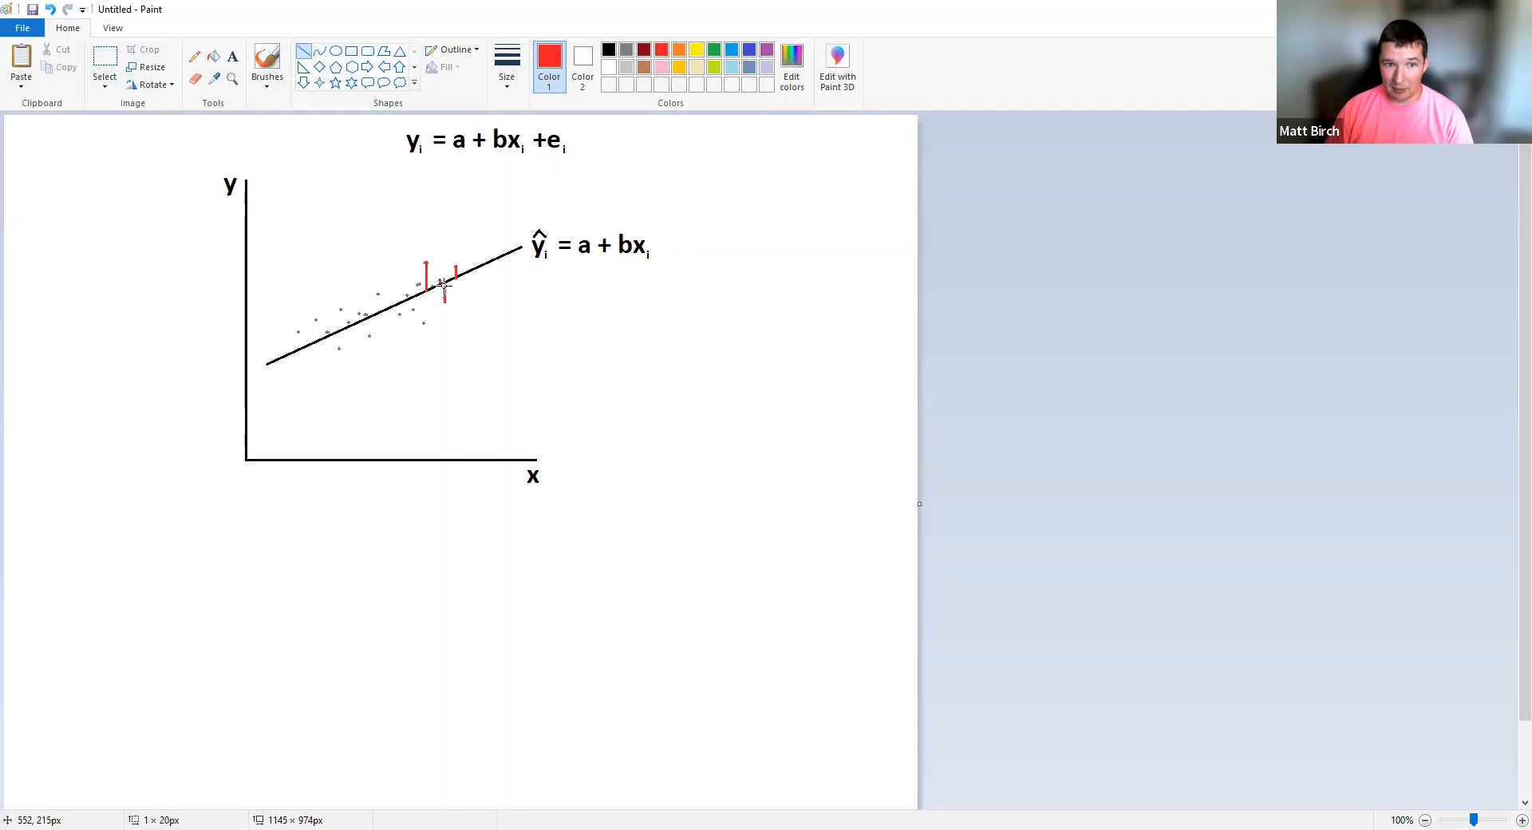
{"action": "mouse_move", "coordinate": [646, 385]}
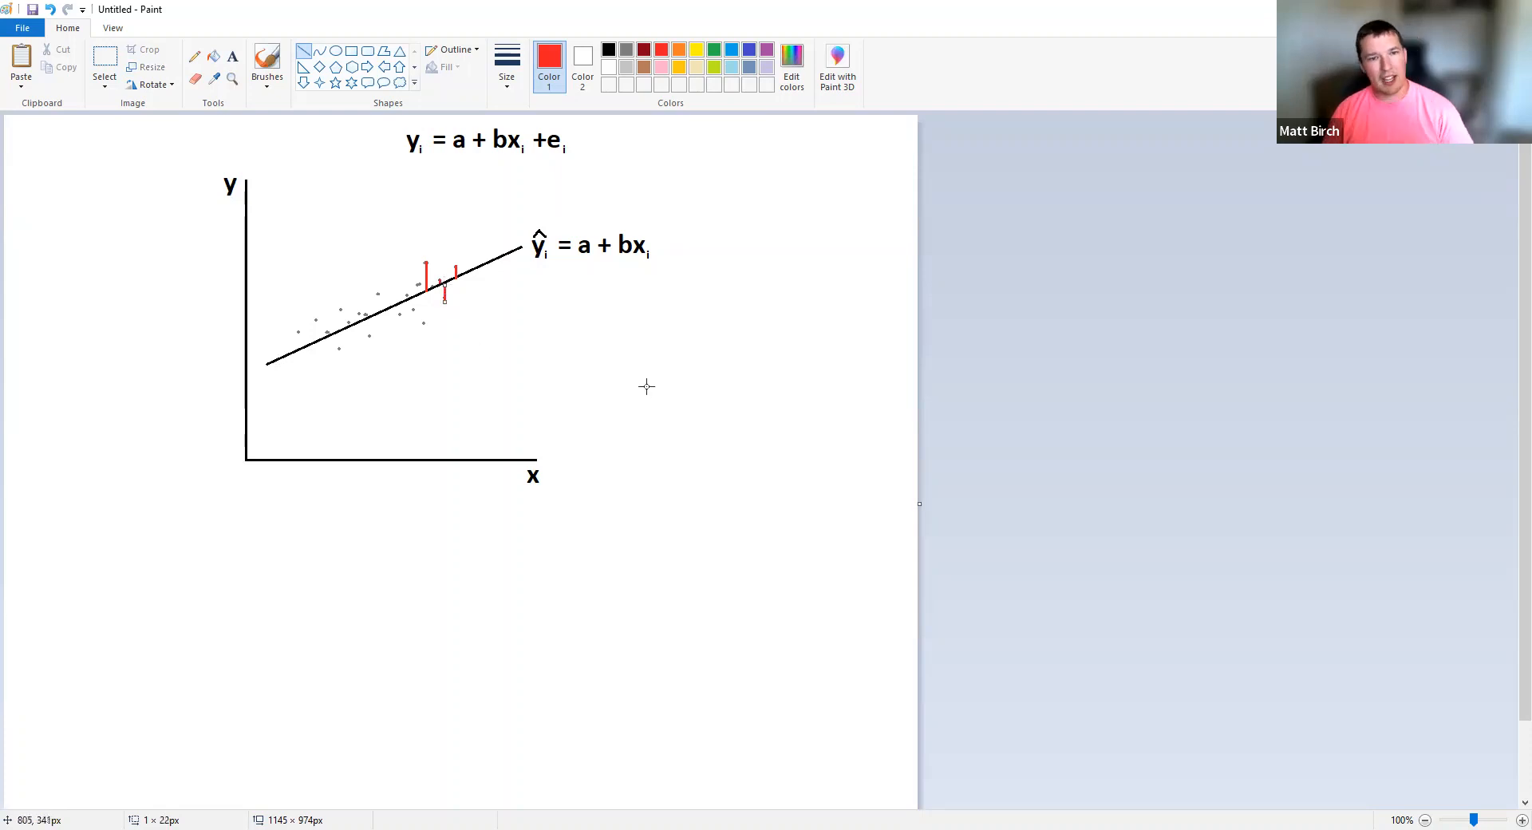
{"action": "mouse_move", "coordinate": [705, 488]}
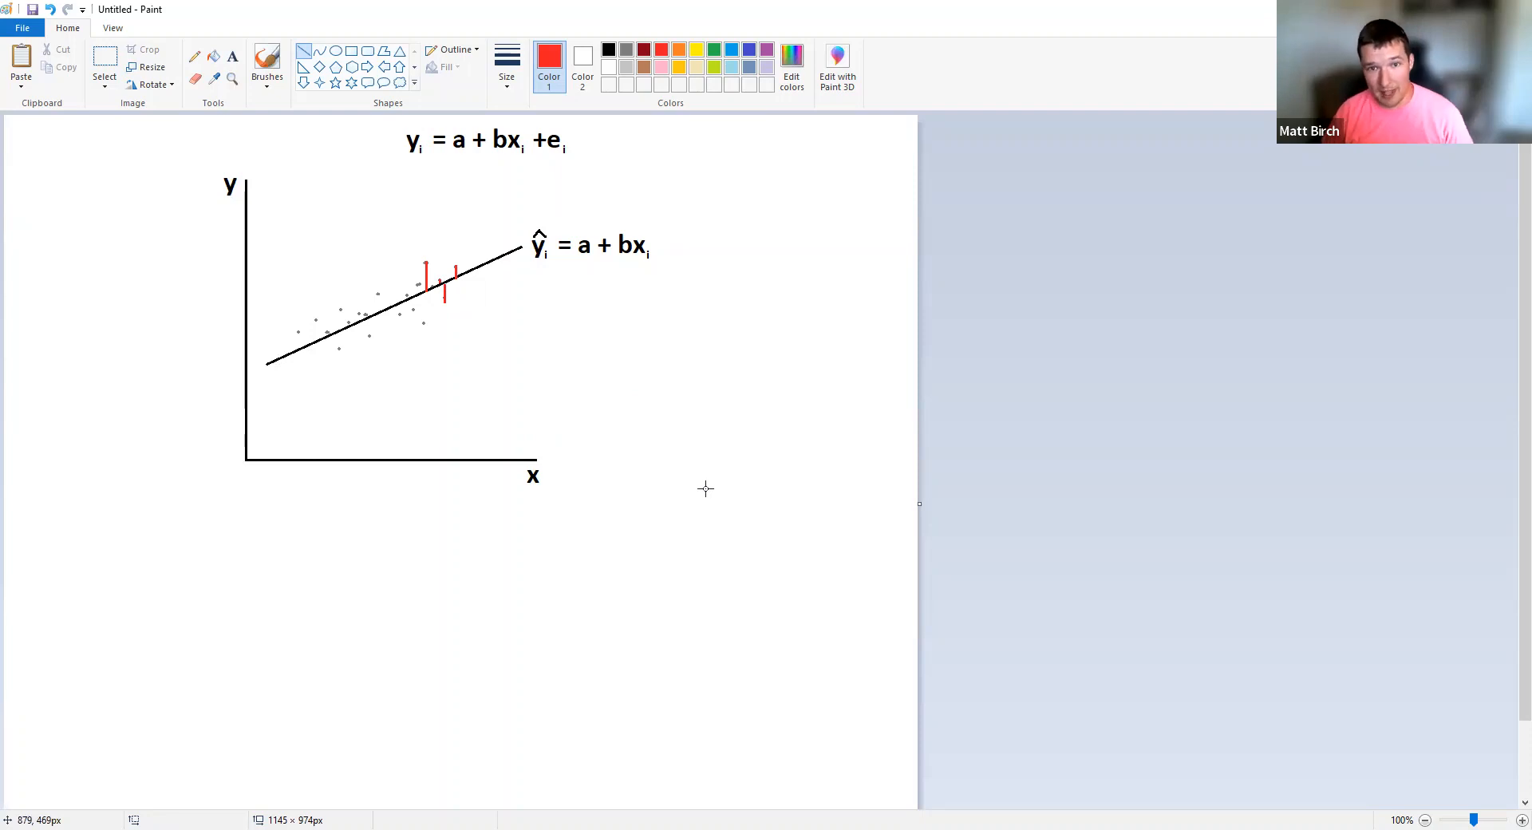
{"action": "mouse_move", "coordinate": [410, 303]}
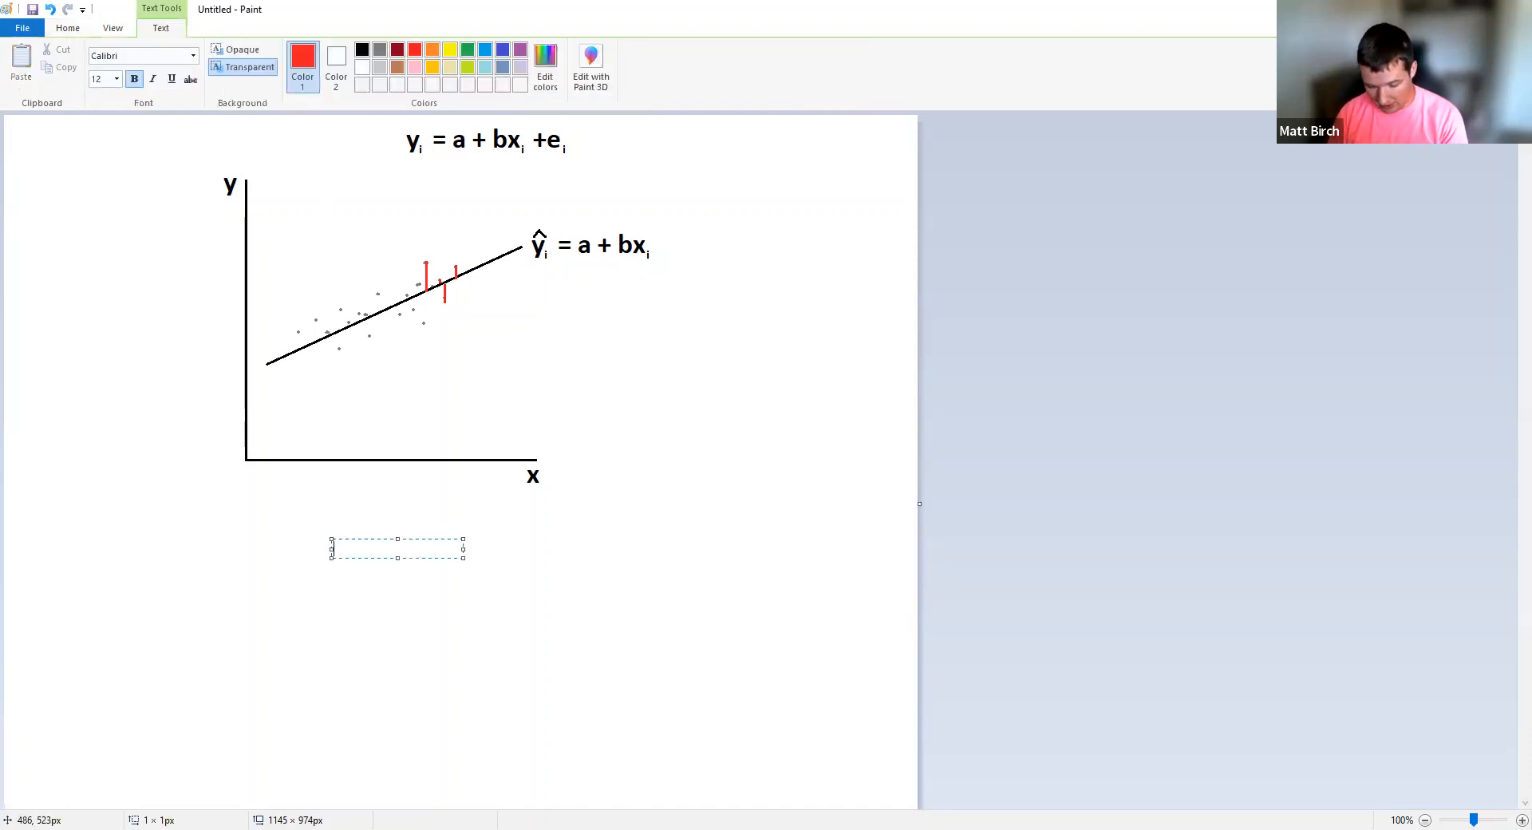
- Add a red text label 'Sum of squared errors: SSE' below the regression plot
{"action": "type", "text": "Sum of squared errors:"}
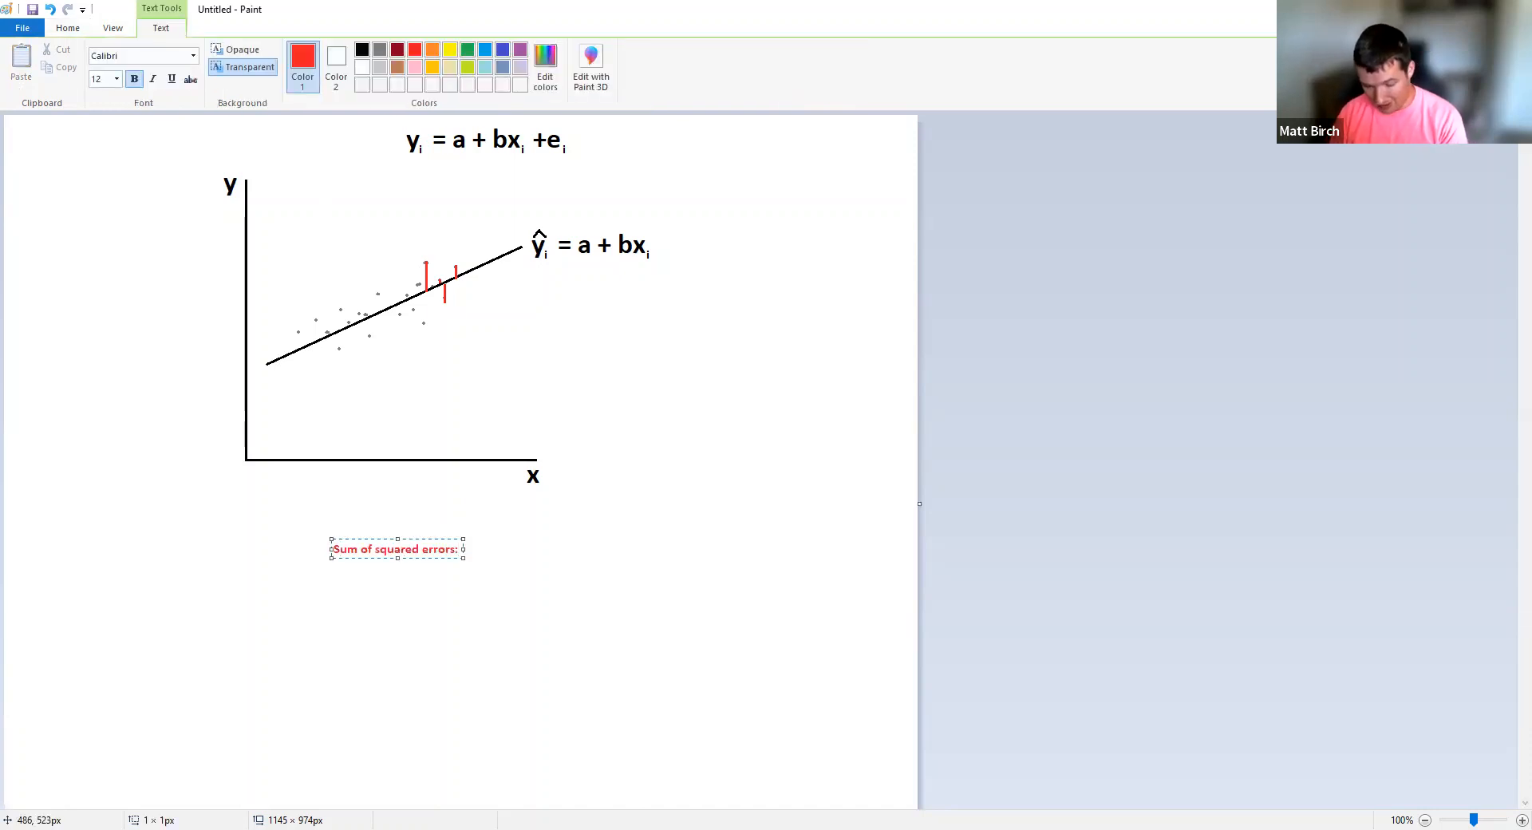
{"action": "type", "text": "SSE"}
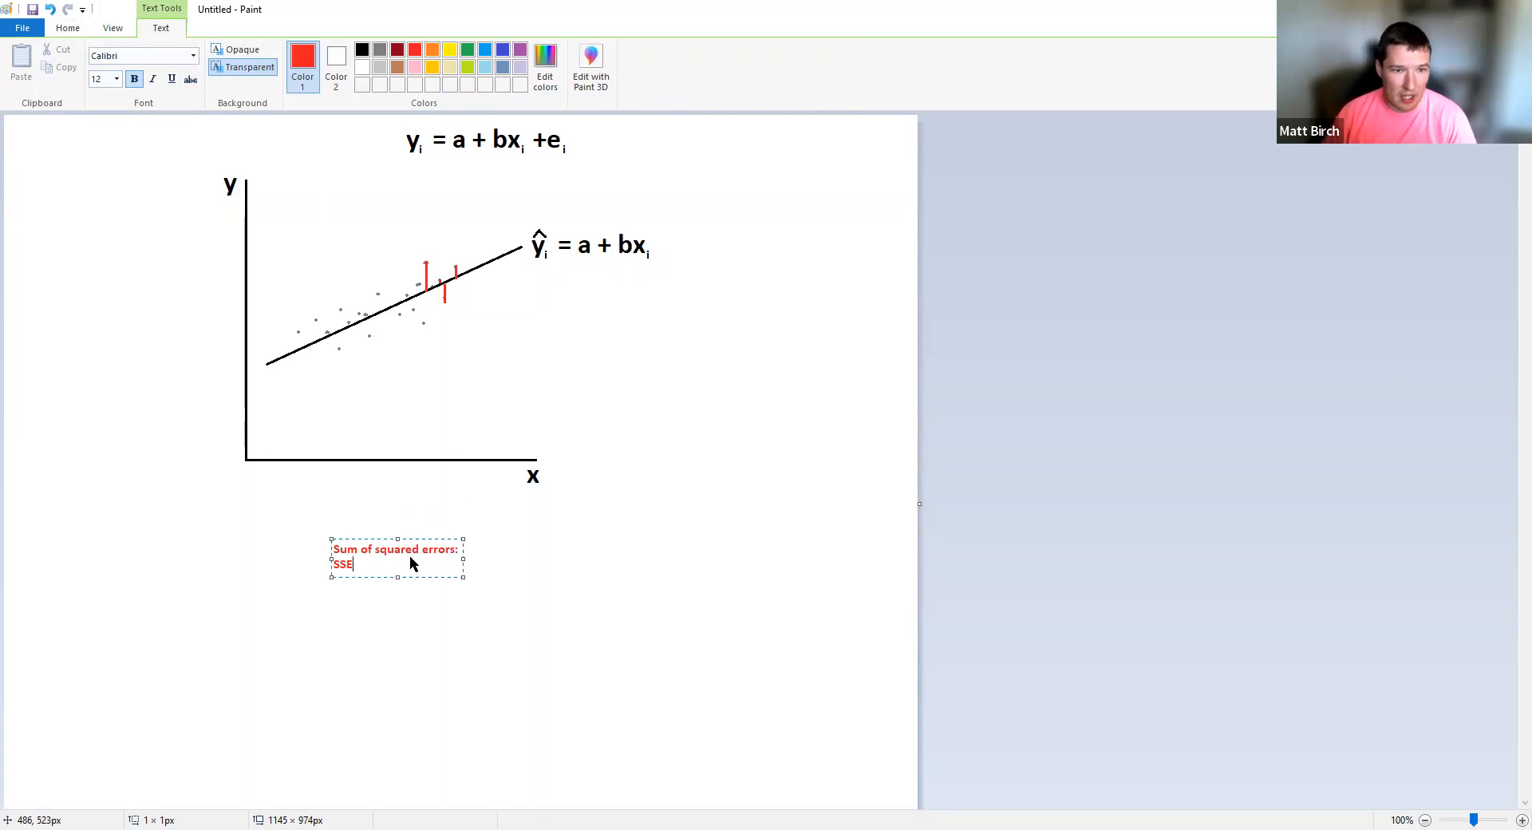
{"action": "left_click", "coordinate": [558, 570]}
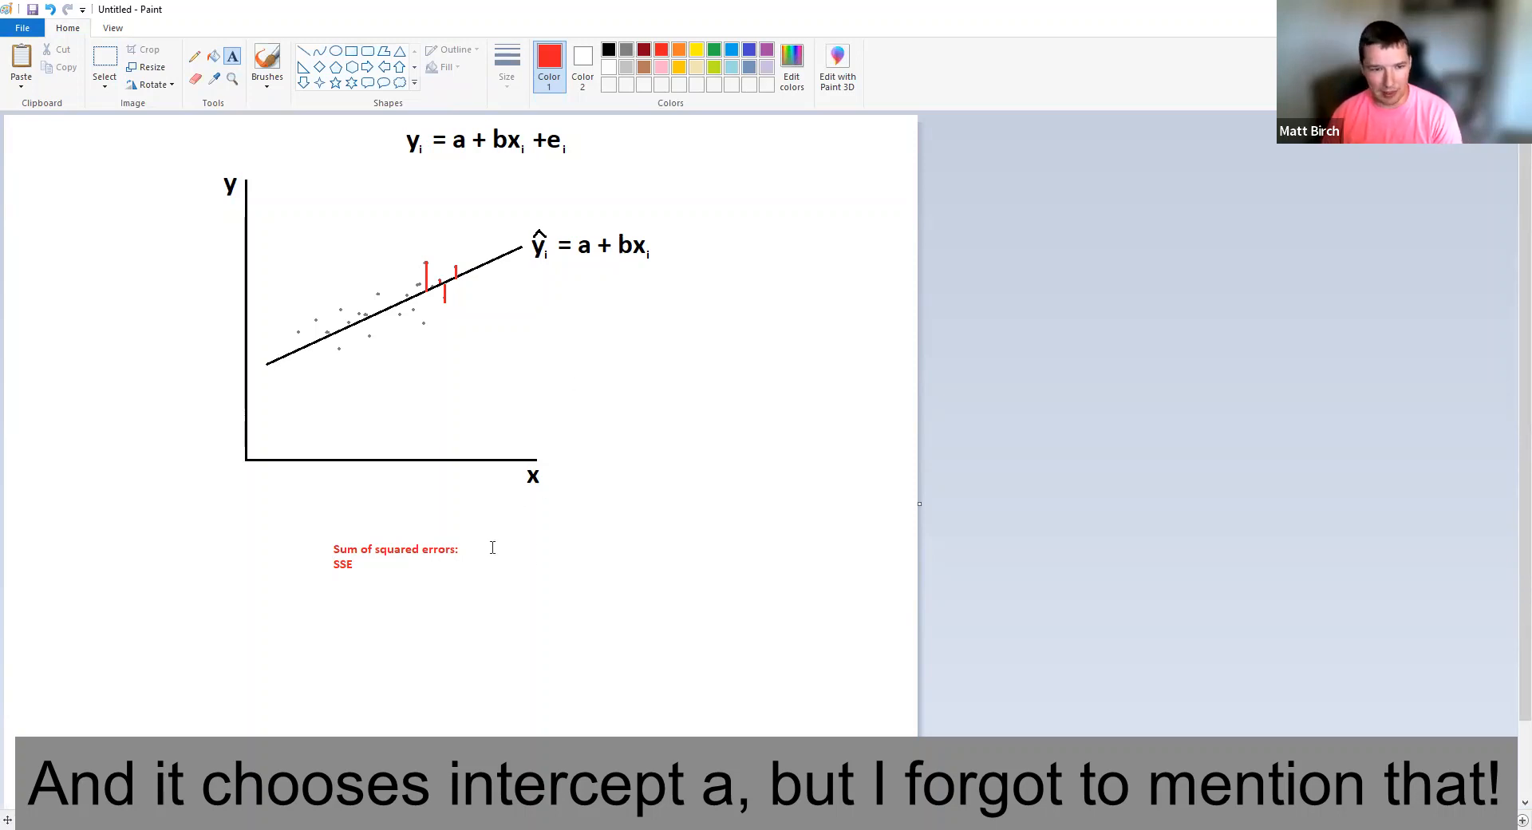
{"action": "mouse_move", "coordinate": [484, 578]}
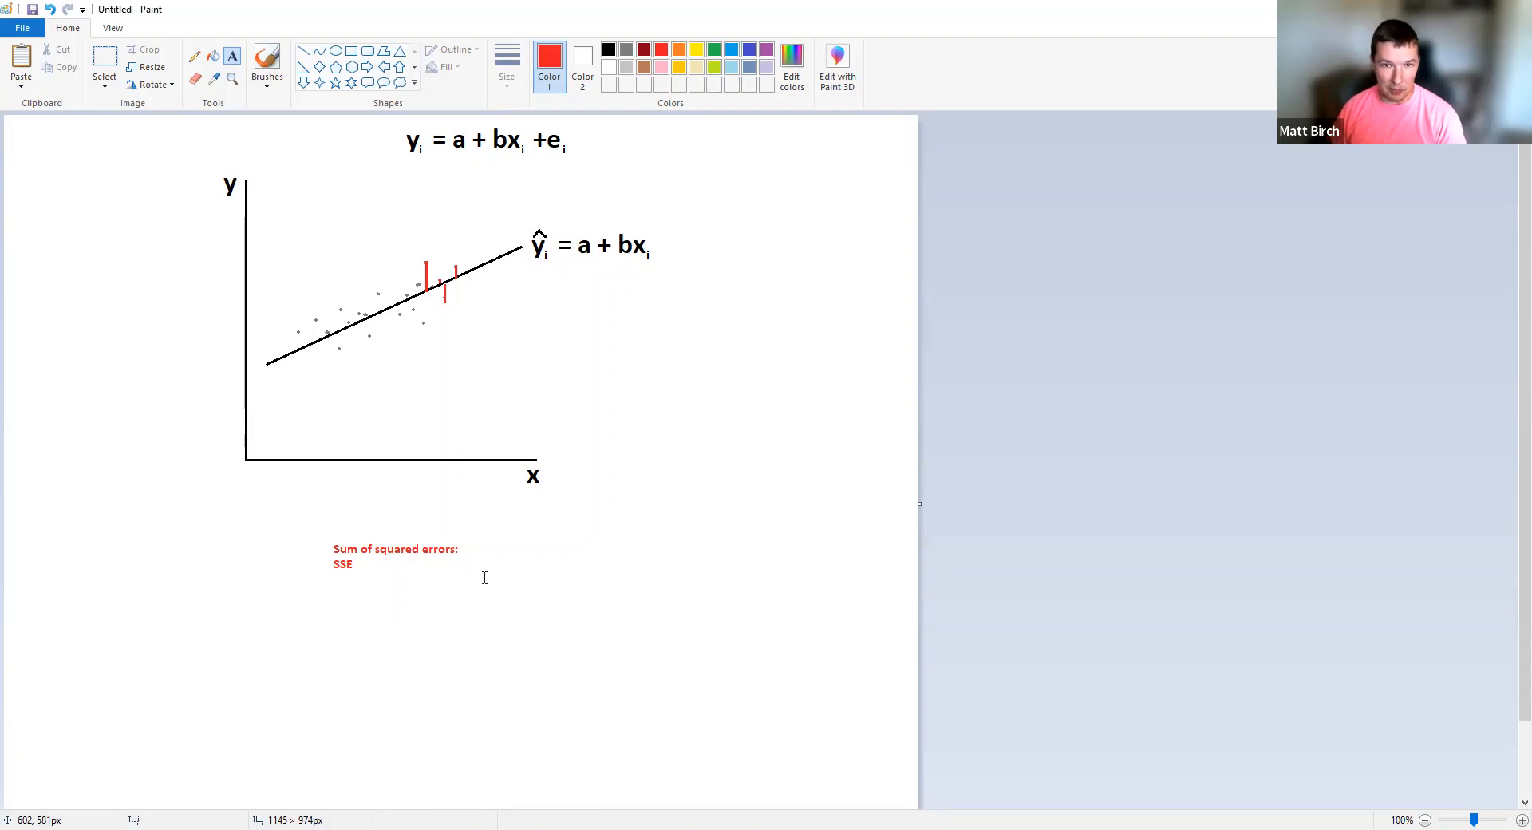
{"action": "mouse_move", "coordinate": [555, 701]}
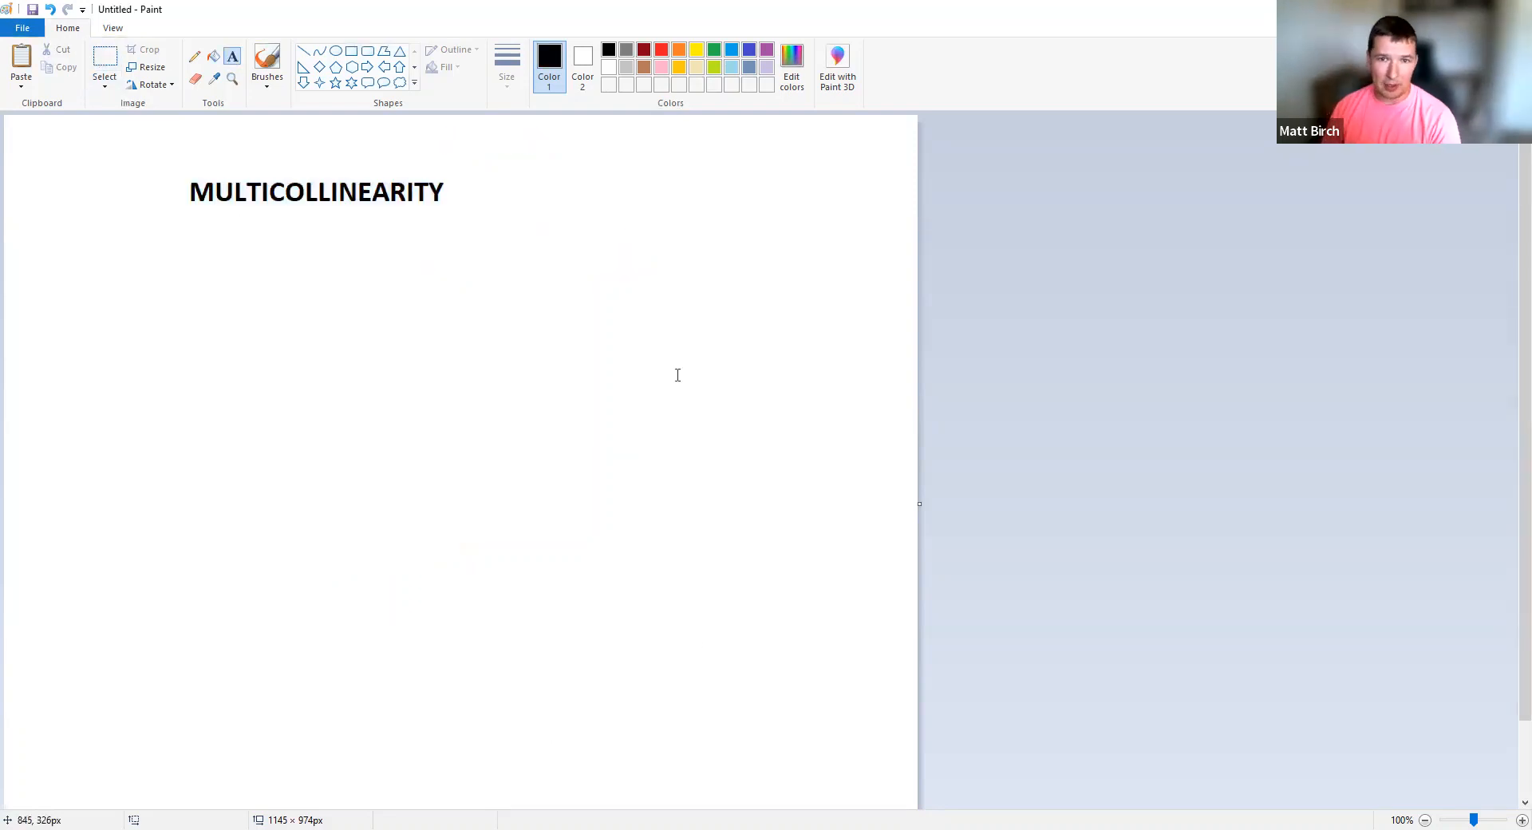
{"action": "mouse_move", "coordinate": [755, 447]}
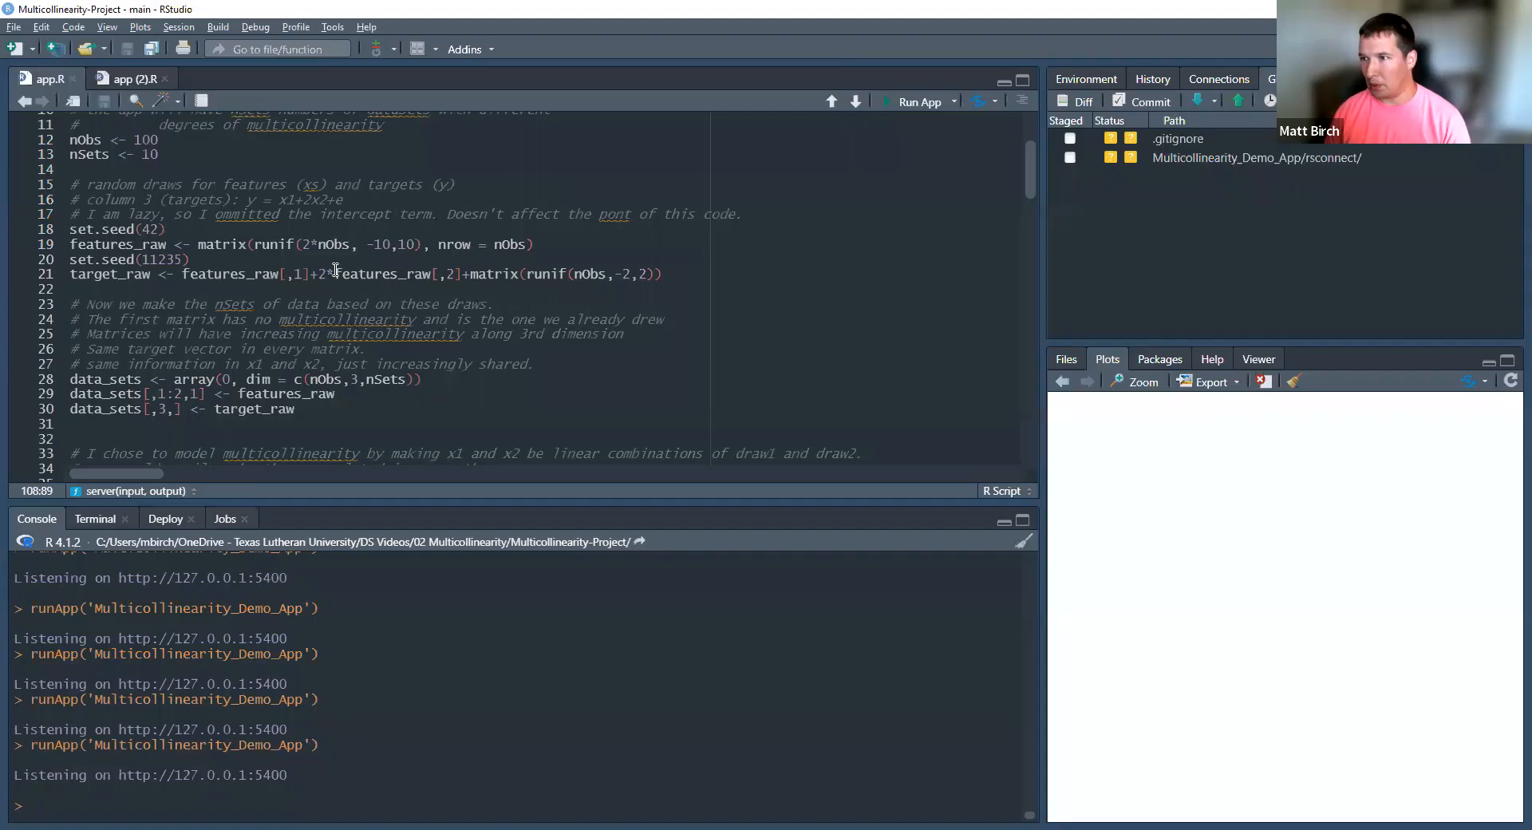
{"action": "scroll", "scroll_direction": "up", "scroll_amount": 3}
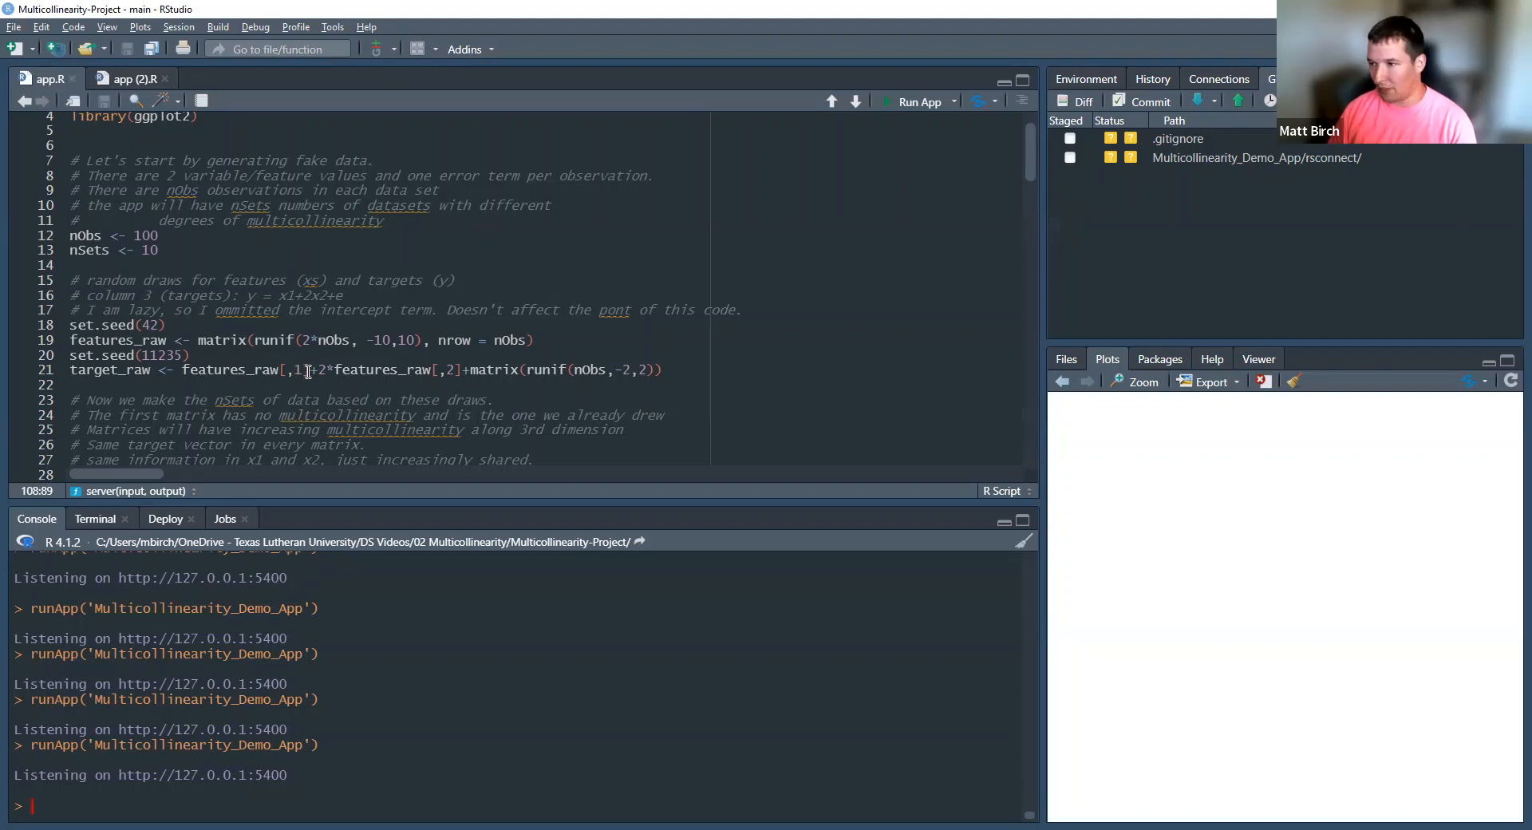
{"action": "scroll", "scroll_direction": "down", "scroll_amount": 3}
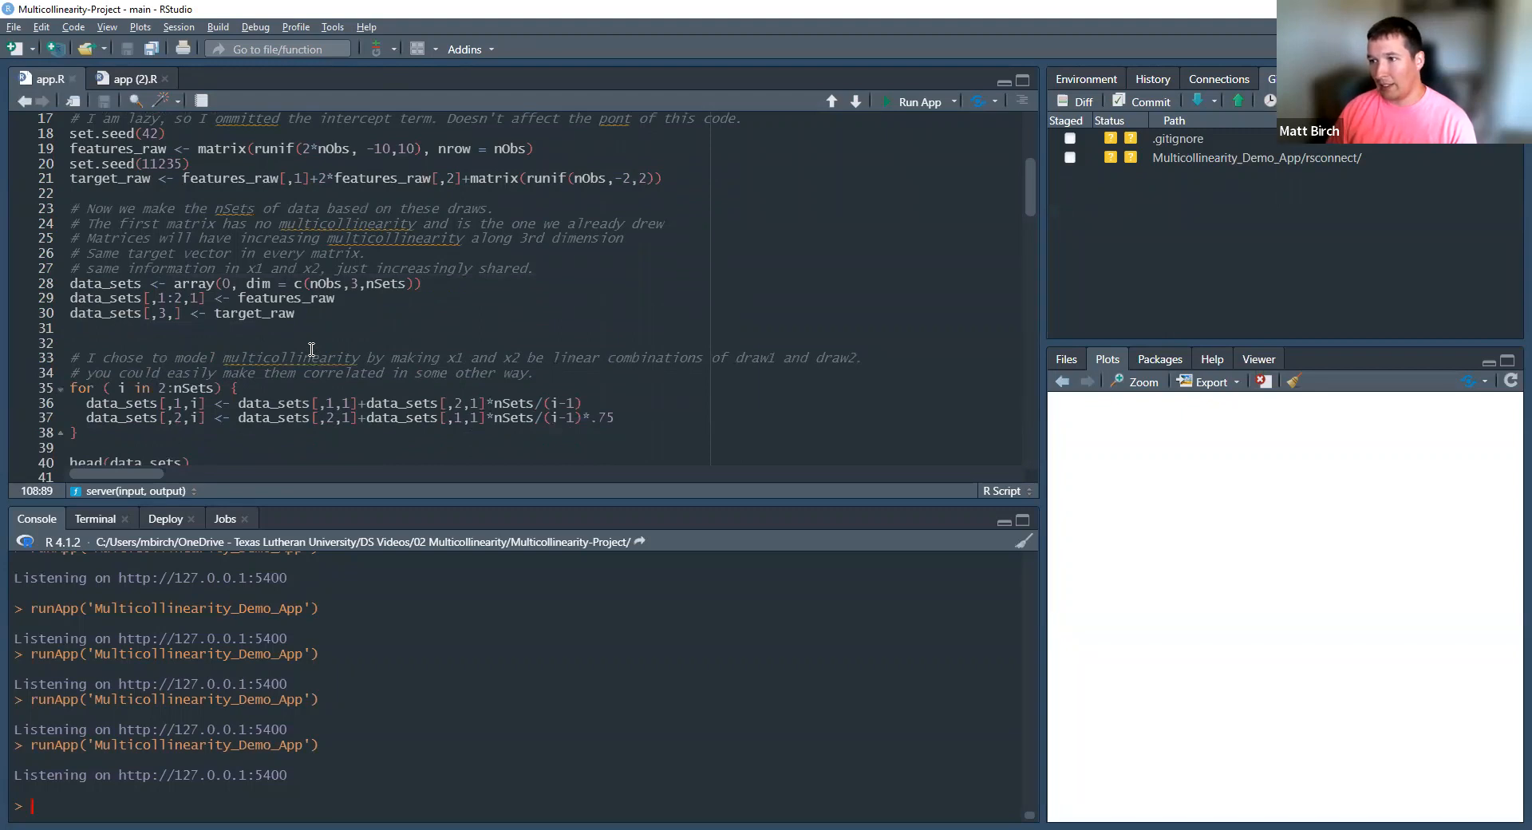
{"action": "scroll", "scroll_direction": "up", "scroll_amount": 3}
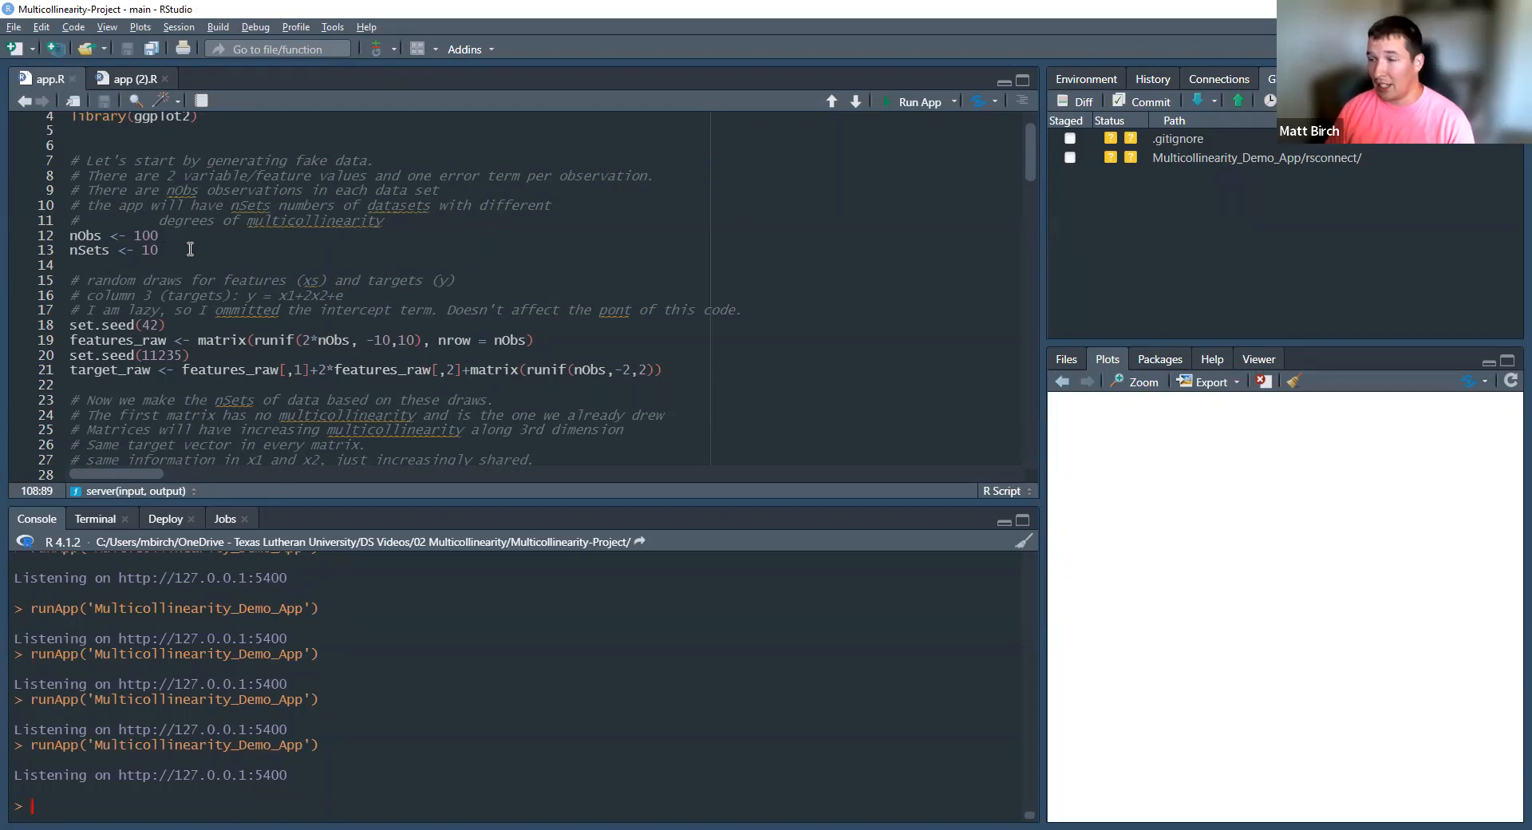
{"action": "scroll", "scroll_direction": "down", "scroll_amount": 3}
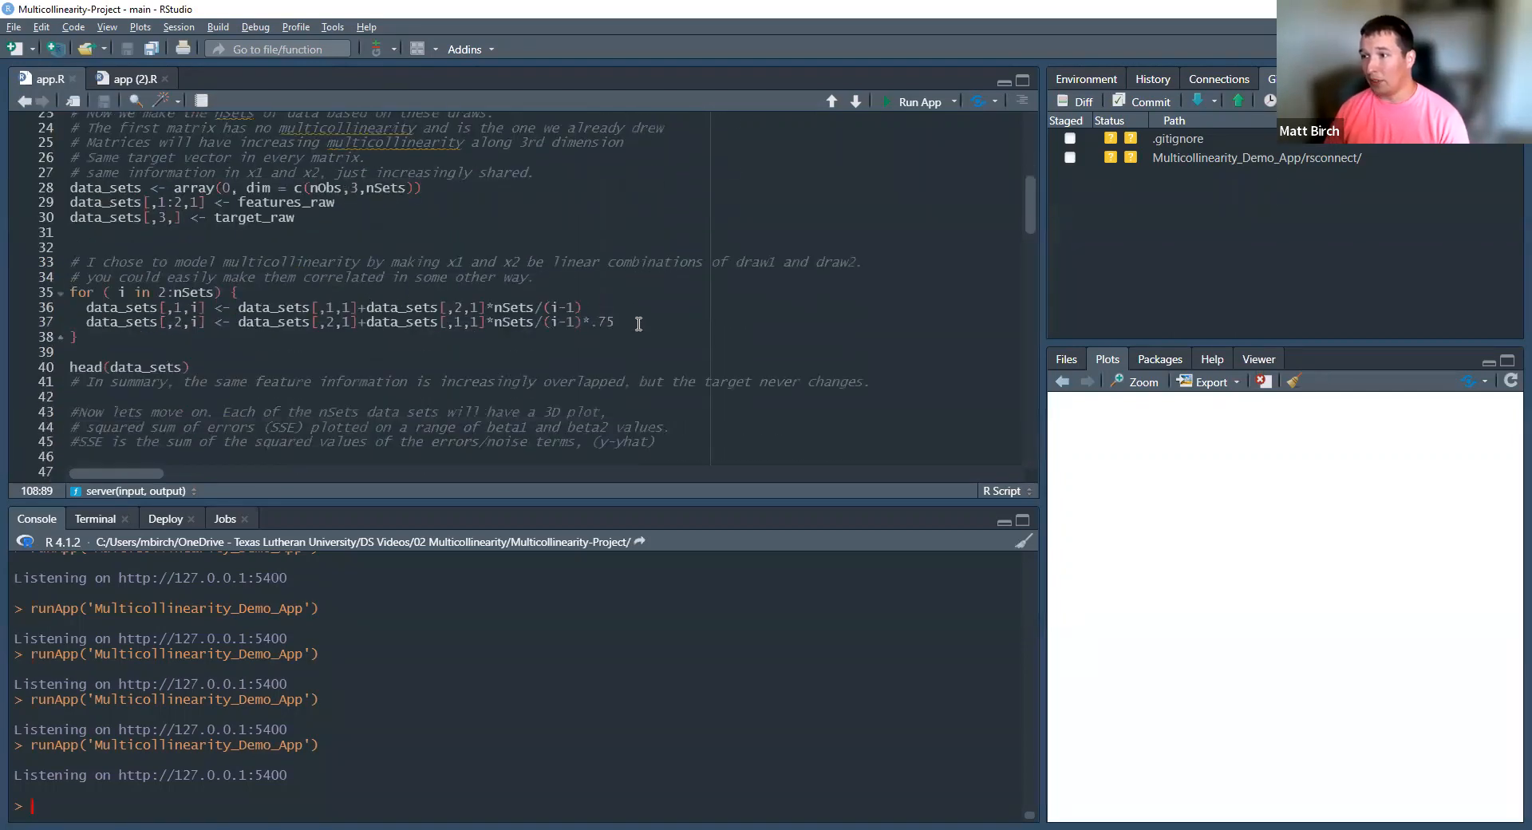
{"action": "left_click", "coordinate": [59, 306]}
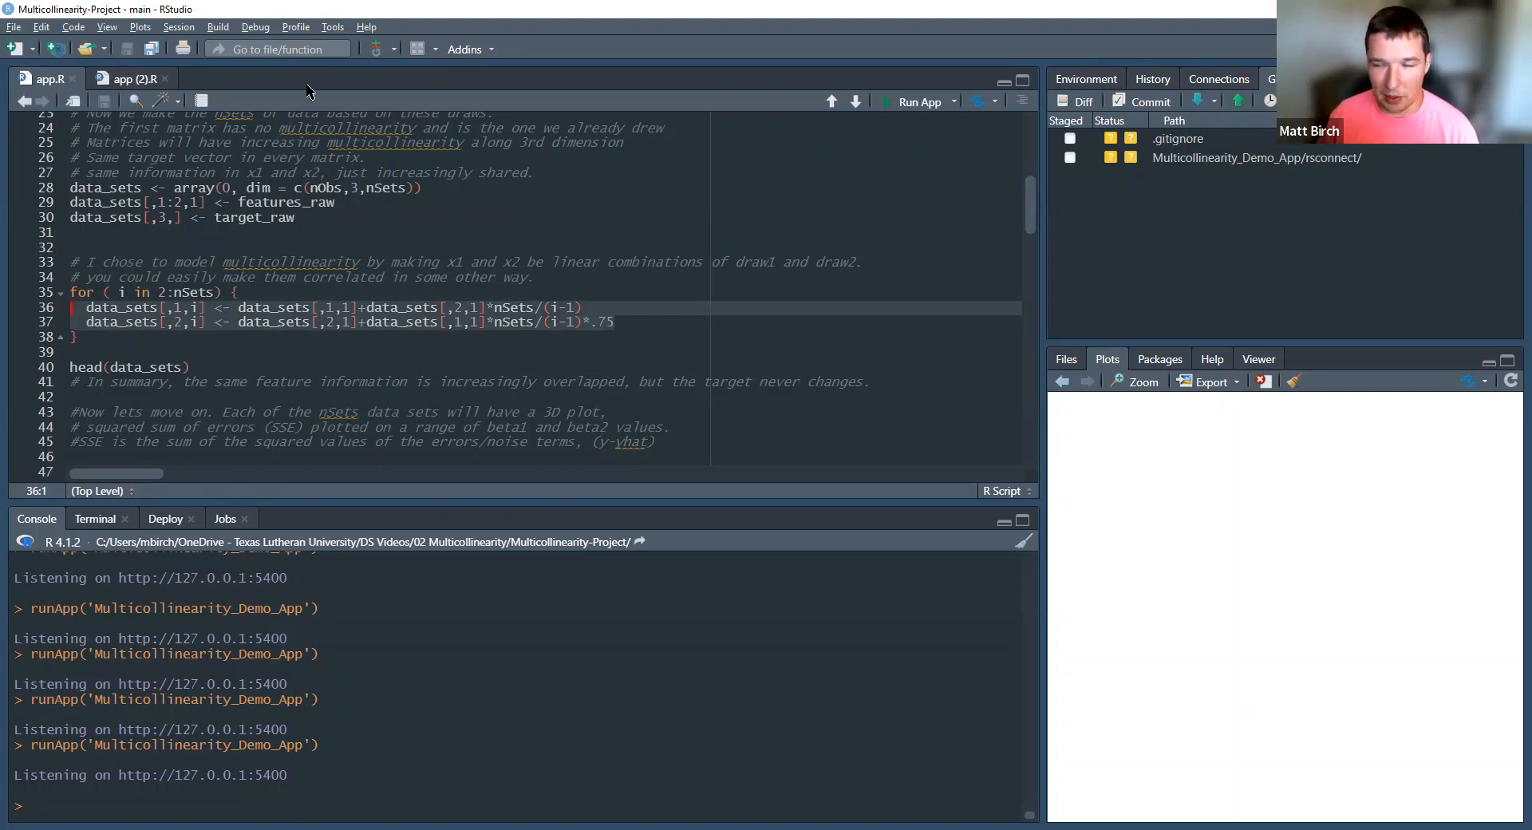
{"action": "mouse_move", "coordinate": [323, 106]}
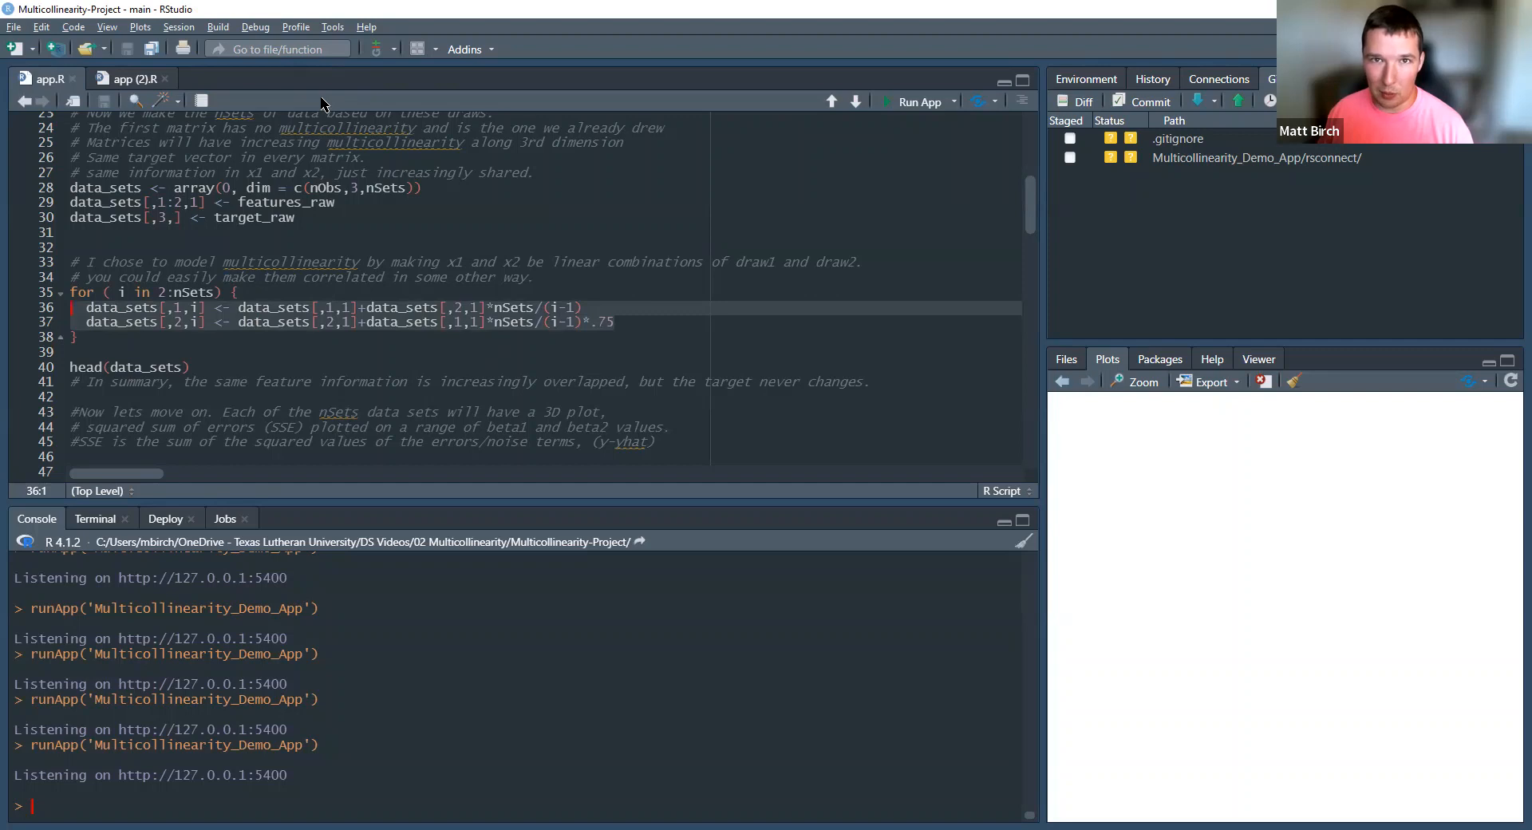
{"action": "mouse_move", "coordinate": [557, 271]}
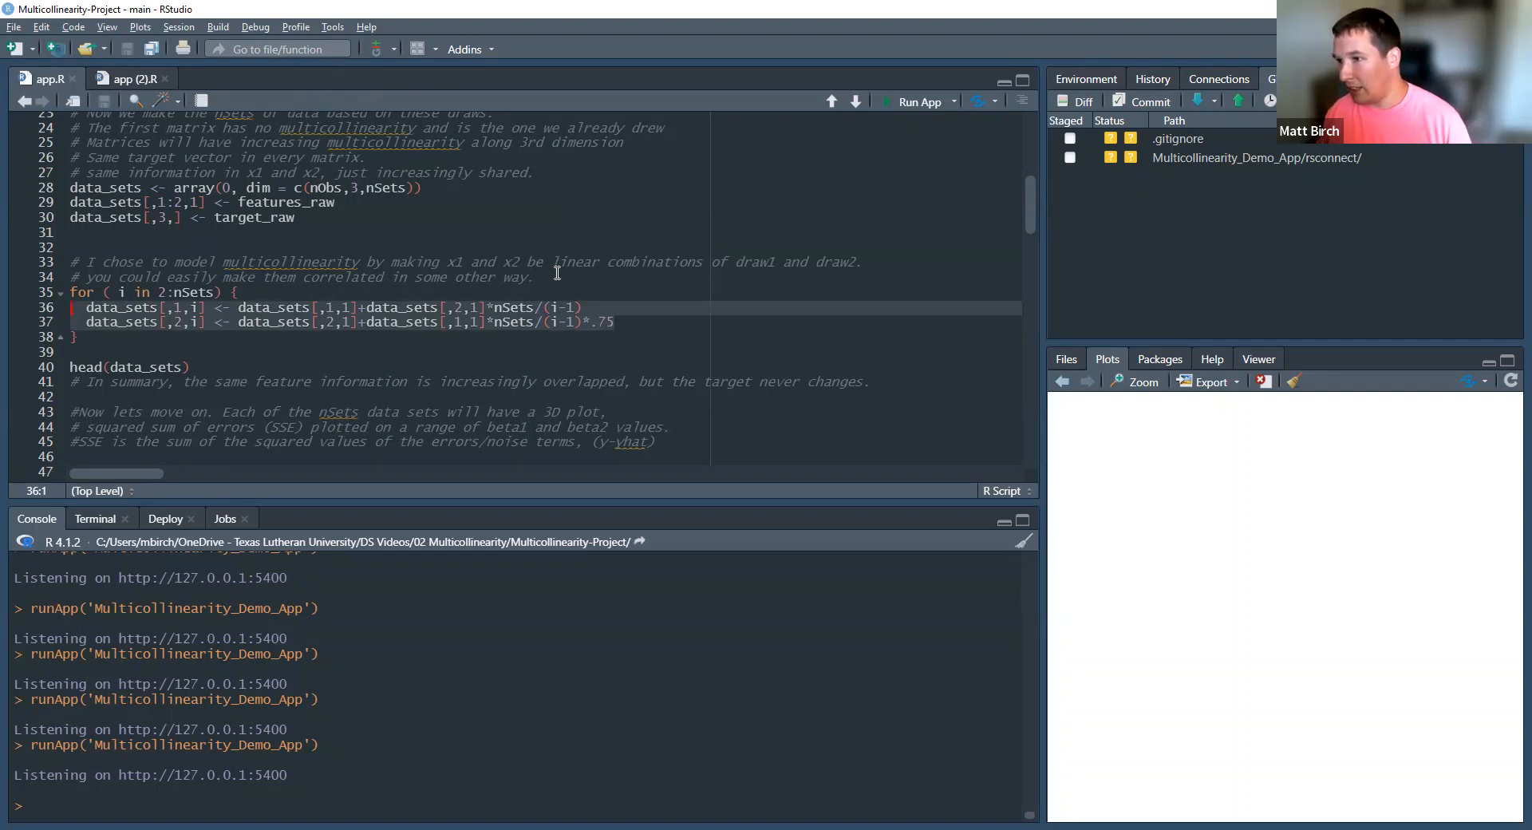
{"action": "scroll", "scroll_direction": "down", "scroll_amount": 3}
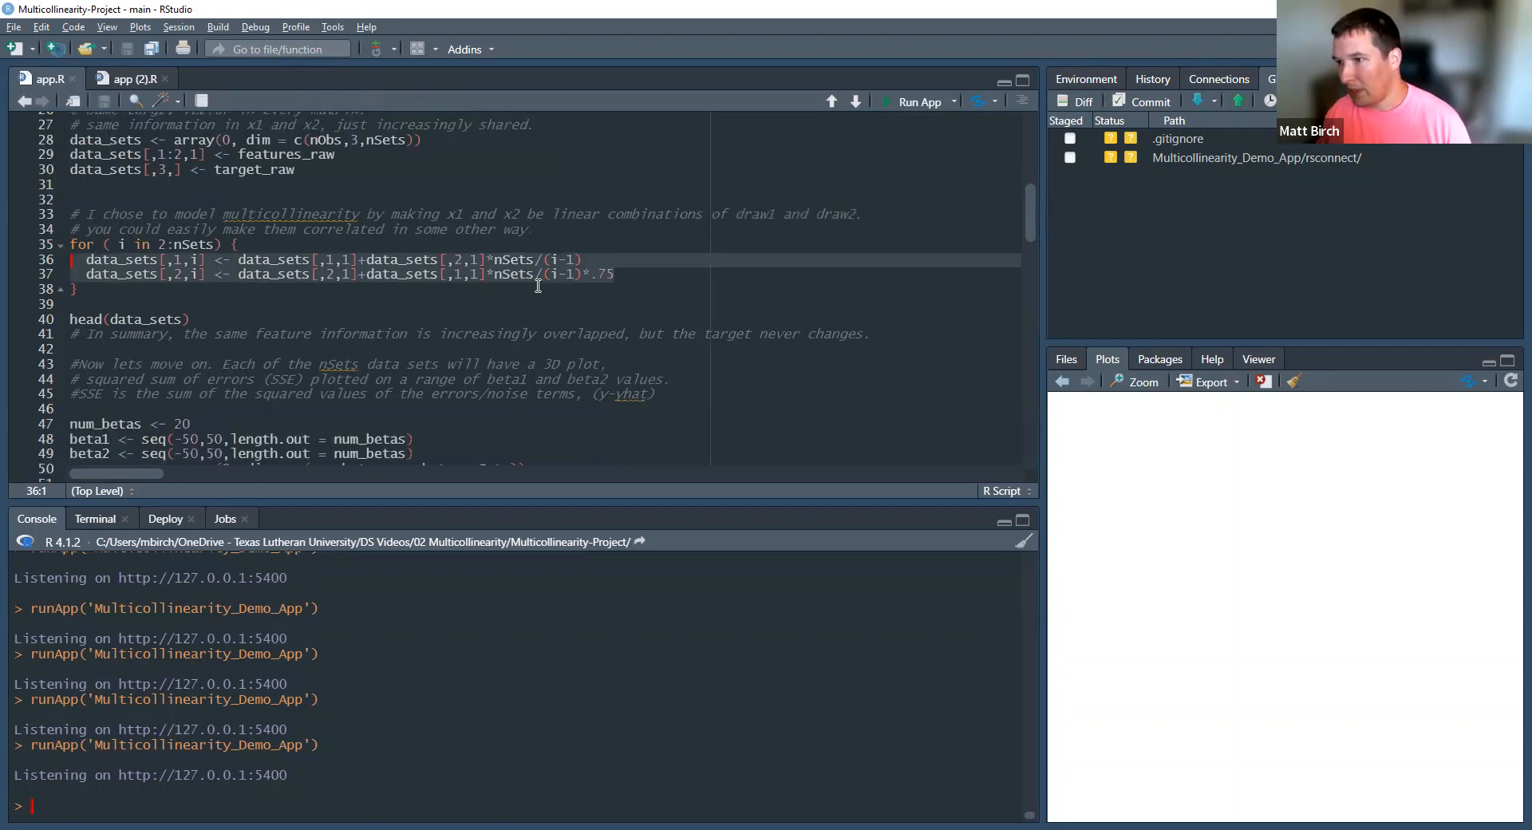
{"action": "scroll", "scroll_direction": "down", "scroll_amount": 3}
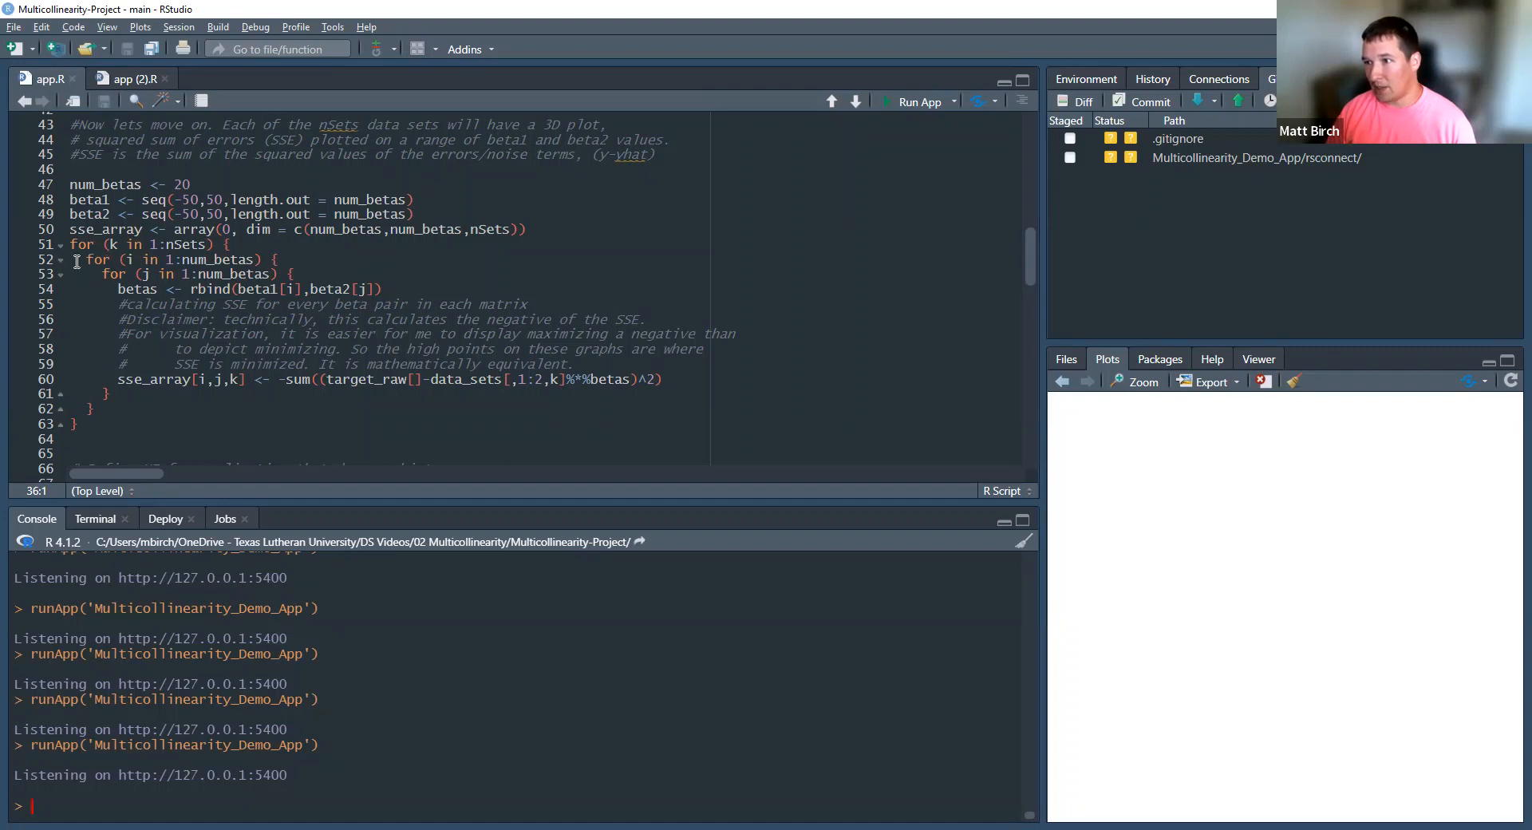
{"action": "left_click", "coordinate": [323, 273]}
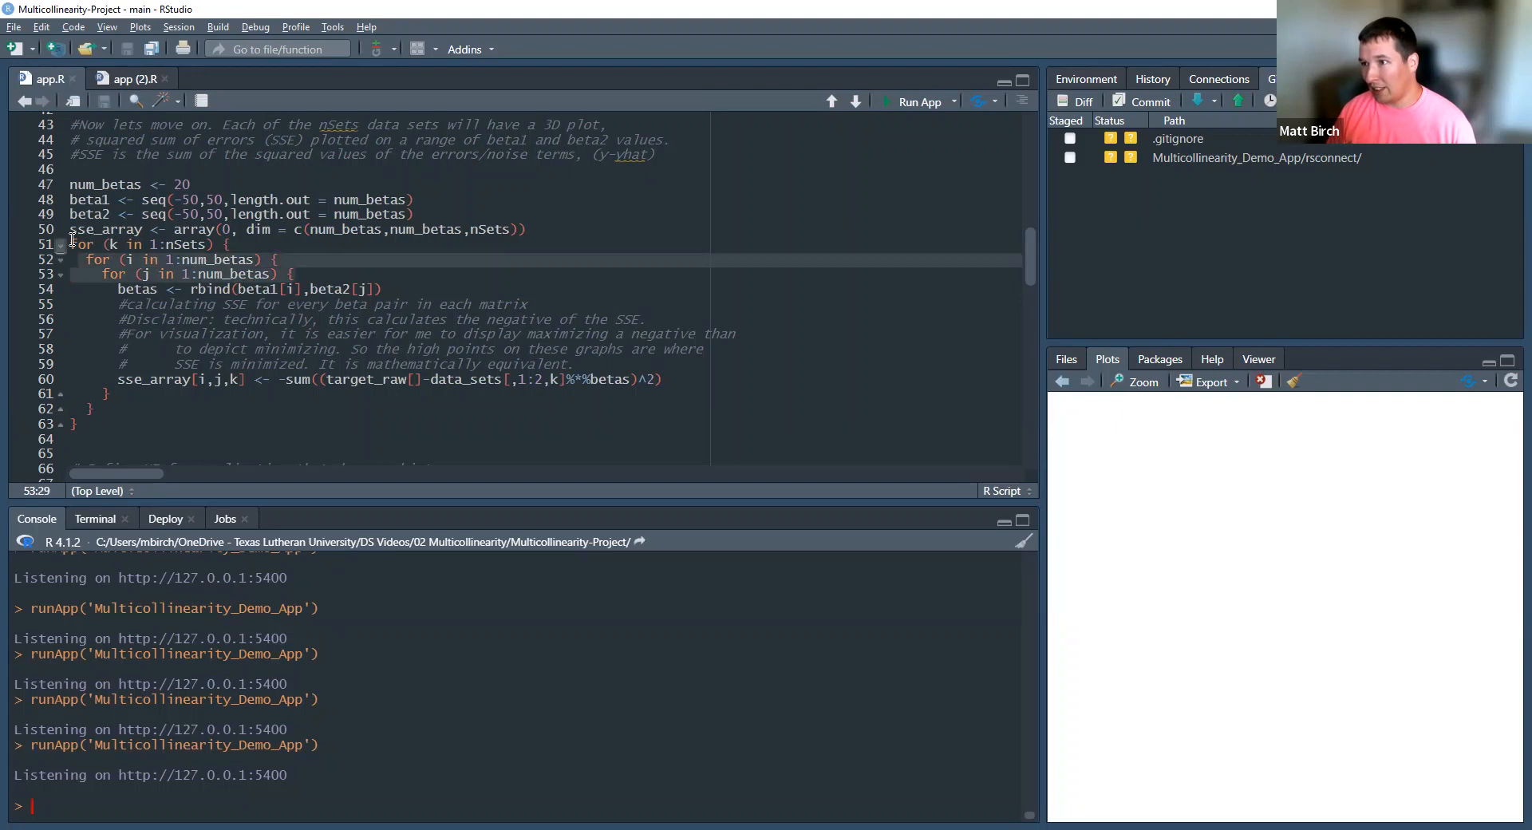
{"action": "left_click", "coordinate": [313, 288]}
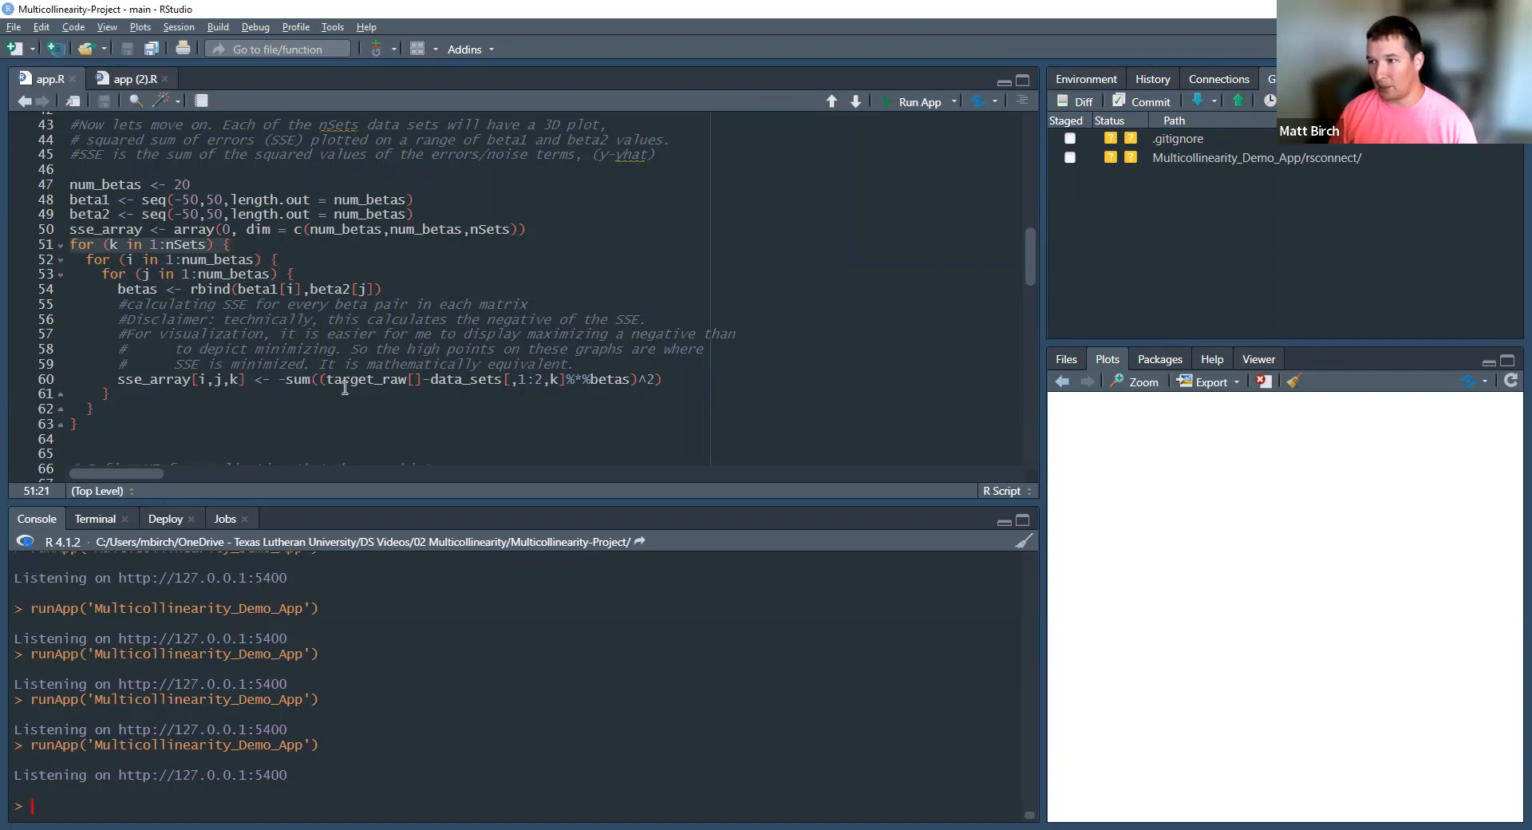
{"action": "scroll", "scroll_direction": "up", "scroll_amount": 3}
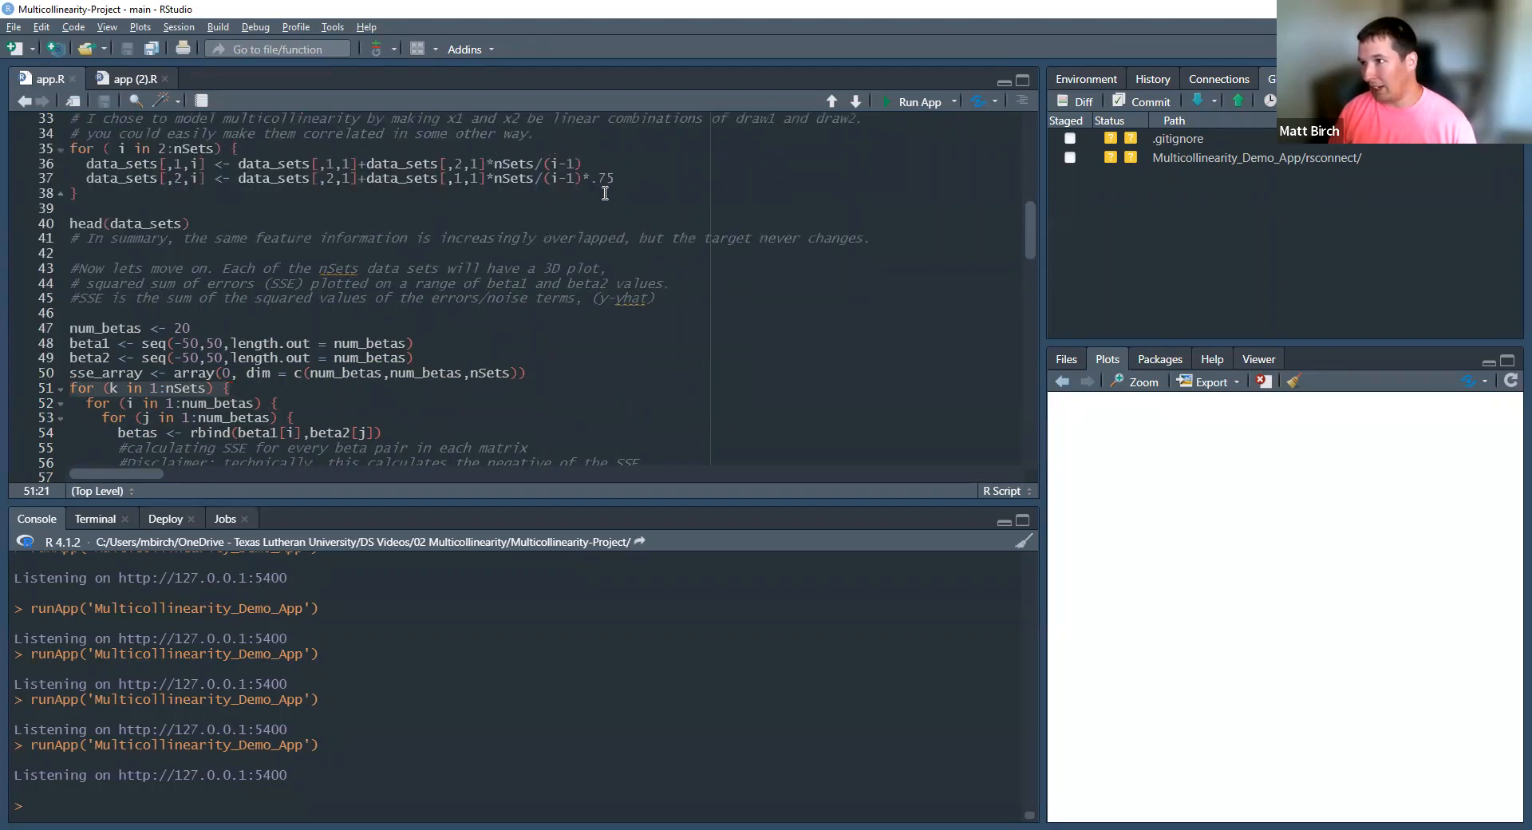
{"action": "scroll", "scroll_direction": "up", "scroll_amount": 3}
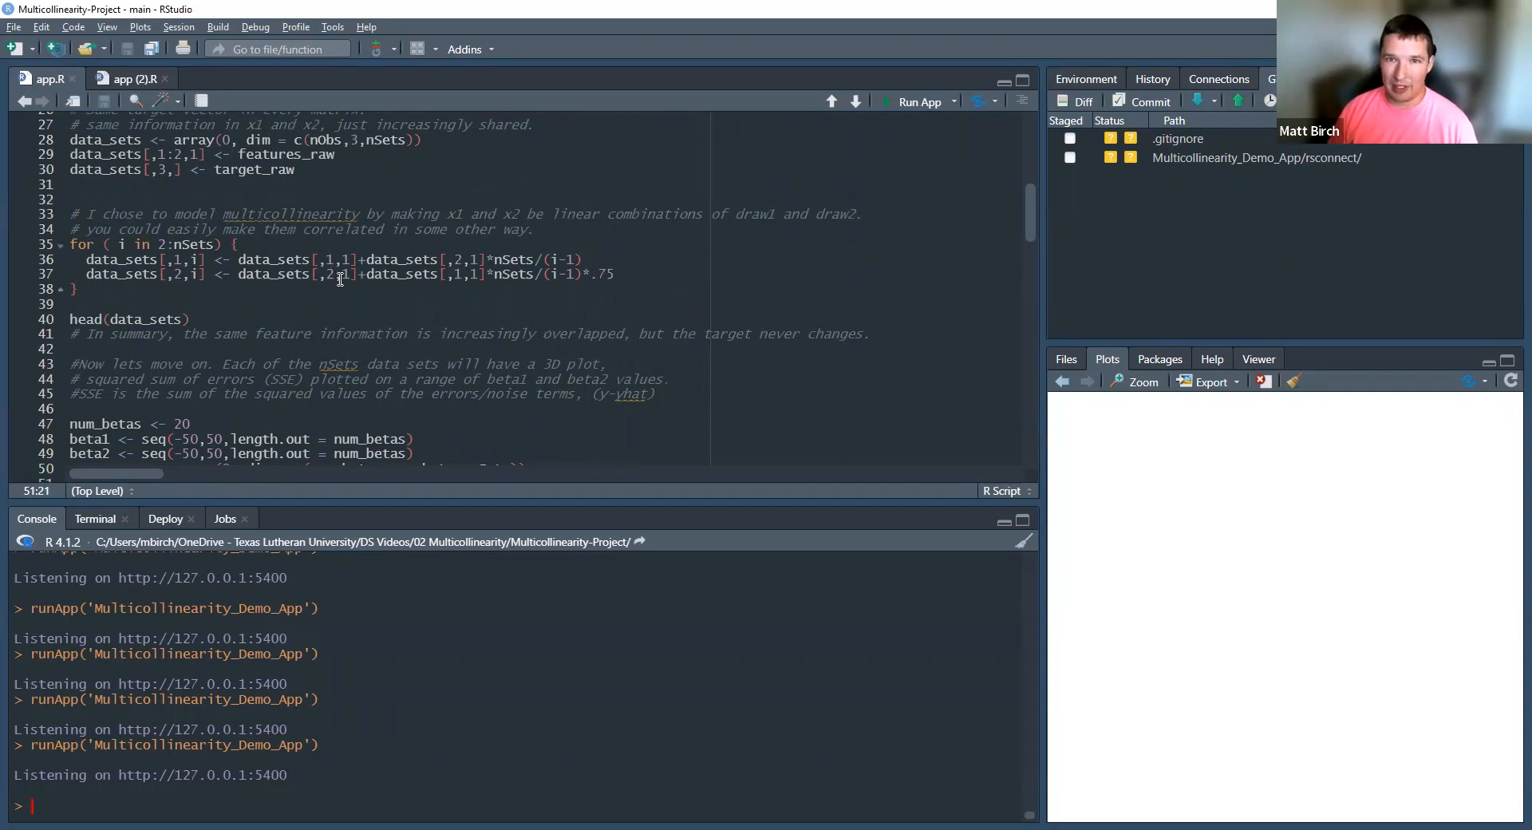
{"action": "scroll", "scroll_direction": "down", "scroll_amount": 3}
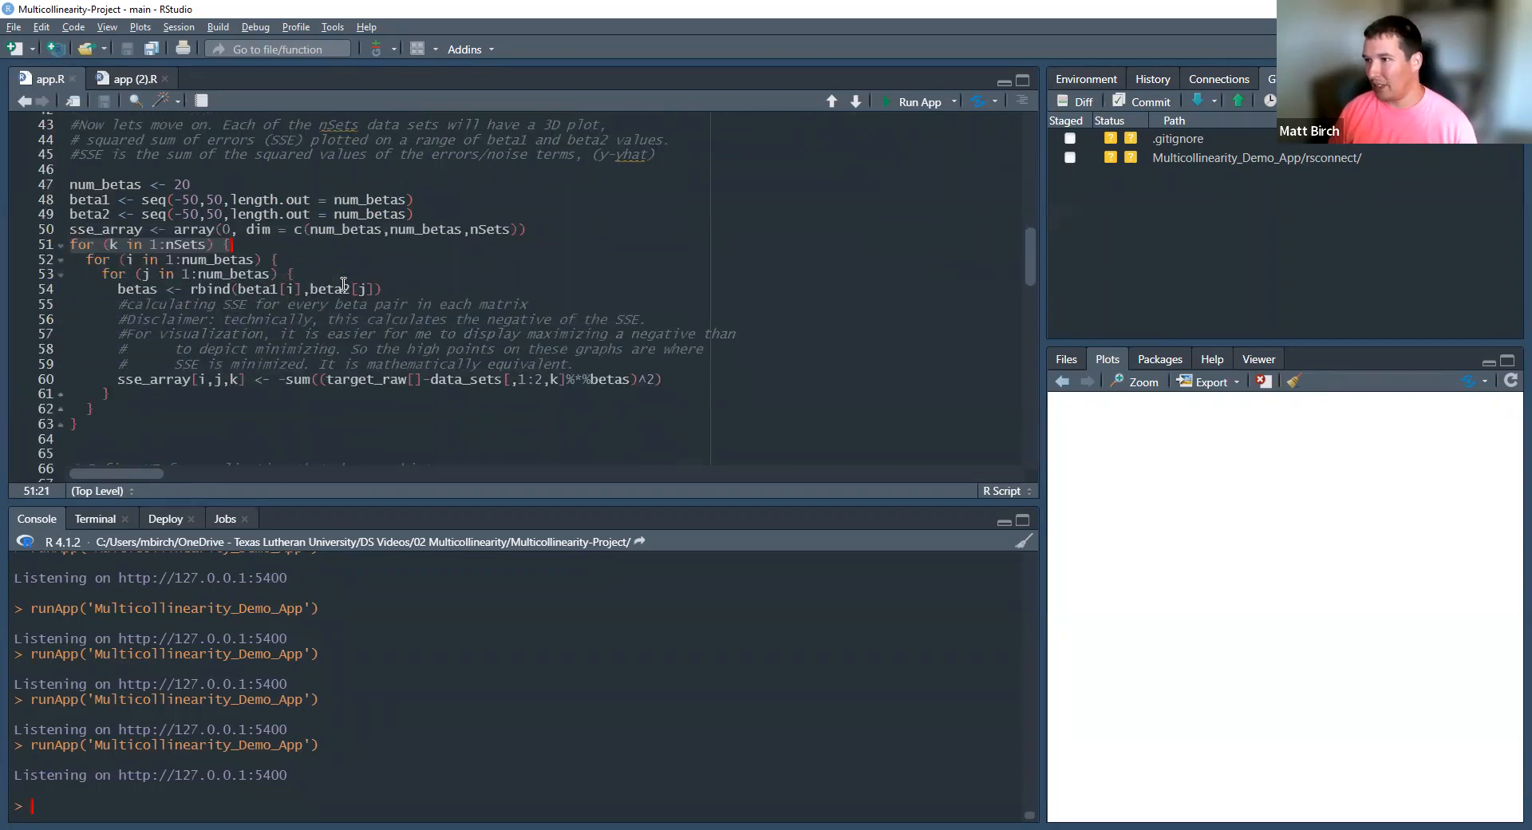
{"action": "scroll", "scroll_direction": "down", "scroll_amount": 3}
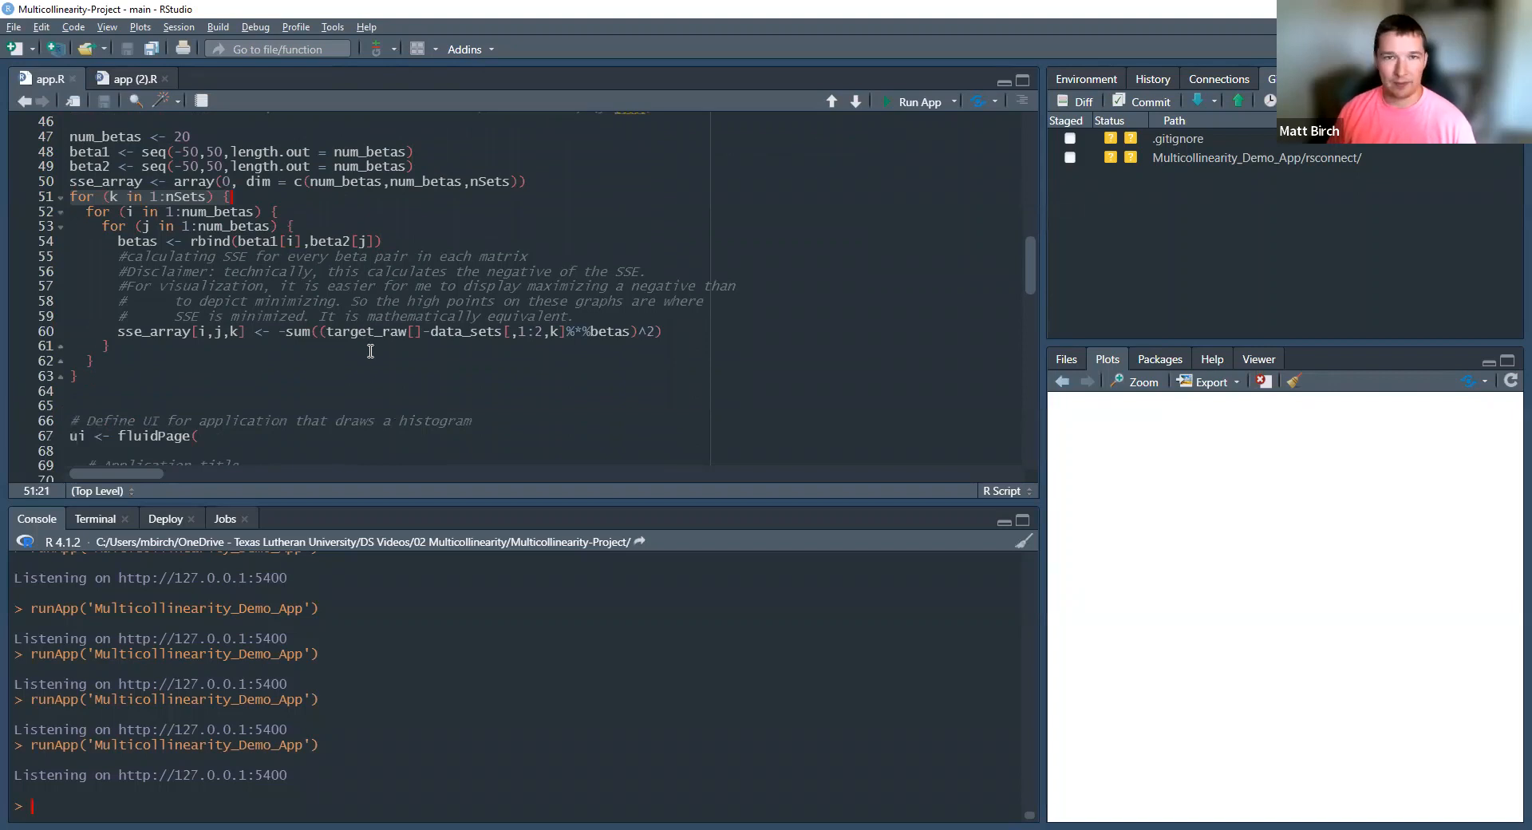
{"action": "mouse_move", "coordinate": [498, 346]}
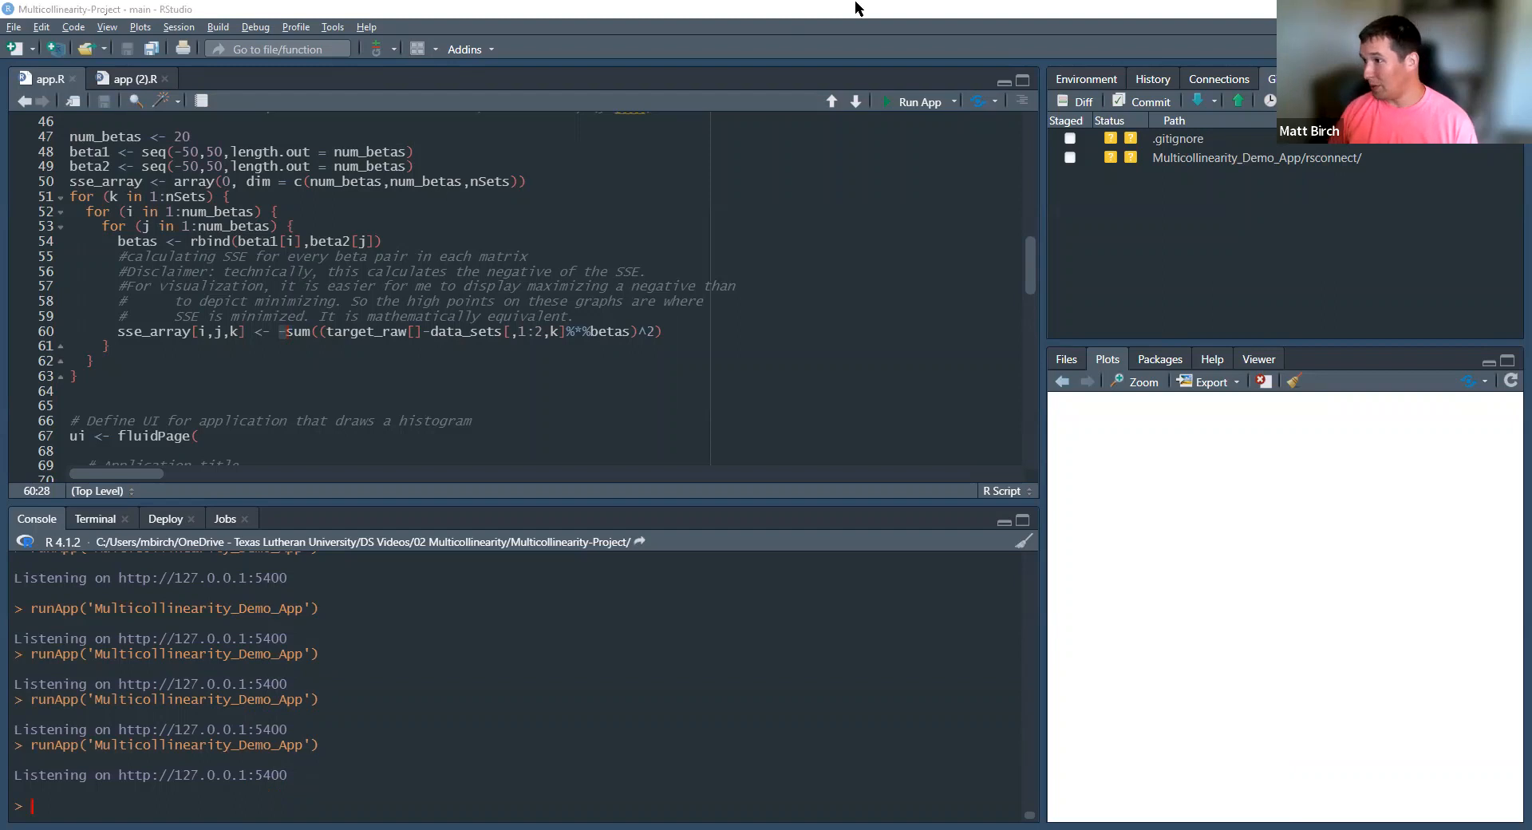
{"action": "mouse_move", "coordinate": [1116, 670]}
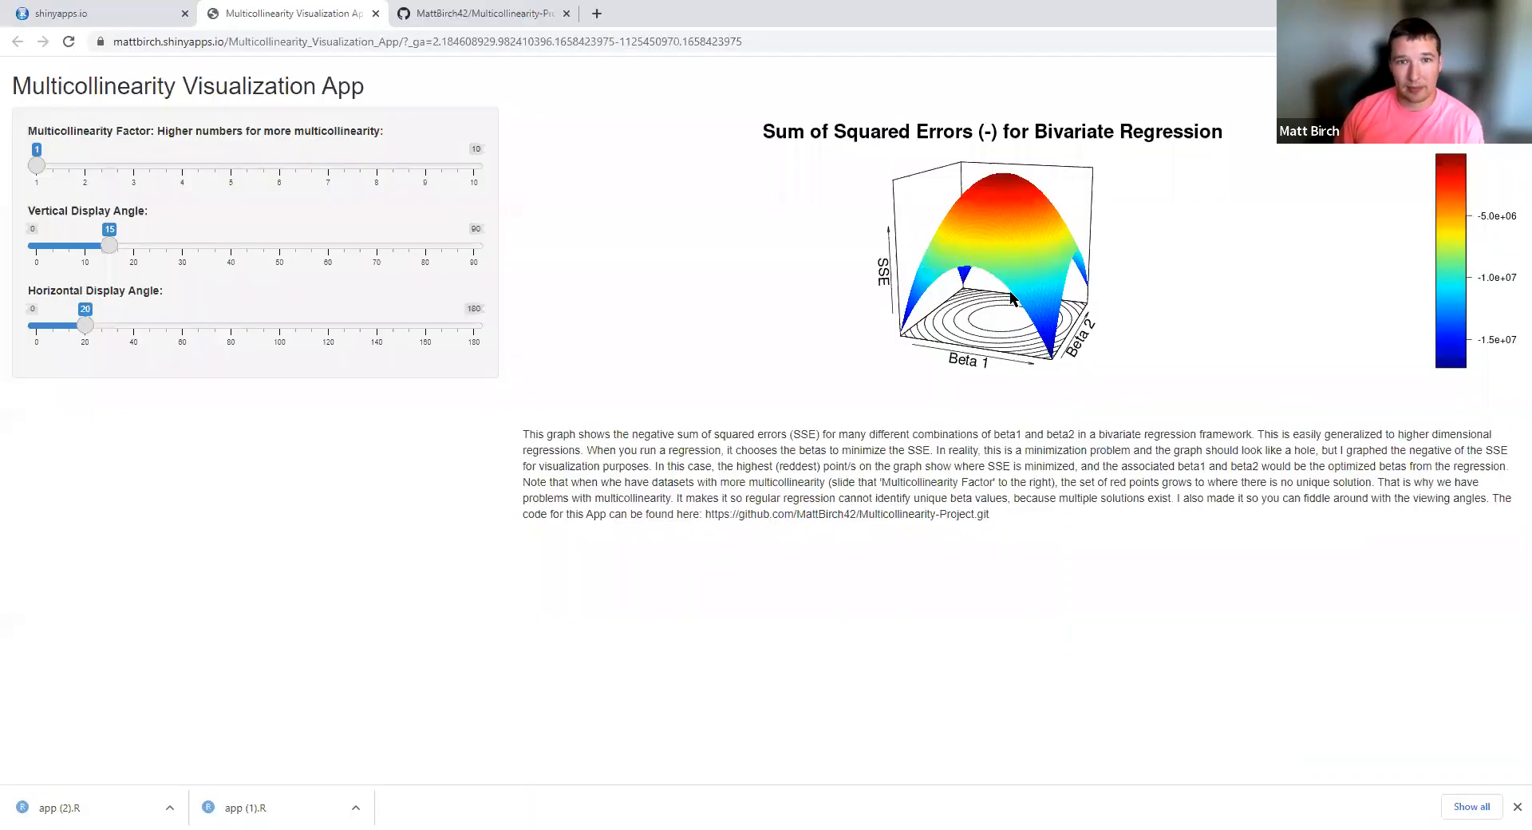
{"action": "mouse_move", "coordinate": [956, 308]}
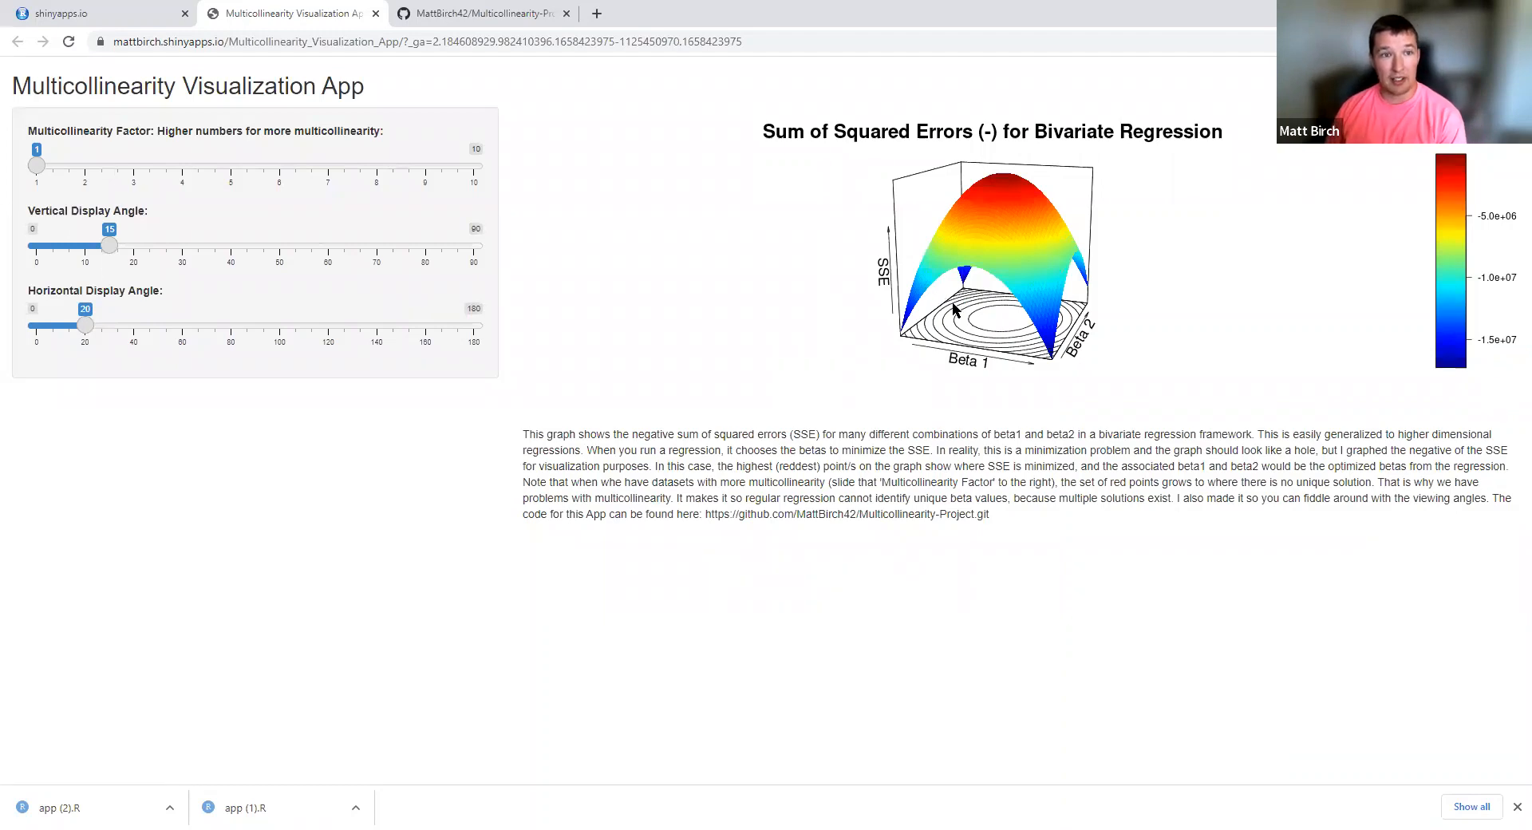
{"action": "mouse_move", "coordinate": [259, 221]}
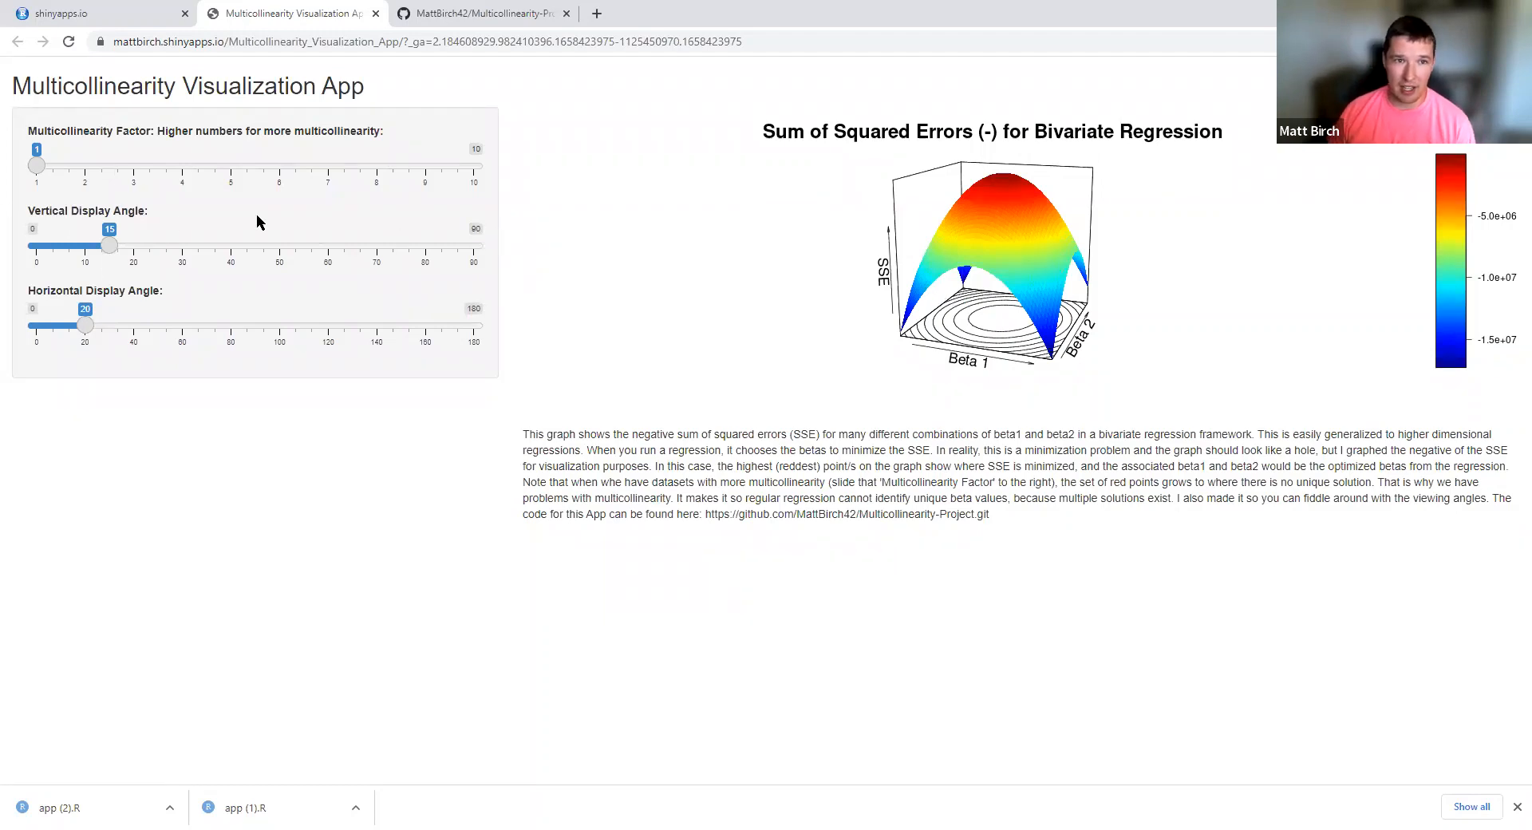
{"action": "mouse_move", "coordinate": [109, 245]}
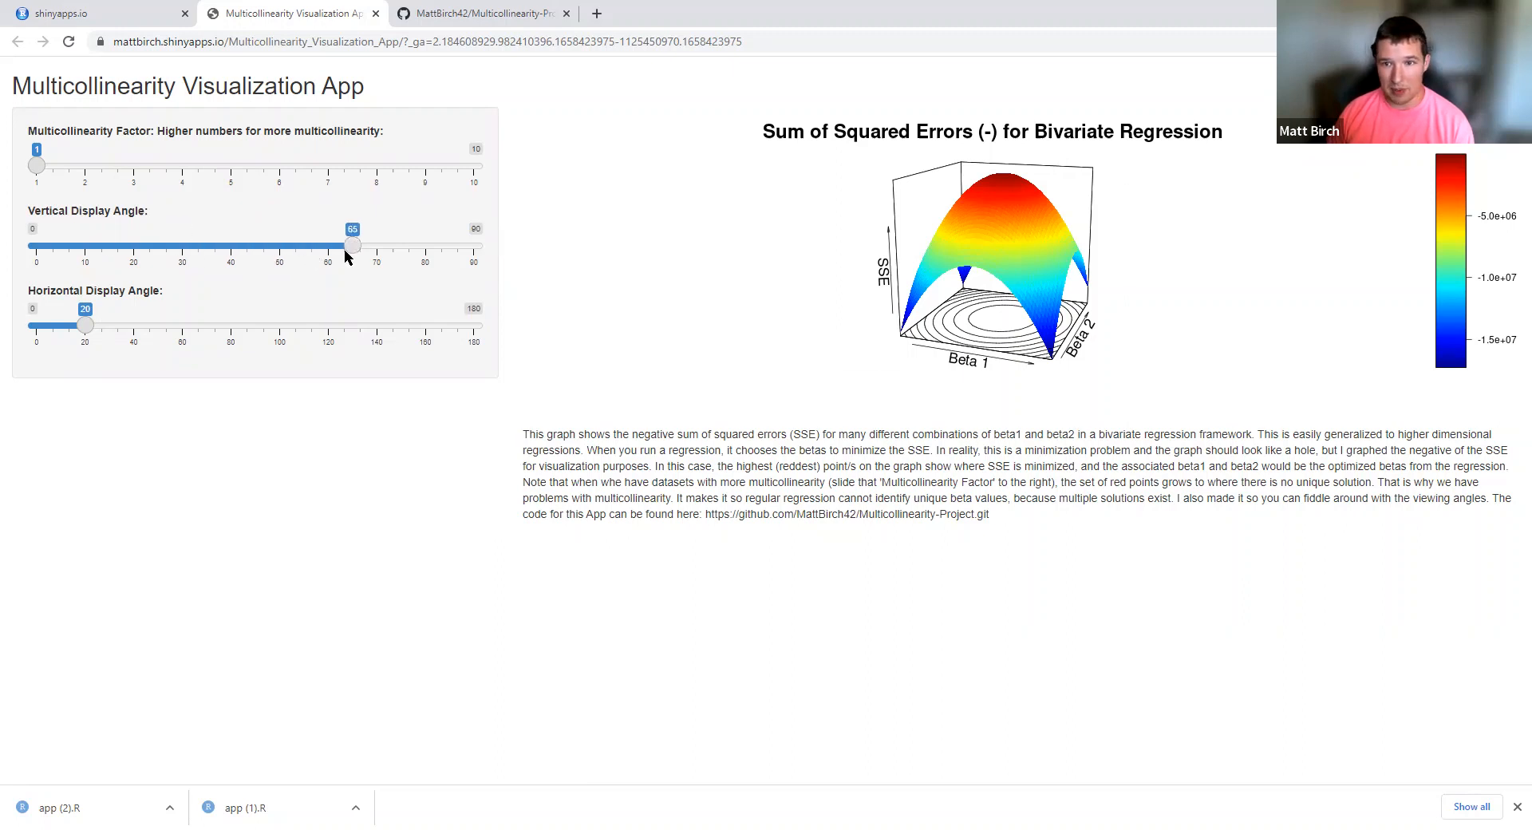
- Set the vertical display angle to 20 and the horizontal display angle to 36
{"action": "left_click_drag", "start_coordinate": [351, 245], "coordinate": [133, 244]}
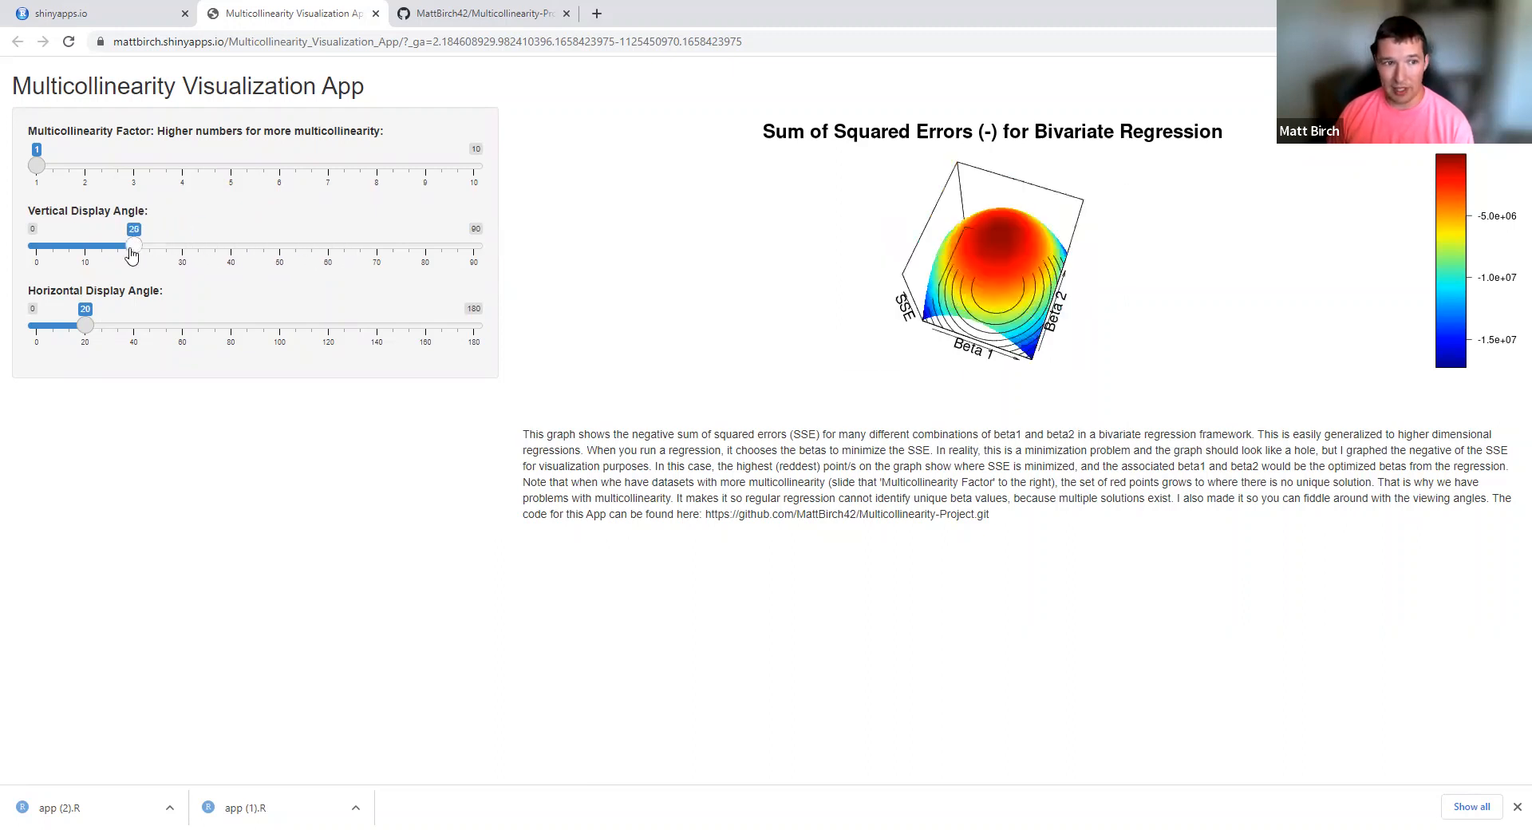
{"action": "left_click_drag", "start_coordinate": [85, 324], "coordinate": [108, 324]}
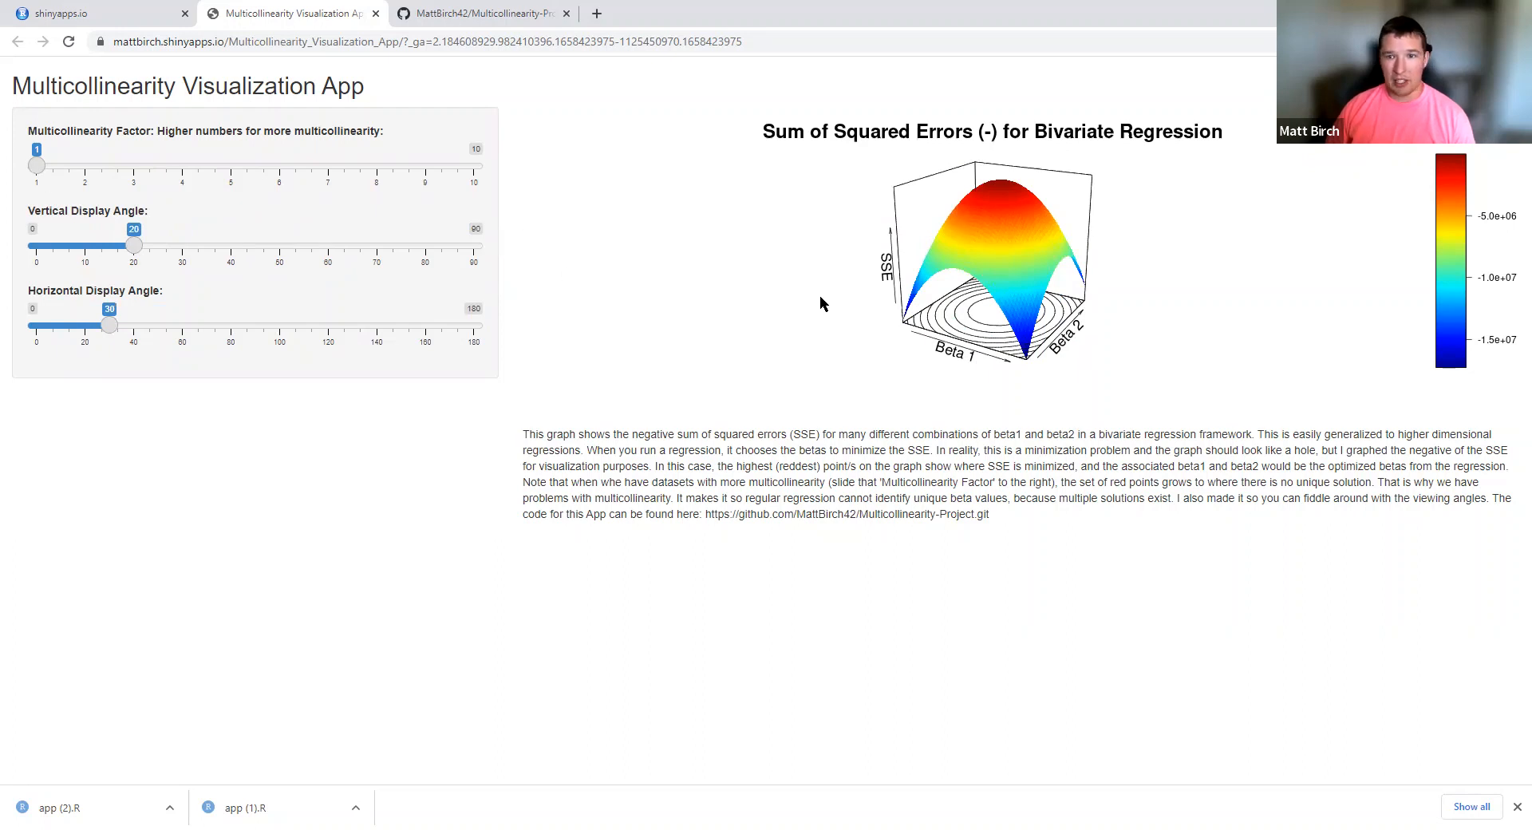
{"action": "mouse_move", "coordinate": [1029, 239]}
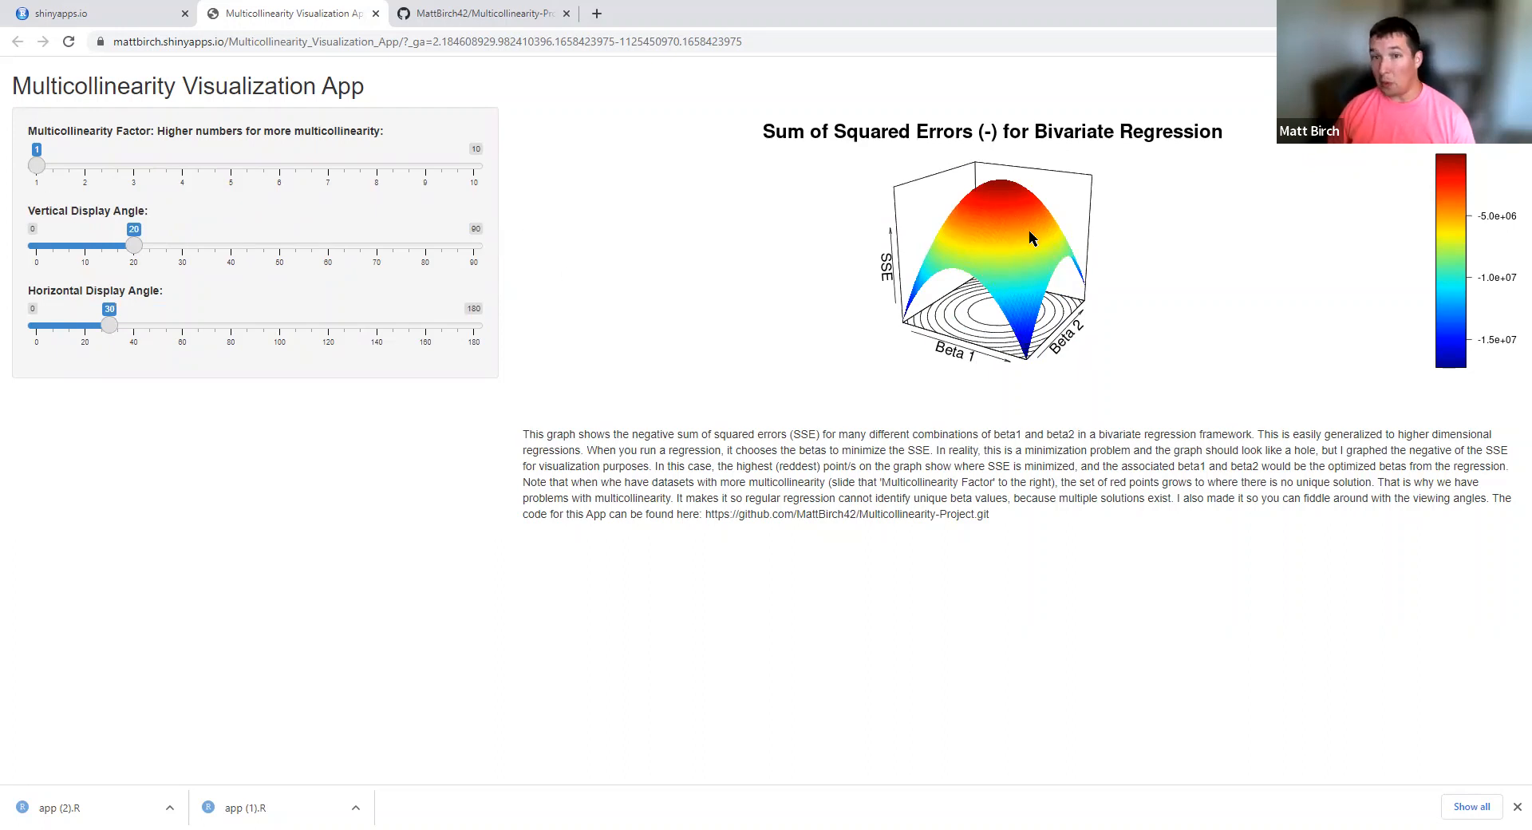
{"action": "mouse_move", "coordinate": [1035, 380]}
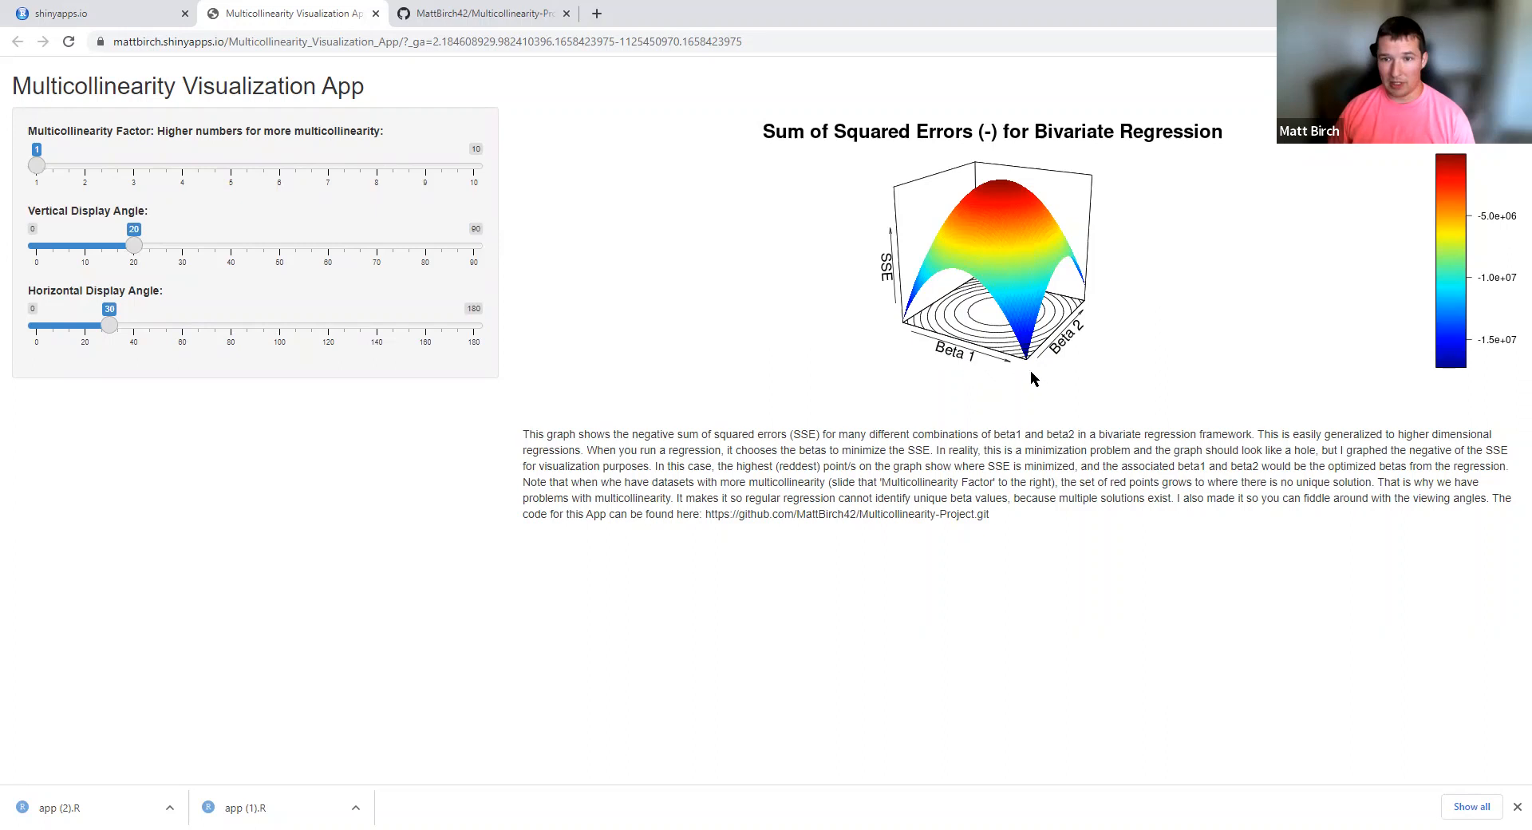
{"action": "mouse_move", "coordinate": [980, 349]}
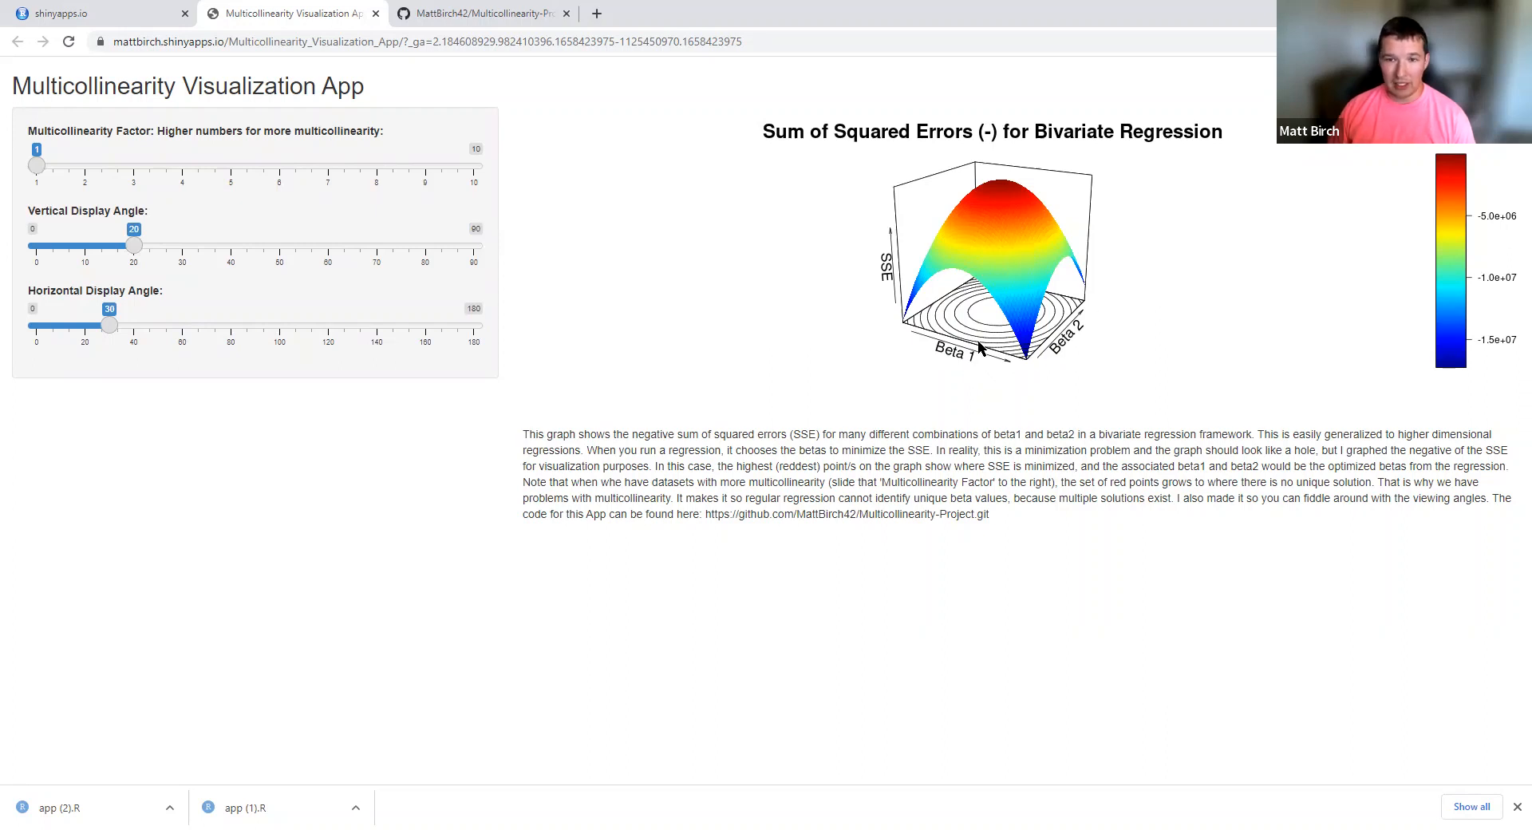
{"action": "mouse_move", "coordinate": [983, 365]}
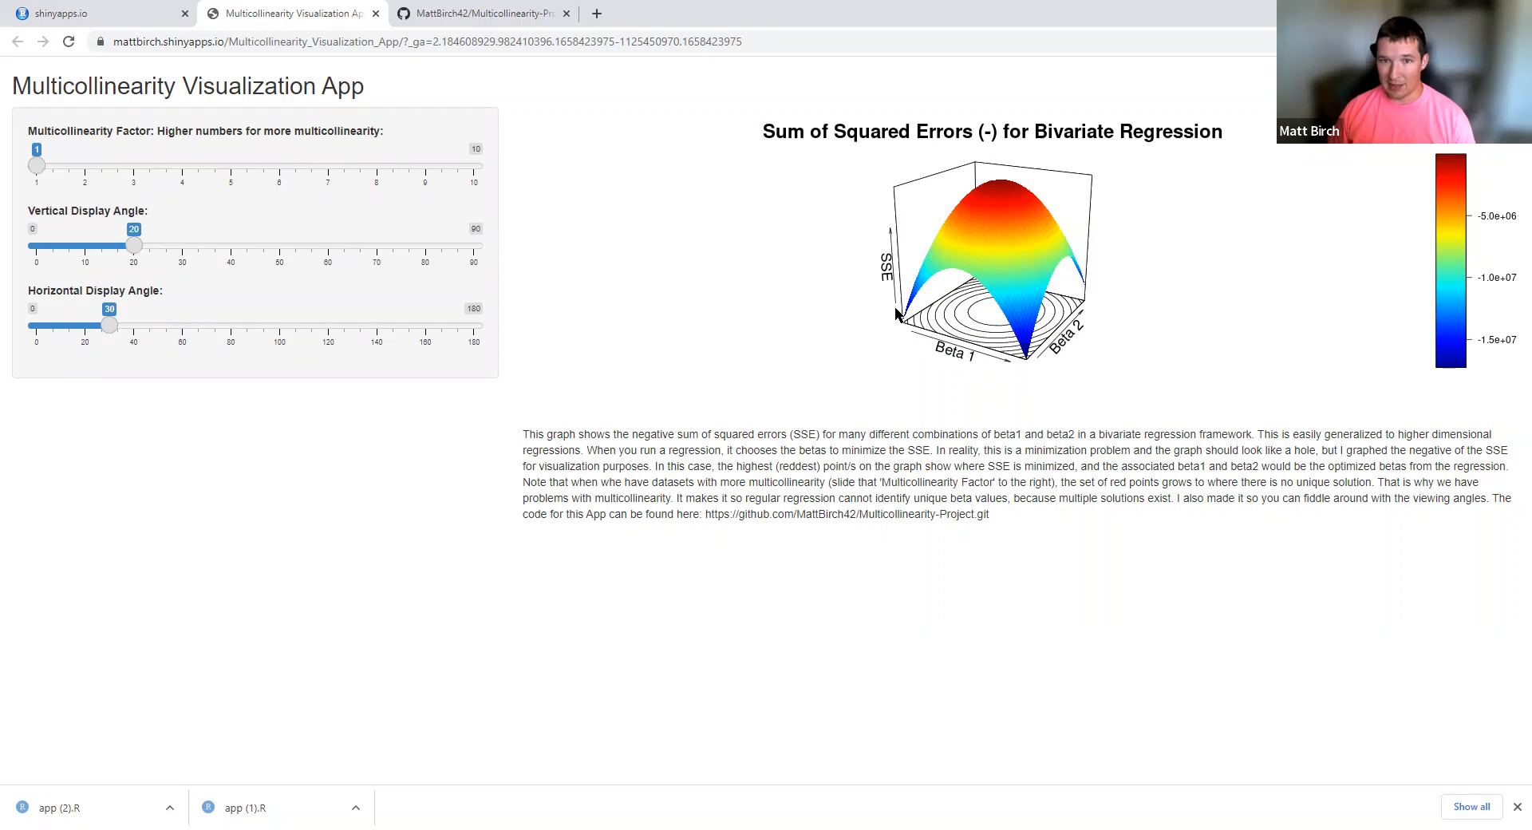
{"action": "mouse_move", "coordinate": [992, 249]}
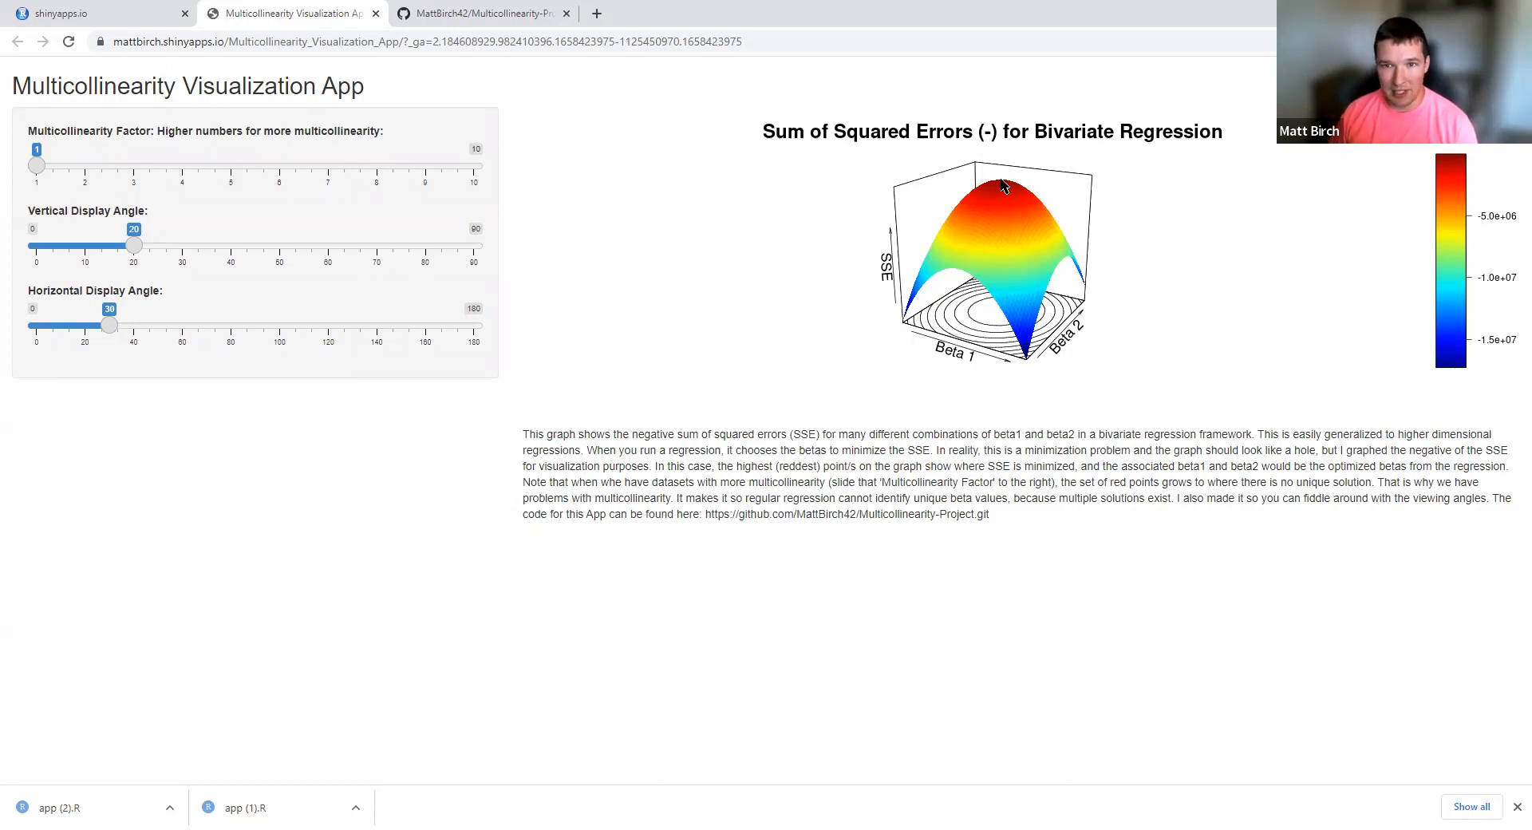
{"action": "mouse_move", "coordinate": [1004, 198]}
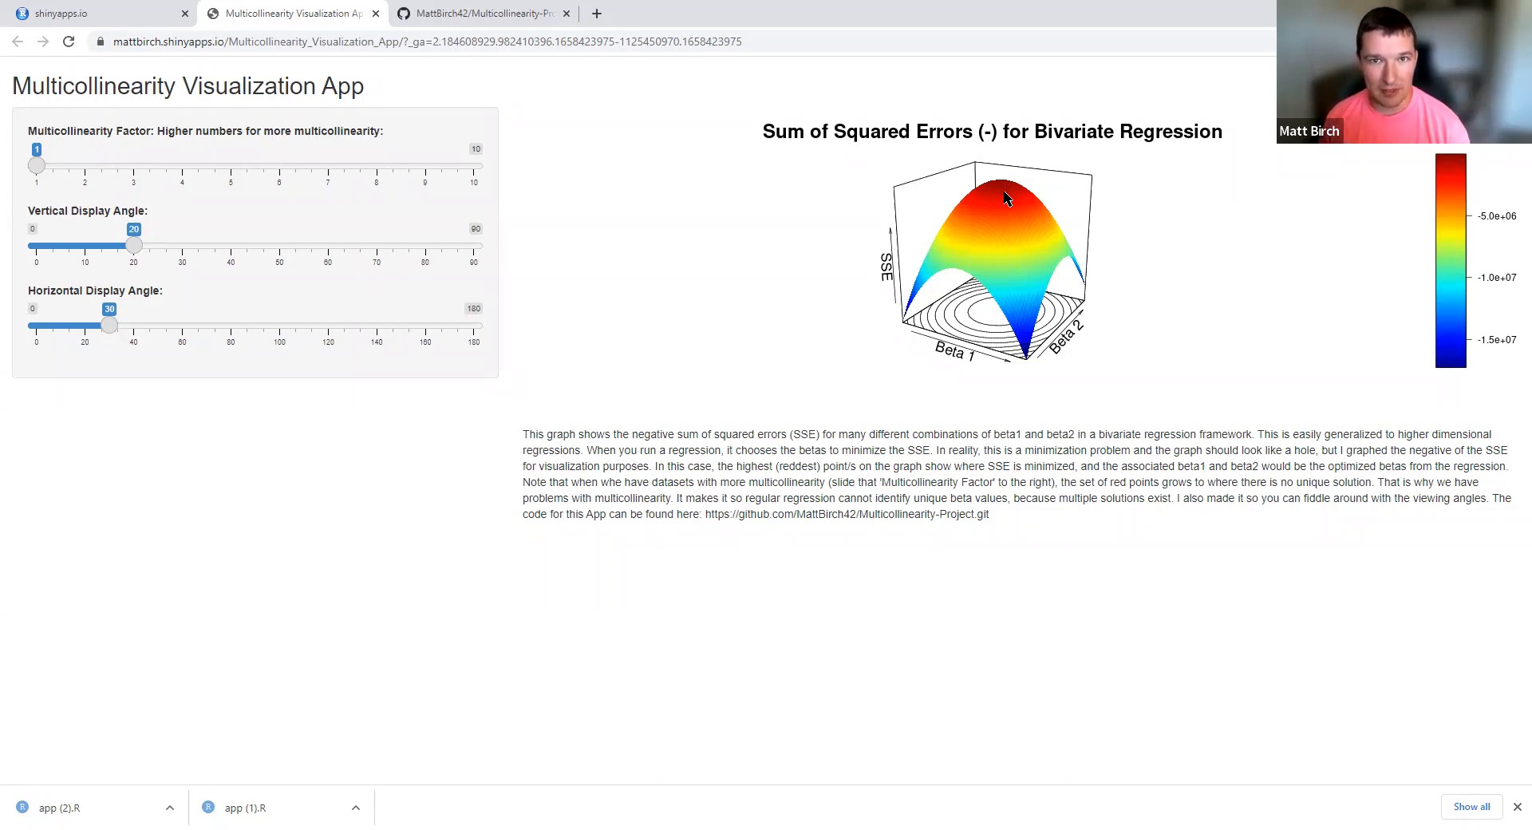
{"action": "mouse_move", "coordinate": [752, 249]}
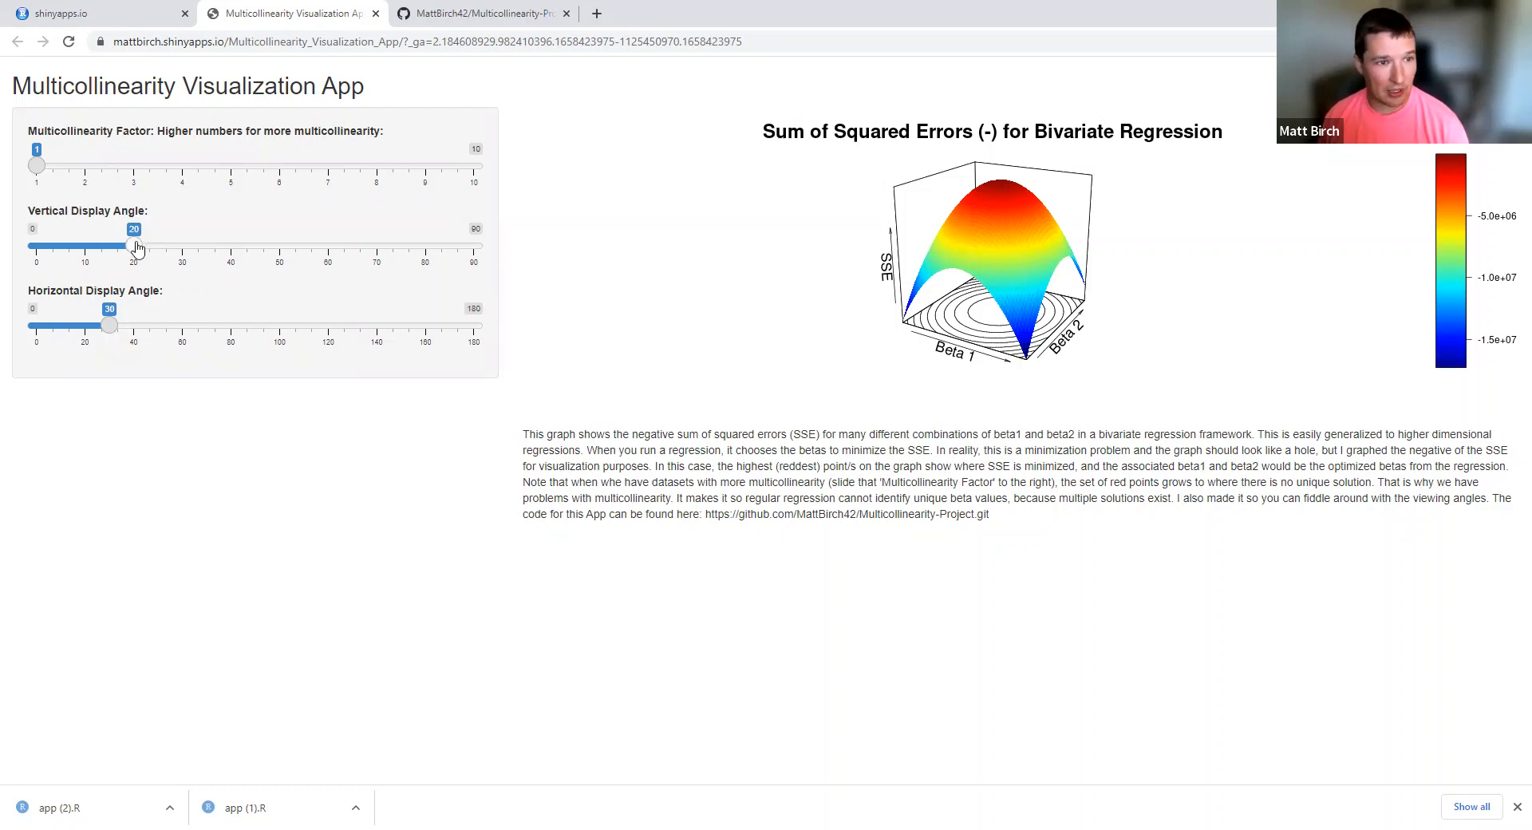
- View the SSE surface from directly above, then return the vertical angle to 20
{"action": "left_click_drag", "start_coordinate": [134, 245], "coordinate": [474, 246]}
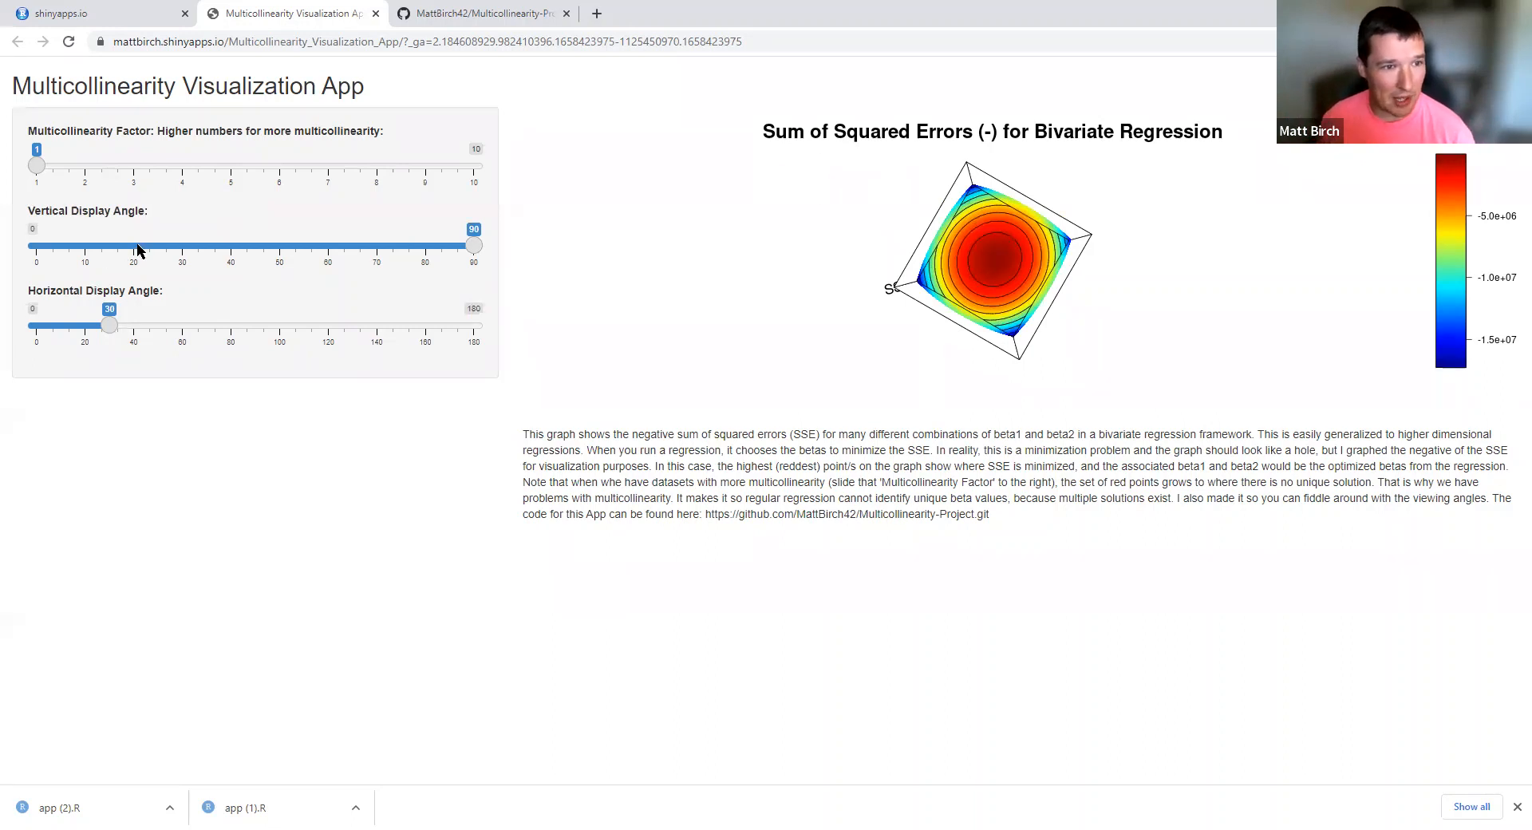
{"action": "mouse_move", "coordinate": [137, 251]}
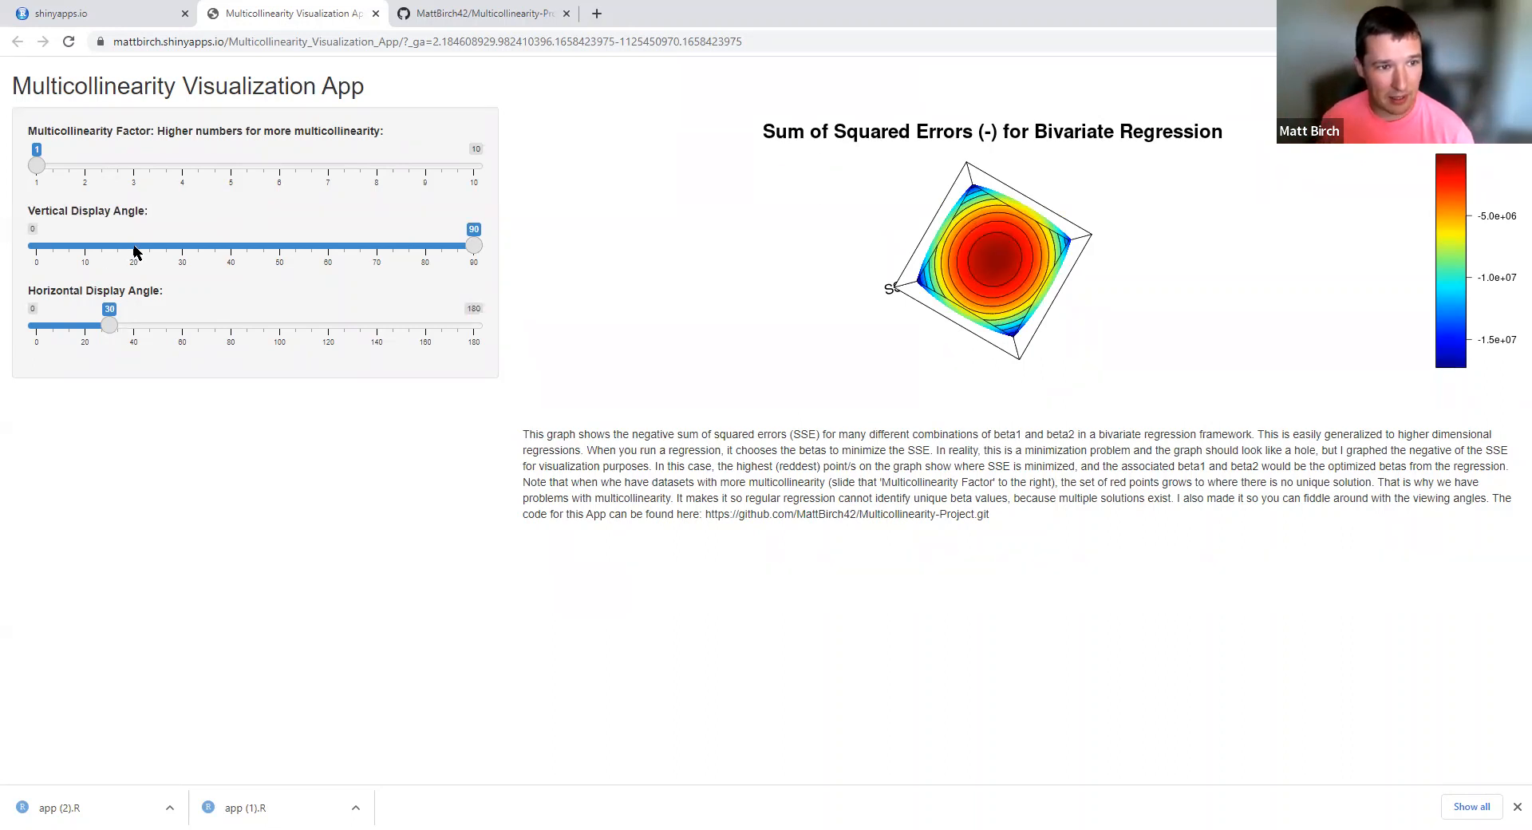
{"action": "left_click_drag", "start_coordinate": [474, 246], "coordinate": [133, 246]}
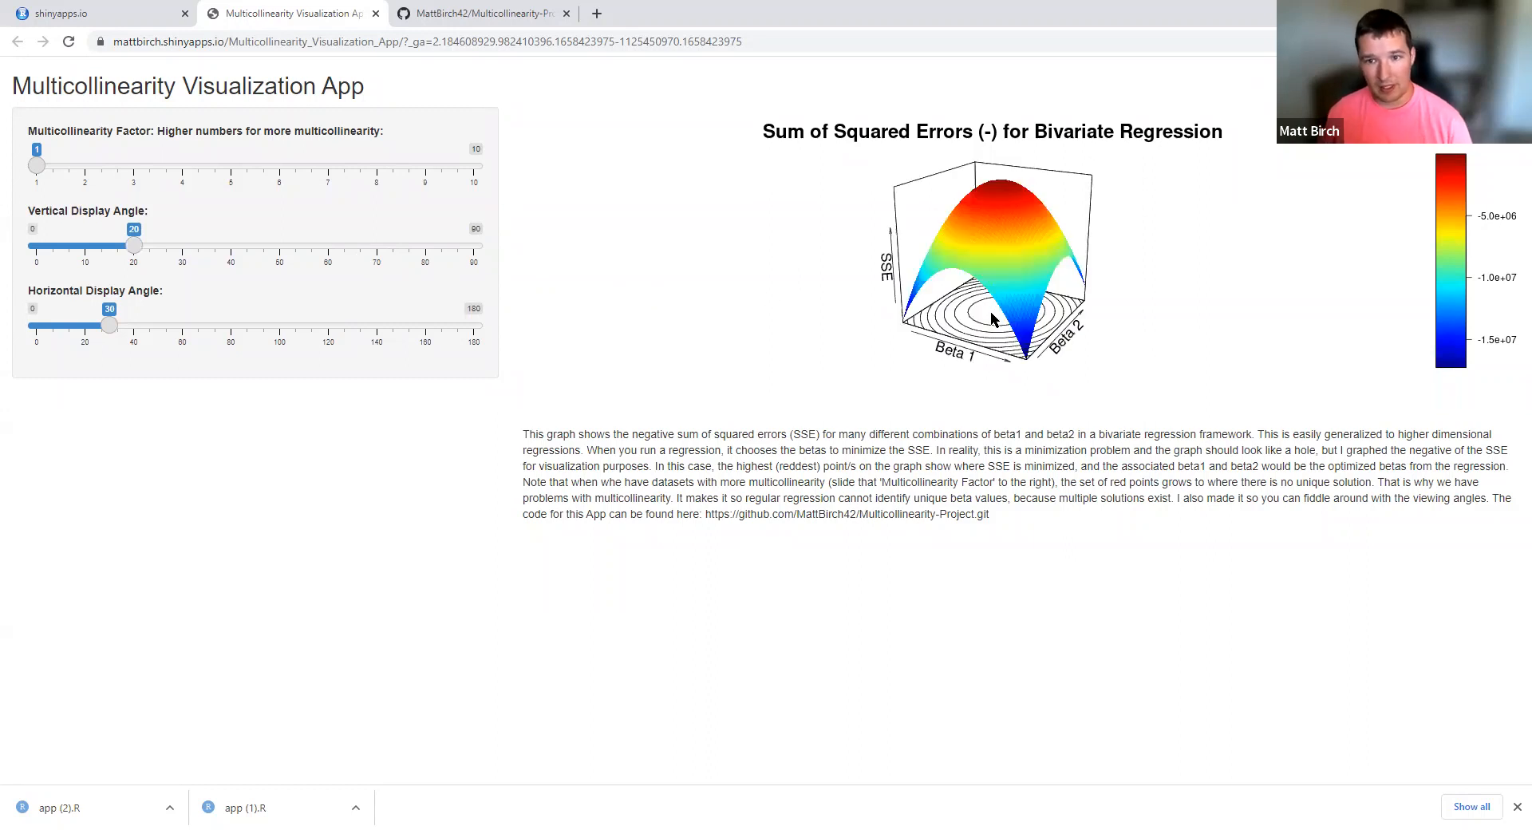
{"action": "mouse_move", "coordinate": [1036, 335]}
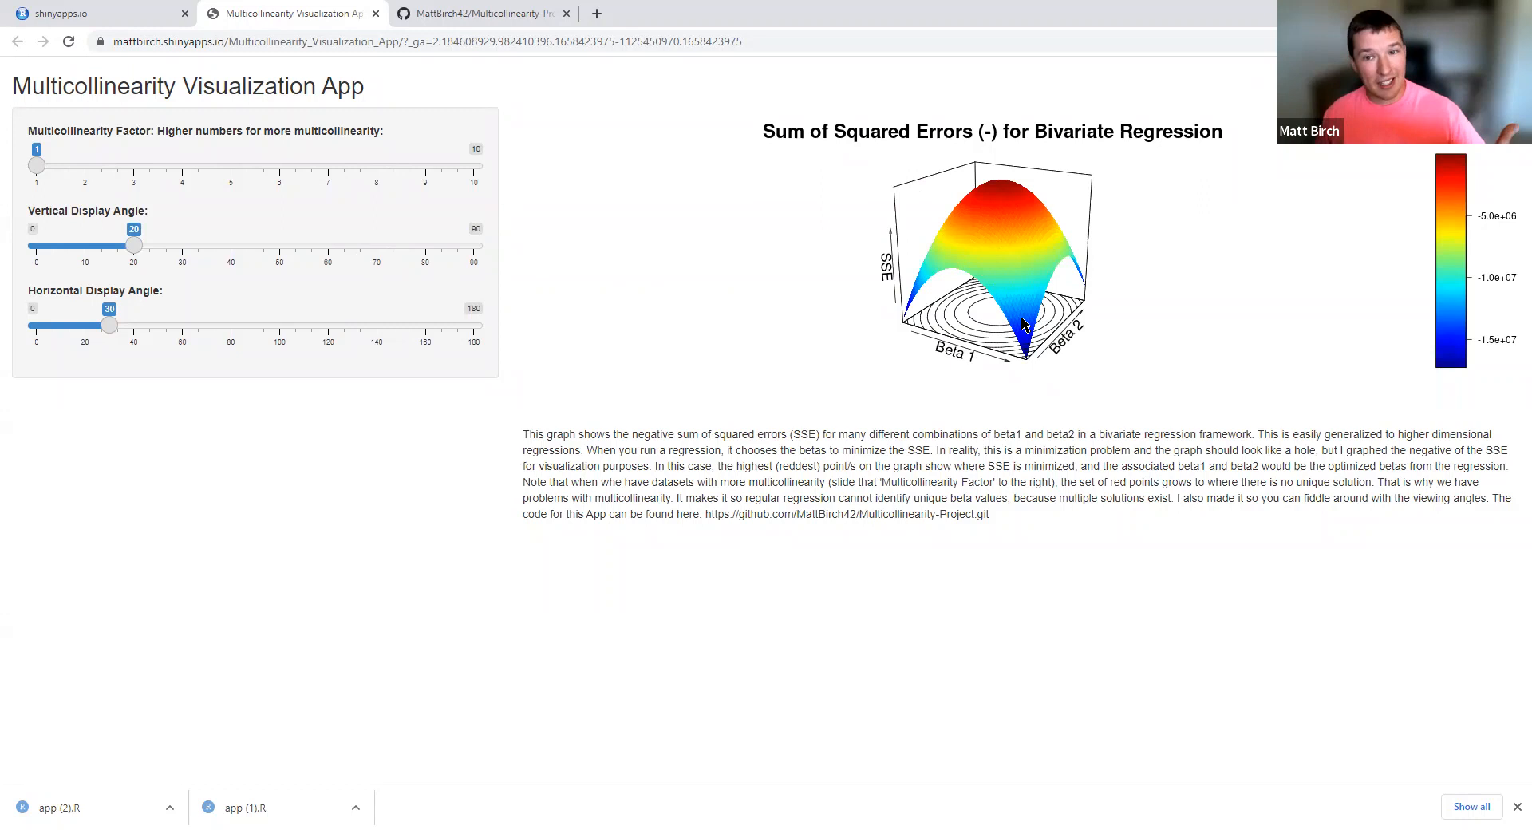
{"action": "mouse_move", "coordinate": [704, 209]}
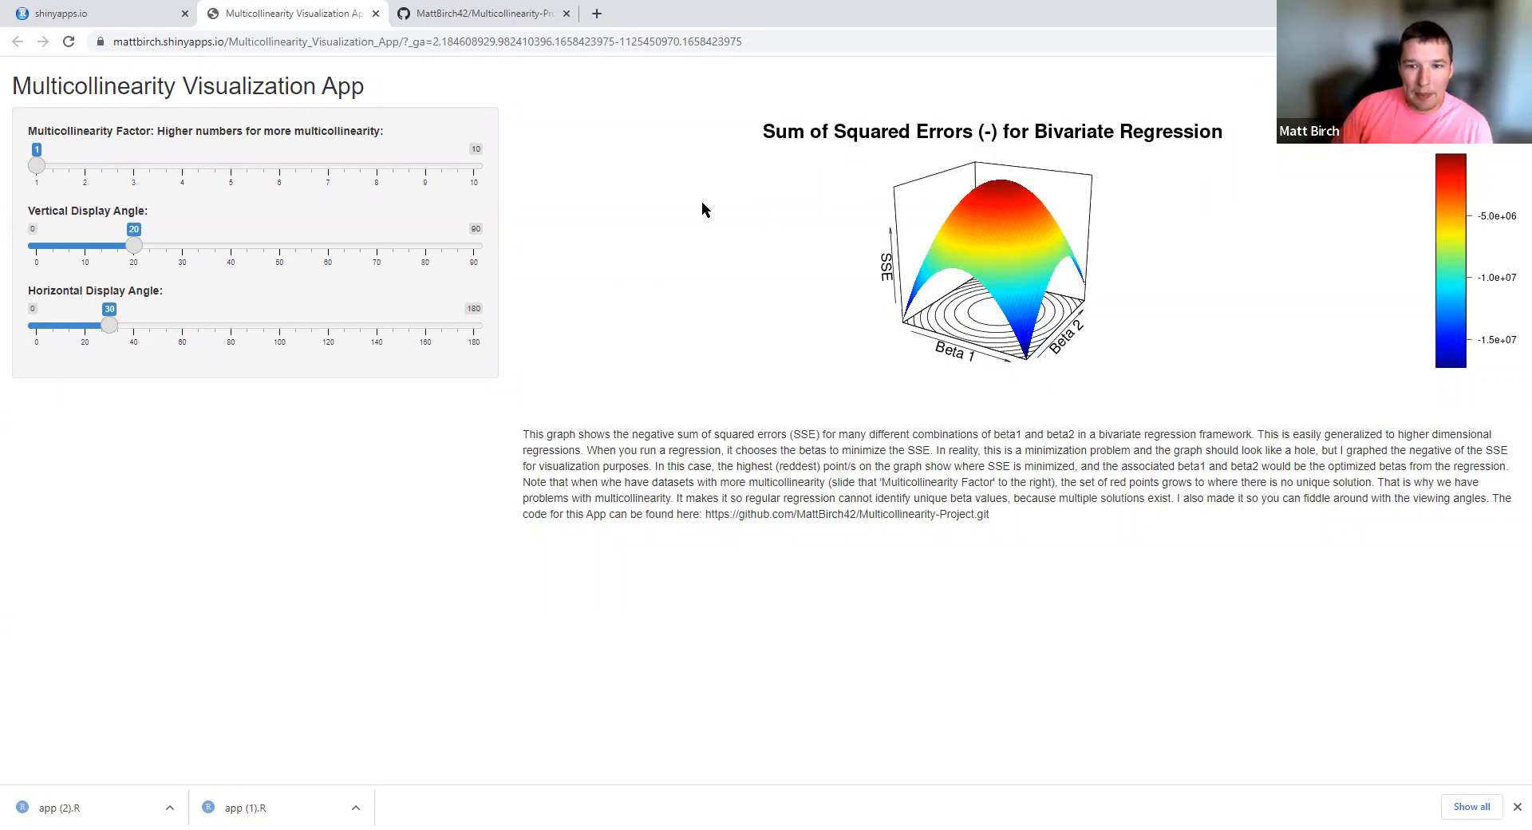
{"action": "mouse_move", "coordinate": [73, 171]}
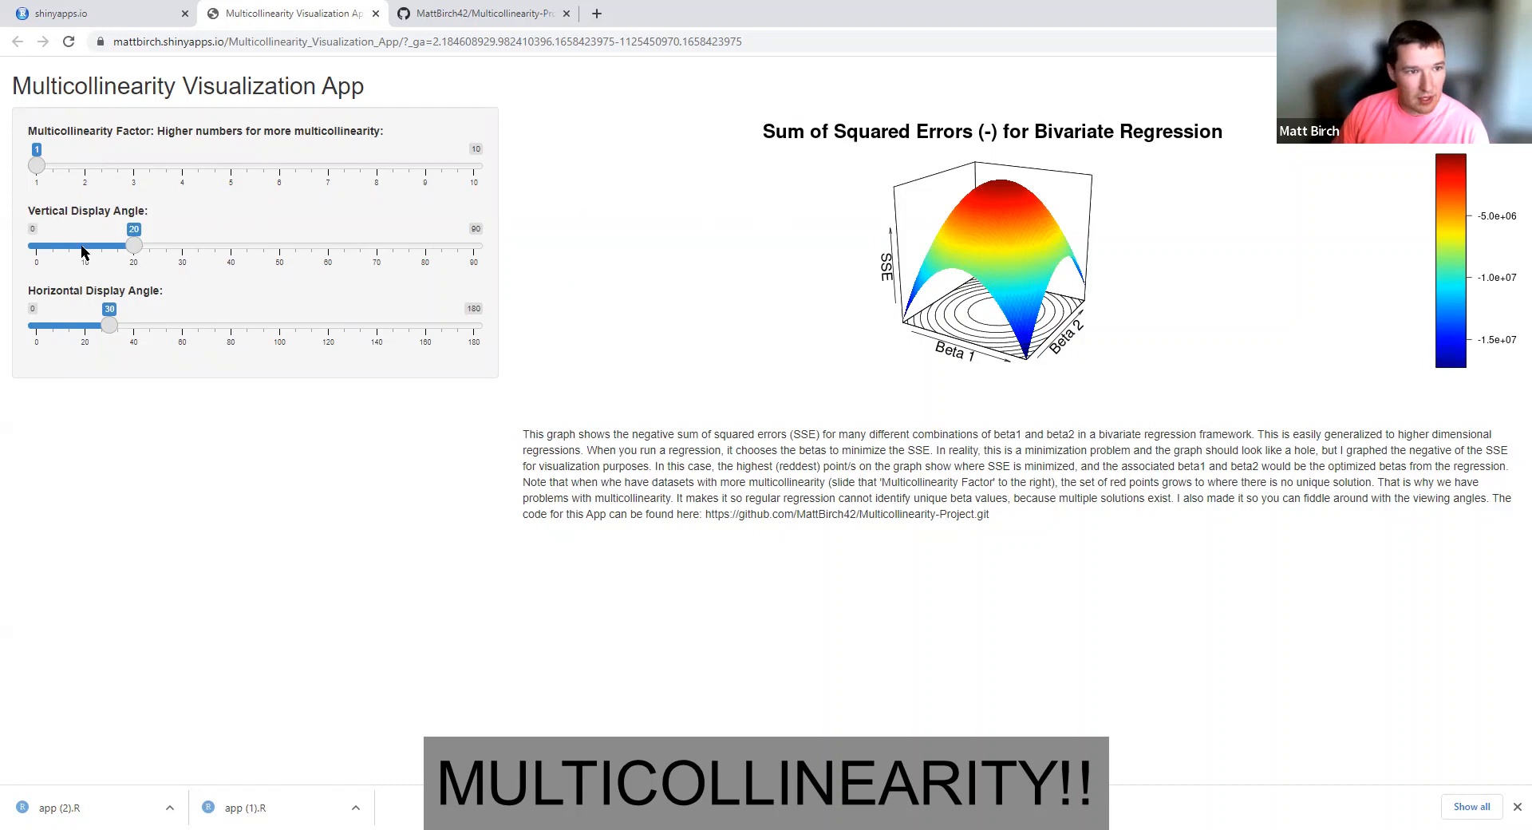
- Lower the vertical angle to 10 and raise the multicollinearity factor stepwise from 1 to 5
{"action": "left_click_drag", "start_coordinate": [132, 246], "coordinate": [85, 246]}
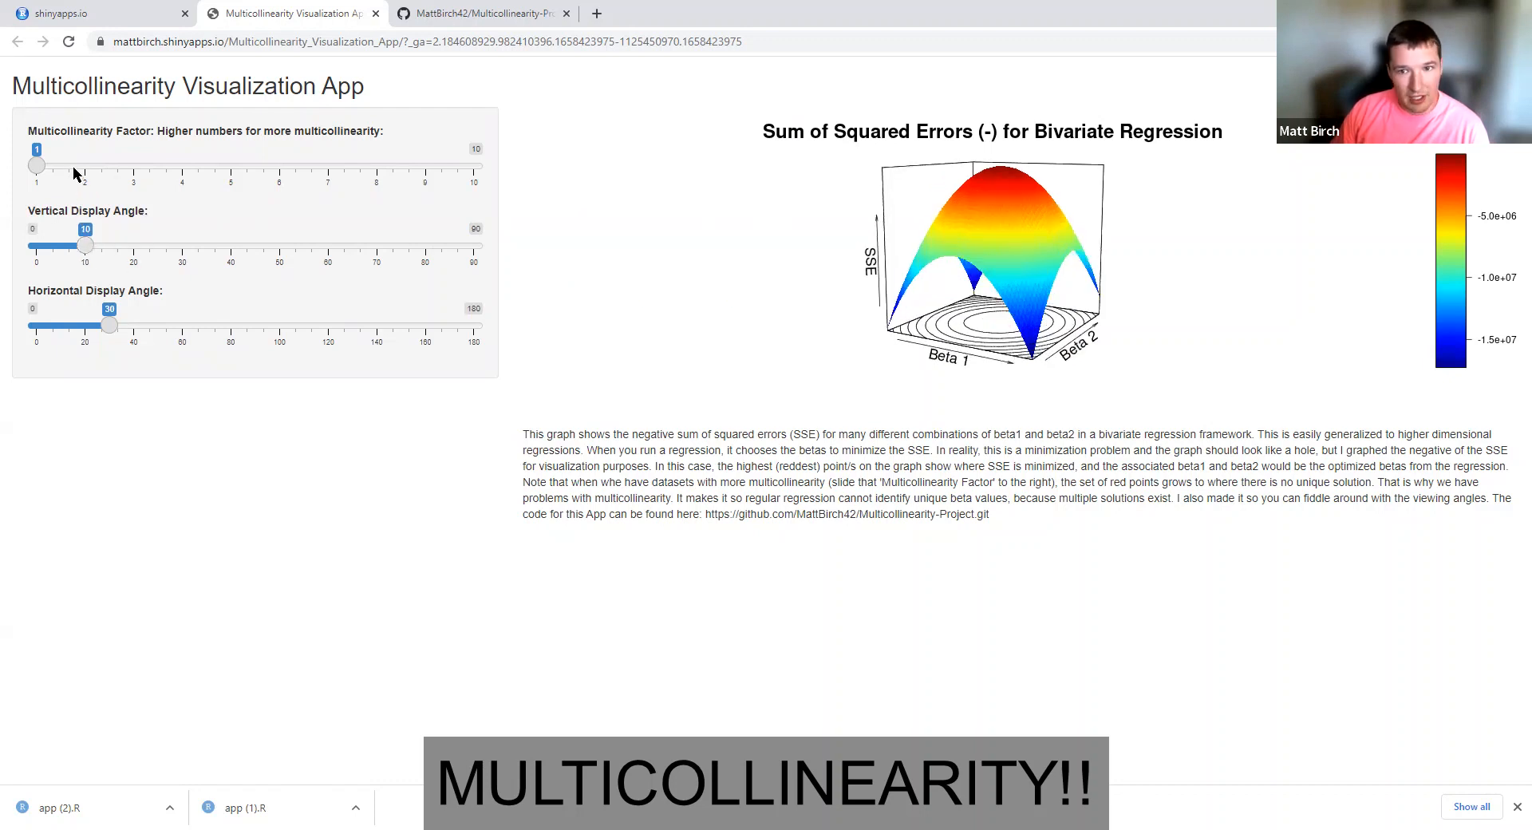
{"action": "mouse_move", "coordinate": [134, 247]}
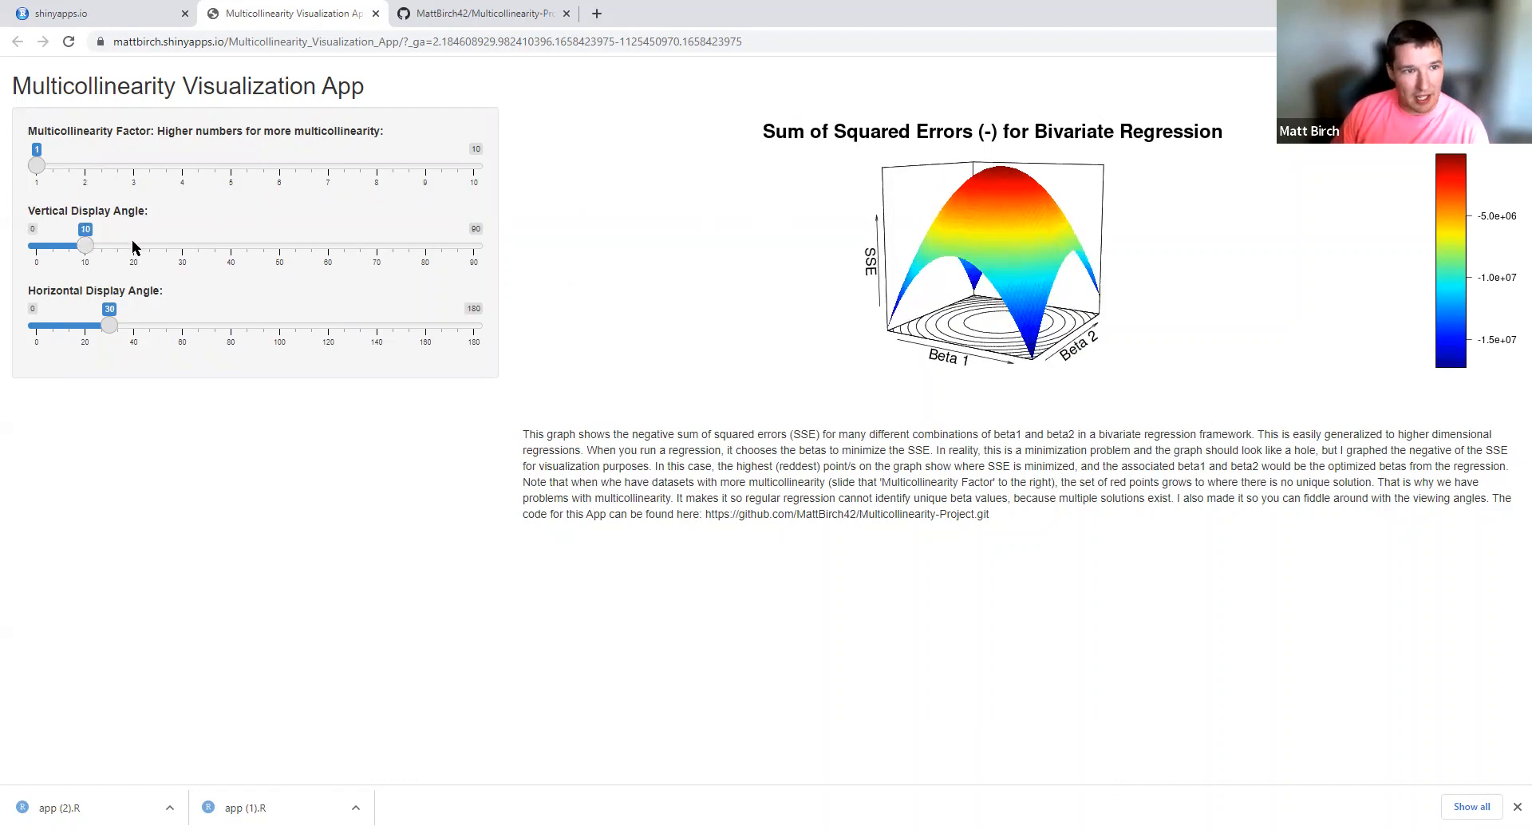
{"action": "left_click_drag", "start_coordinate": [84, 246], "coordinate": [108, 246]}
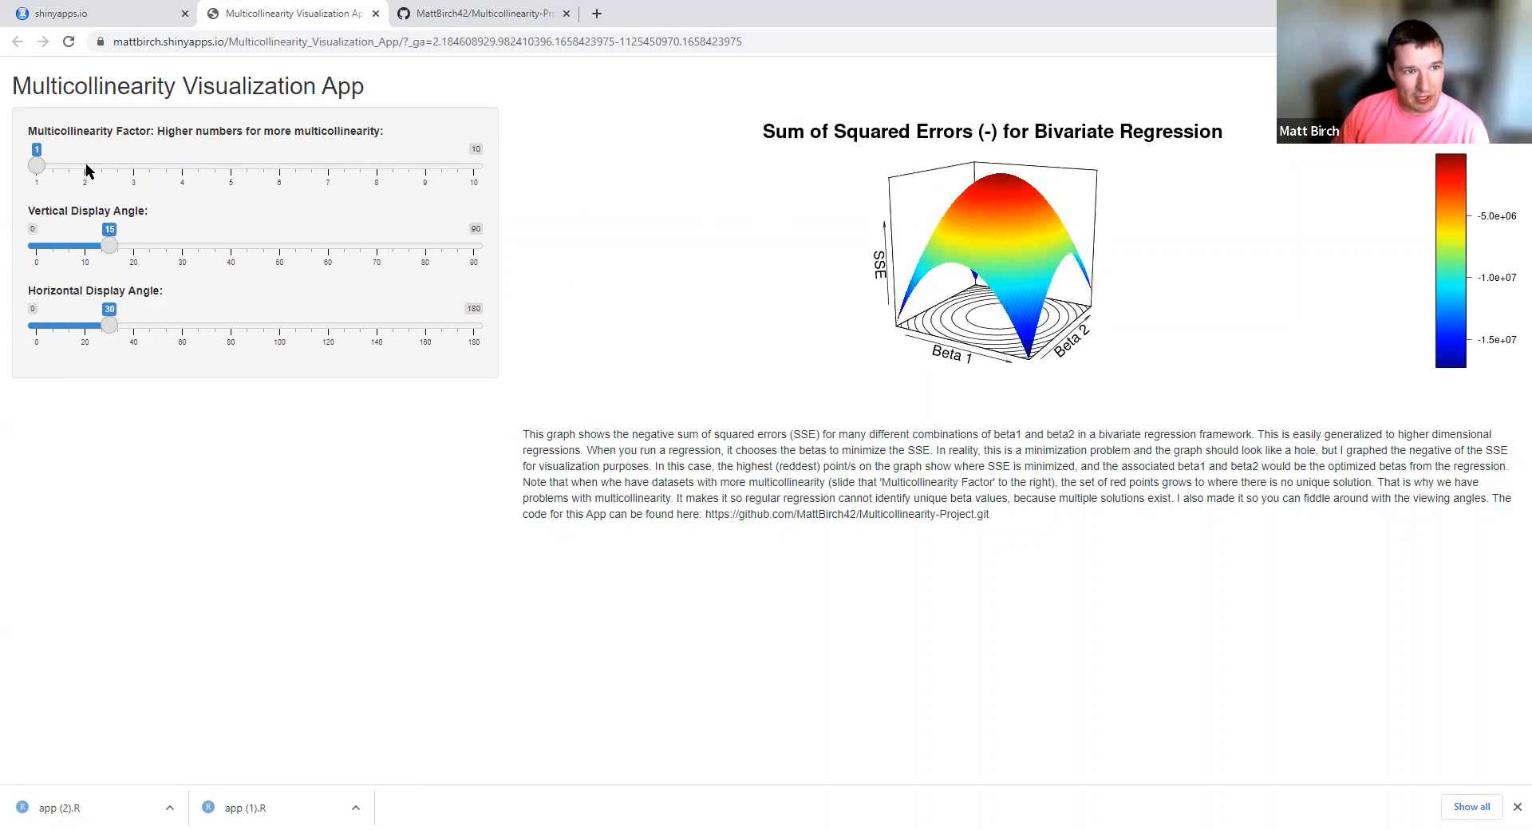
{"action": "left_click_drag", "start_coordinate": [37, 164], "coordinate": [85, 164]}
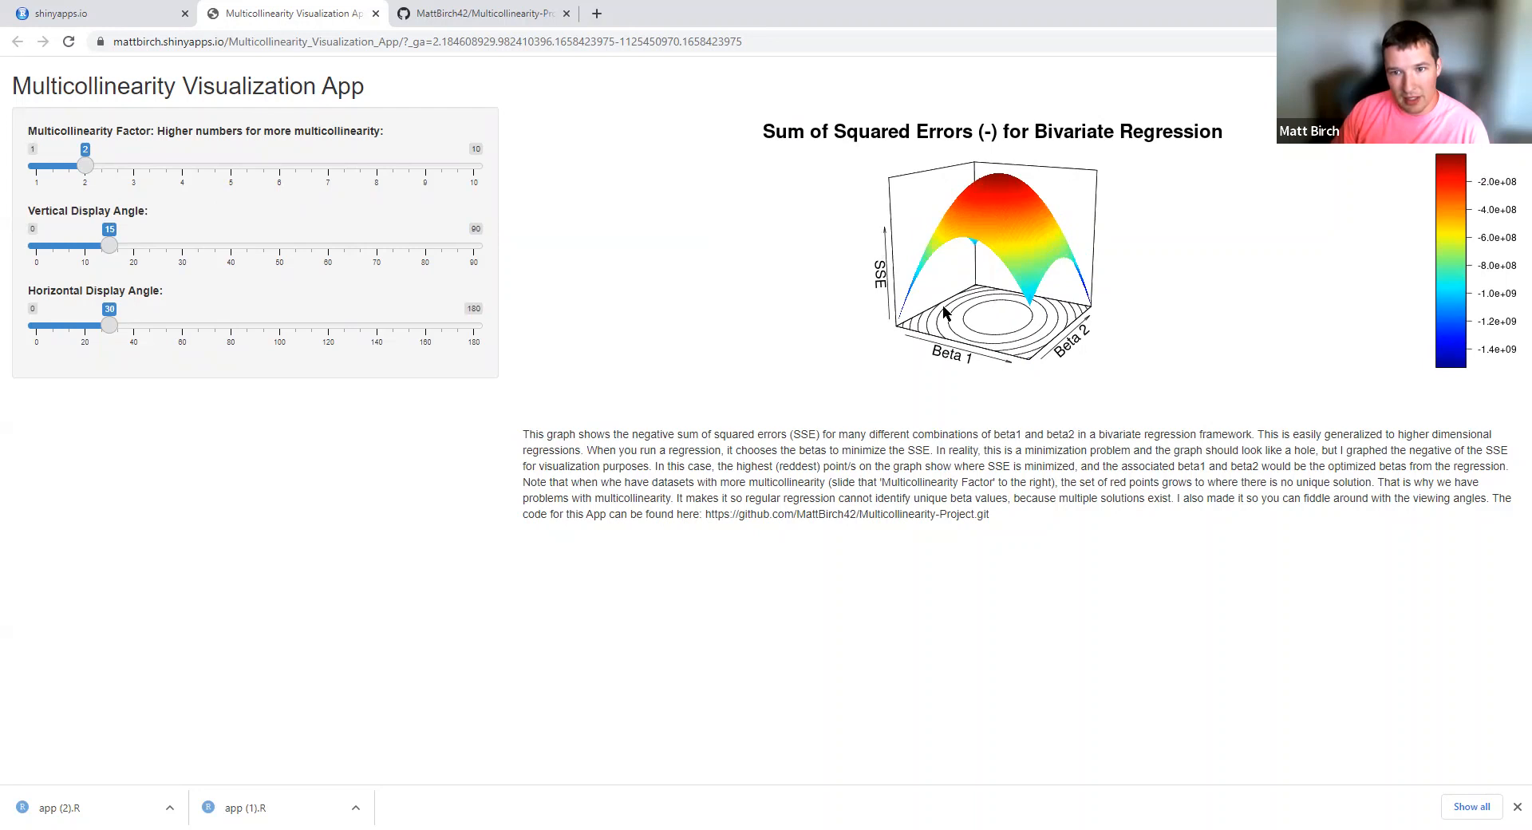
{"action": "mouse_move", "coordinate": [987, 324]}
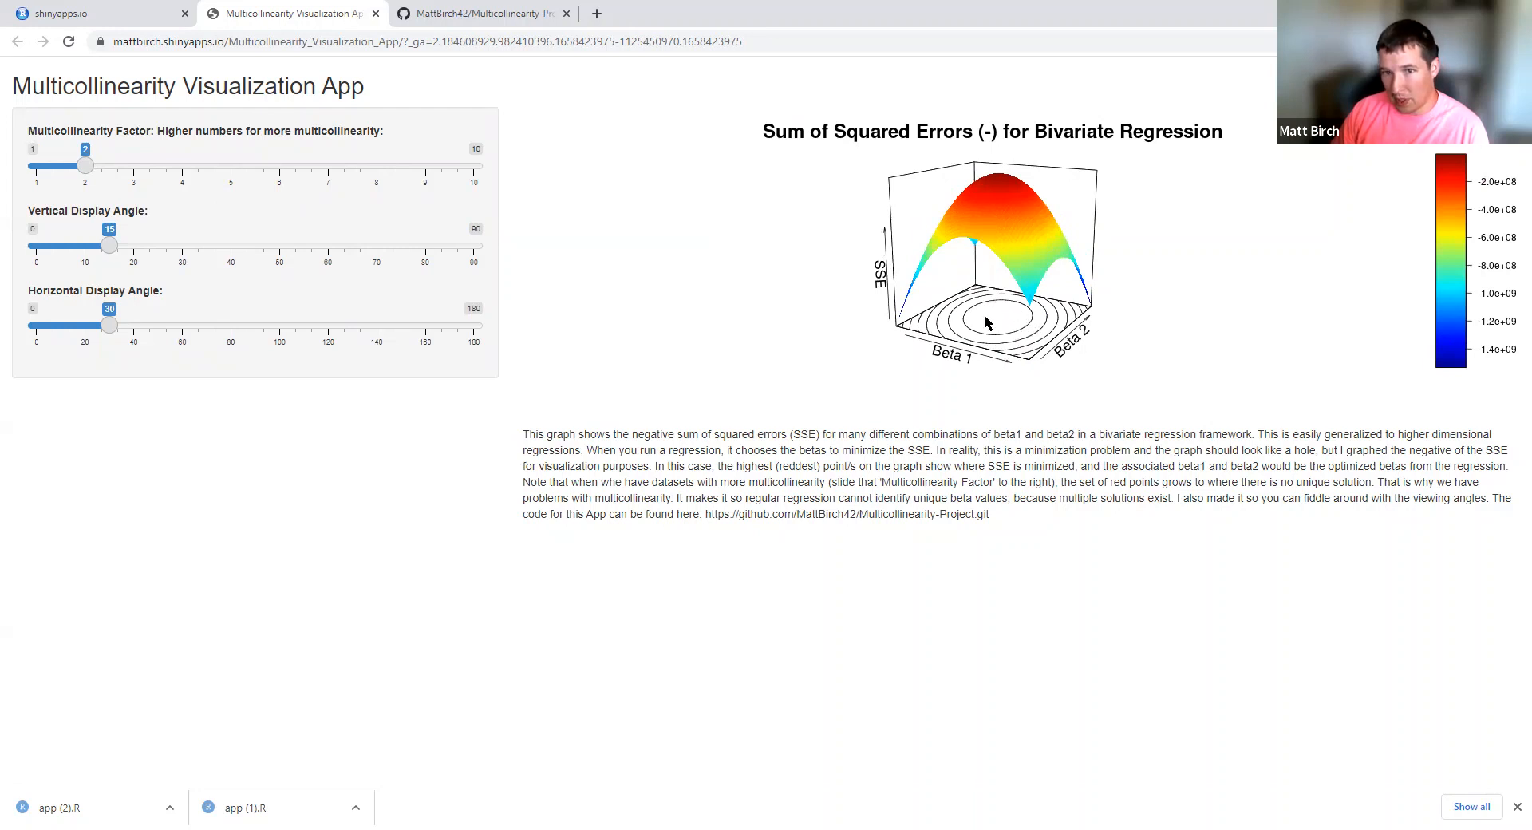
{"action": "mouse_move", "coordinate": [219, 224]}
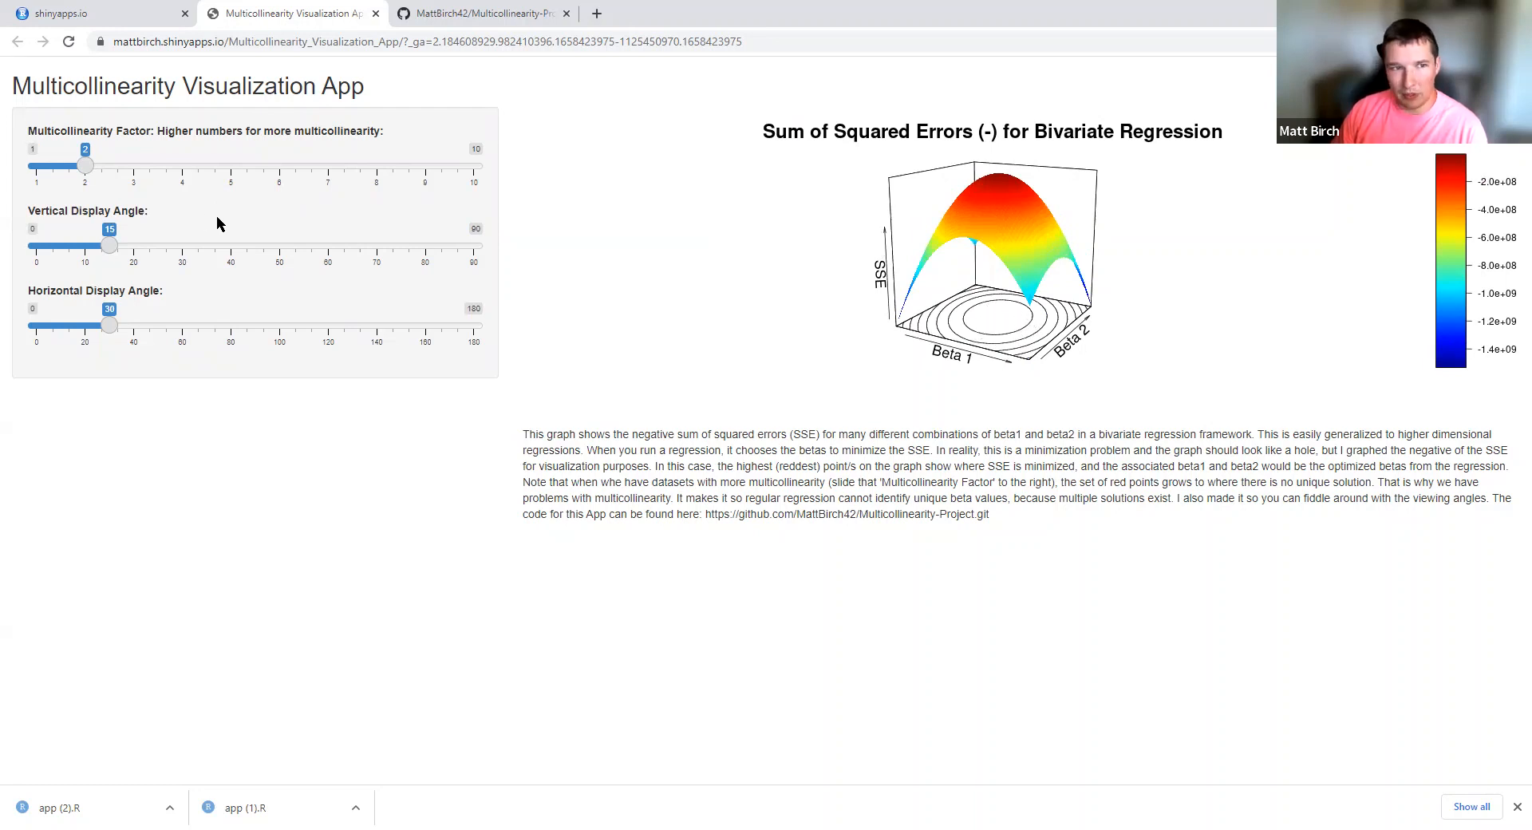
{"action": "left_click_drag", "start_coordinate": [84, 165], "coordinate": [134, 164]}
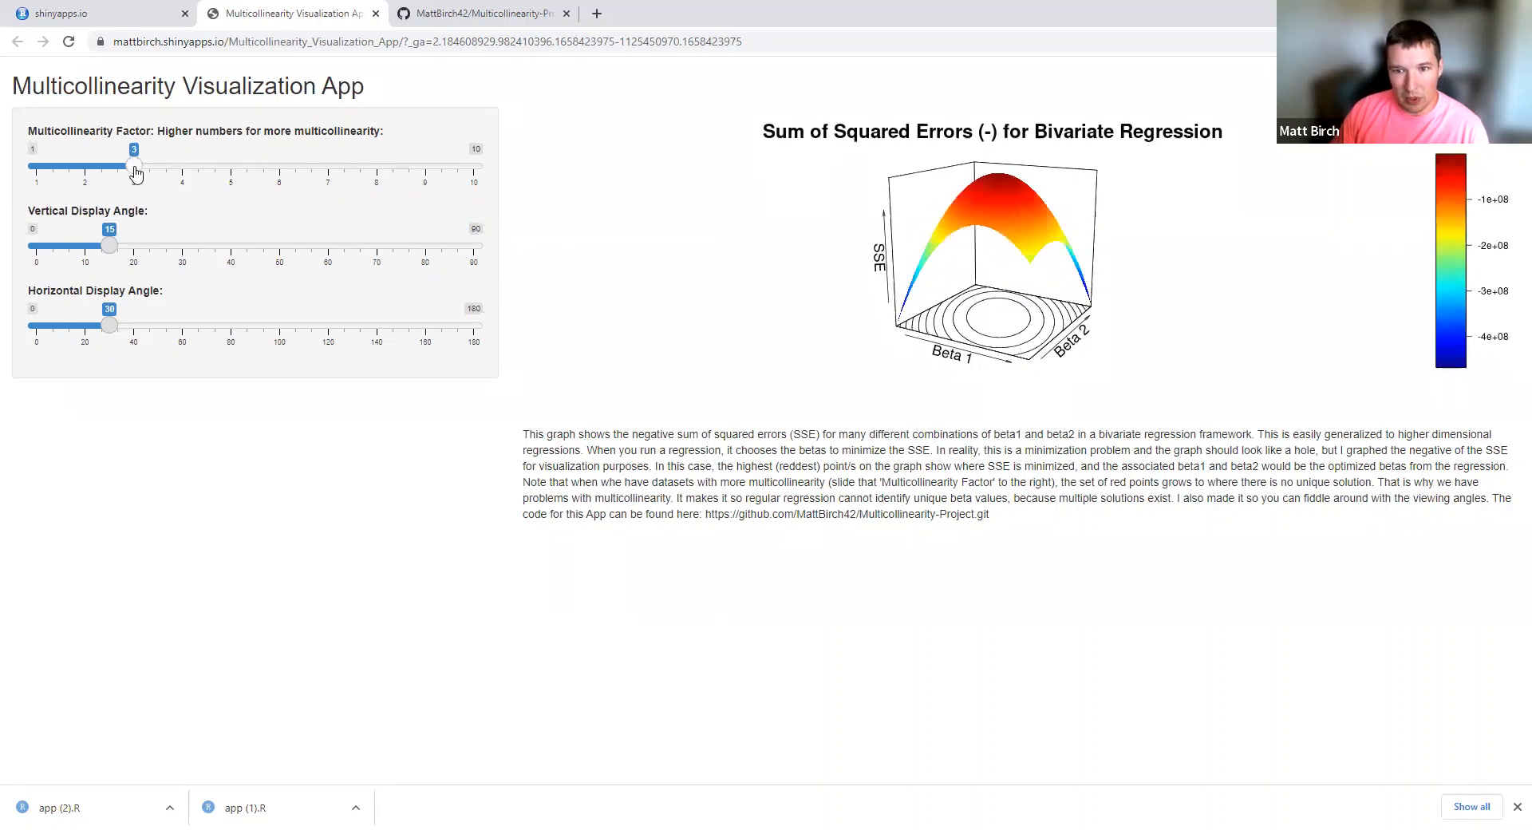
{"action": "mouse_move", "coordinate": [183, 174]}
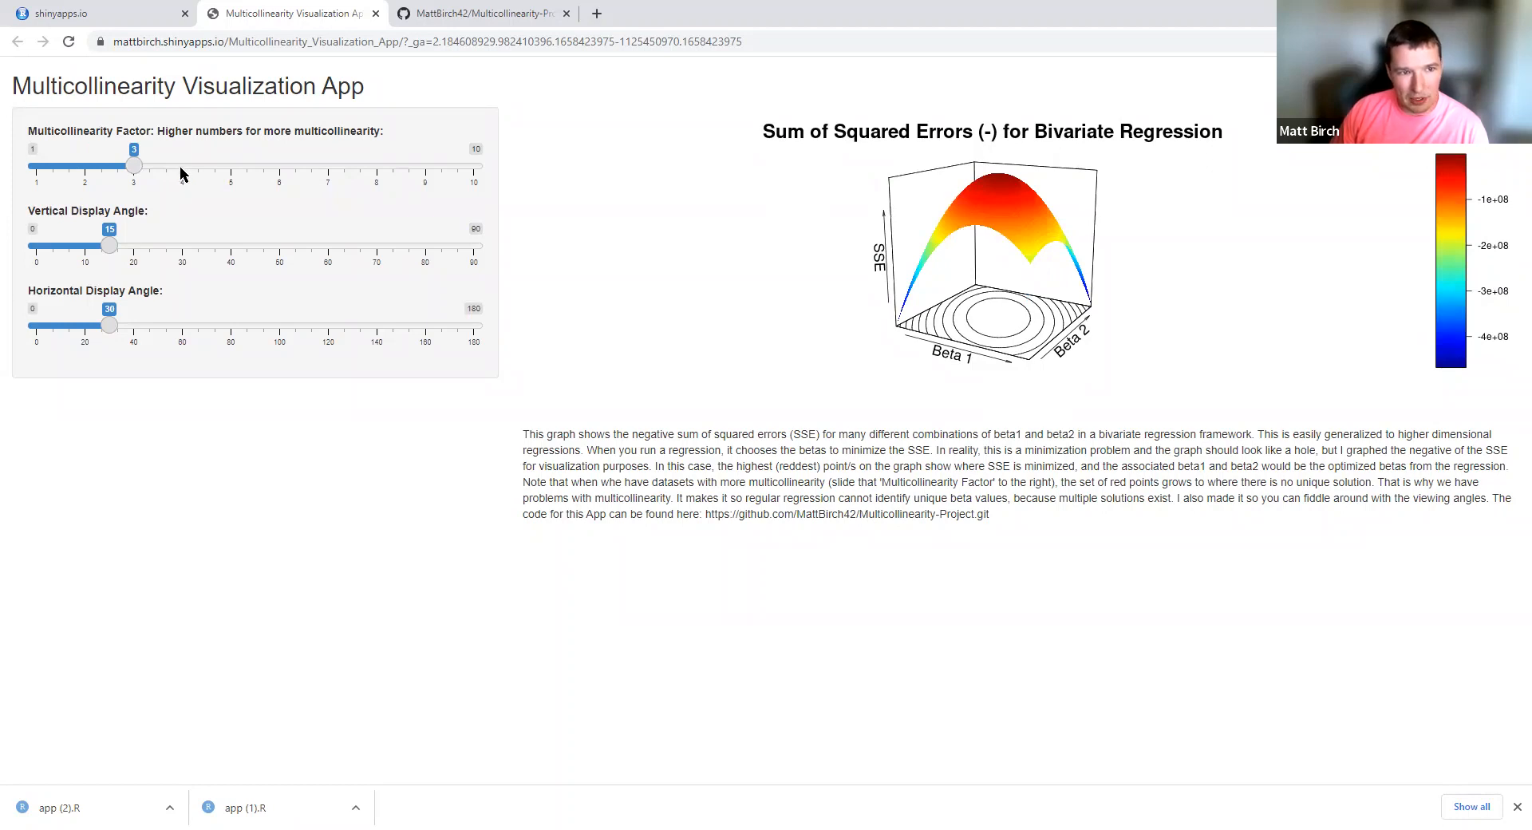
{"action": "left_click_drag", "start_coordinate": [134, 164], "coordinate": [182, 164]}
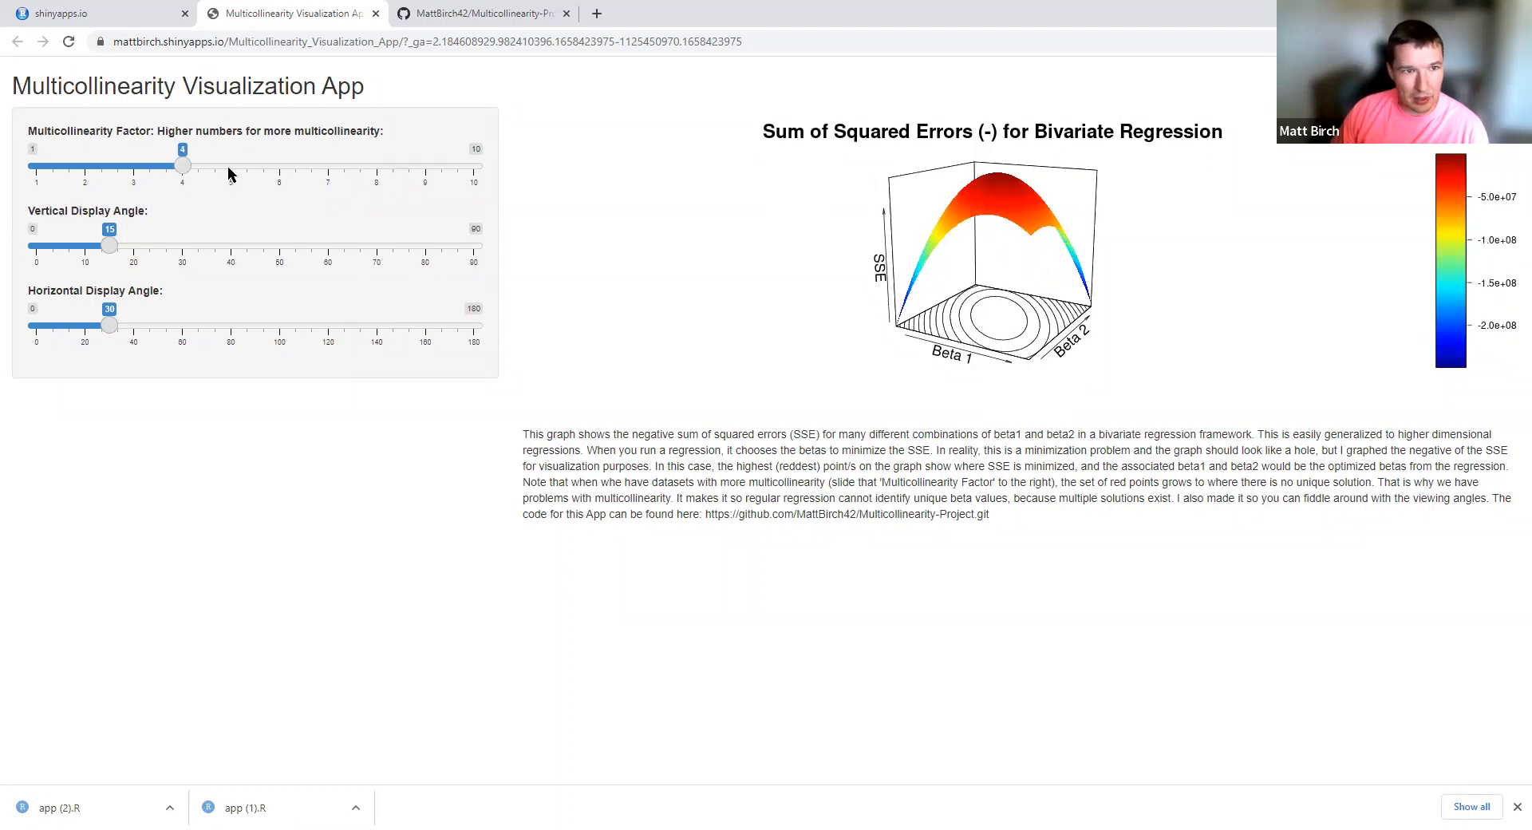
{"action": "left_click_drag", "start_coordinate": [182, 164], "coordinate": [230, 164]}
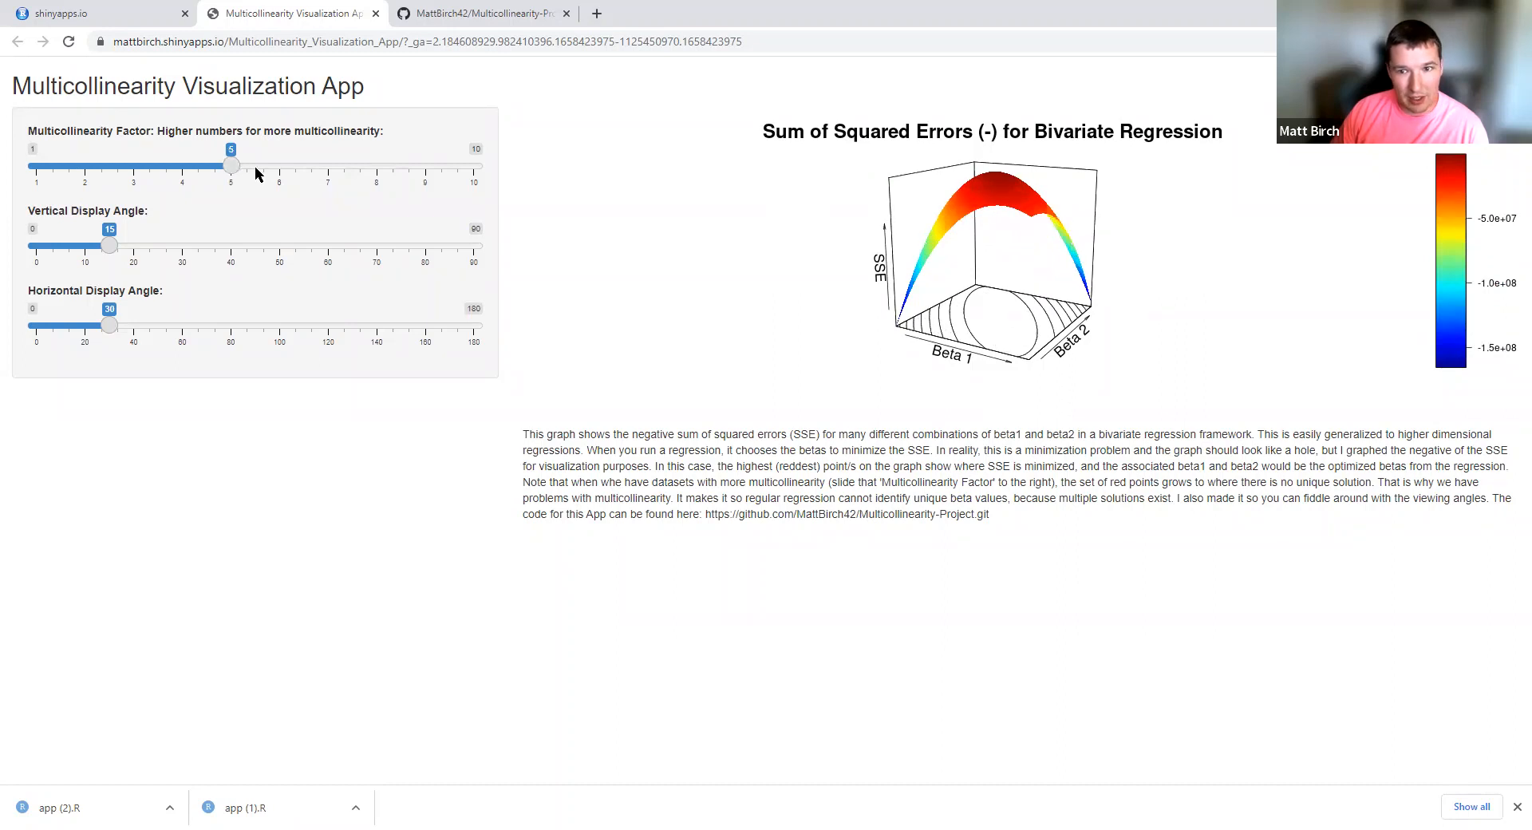
{"action": "mouse_move", "coordinate": [276, 174]}
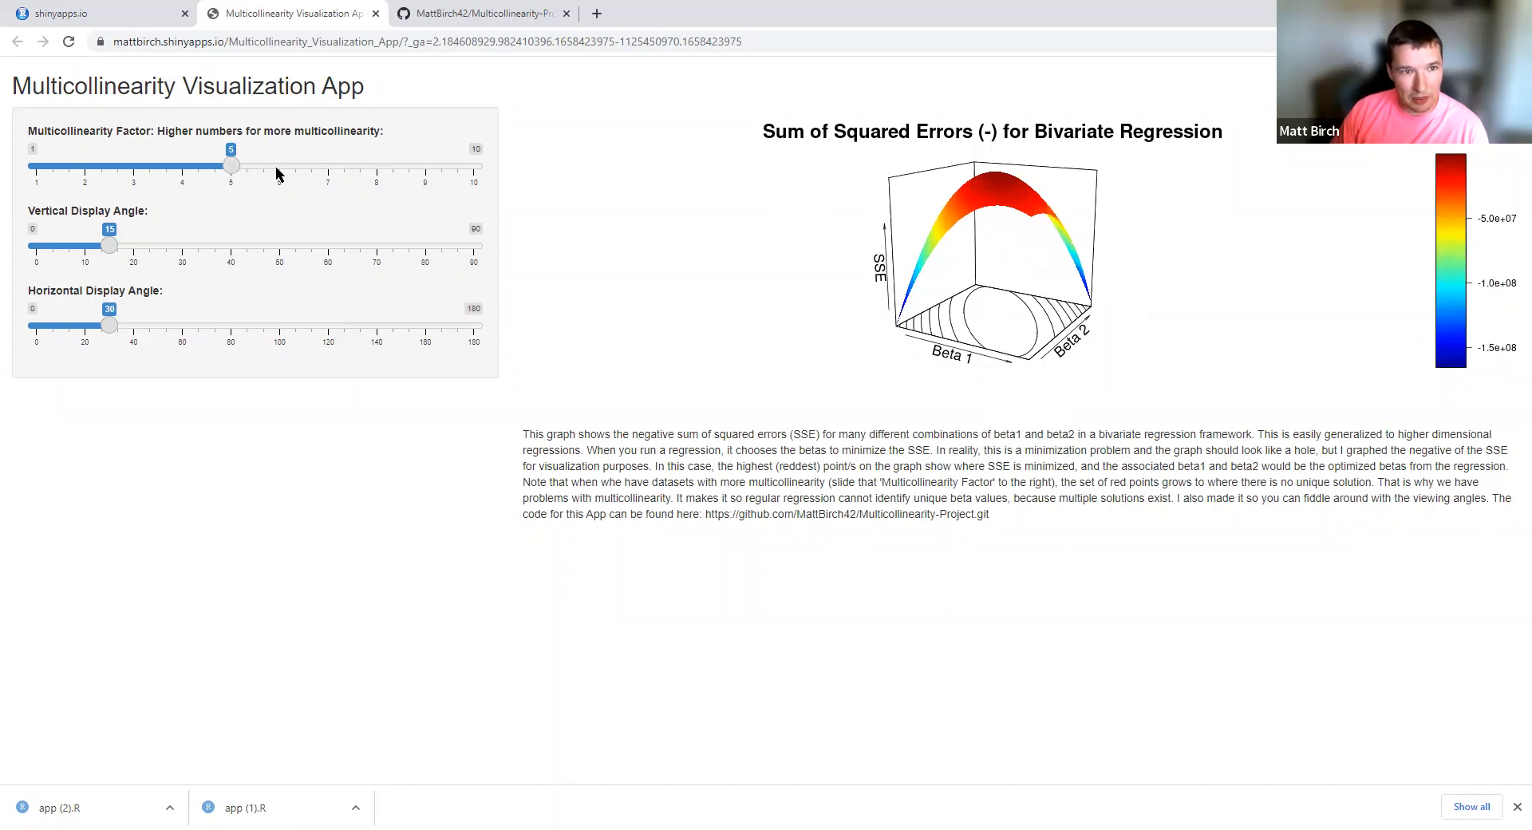
- Raise the multicollinearity factor to 10 and rotate the horizontal display angle to 120
{"action": "left_click_drag", "start_coordinate": [231, 165], "coordinate": [279, 165]}
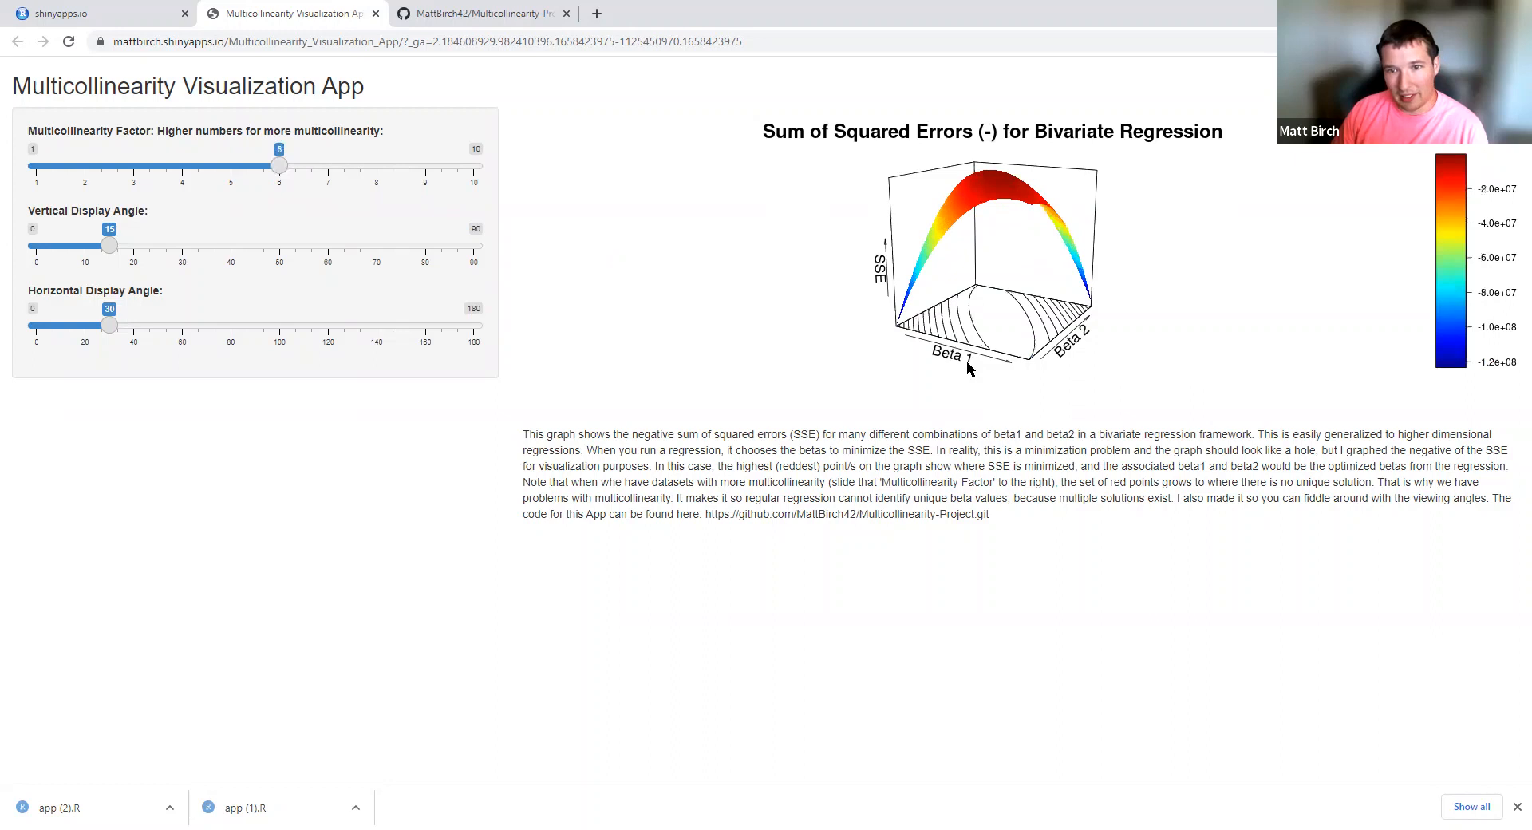
{"action": "mouse_move", "coordinate": [166, 324]}
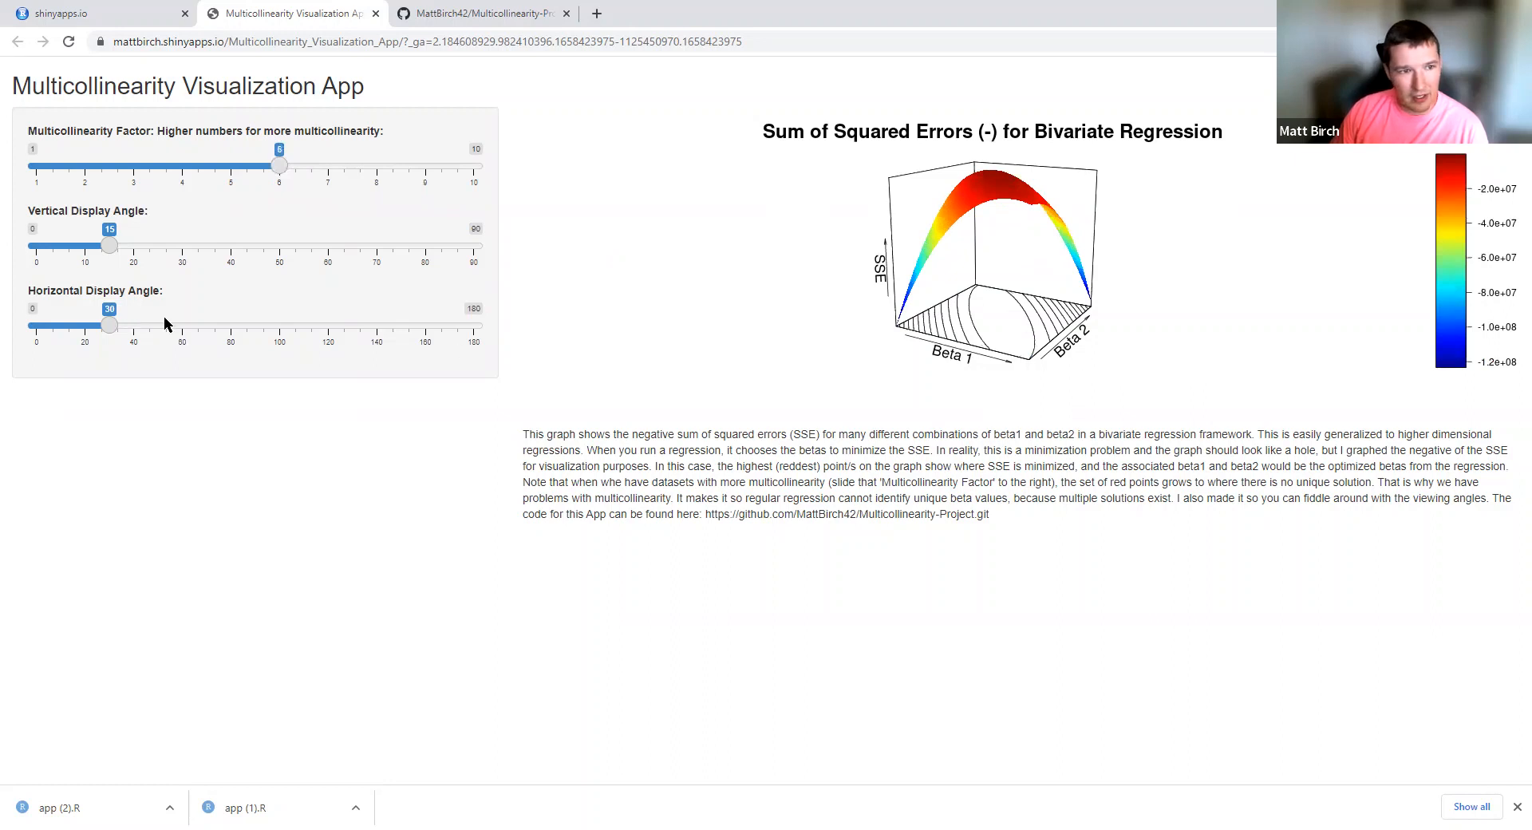
{"action": "mouse_move", "coordinate": [234, 336]}
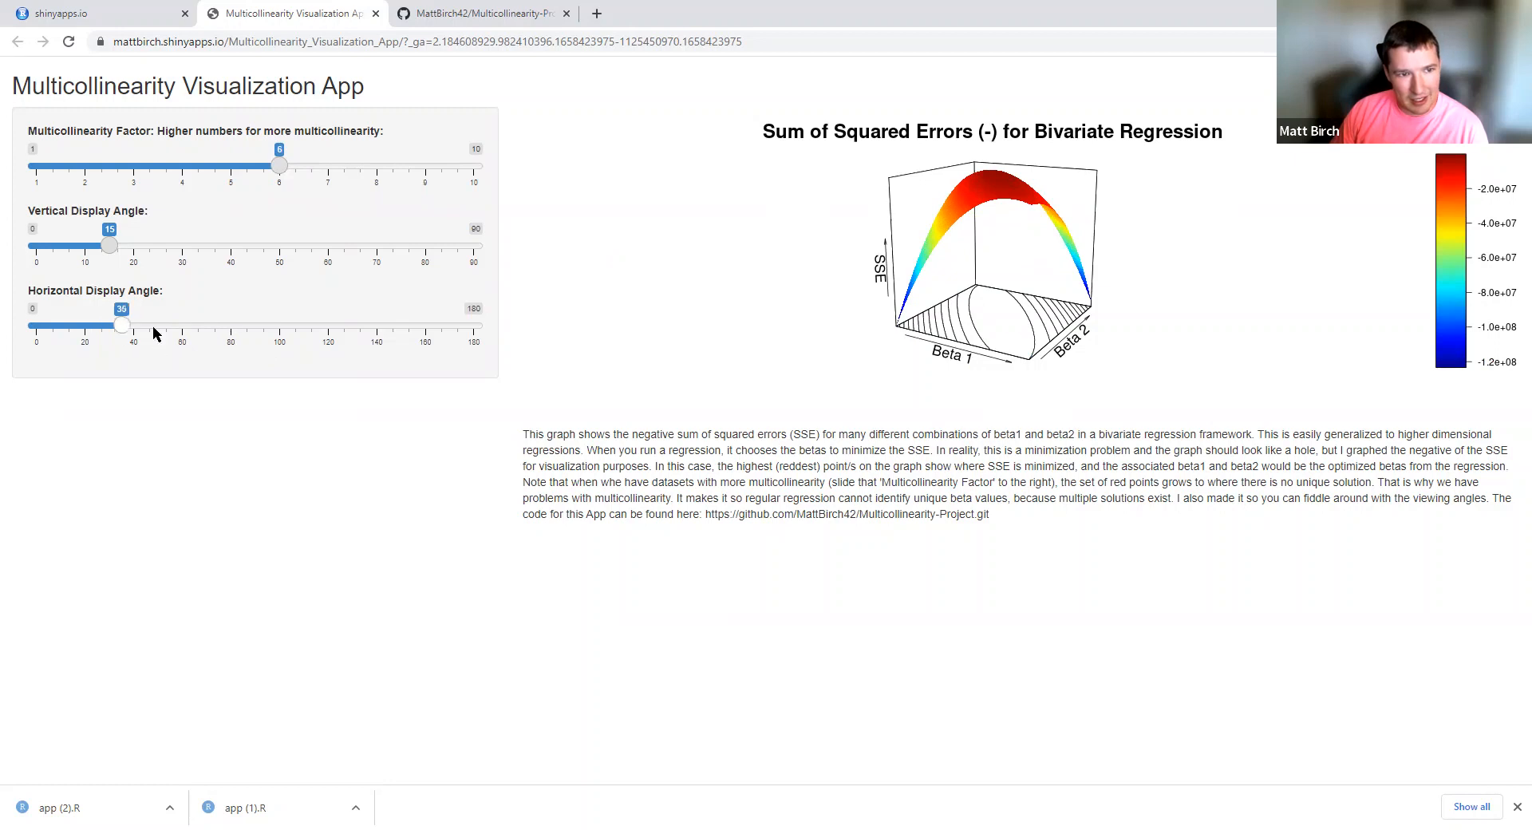
{"action": "left_click_drag", "start_coordinate": [121, 324], "coordinate": [230, 324]}
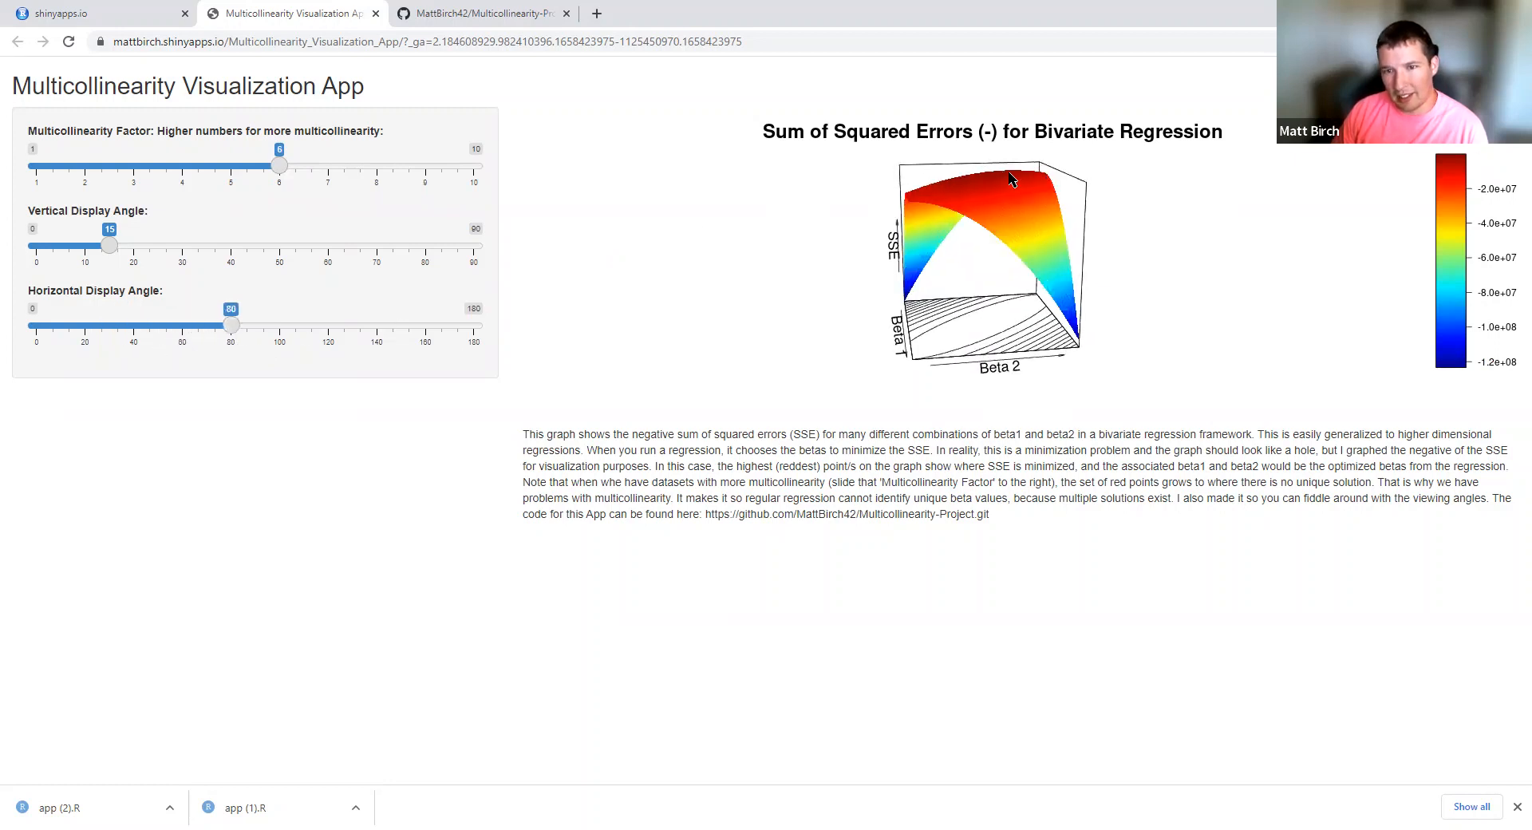
{"action": "mouse_move", "coordinate": [391, 271]}
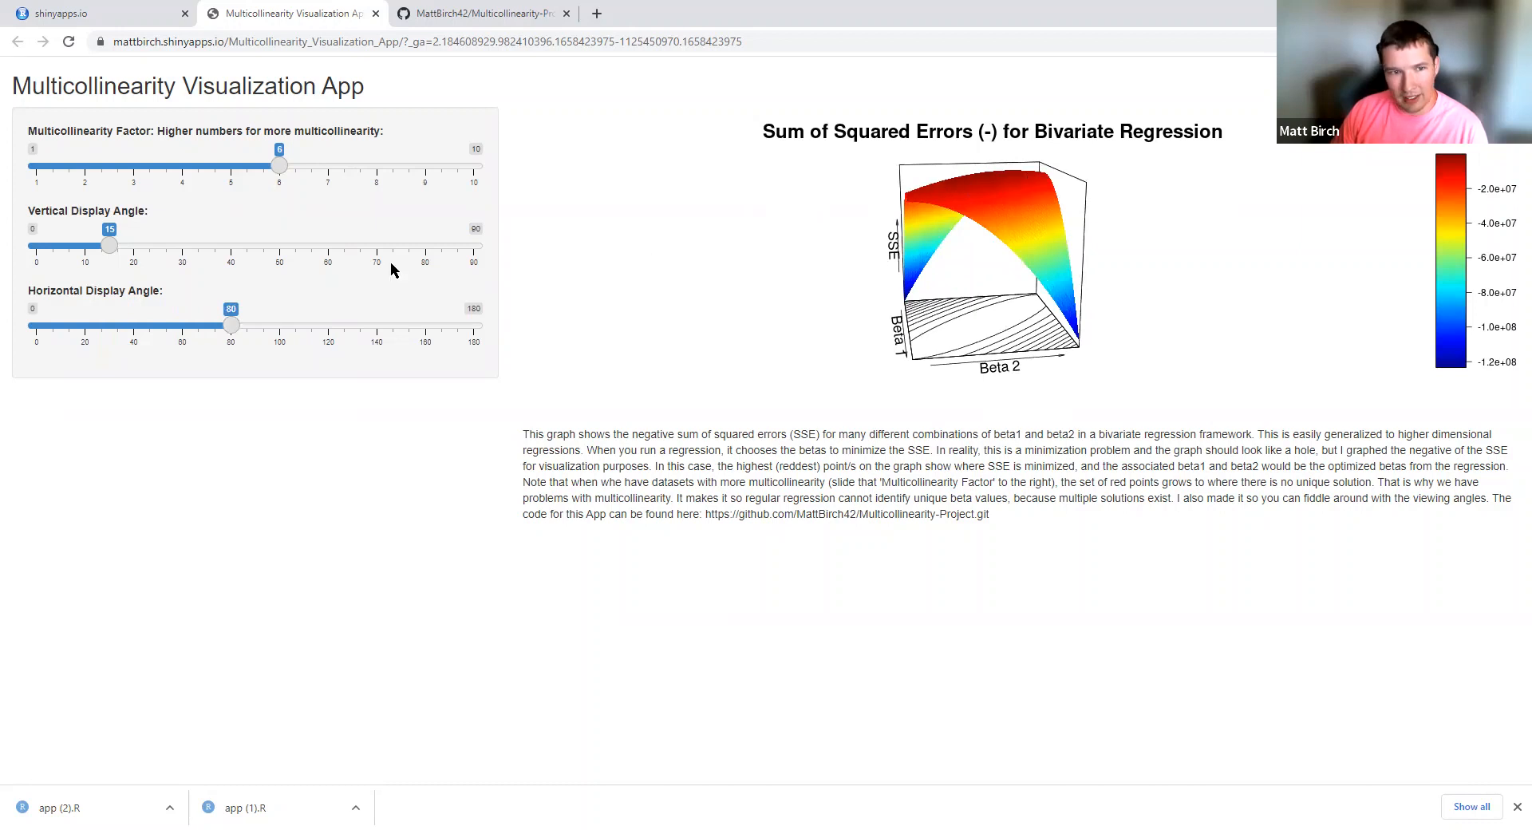
{"action": "left_click_drag", "start_coordinate": [230, 324], "coordinate": [327, 324]}
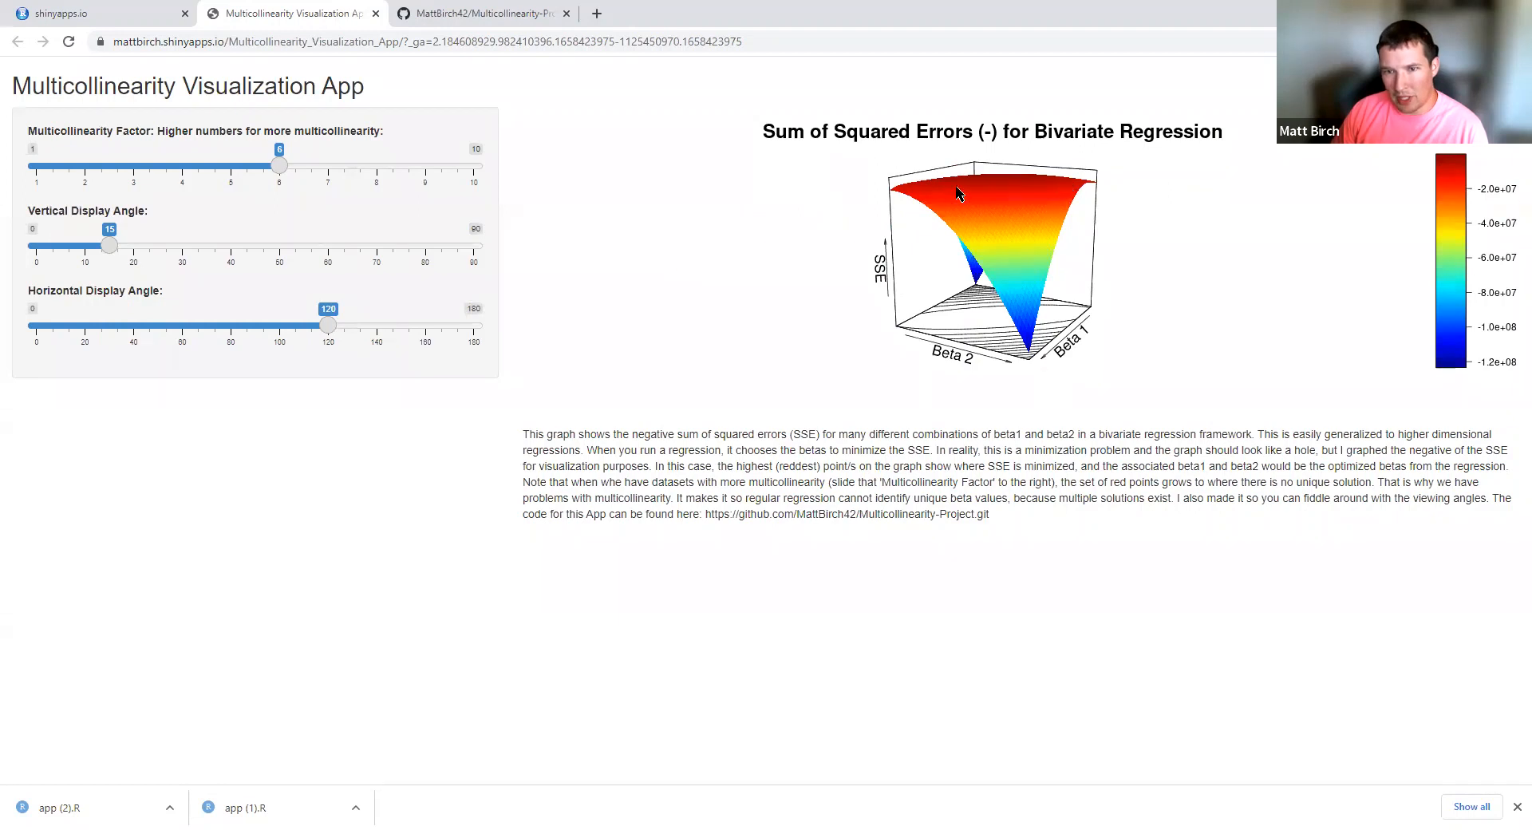
{"action": "left_click_drag", "start_coordinate": [279, 165], "coordinate": [329, 165]}
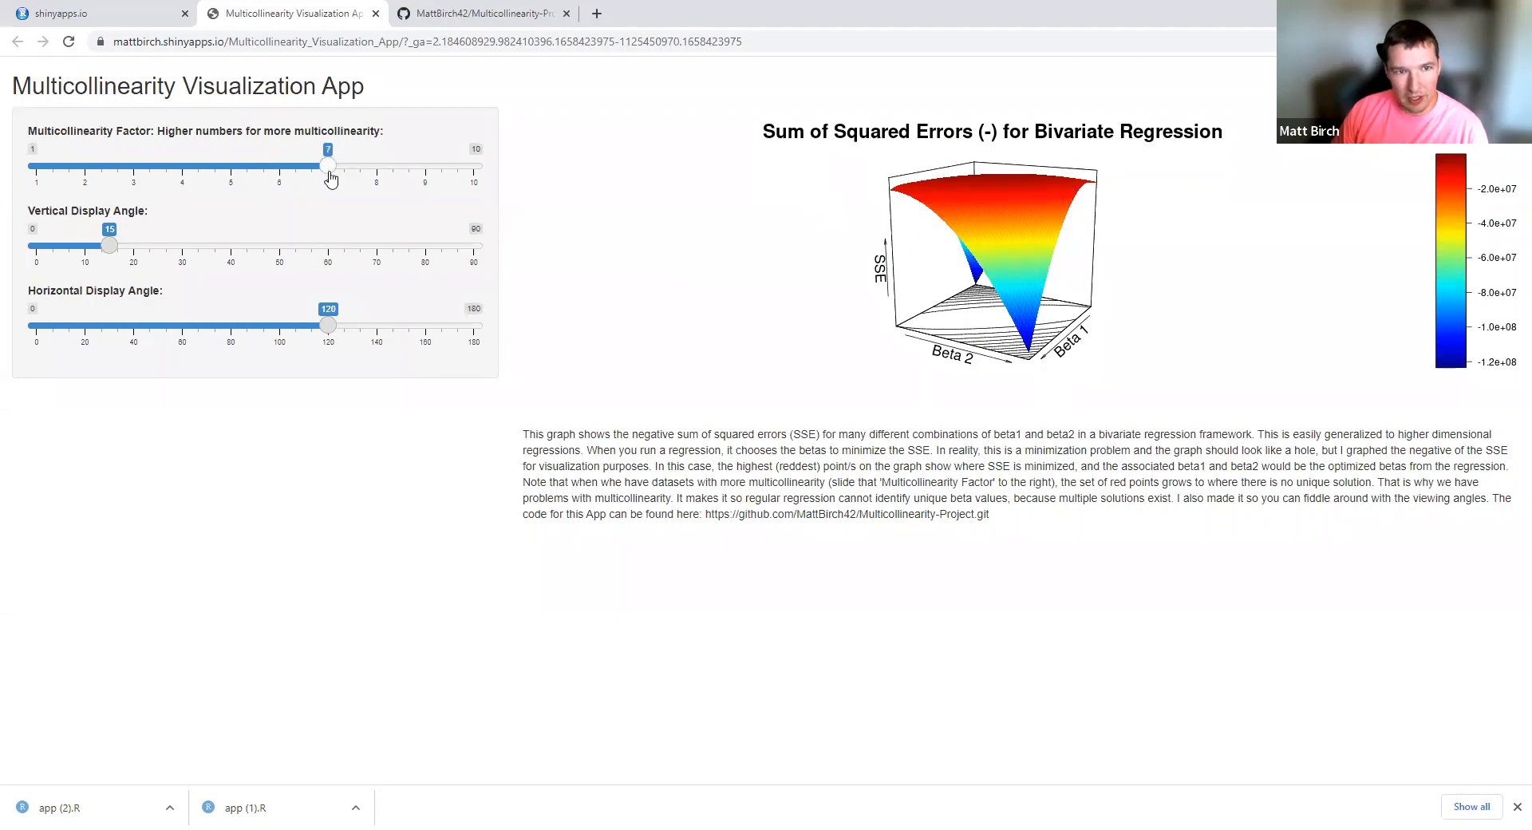
{"action": "left_click_drag", "start_coordinate": [328, 164], "coordinate": [425, 165]}
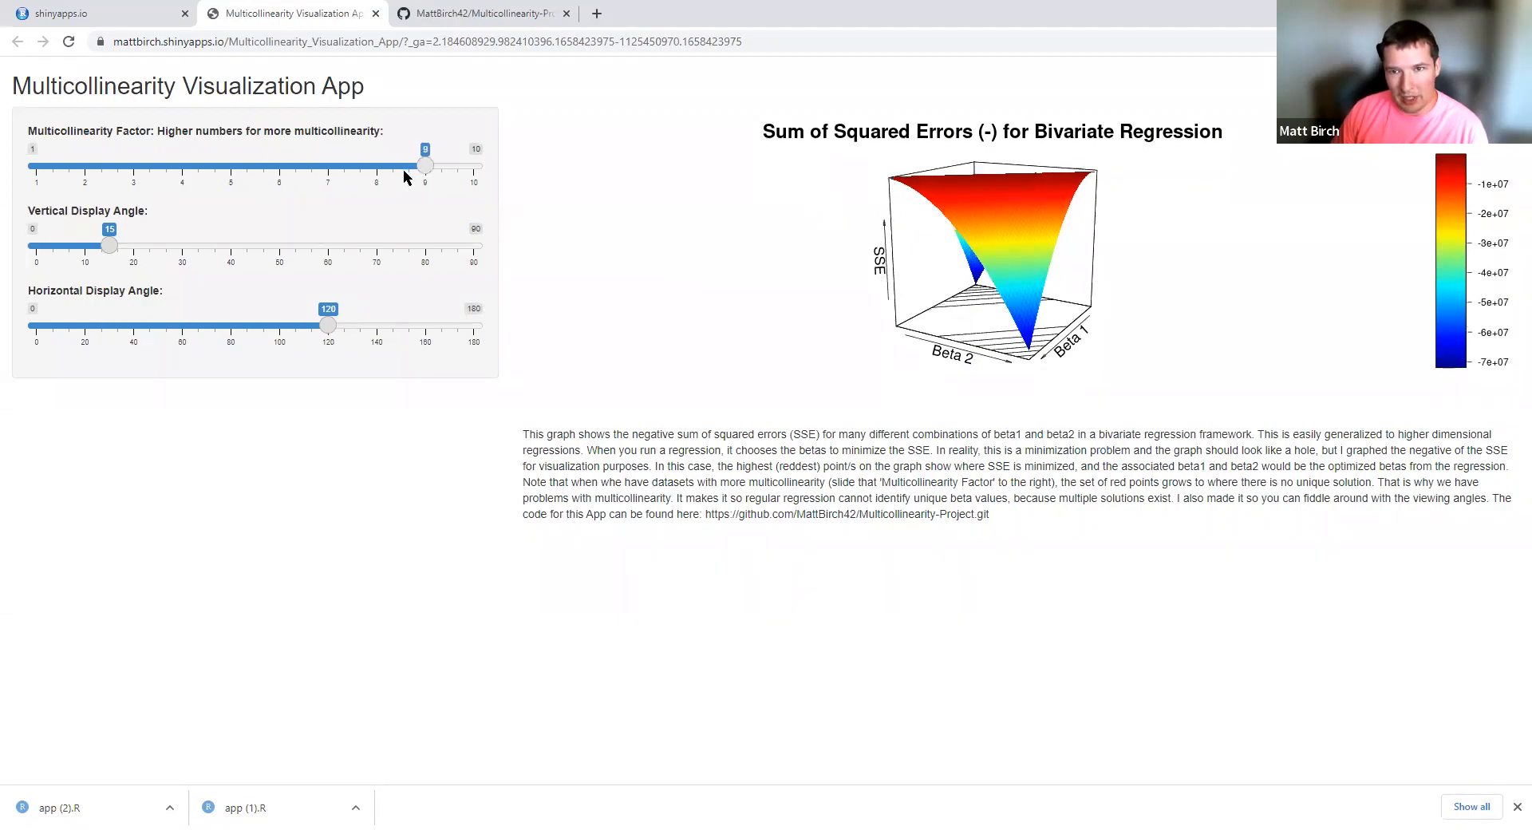
{"action": "left_click_drag", "start_coordinate": [424, 164], "coordinate": [474, 165]}
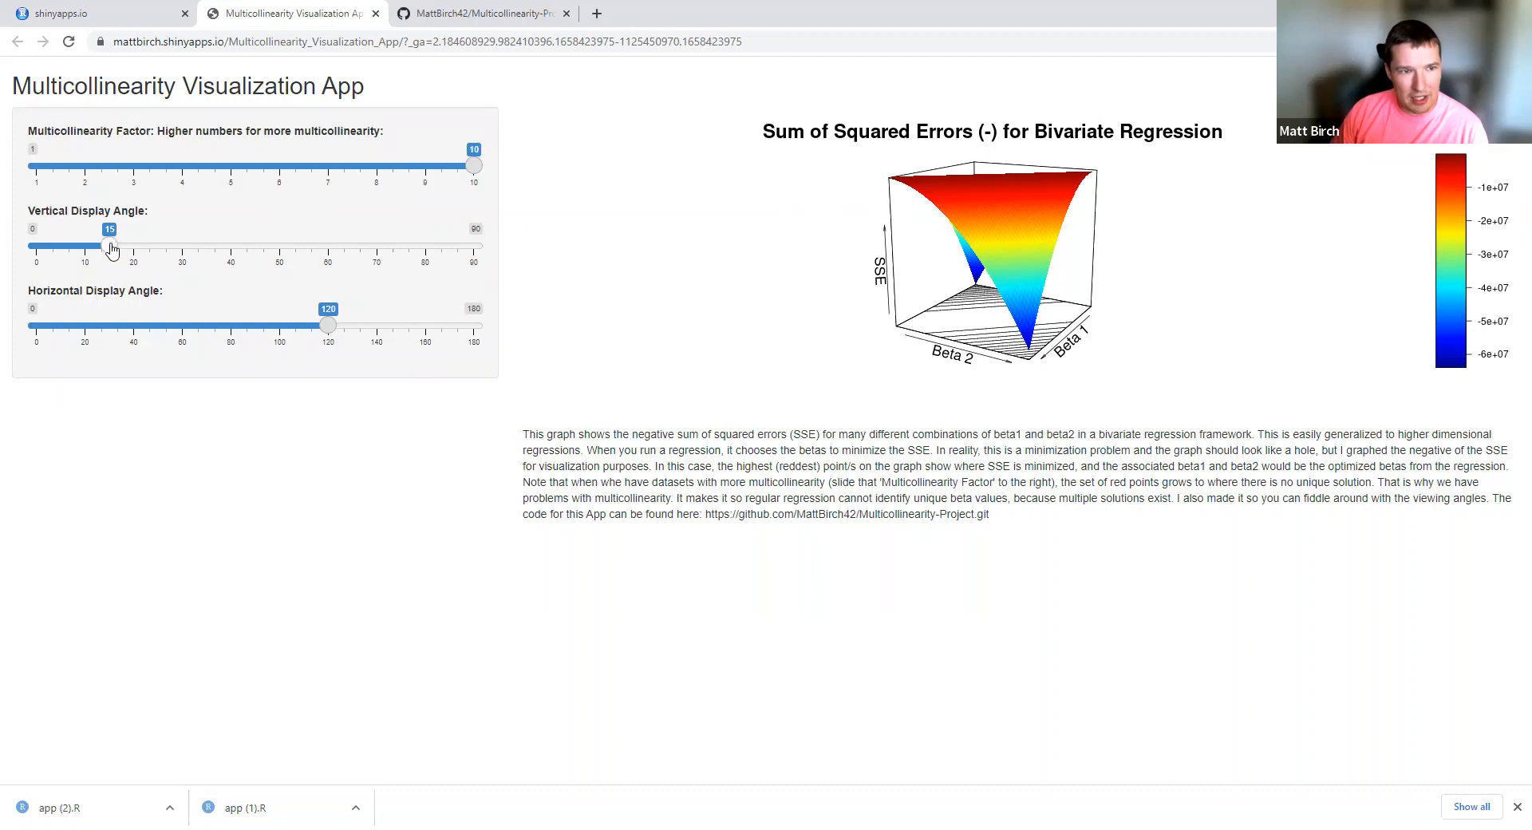
- View the ridge from directly above at 90, then tilt back down to vertical angle 15
{"action": "left_click_drag", "start_coordinate": [110, 246], "coordinate": [474, 246]}
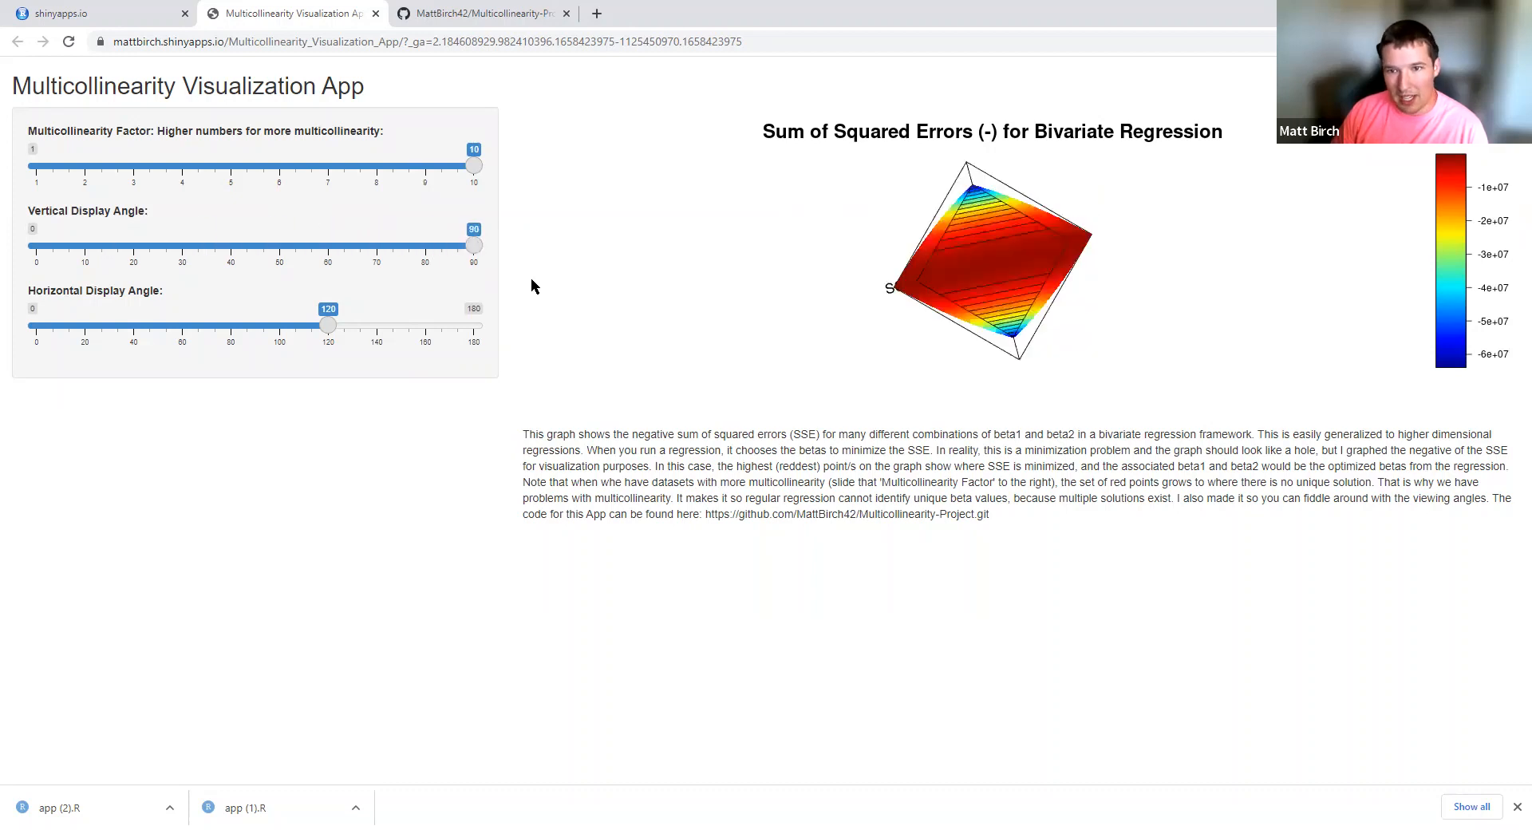
{"action": "mouse_move", "coordinate": [1072, 255]}
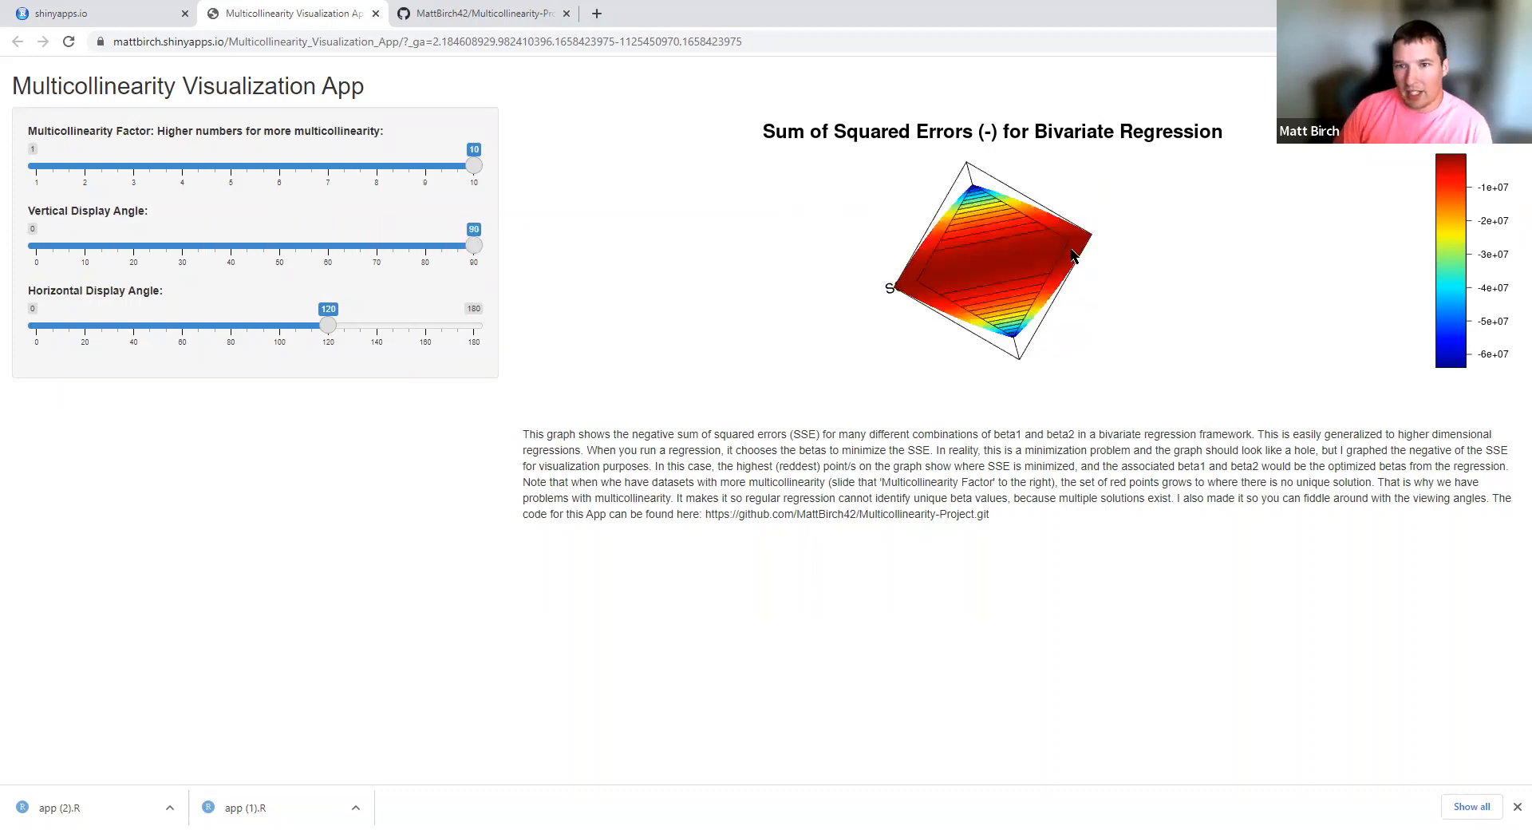
{"action": "mouse_move", "coordinate": [1058, 256]}
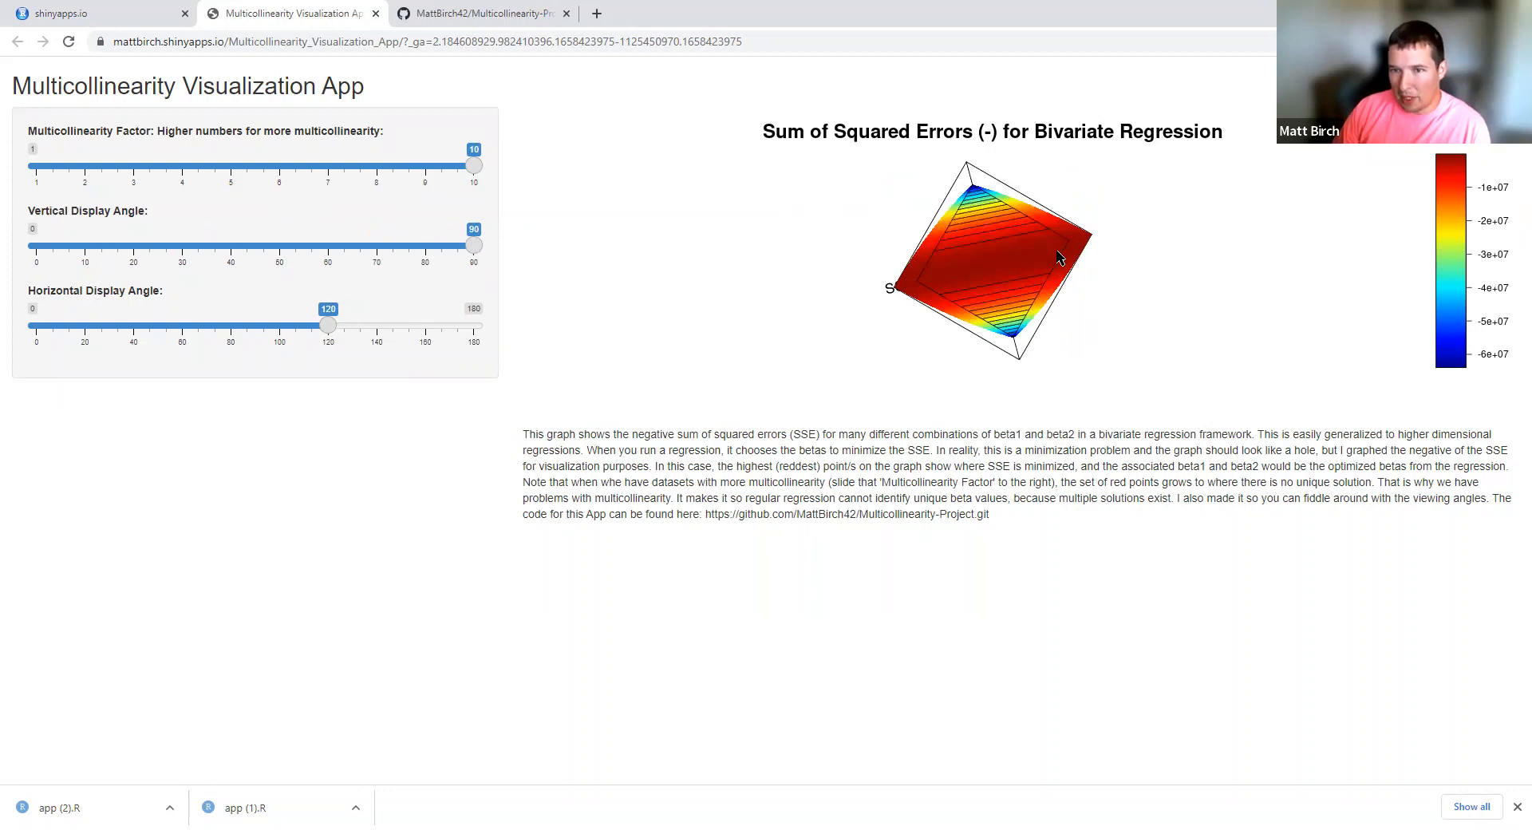
{"action": "mouse_move", "coordinate": [1004, 257]}
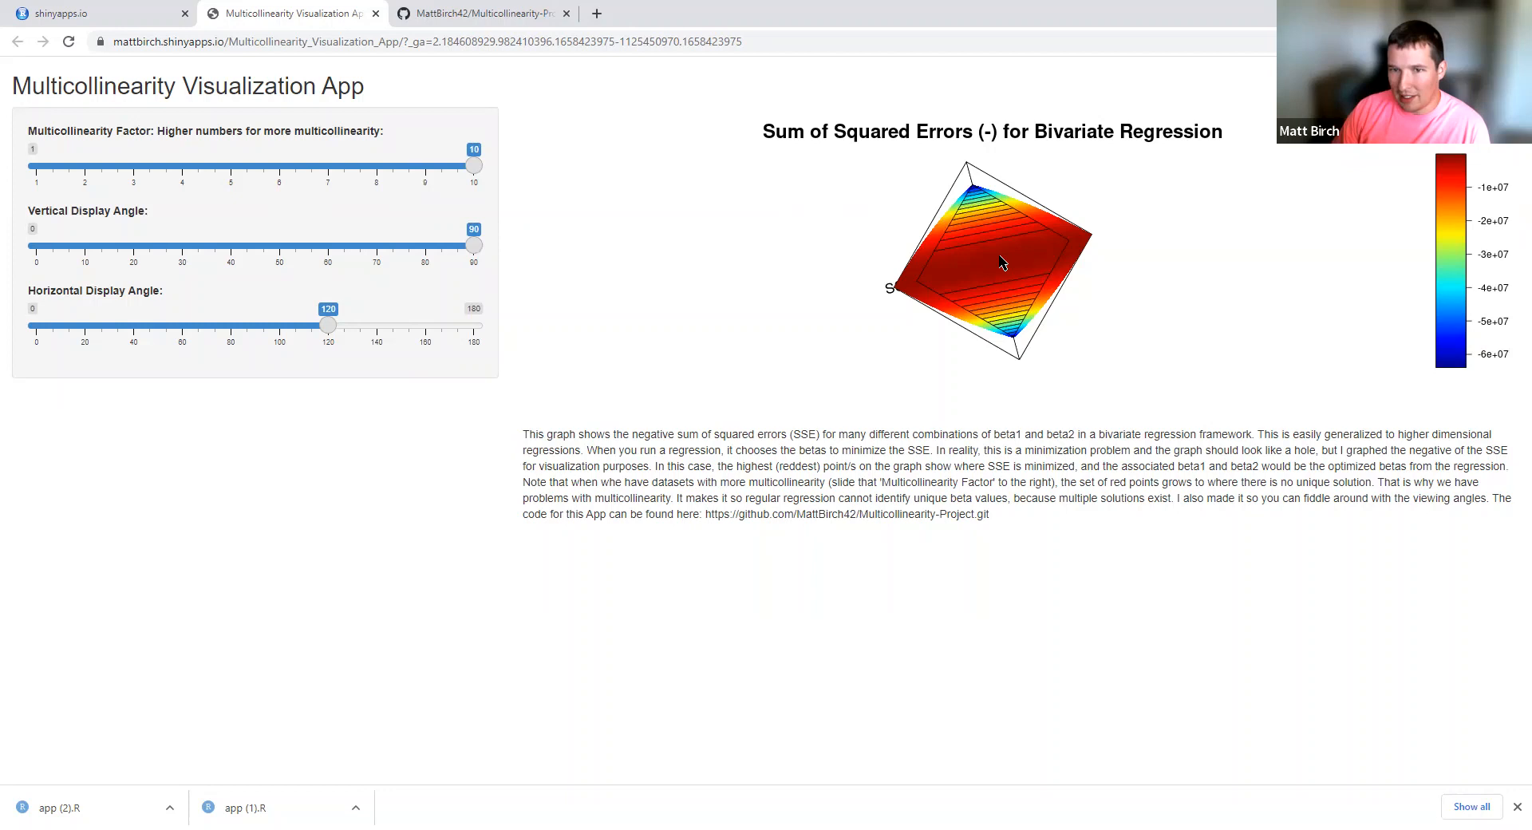
{"action": "mouse_move", "coordinate": [578, 266]}
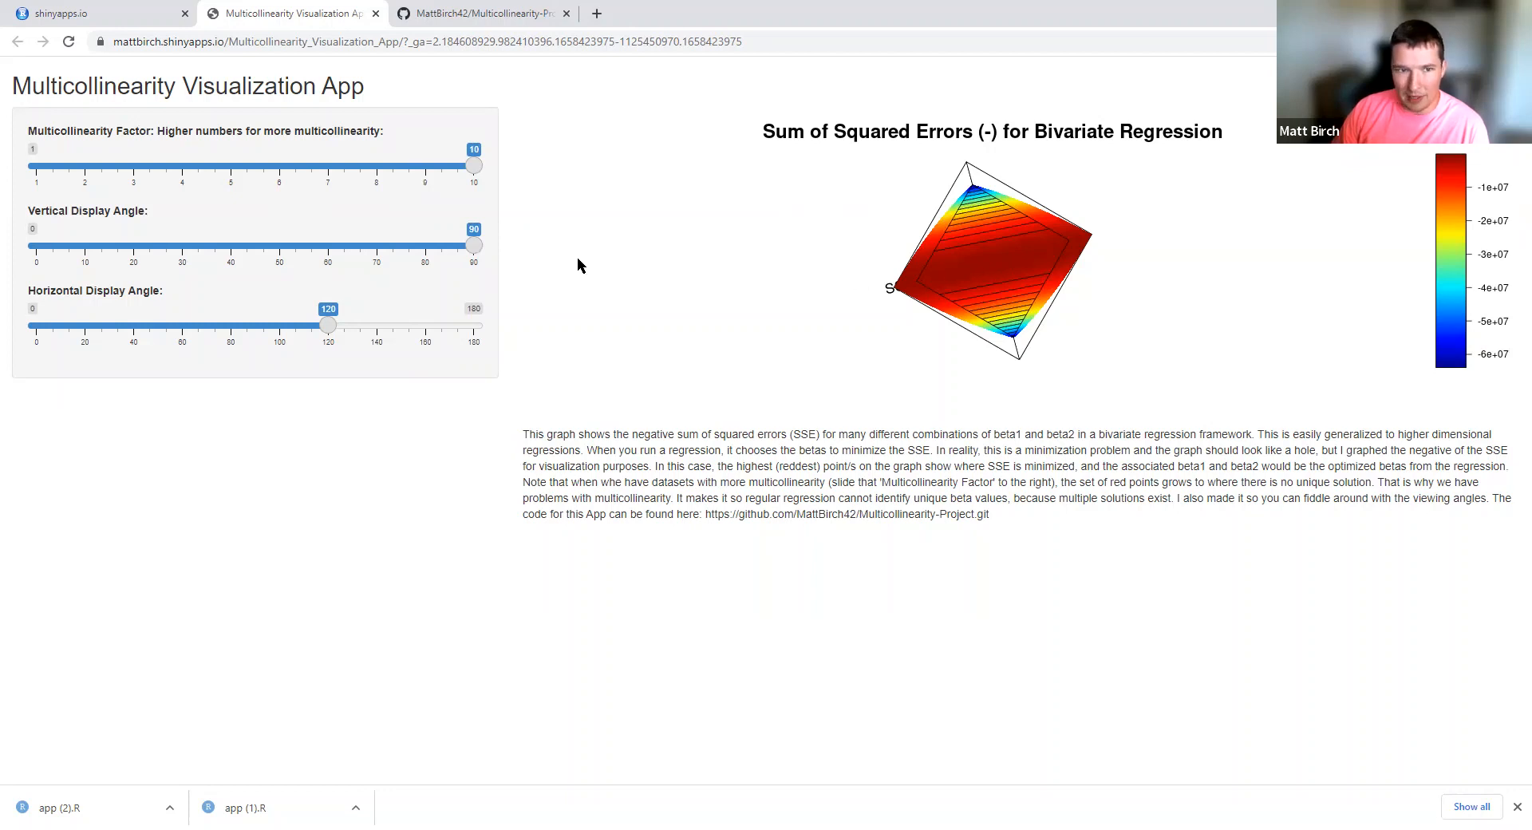
{"action": "left_click_drag", "start_coordinate": [474, 246], "coordinate": [277, 246]}
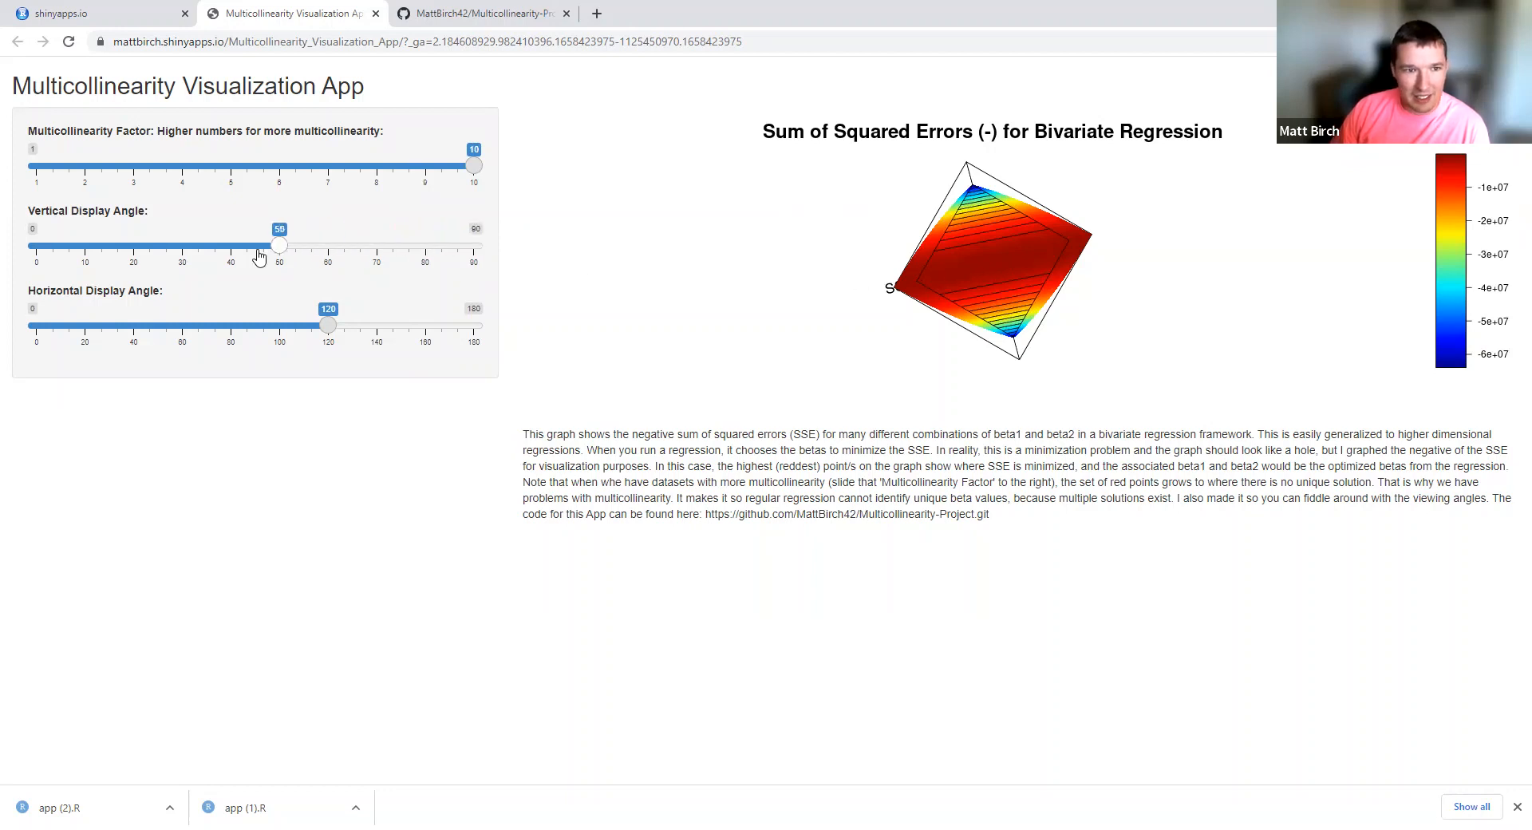
{"action": "left_click_drag", "start_coordinate": [277, 245], "coordinate": [231, 246]}
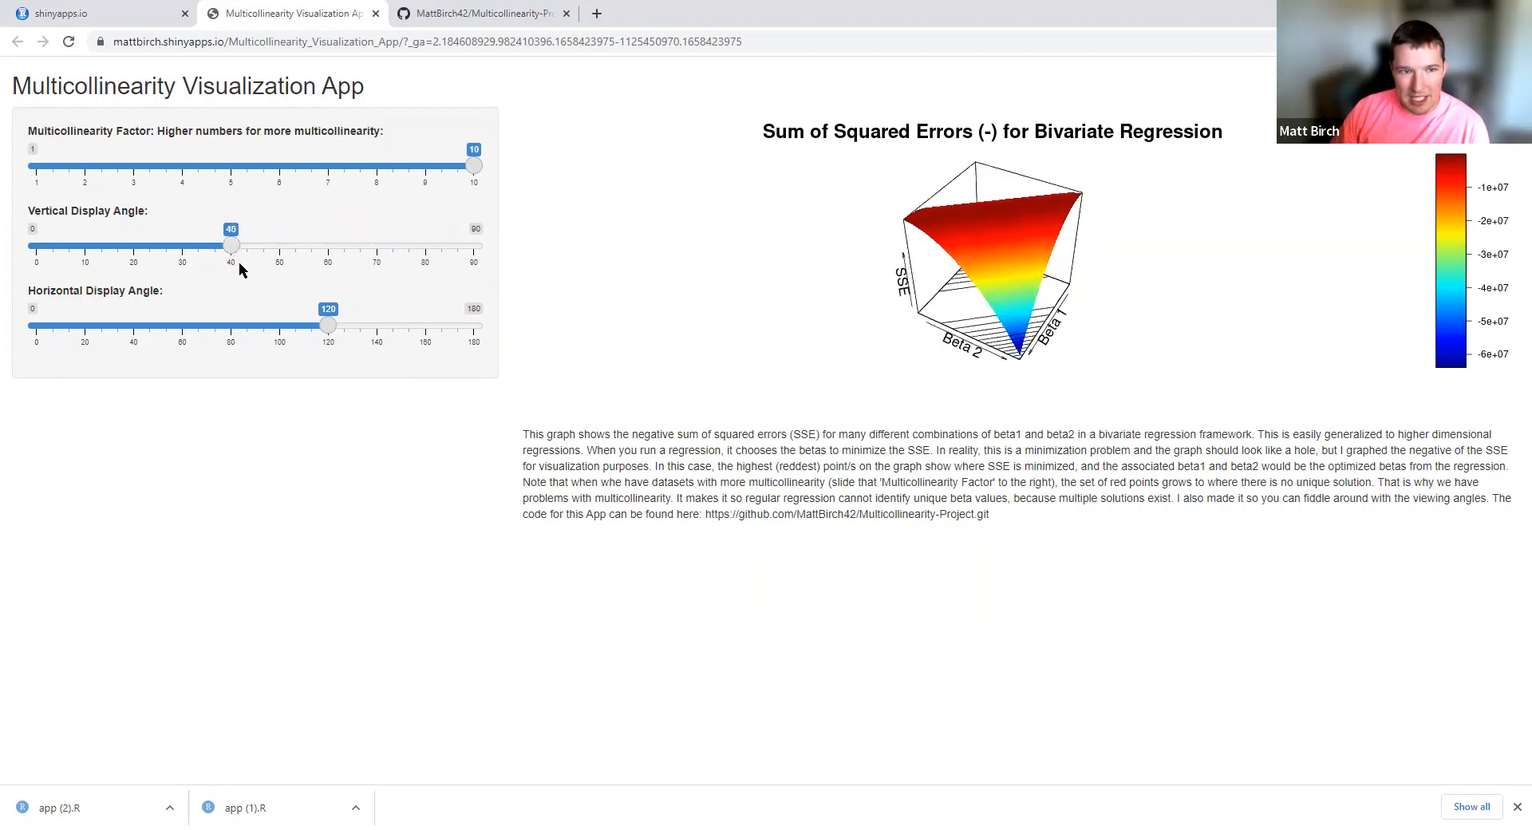
{"action": "left_click_drag", "start_coordinate": [231, 246], "coordinate": [110, 245]}
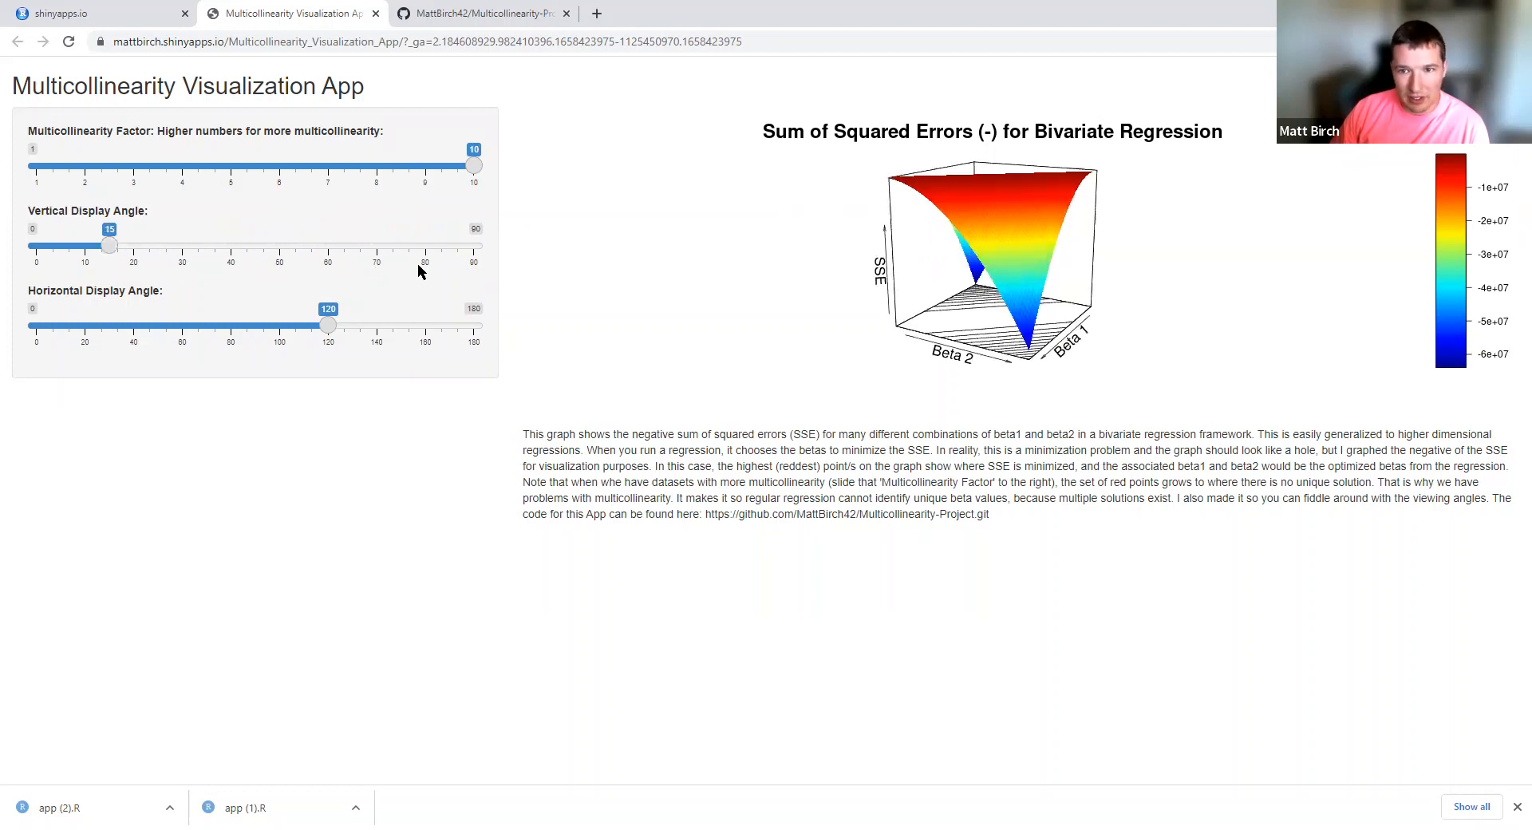
{"action": "left_click_drag", "start_coordinate": [327, 326], "coordinate": [293, 326]}
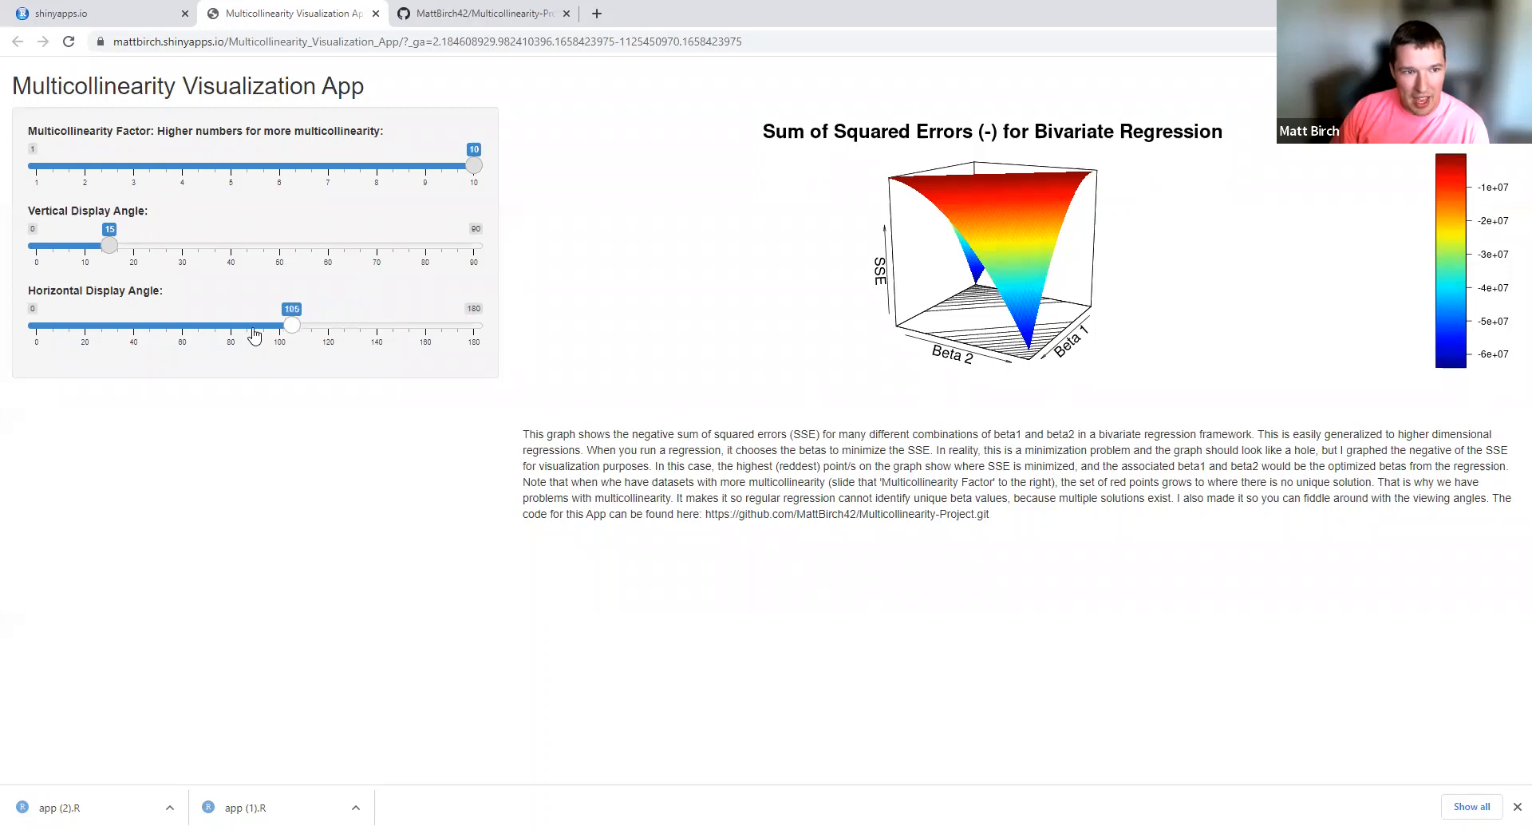
{"action": "left_click_drag", "start_coordinate": [292, 325], "coordinate": [218, 326]}
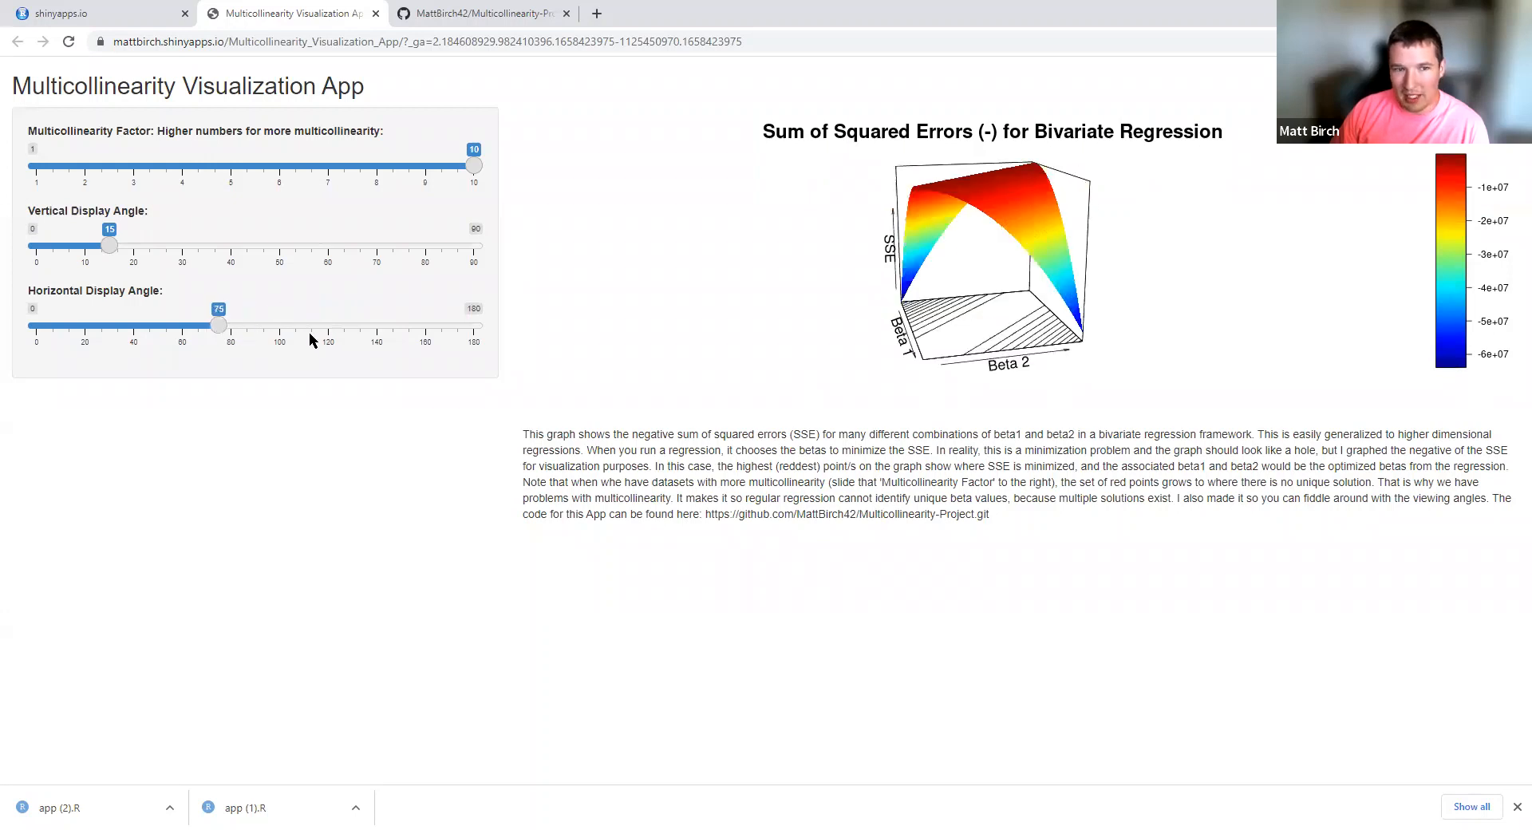
{"action": "mouse_move", "coordinate": [496, 340]}
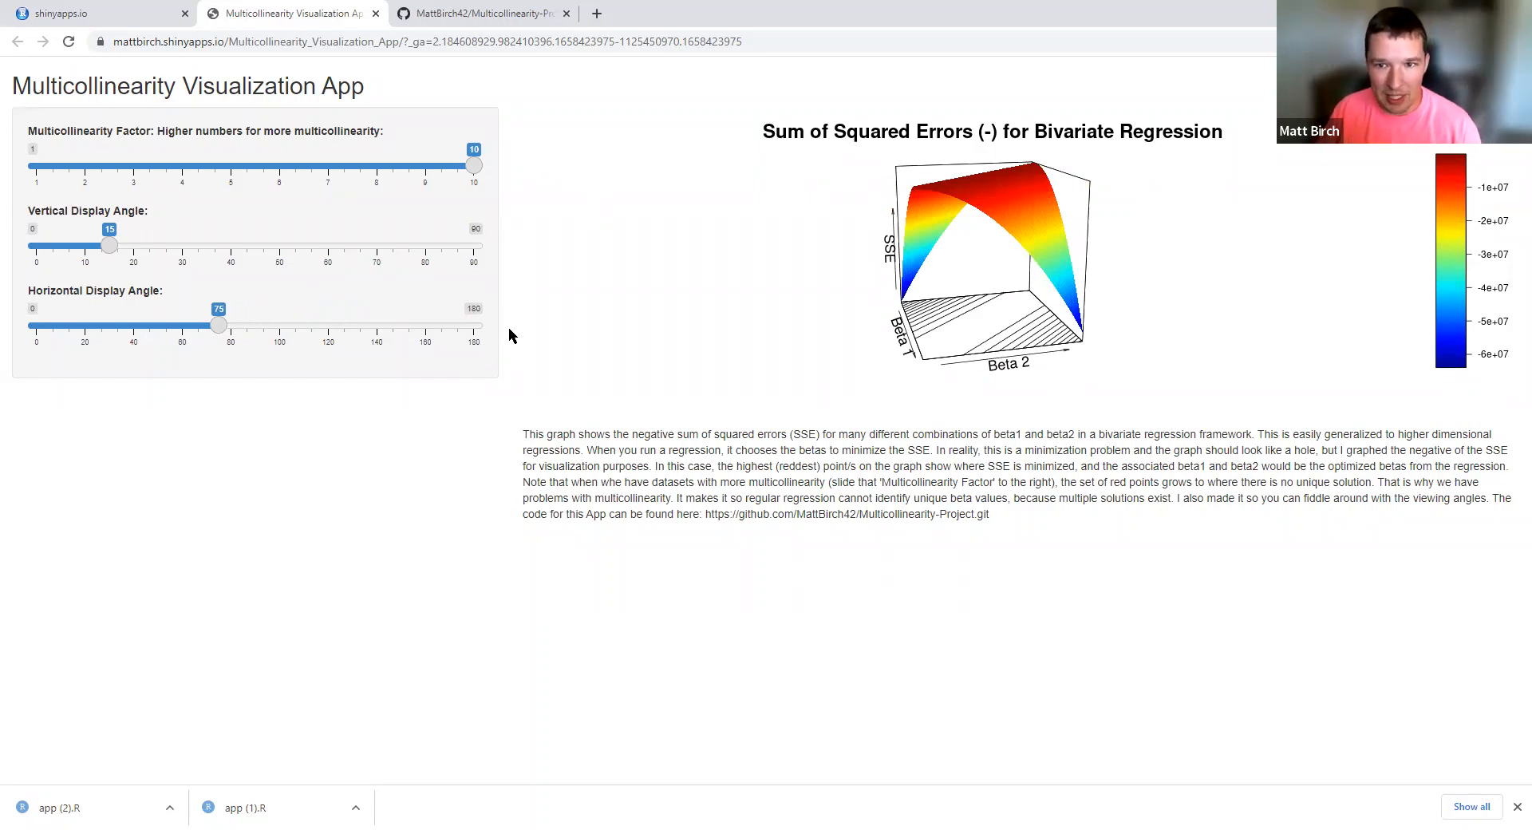
{"action": "mouse_move", "coordinate": [1023, 306]}
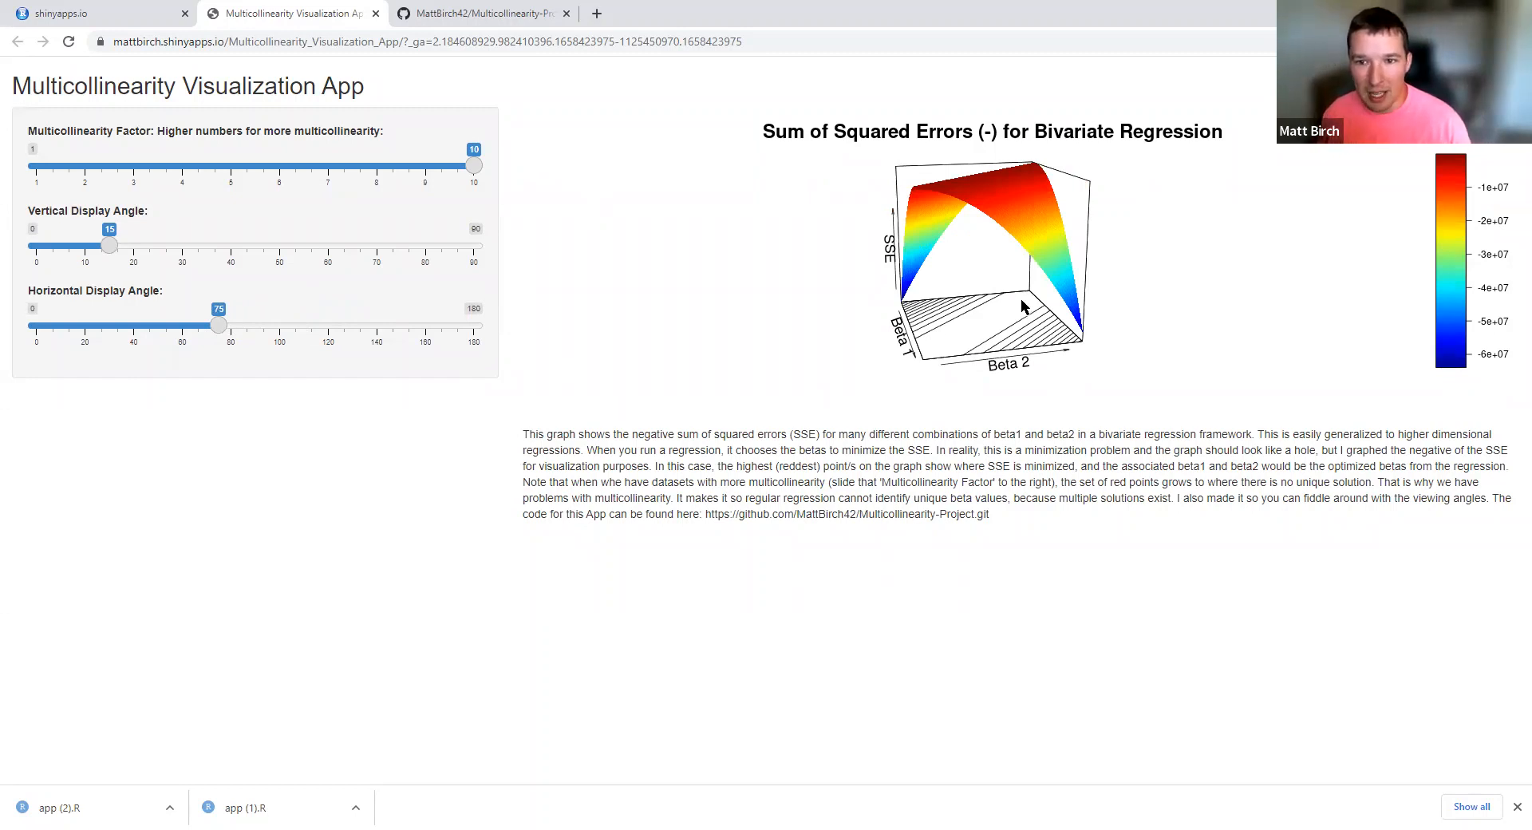
{"action": "mouse_move", "coordinate": [985, 313]}
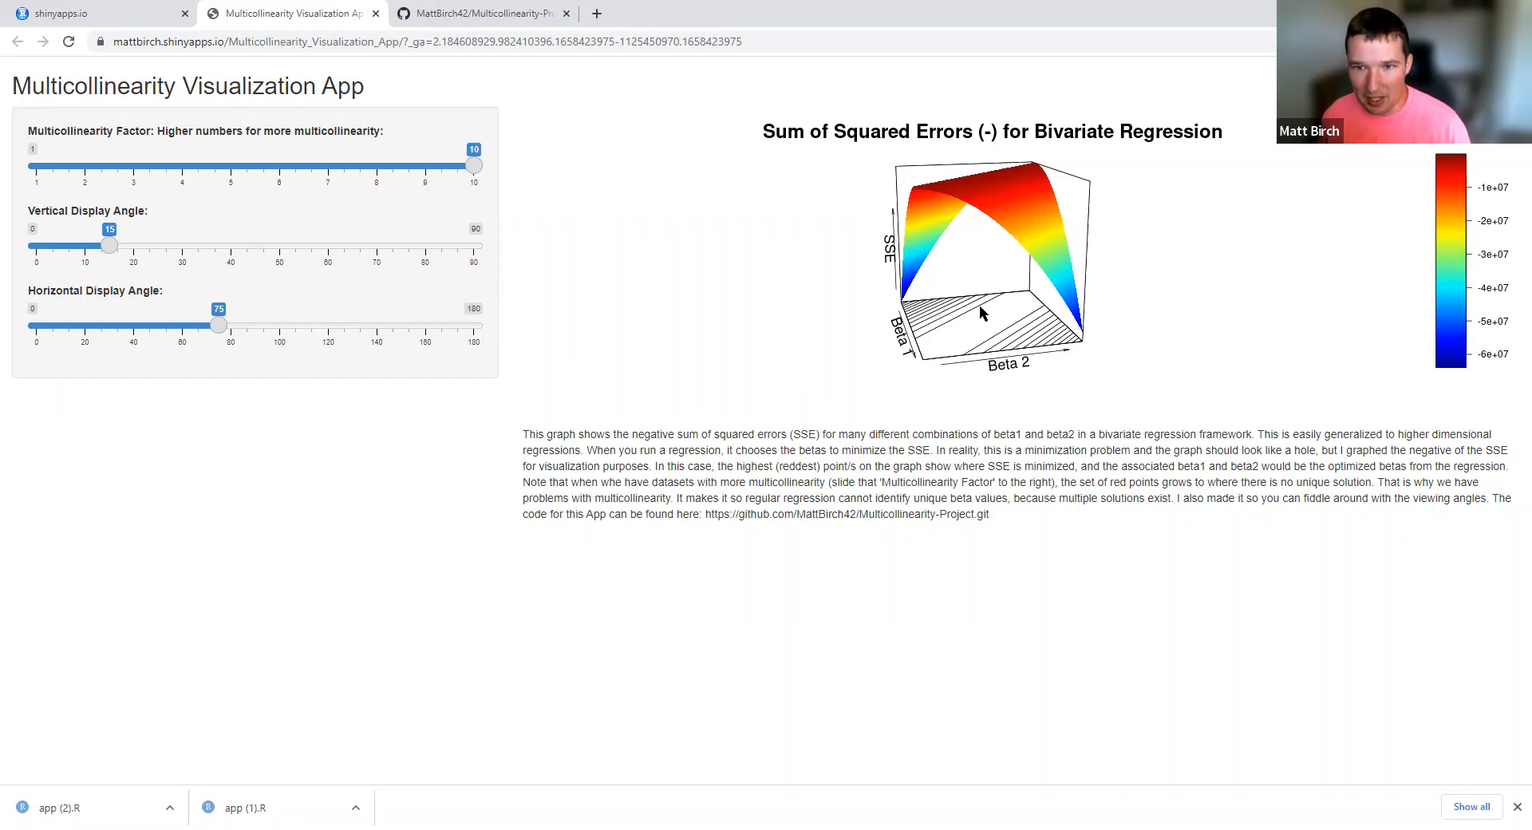
{"action": "mouse_move", "coordinate": [984, 316]}
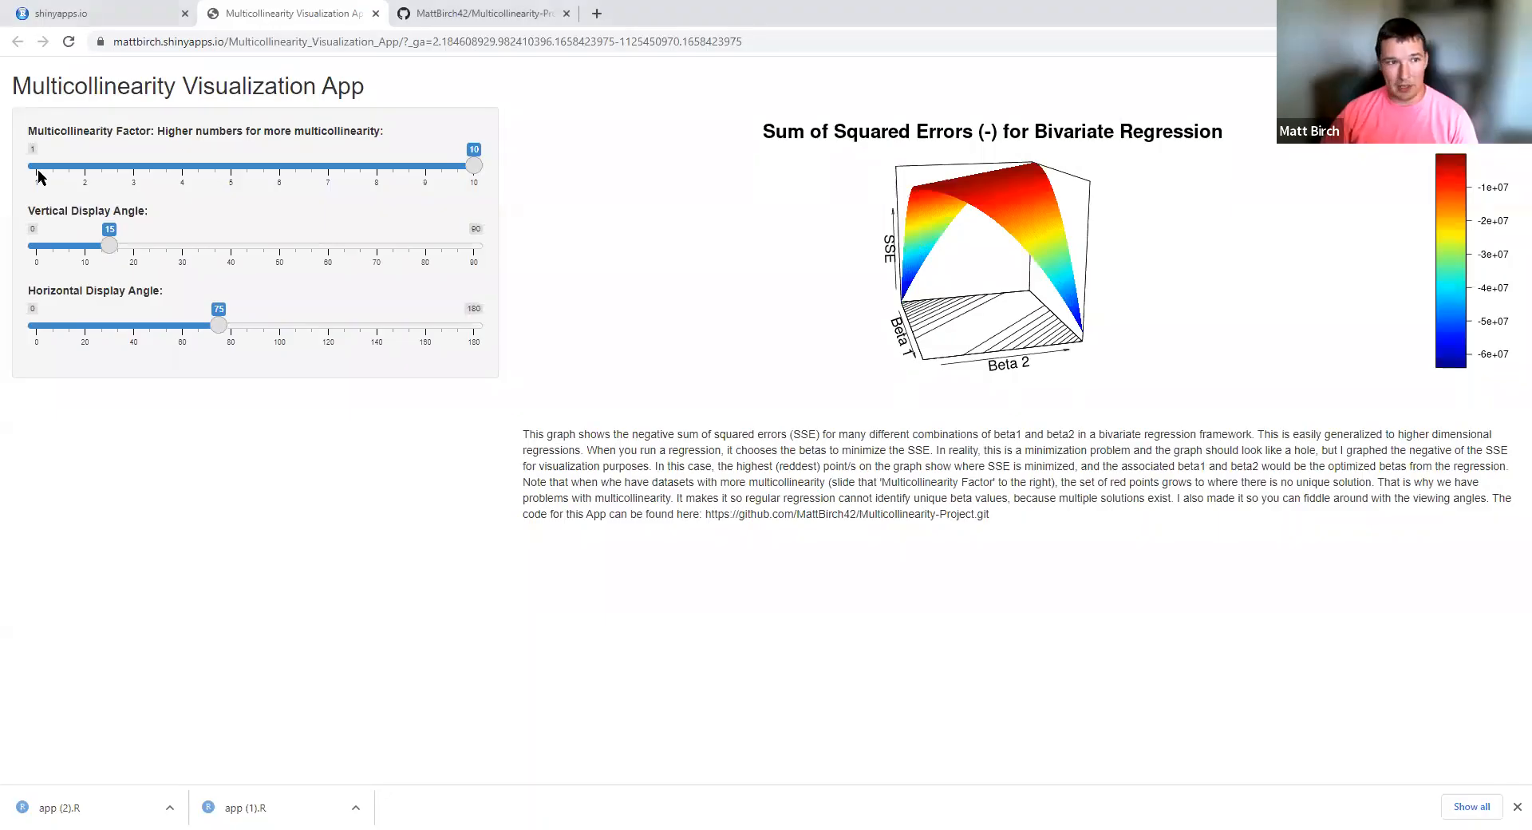
{"action": "left_click_drag", "start_coordinate": [474, 166], "coordinate": [36, 166]}
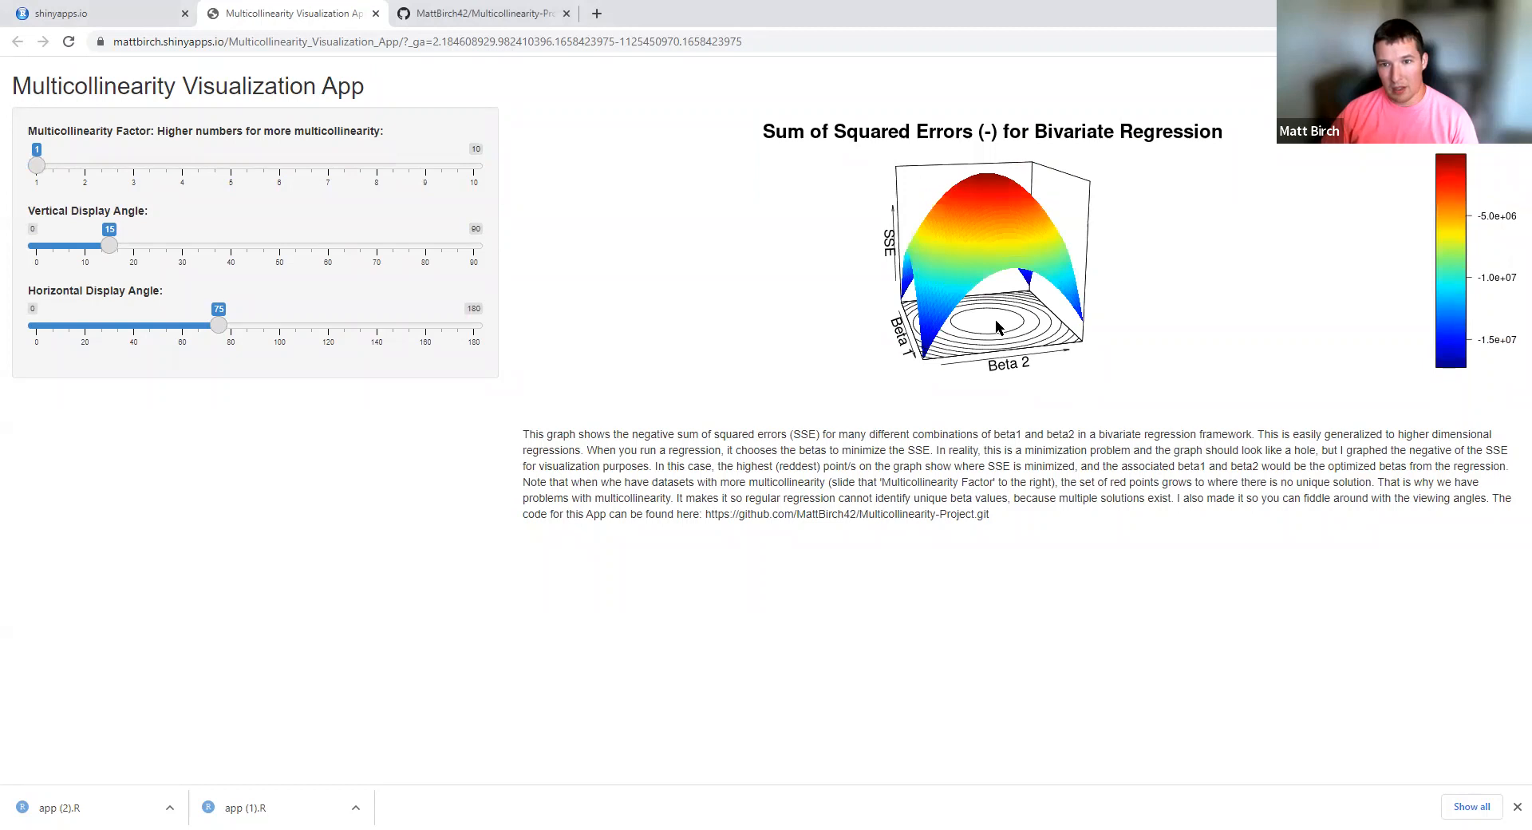
{"action": "mouse_move", "coordinate": [990, 176]}
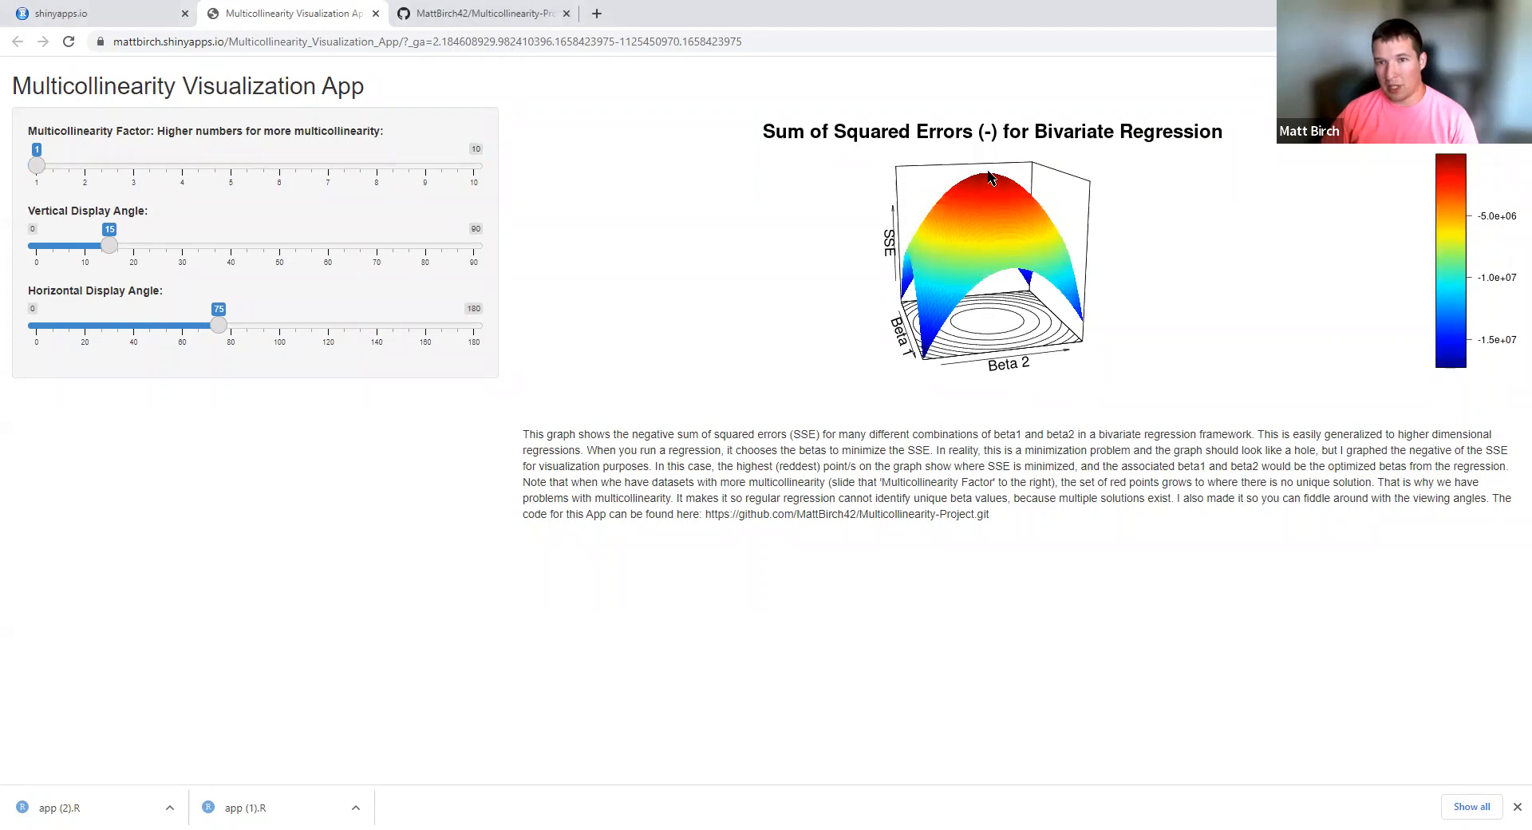
{"action": "mouse_move", "coordinate": [993, 184]}
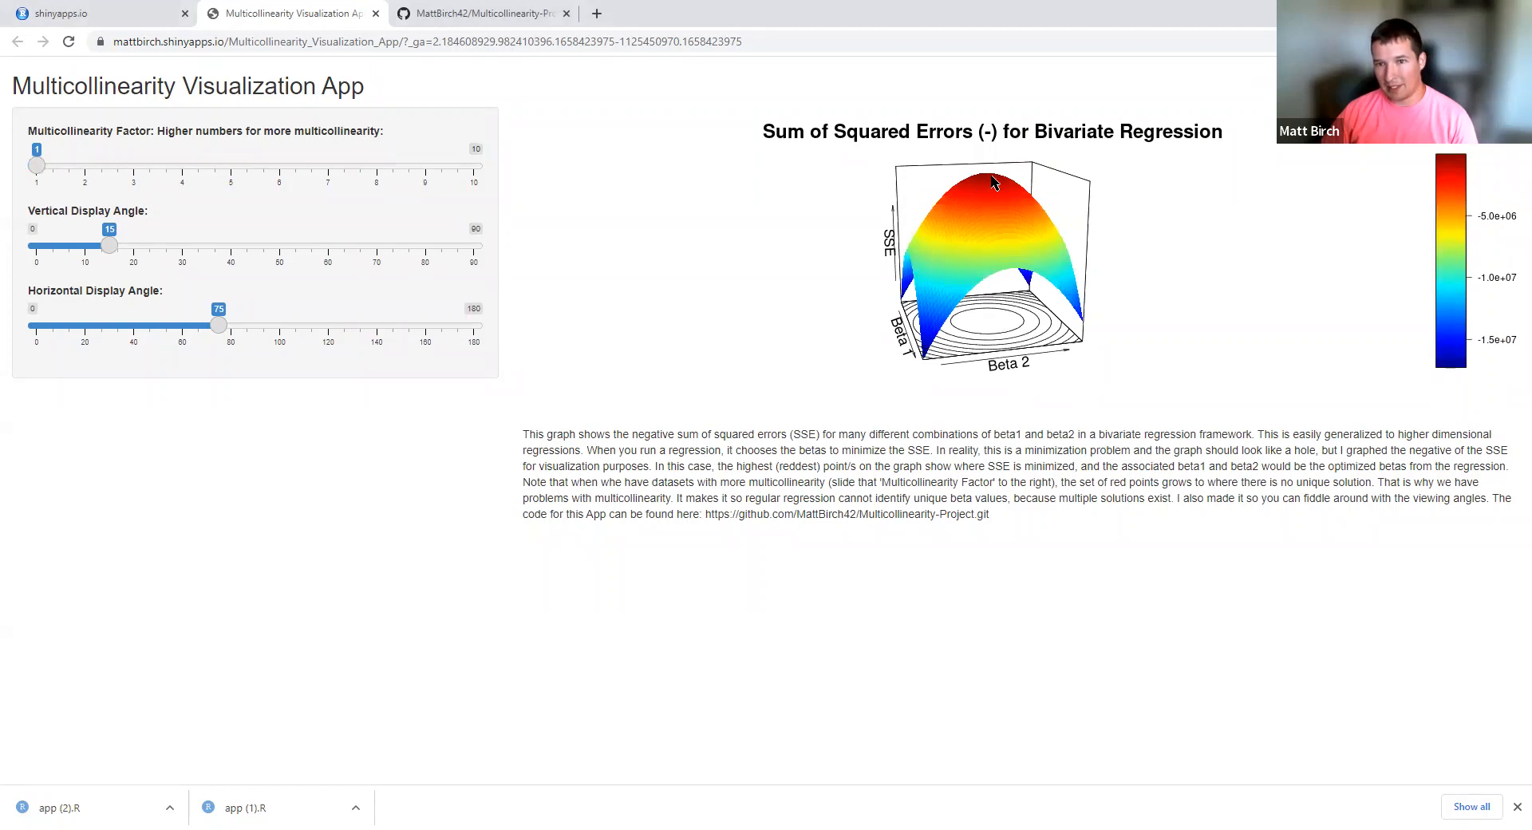
{"action": "mouse_move", "coordinate": [987, 184]}
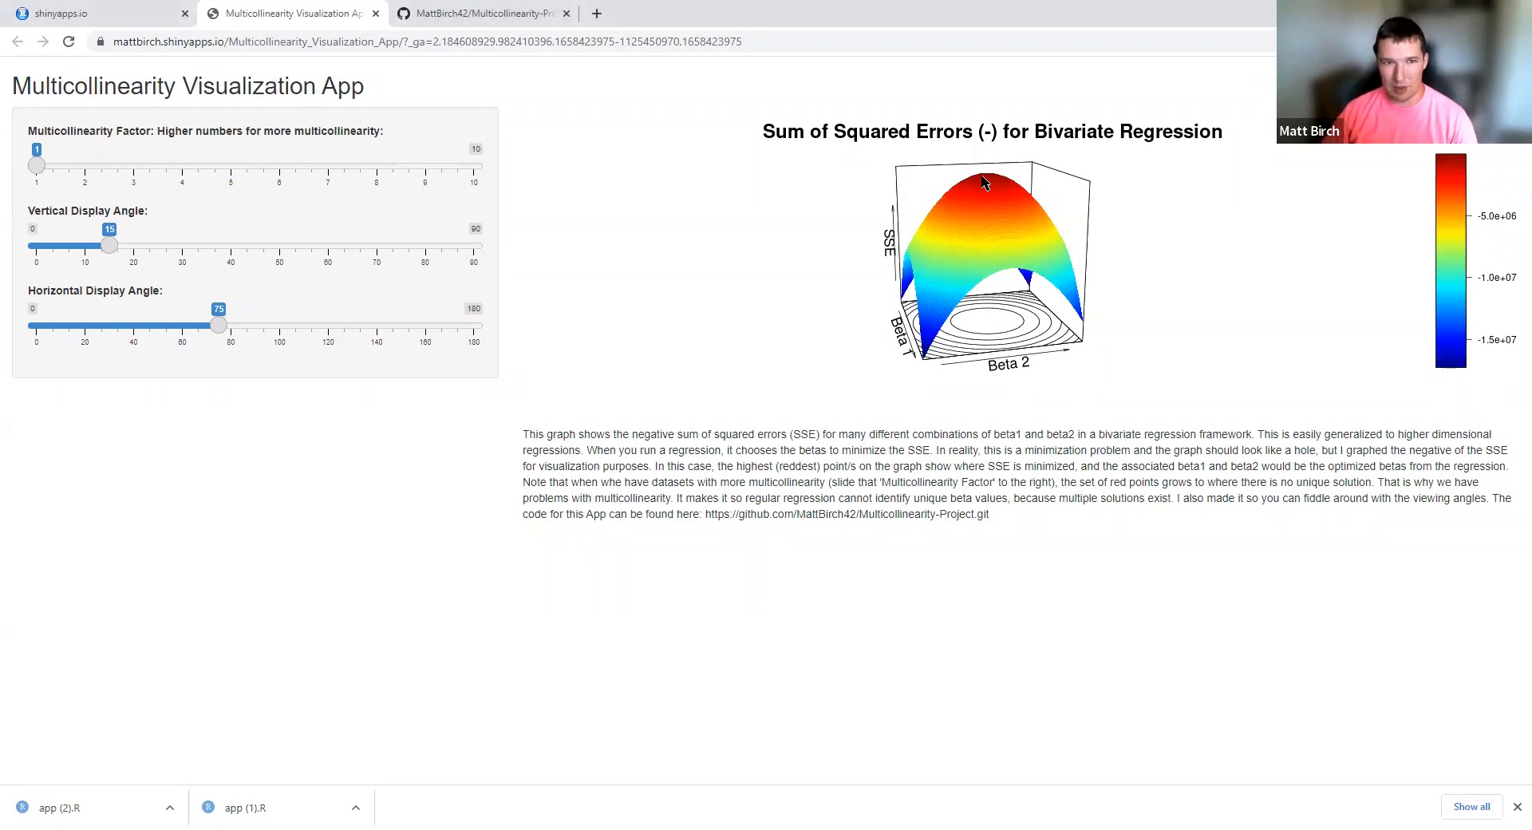
{"action": "left_click_drag", "start_coordinate": [37, 164], "coordinate": [376, 165]}
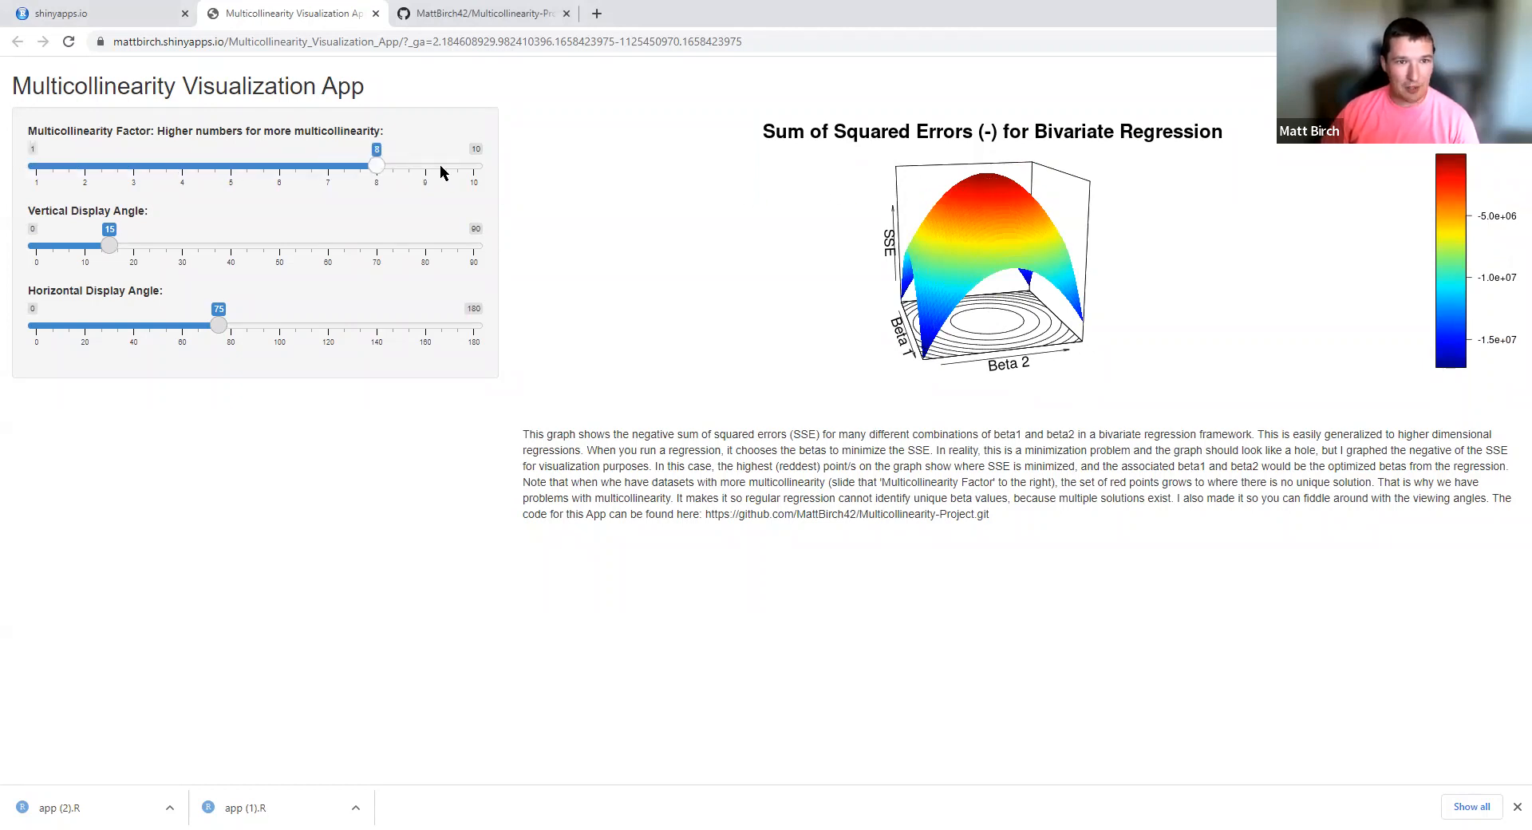
{"action": "left_click_drag", "start_coordinate": [377, 163], "coordinate": [474, 163]}
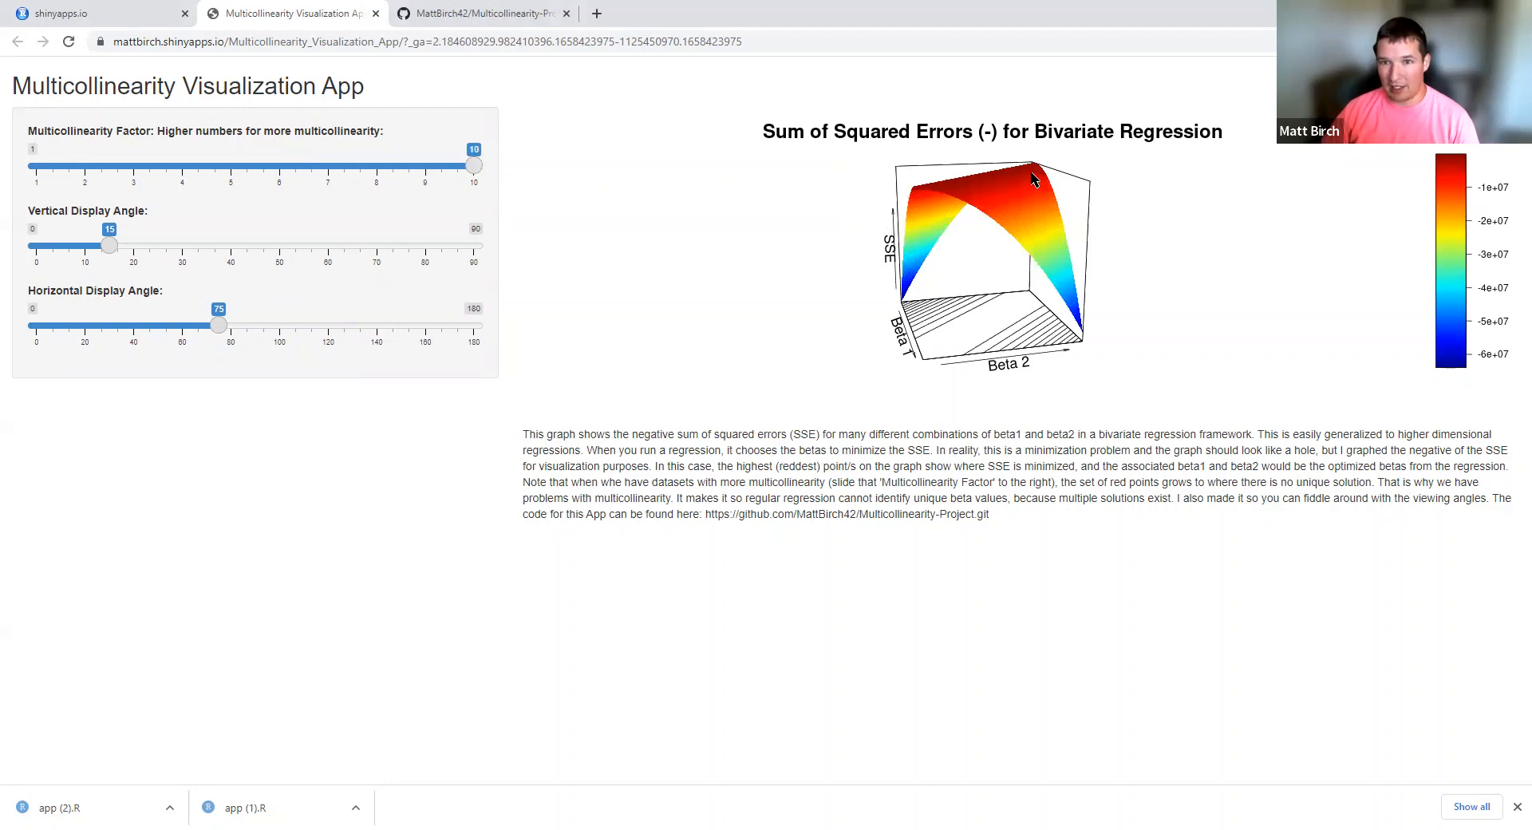
{"action": "mouse_move", "coordinate": [878, 195]}
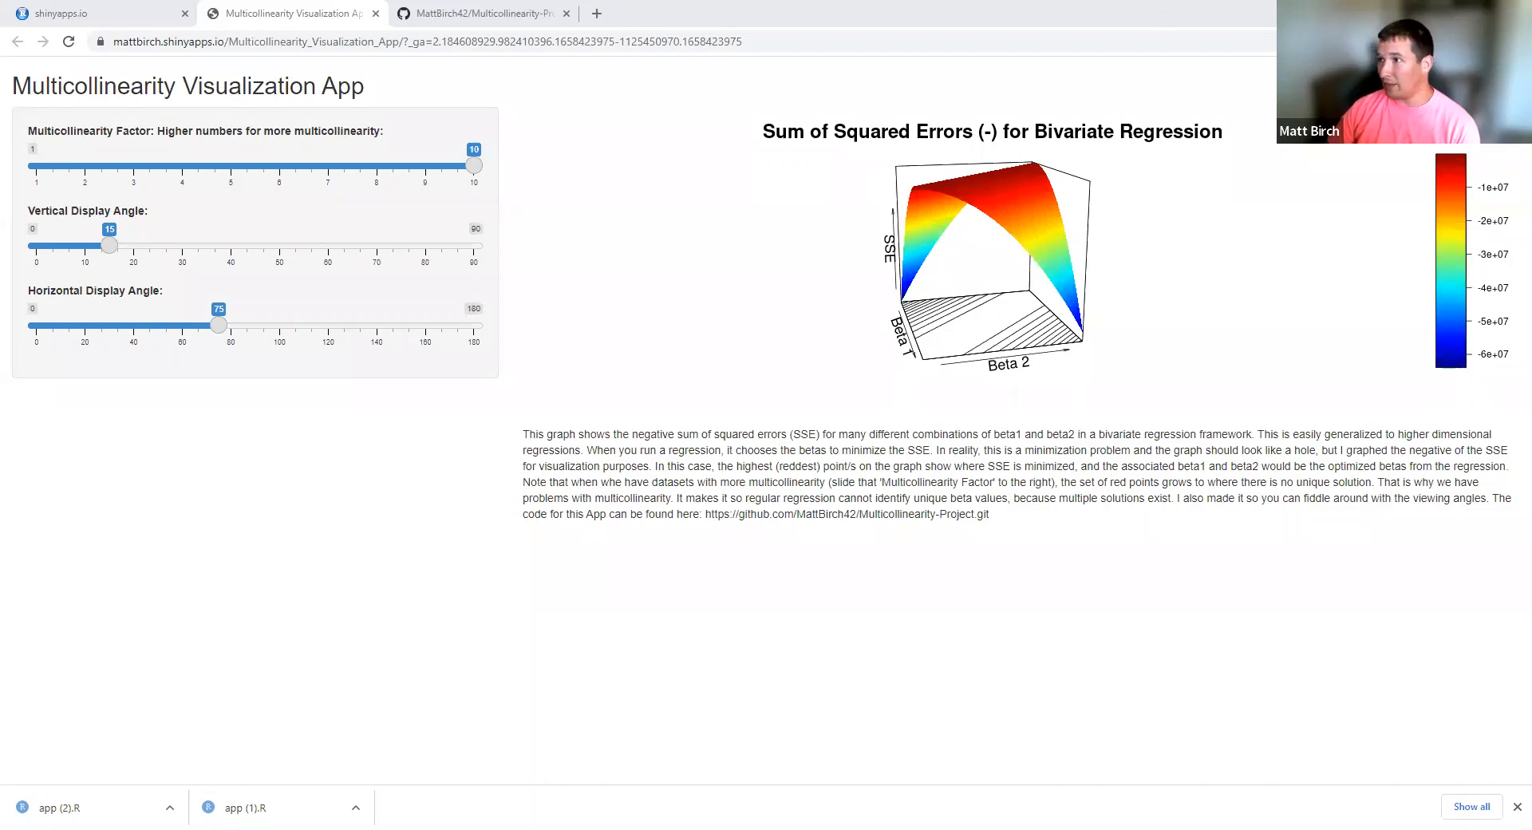
- Set the multicollinearity factor back to 3
{"action": "left_click_drag", "start_coordinate": [475, 164], "coordinate": [134, 165]}
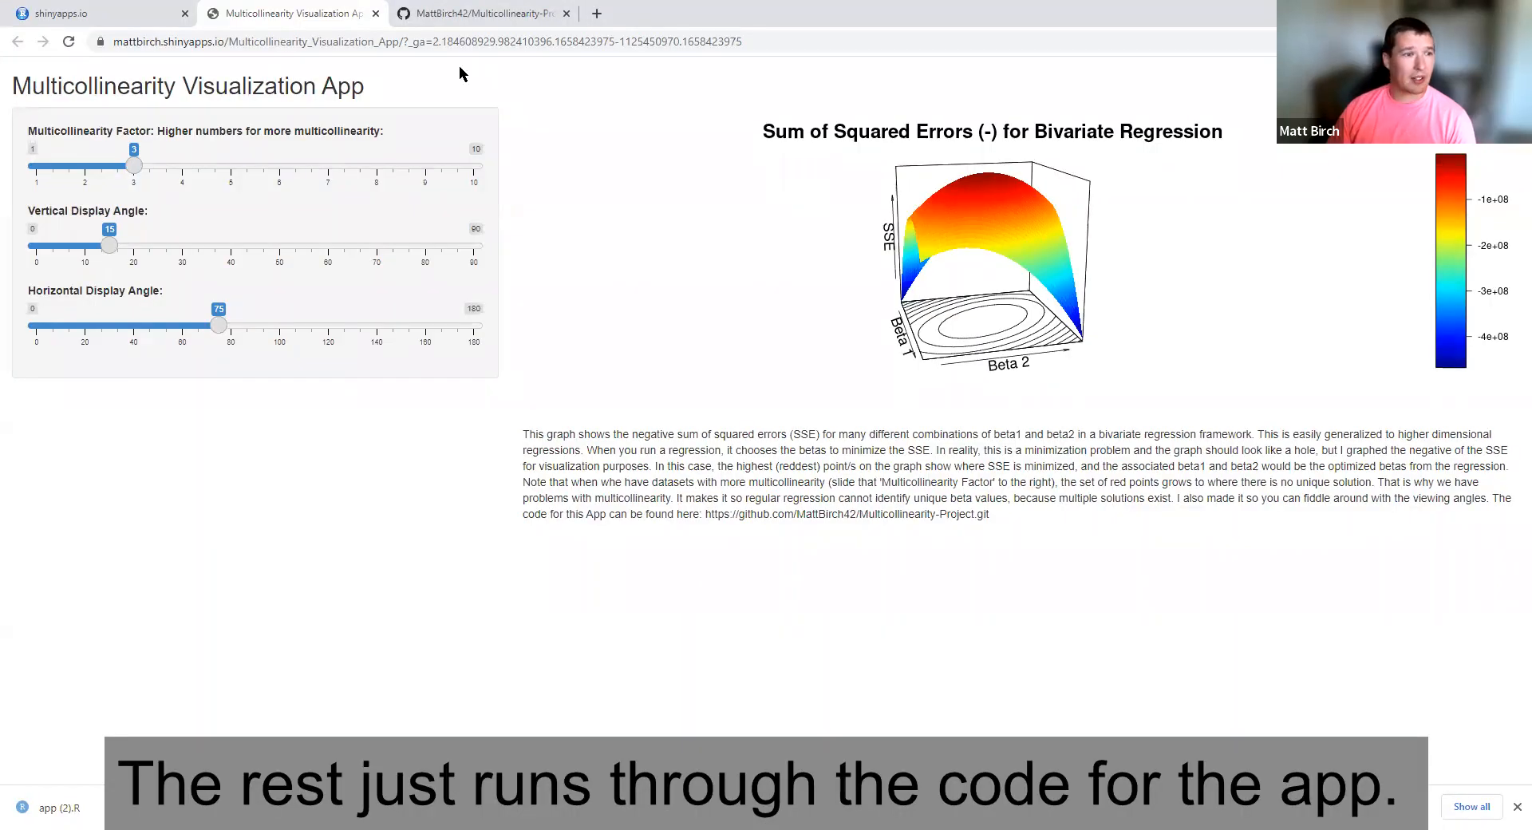
{"action": "mouse_move", "coordinate": [728, 137]}
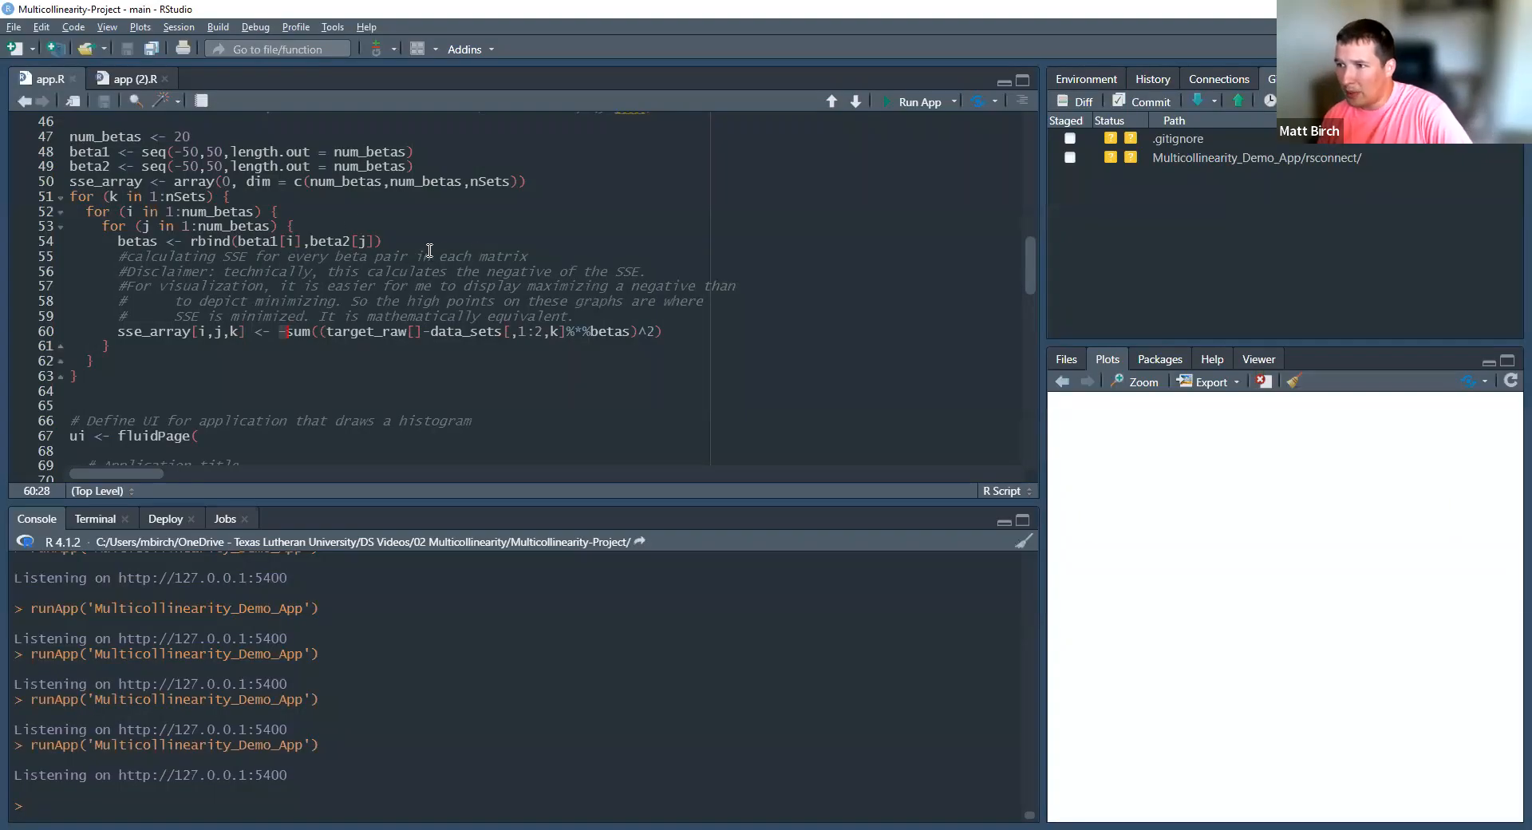
{"action": "scroll", "scroll_direction": "up", "scroll_amount": 3}
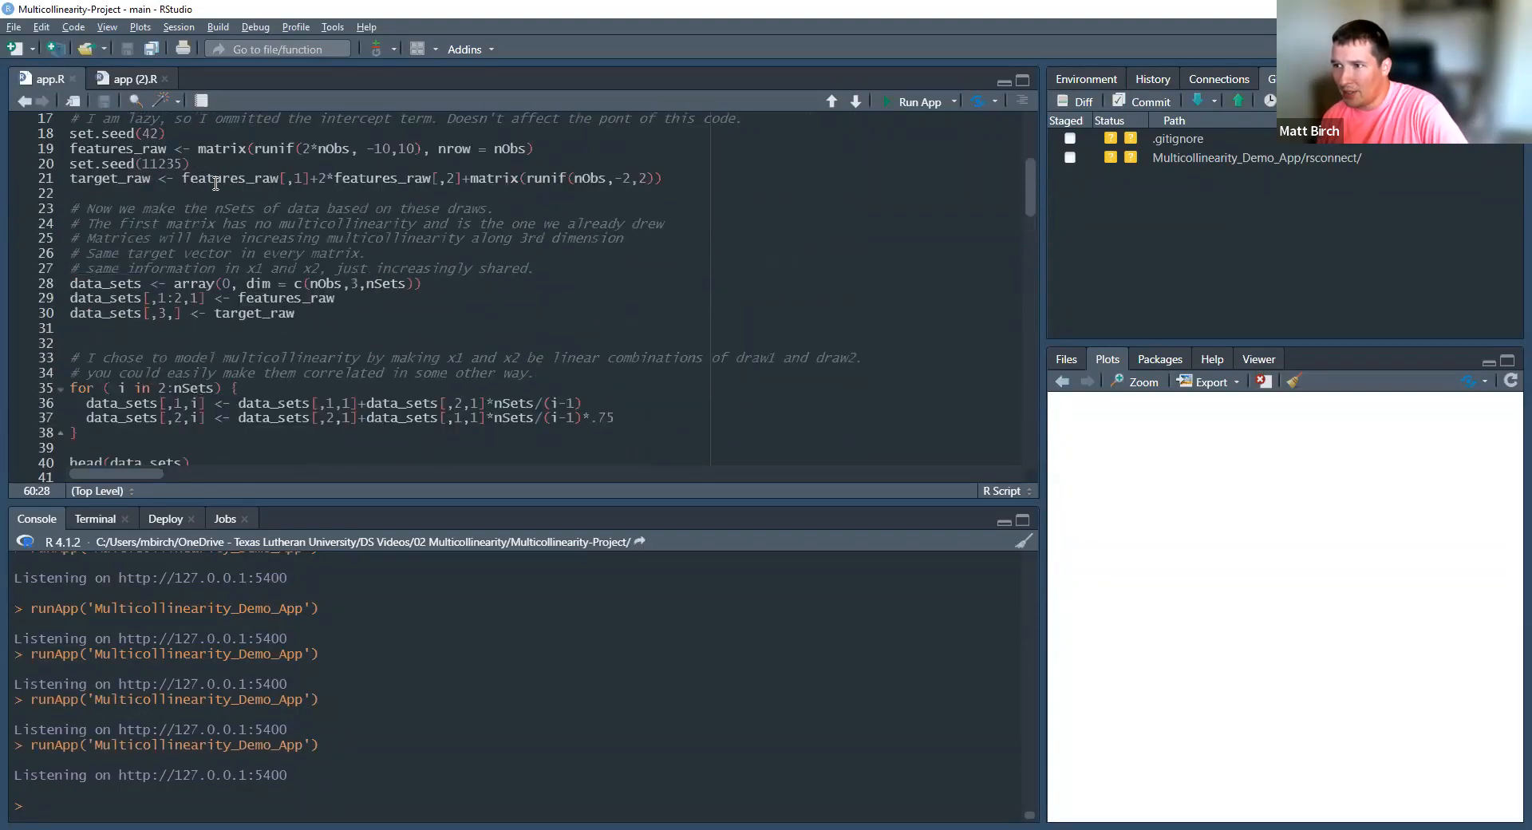
{"action": "scroll", "scroll_direction": "down", "scroll_amount": 3}
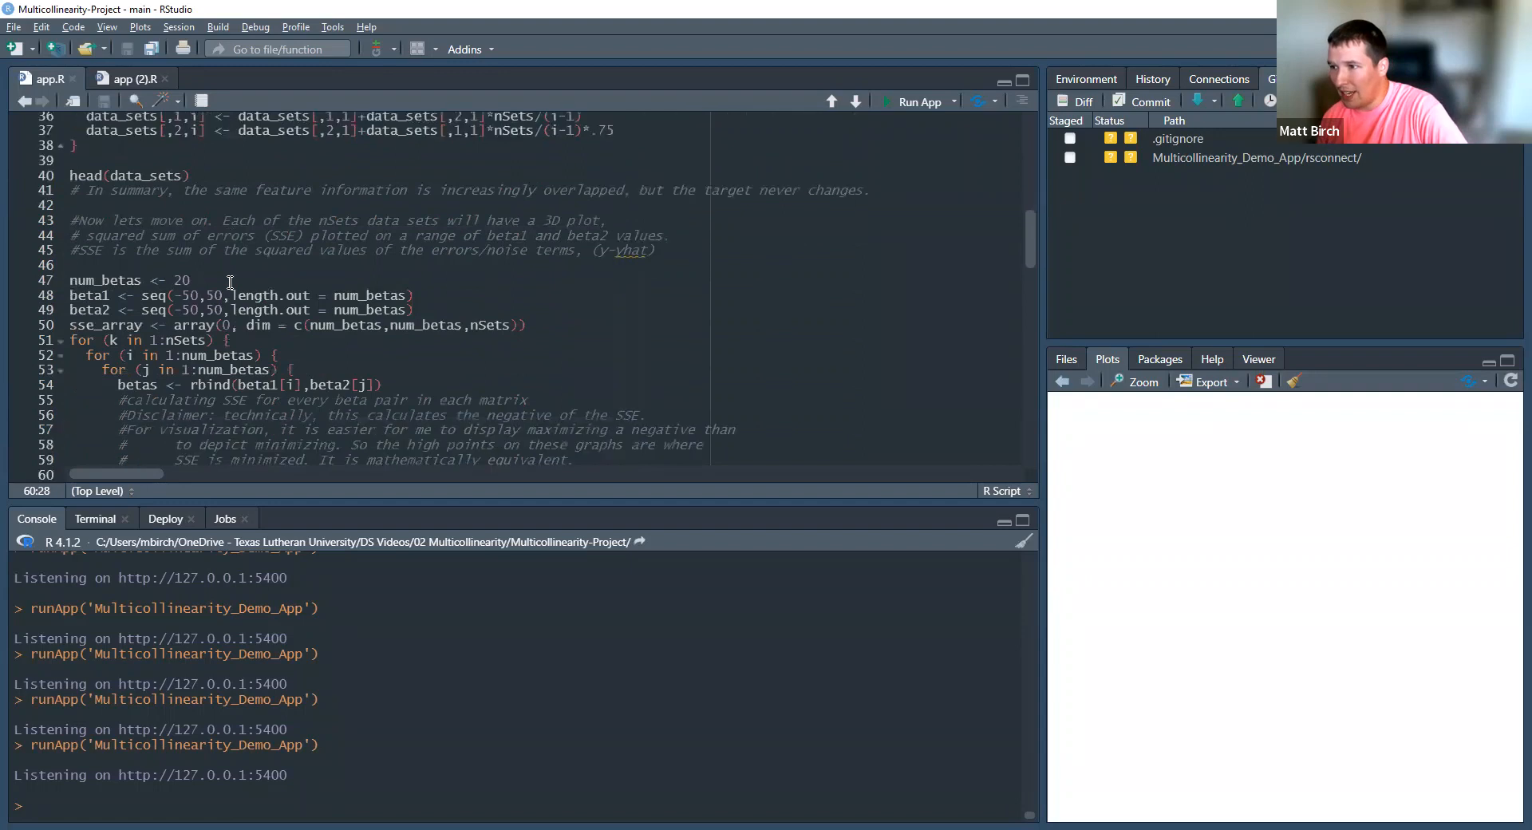
{"action": "scroll", "scroll_direction": "down", "scroll_amount": 3}
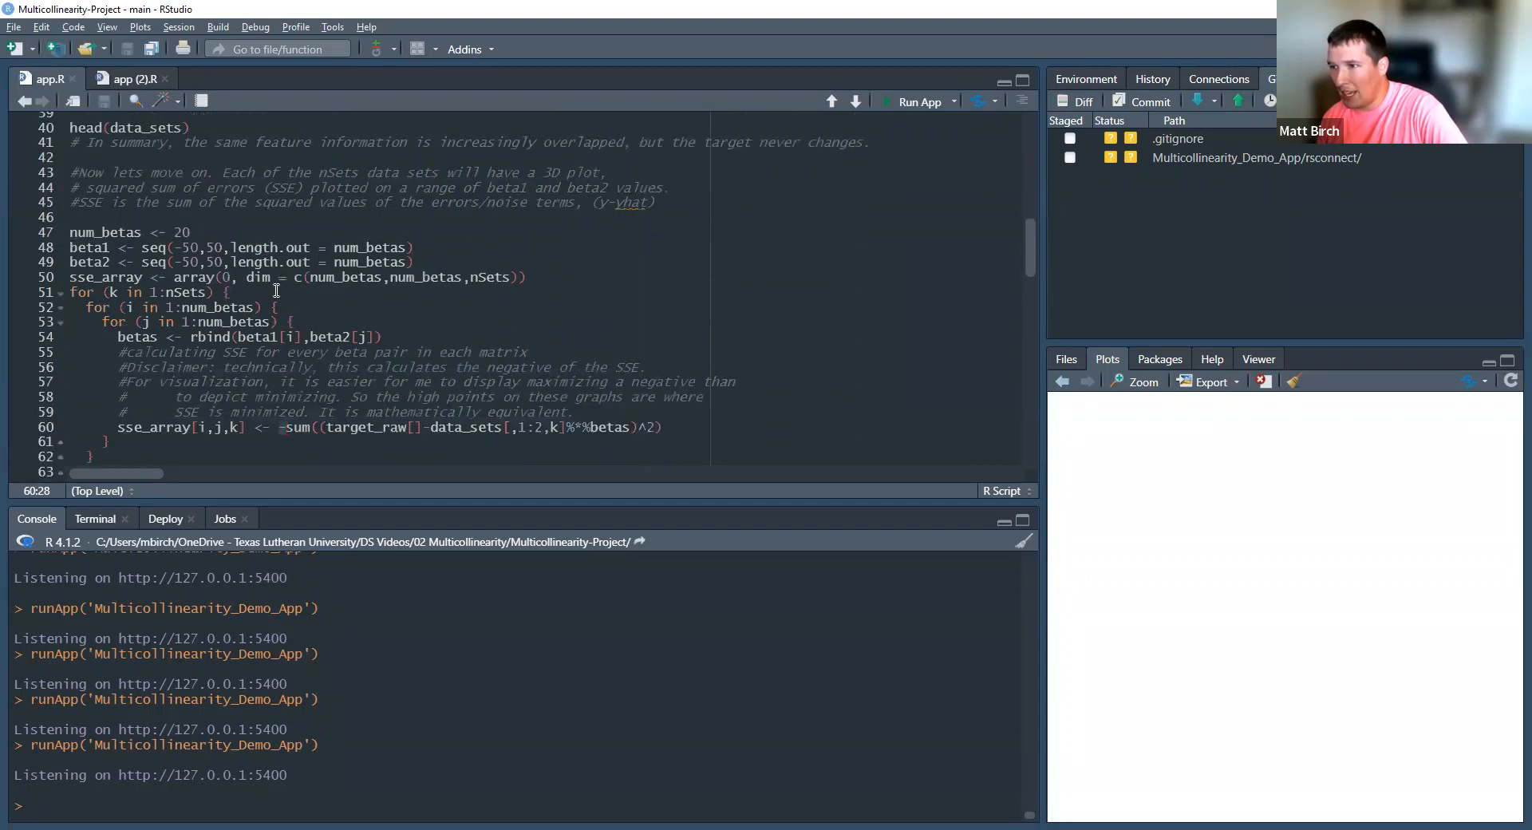
{"action": "scroll", "scroll_direction": "down", "scroll_amount": 3}
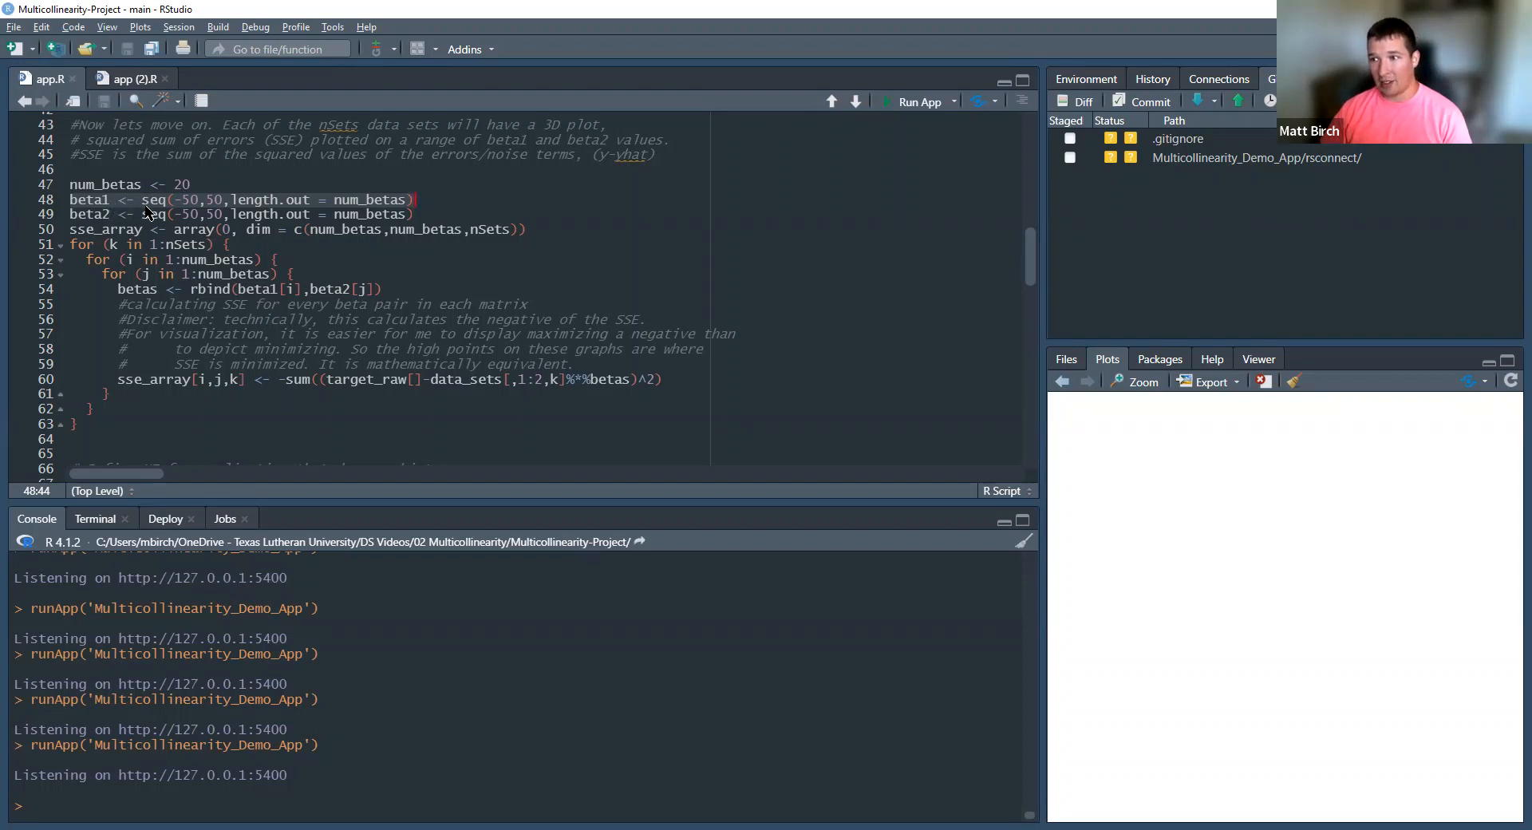
{"action": "scroll", "scroll_direction": "up", "scroll_amount": 3}
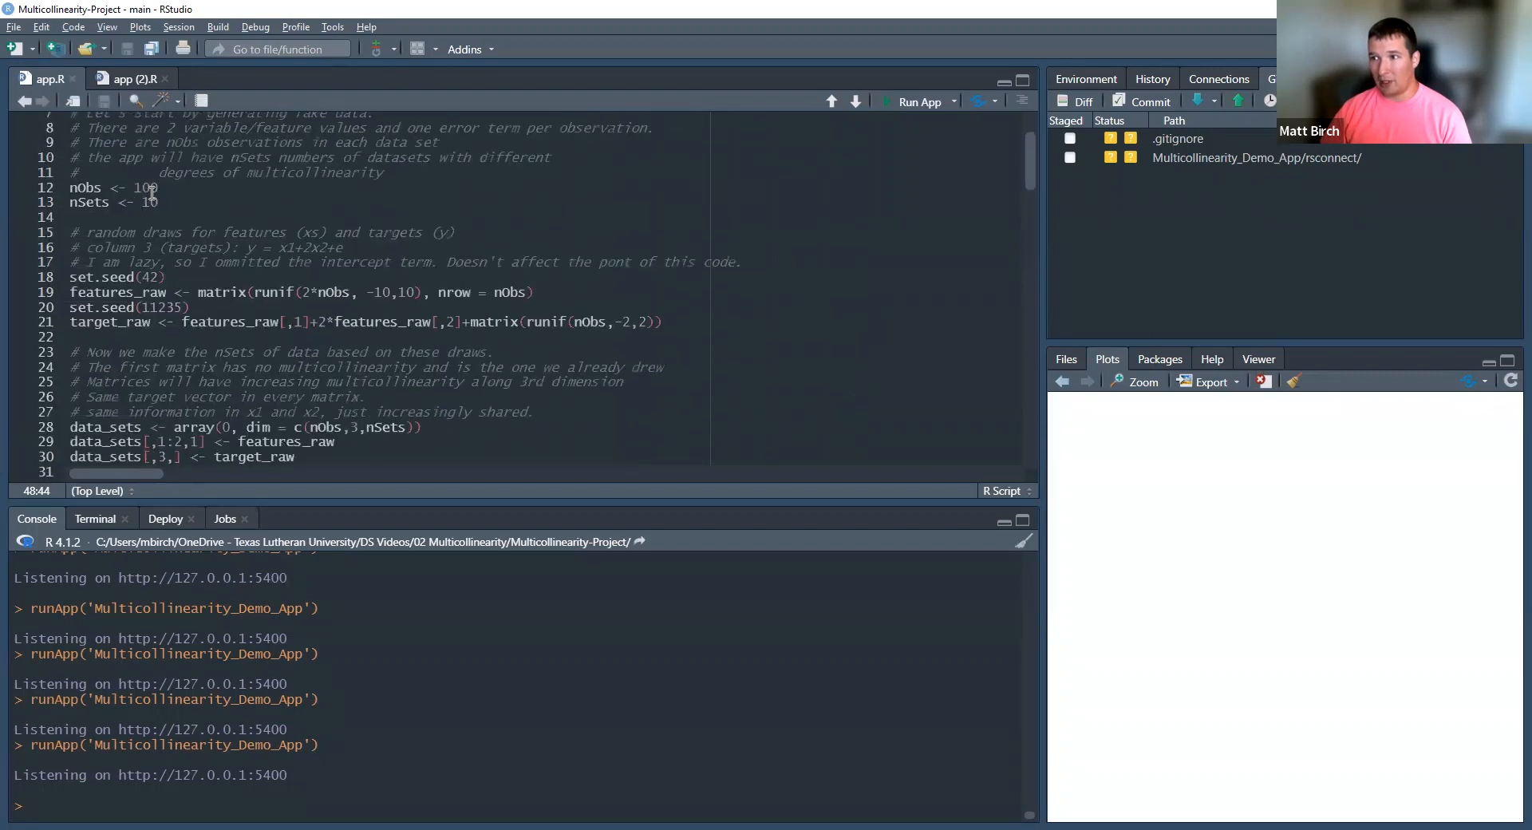
{"action": "scroll", "scroll_direction": "up", "scroll_amount": 3}
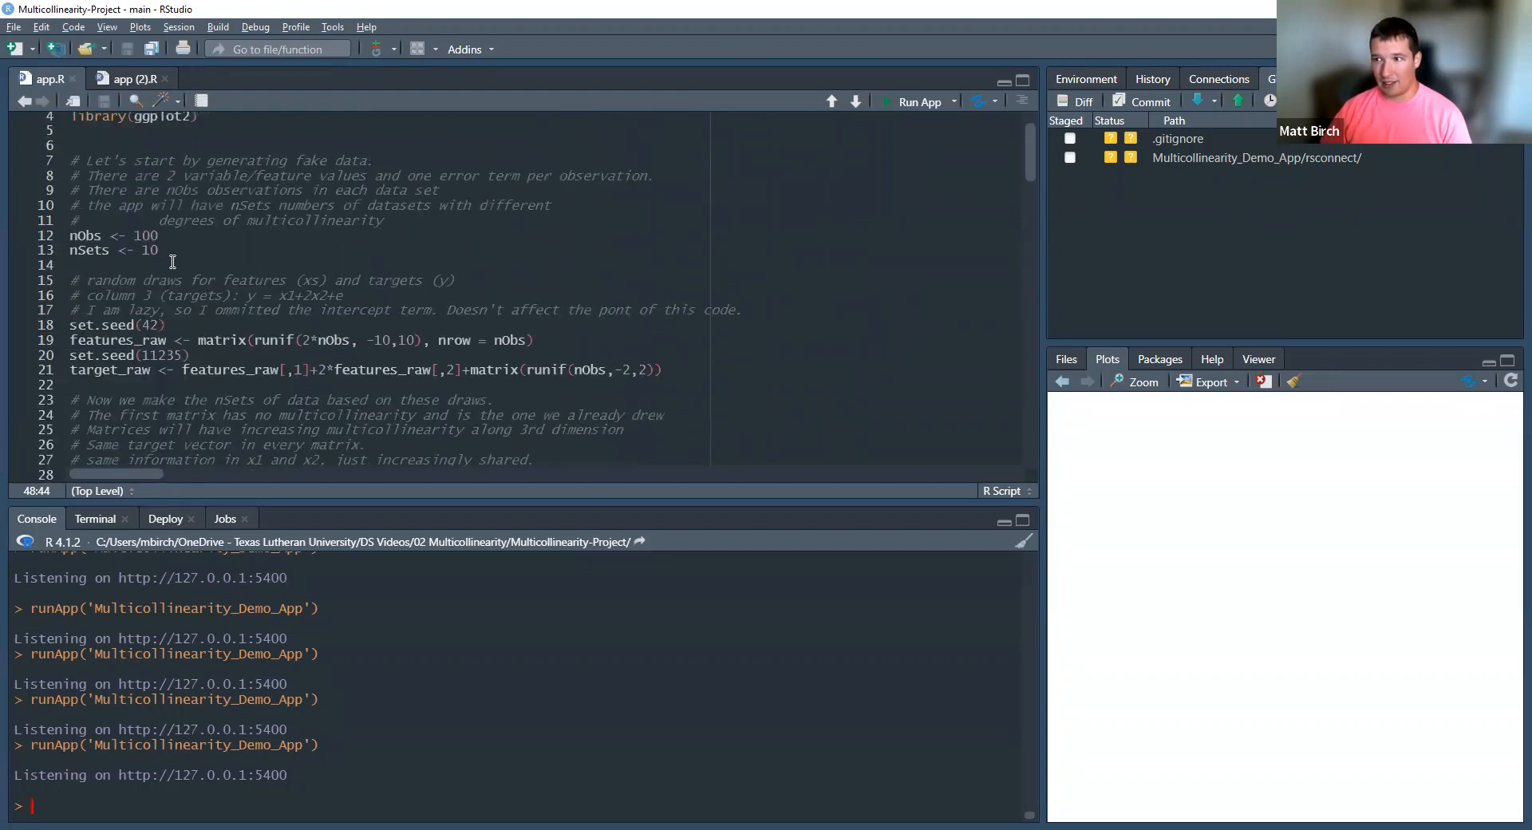
{"action": "scroll", "scroll_direction": "down", "scroll_amount": 3}
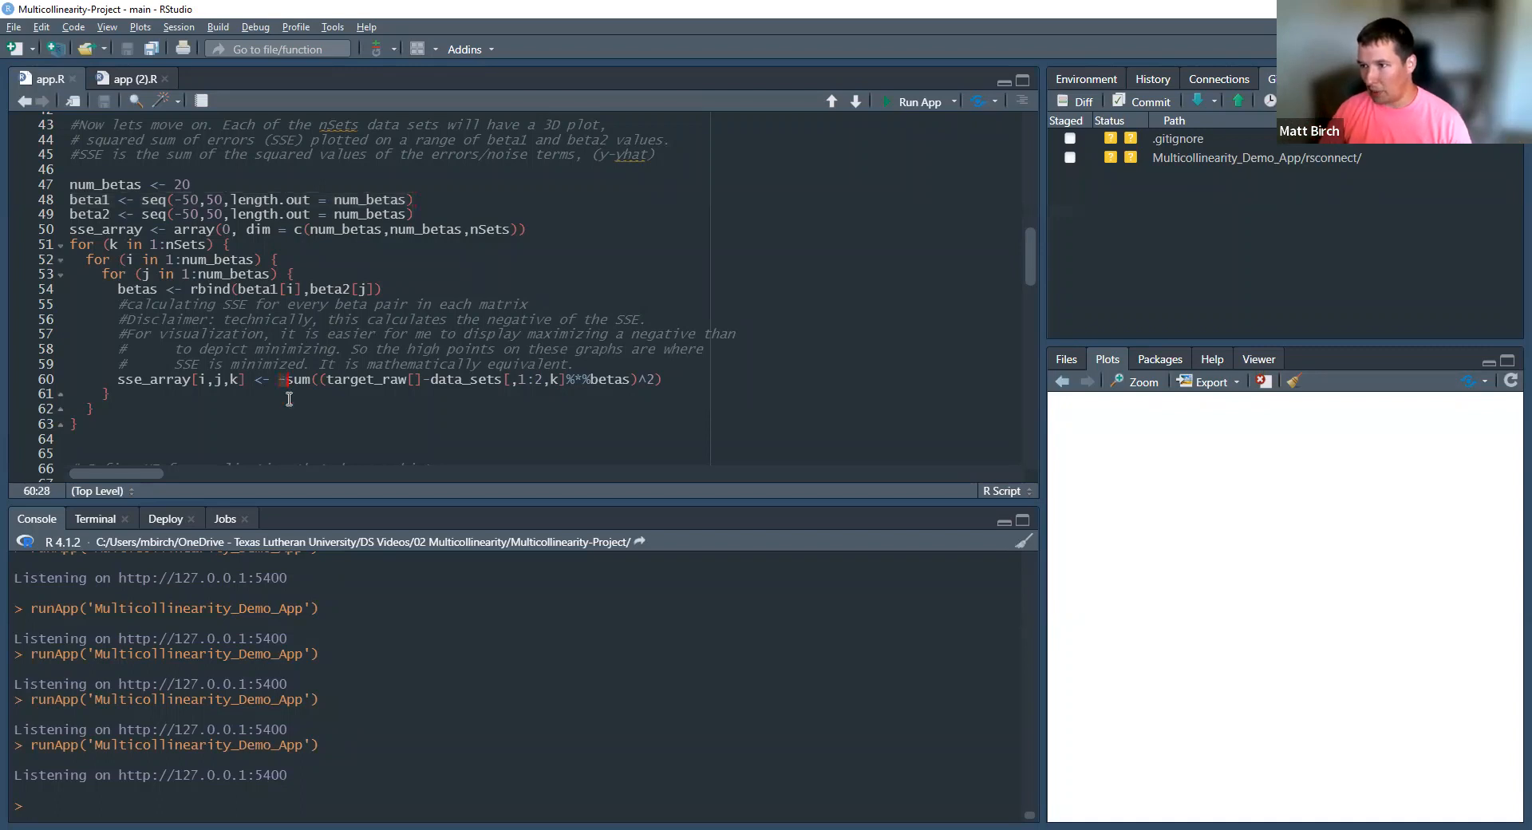
{"action": "mouse_move", "coordinate": [354, 515]}
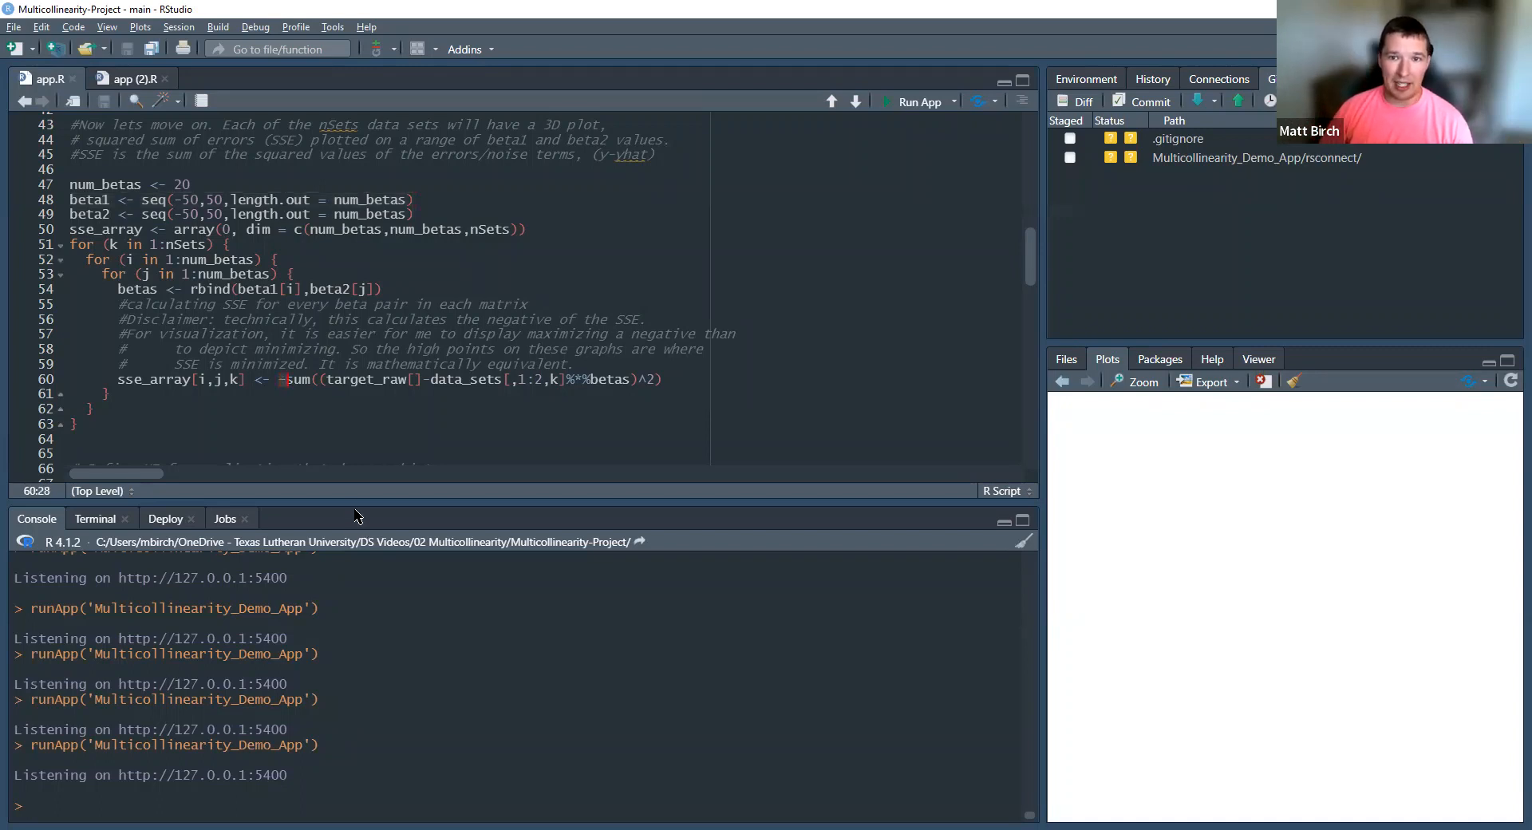
{"action": "mouse_move", "coordinate": [332, 437]}
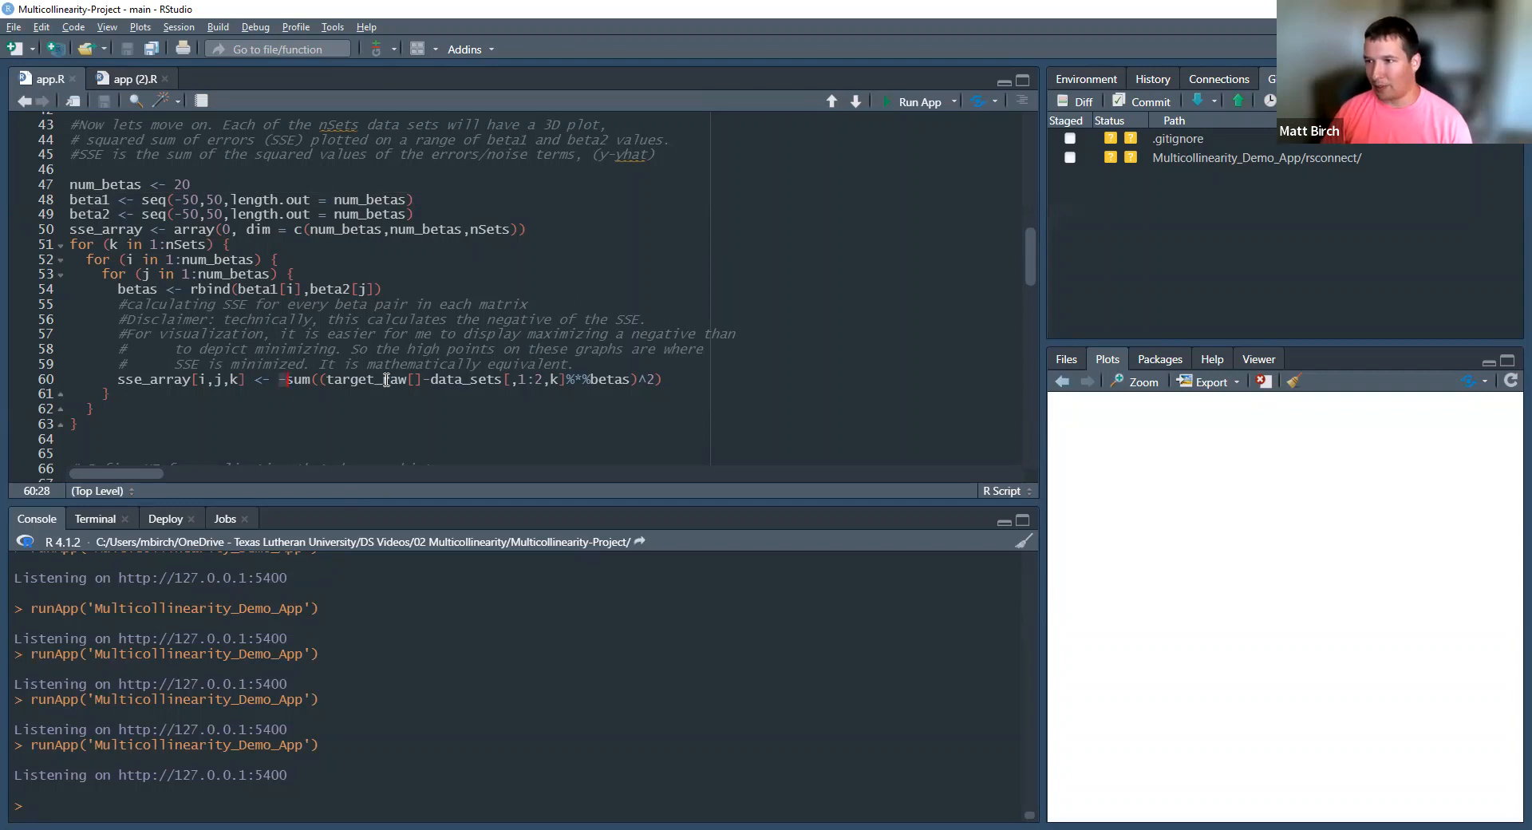
{"action": "scroll", "scroll_direction": "down", "scroll_amount": 3}
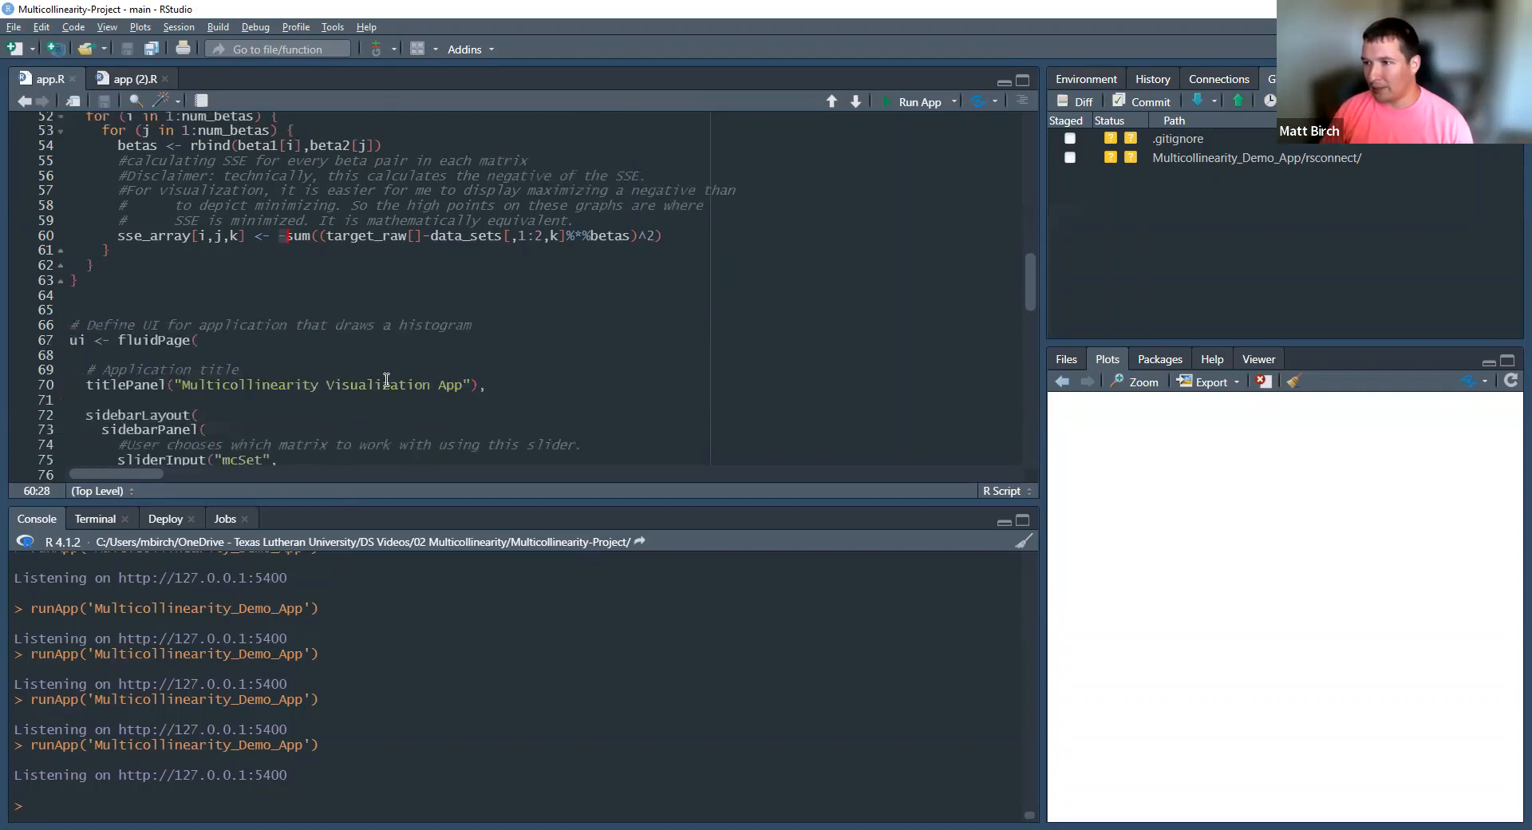
{"action": "scroll", "scroll_direction": "down", "scroll_amount": 3}
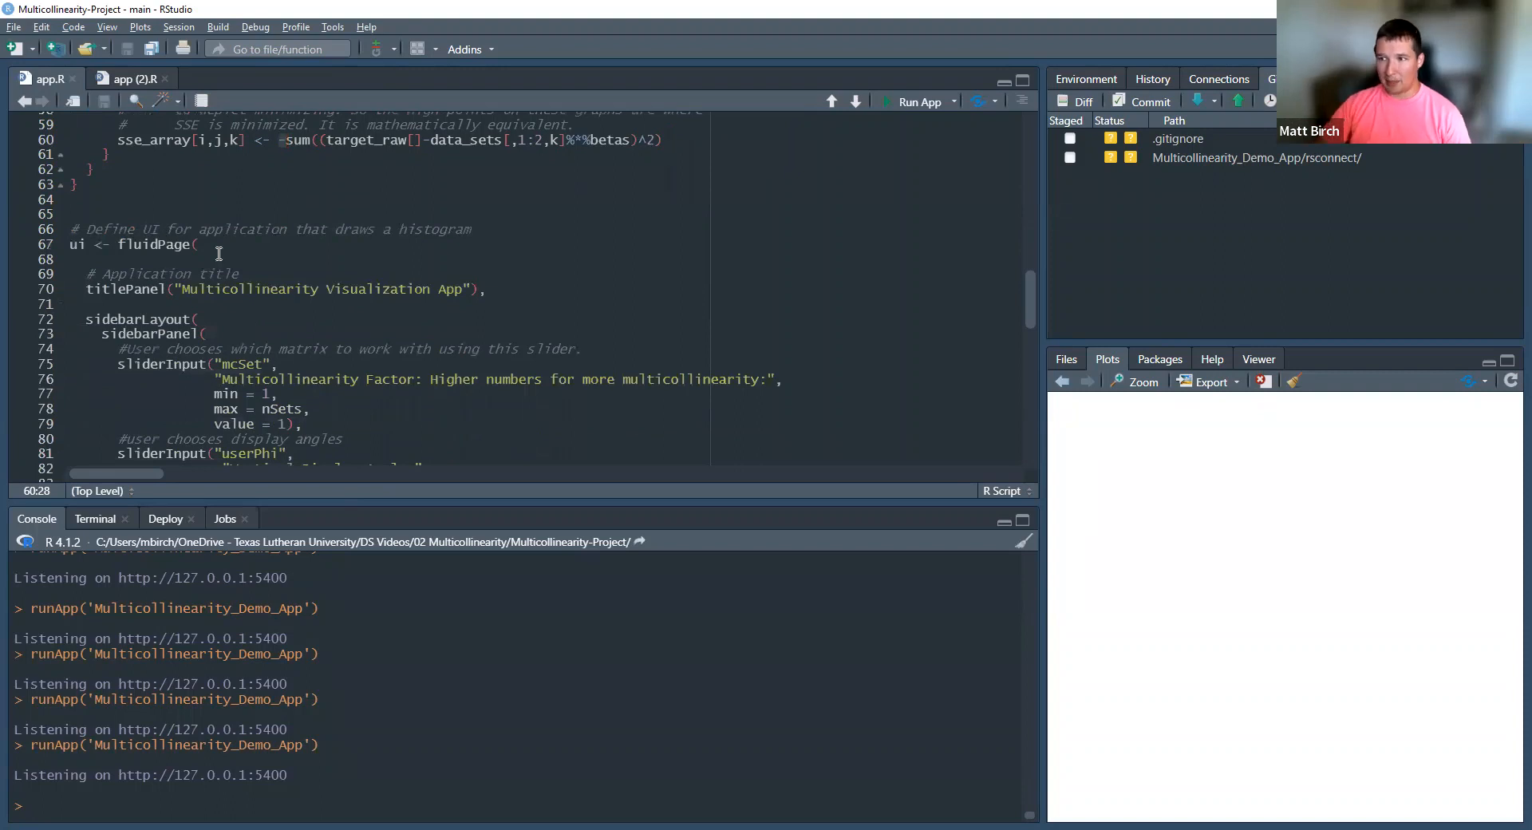
{"action": "scroll", "scroll_direction": "down", "scroll_amount": 3}
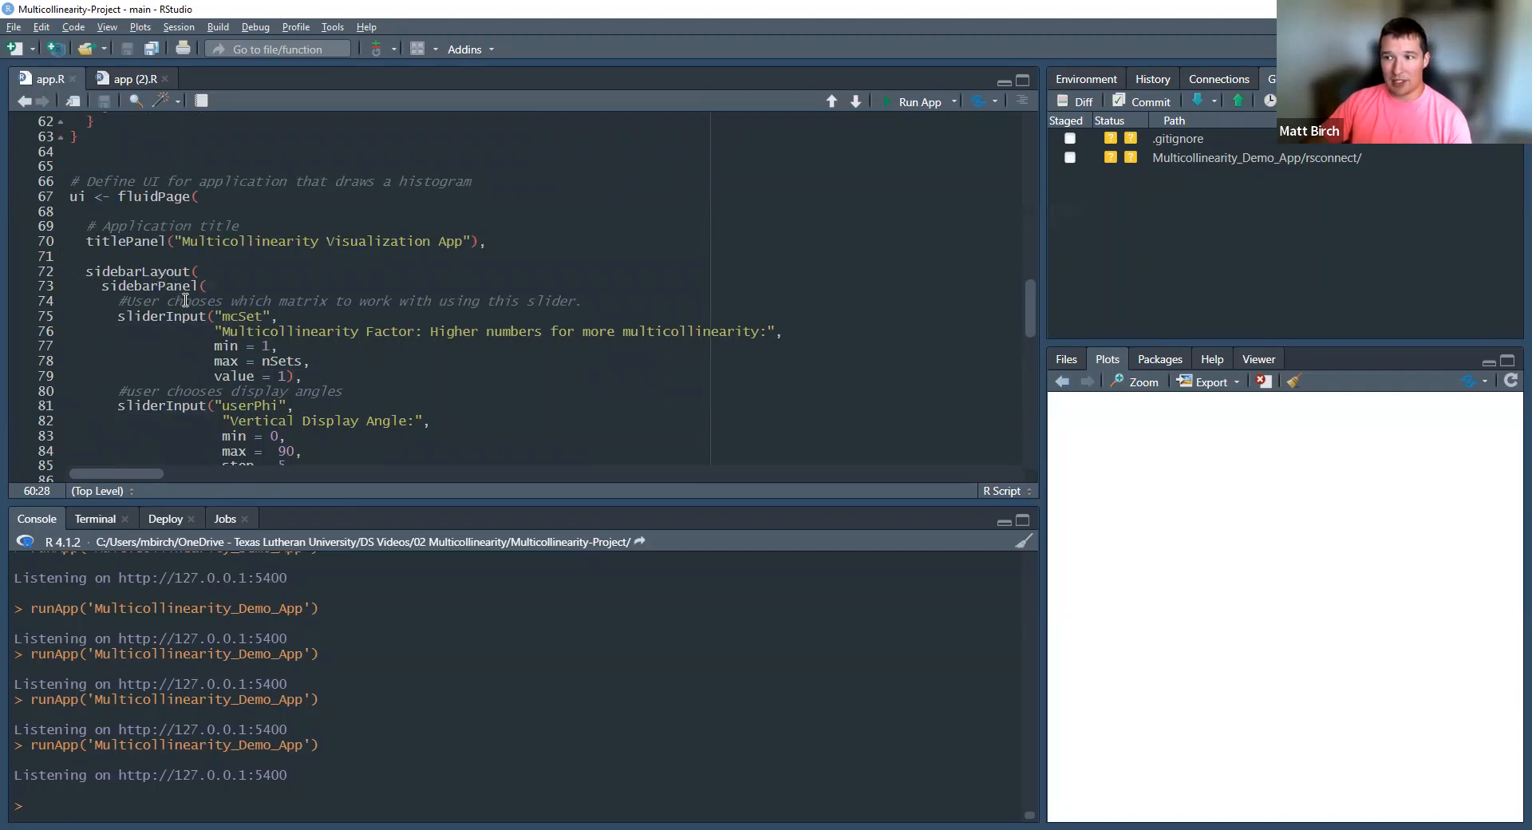
{"action": "scroll", "scroll_direction": "down", "scroll_amount": 3}
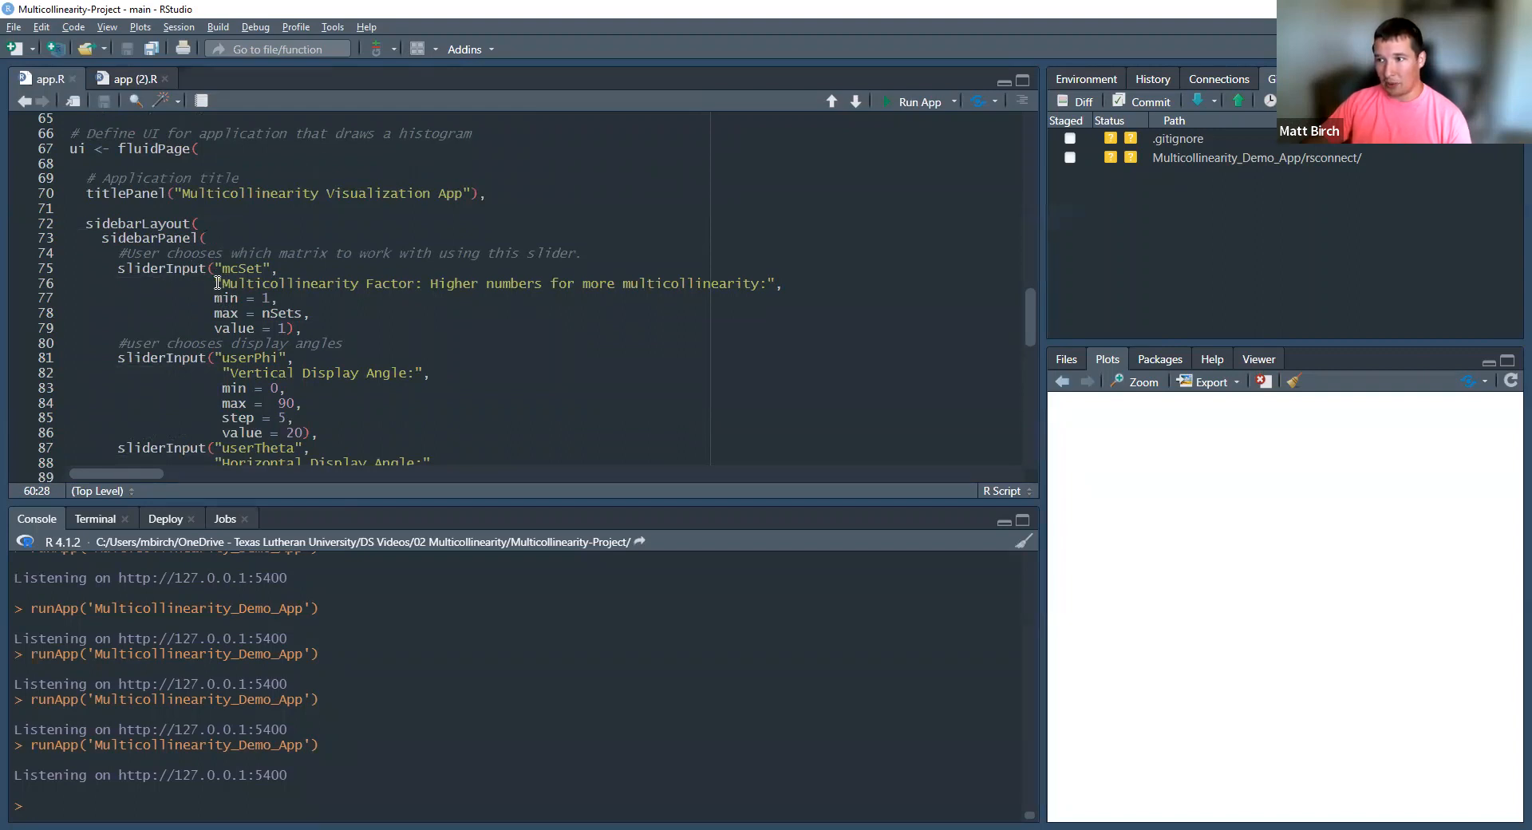
{"action": "left_click", "coordinate": [770, 284]}
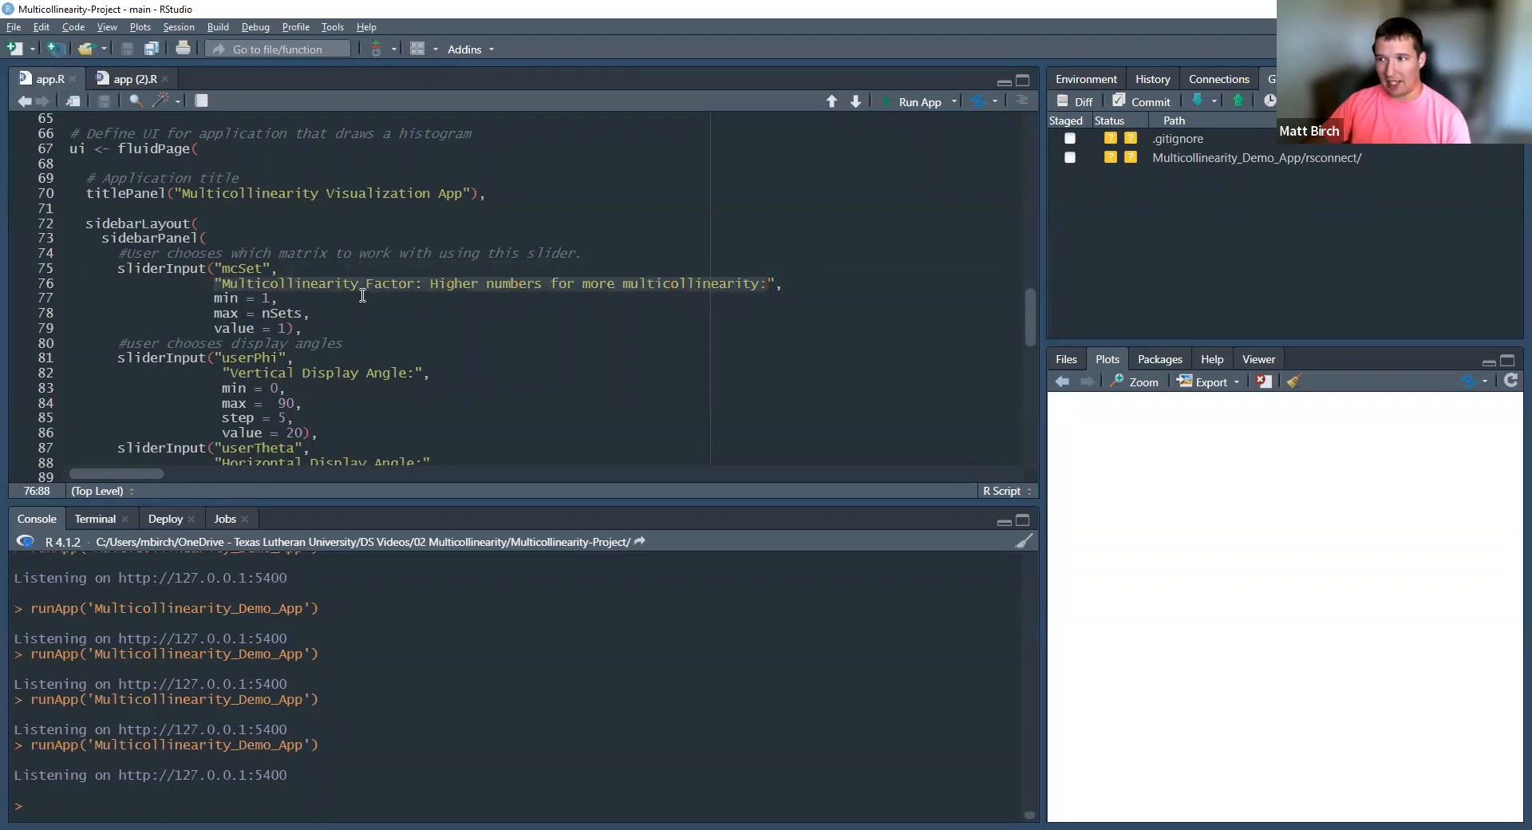
{"action": "mouse_move", "coordinate": [249, 301]}
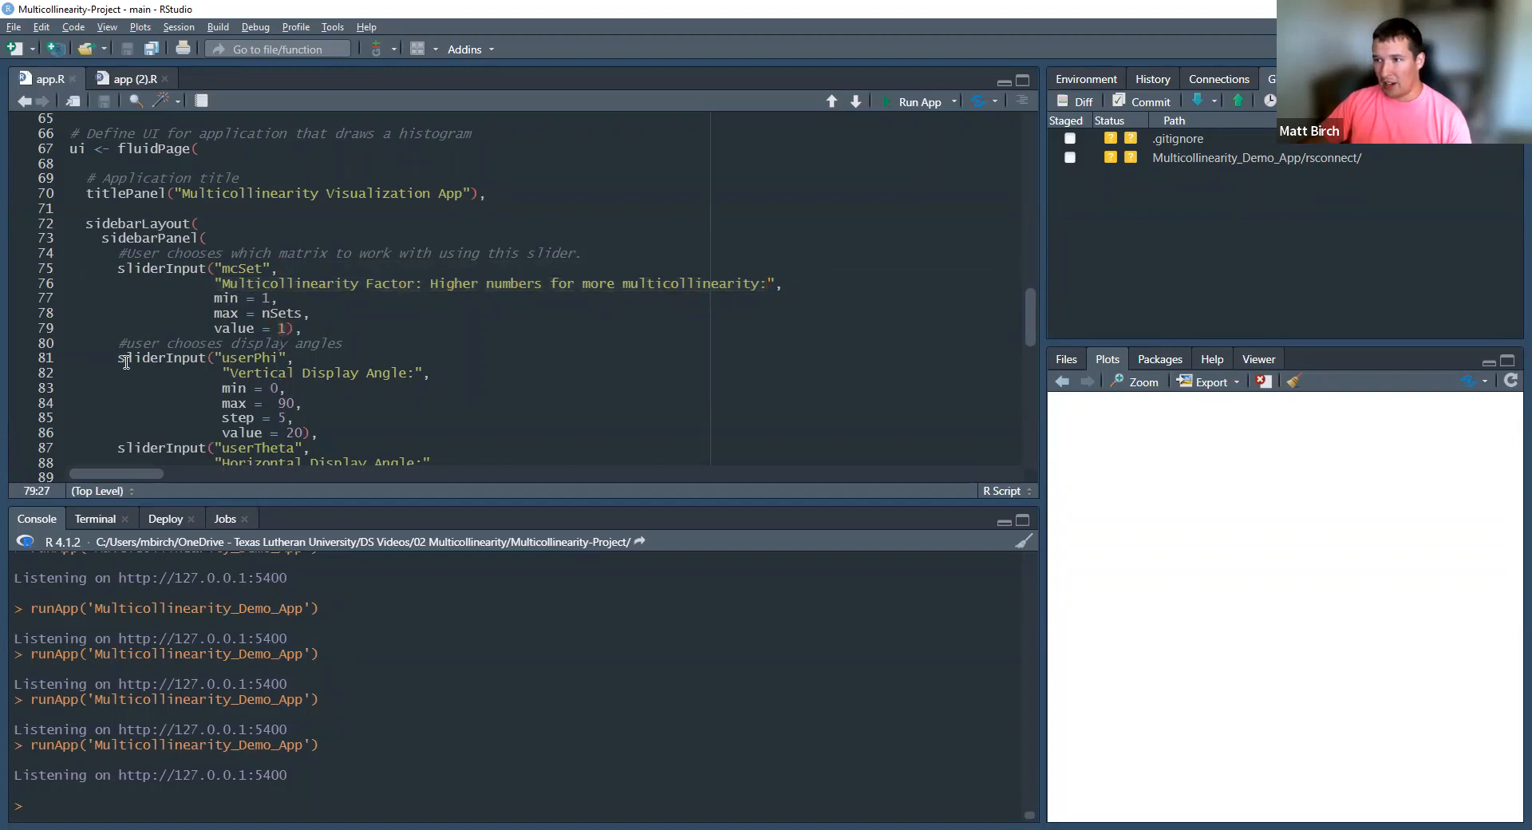
{"action": "left_click", "coordinate": [428, 380]}
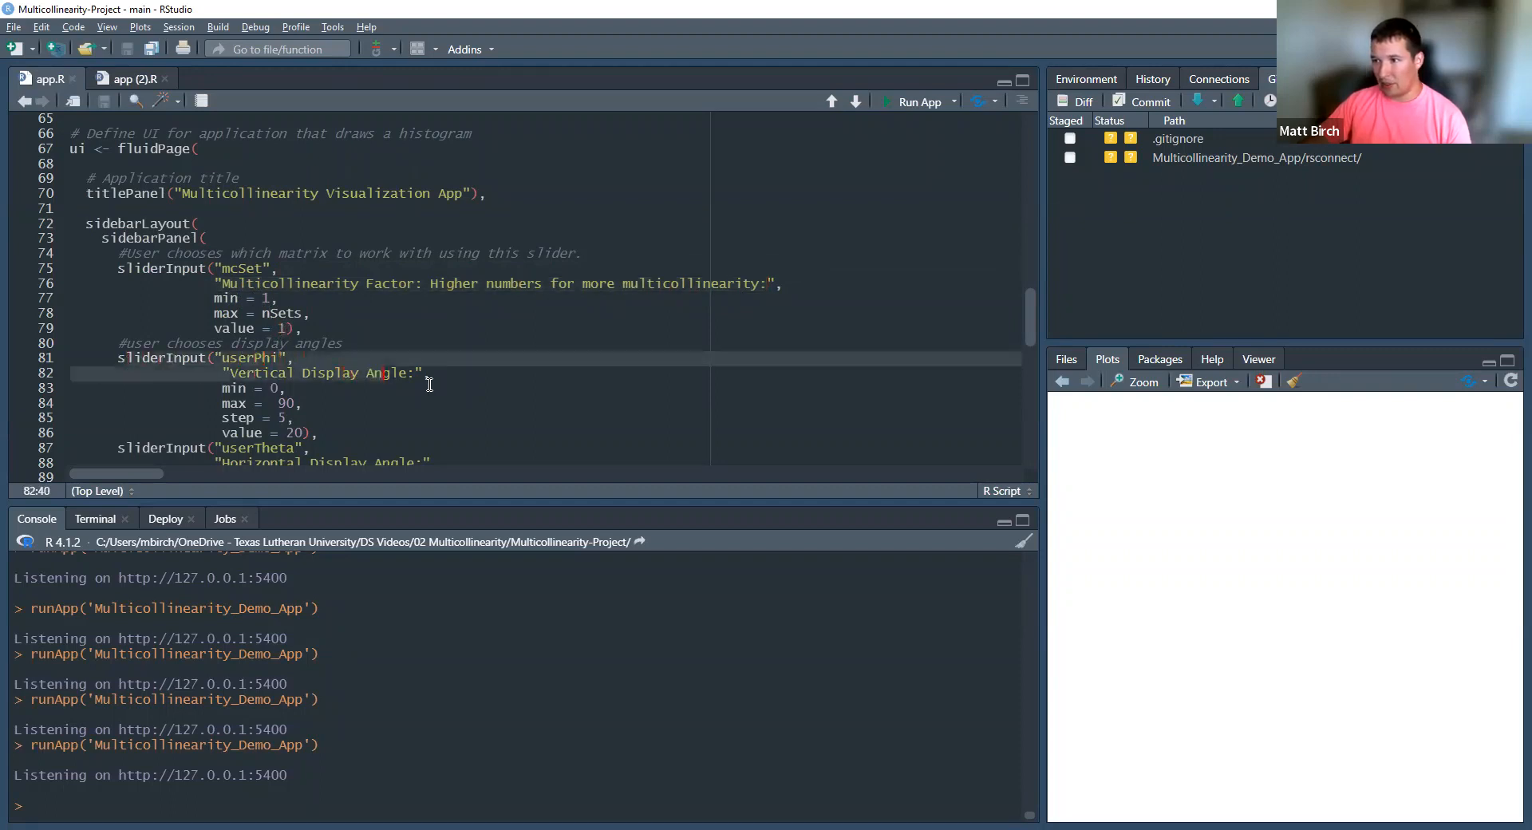
{"action": "left_click", "coordinate": [321, 404]}
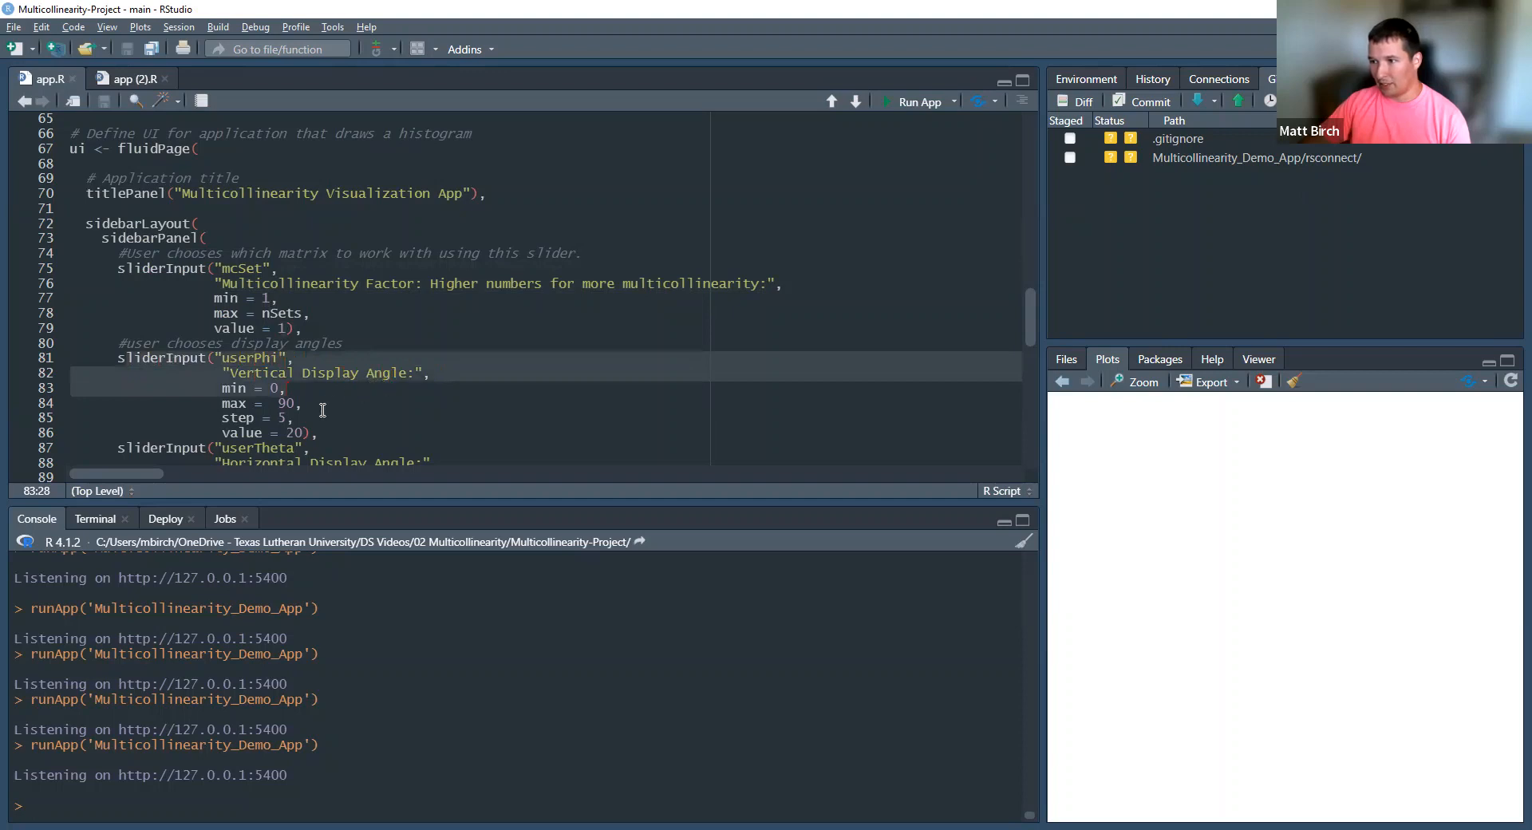
{"action": "scroll", "scroll_direction": "down", "scroll_amount": 3}
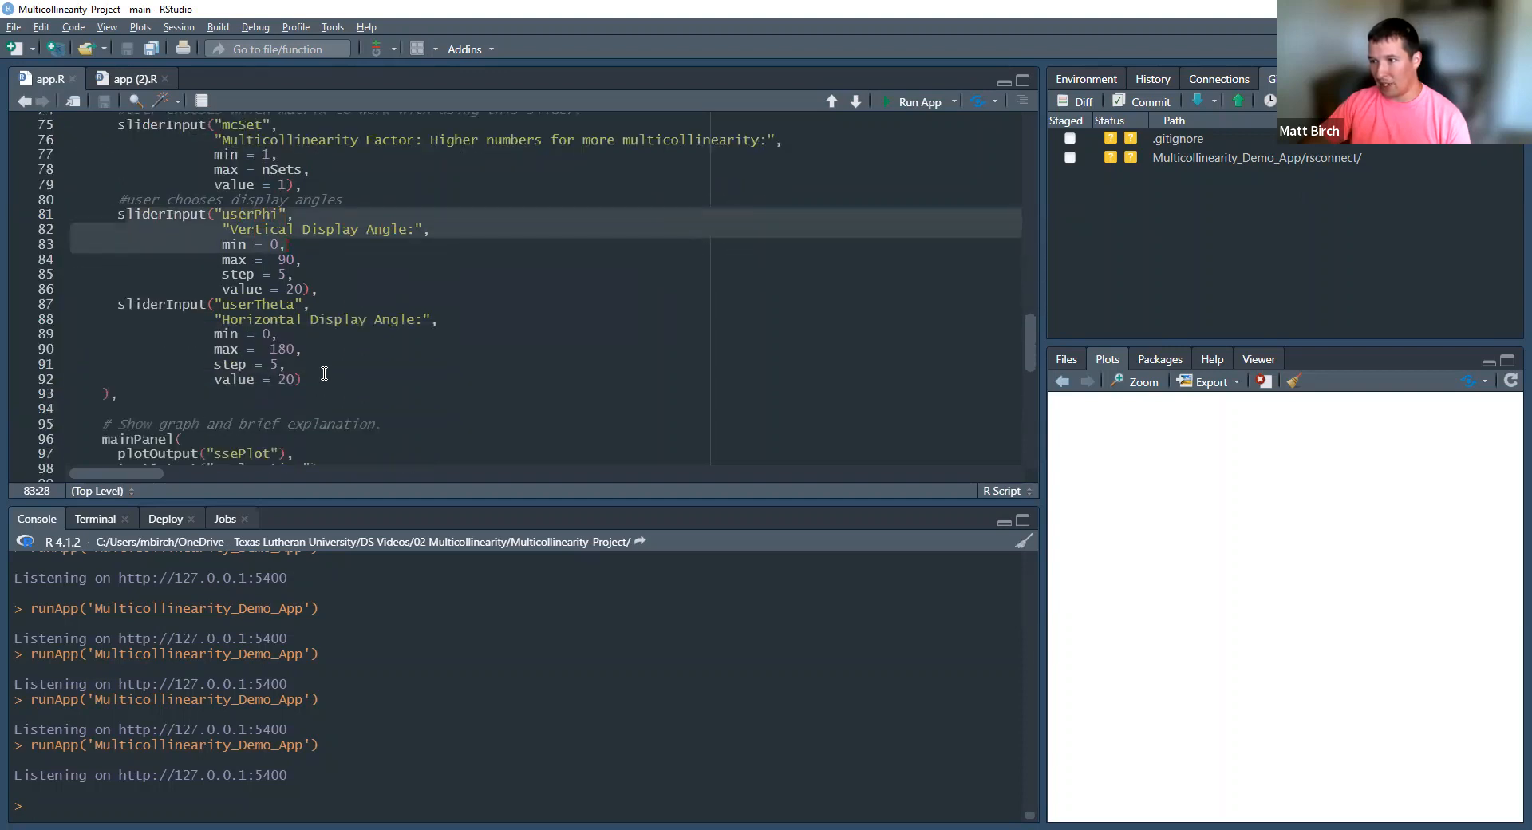
{"action": "scroll", "scroll_direction": "down", "scroll_amount": 3}
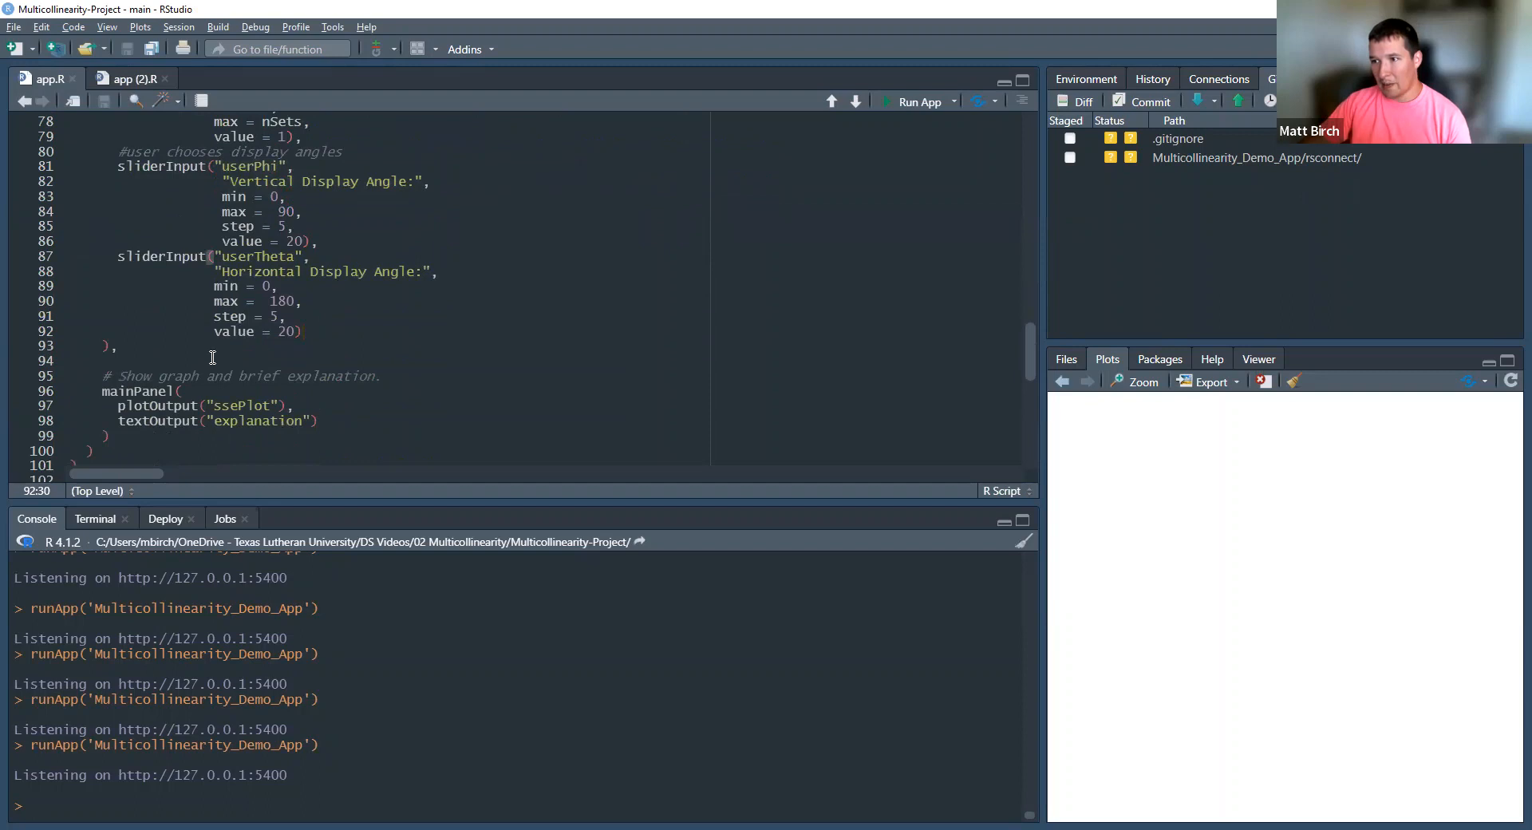
{"action": "mouse_move", "coordinate": [107, 375]}
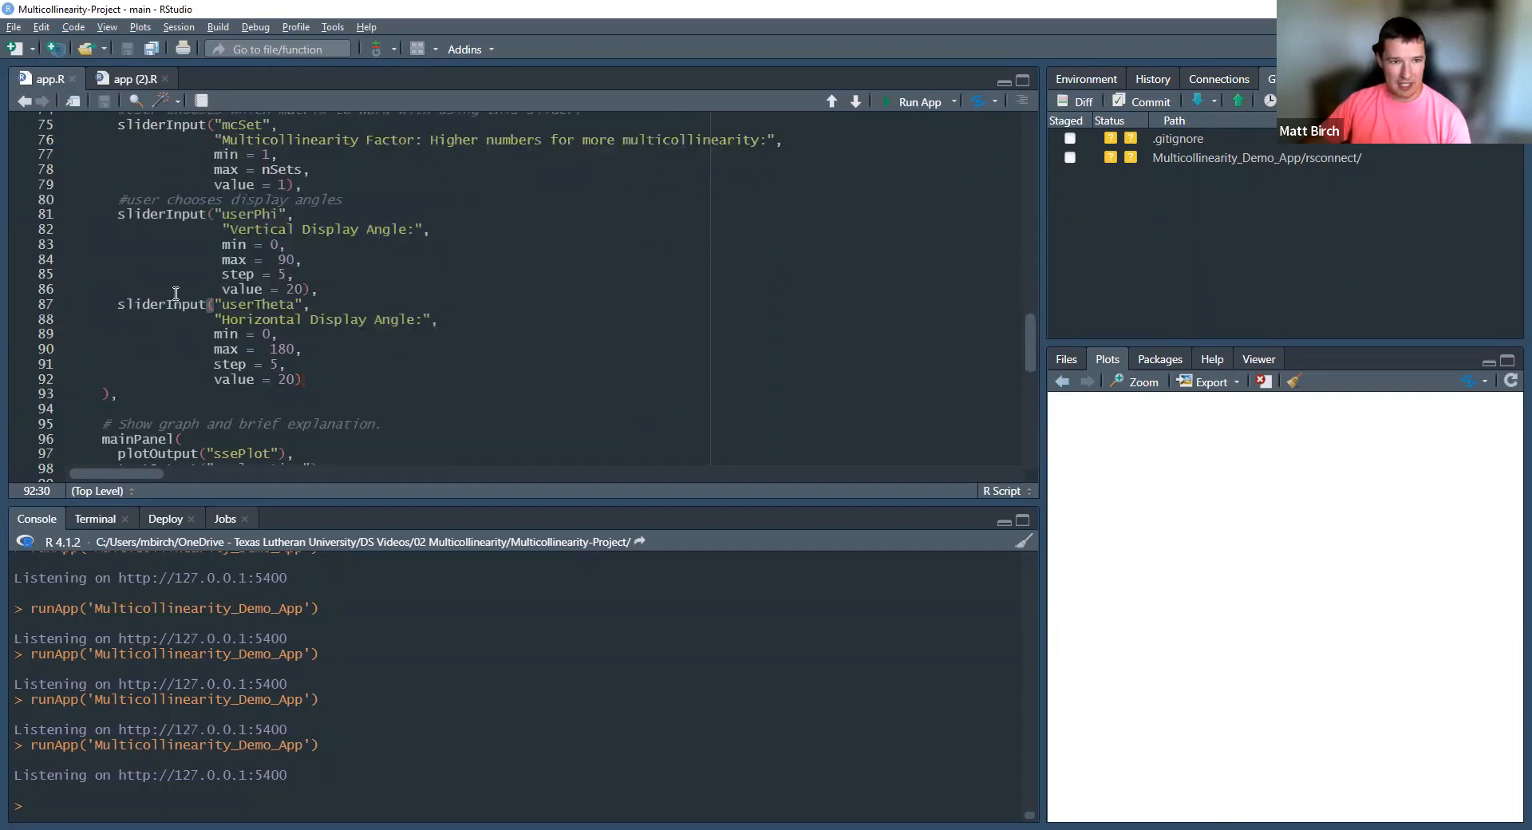
{"action": "scroll", "scroll_direction": "down", "scroll_amount": 3}
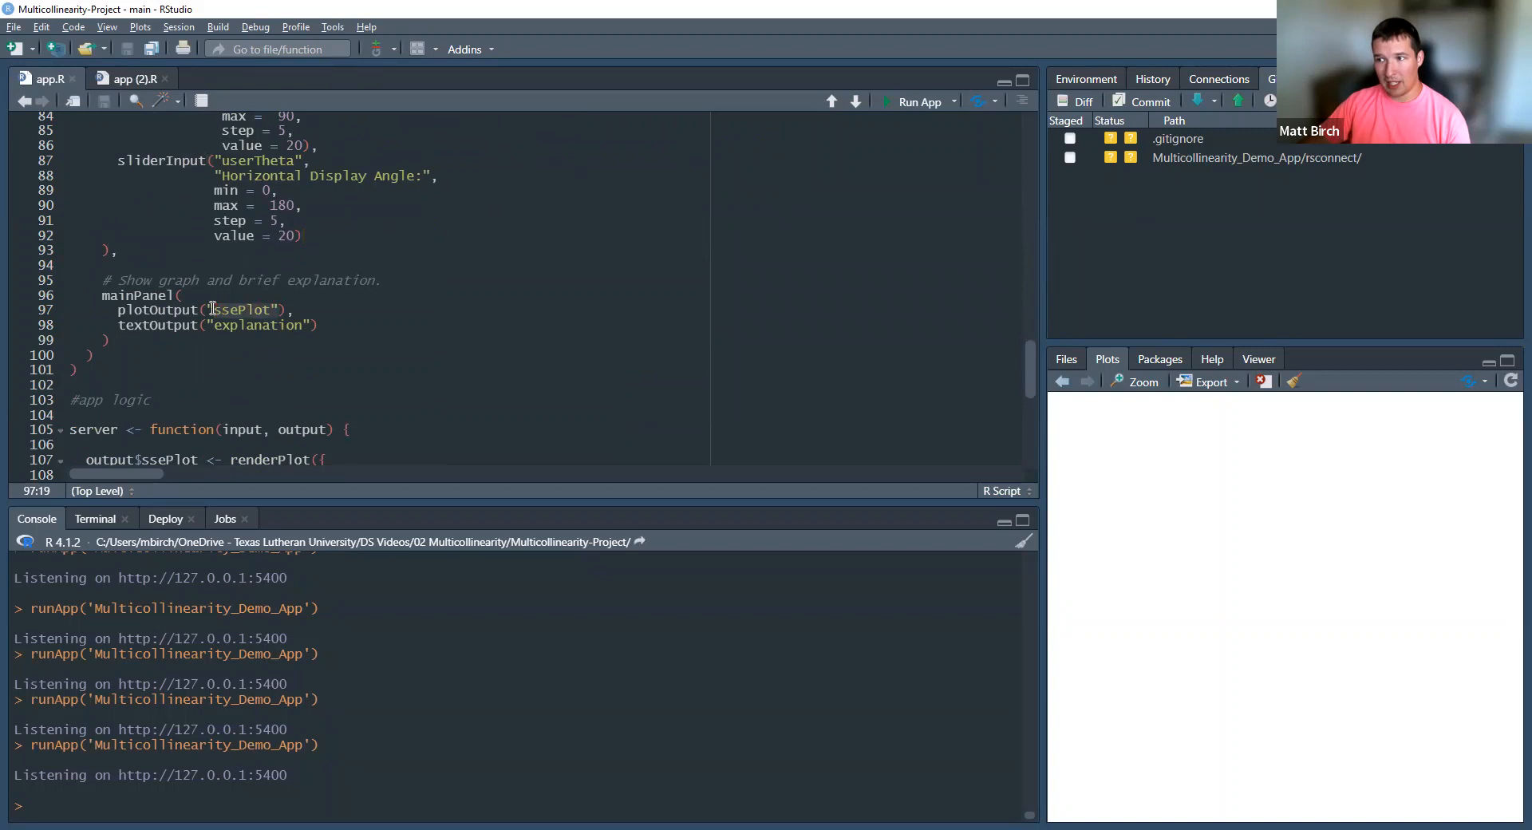
{"action": "left_click", "coordinate": [124, 324]}
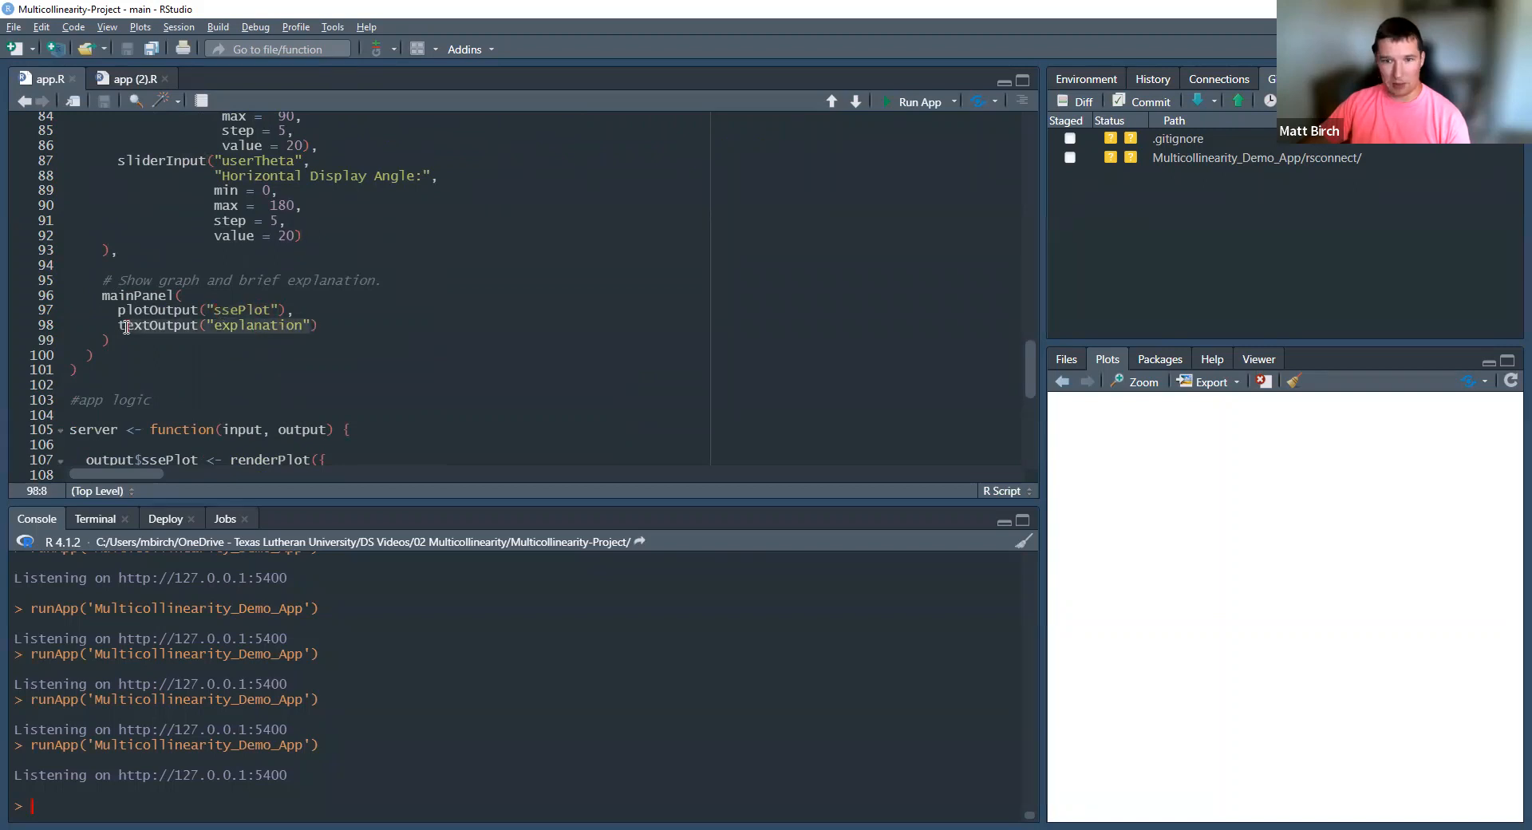
{"action": "scroll", "scroll_direction": "down", "scroll_amount": 3}
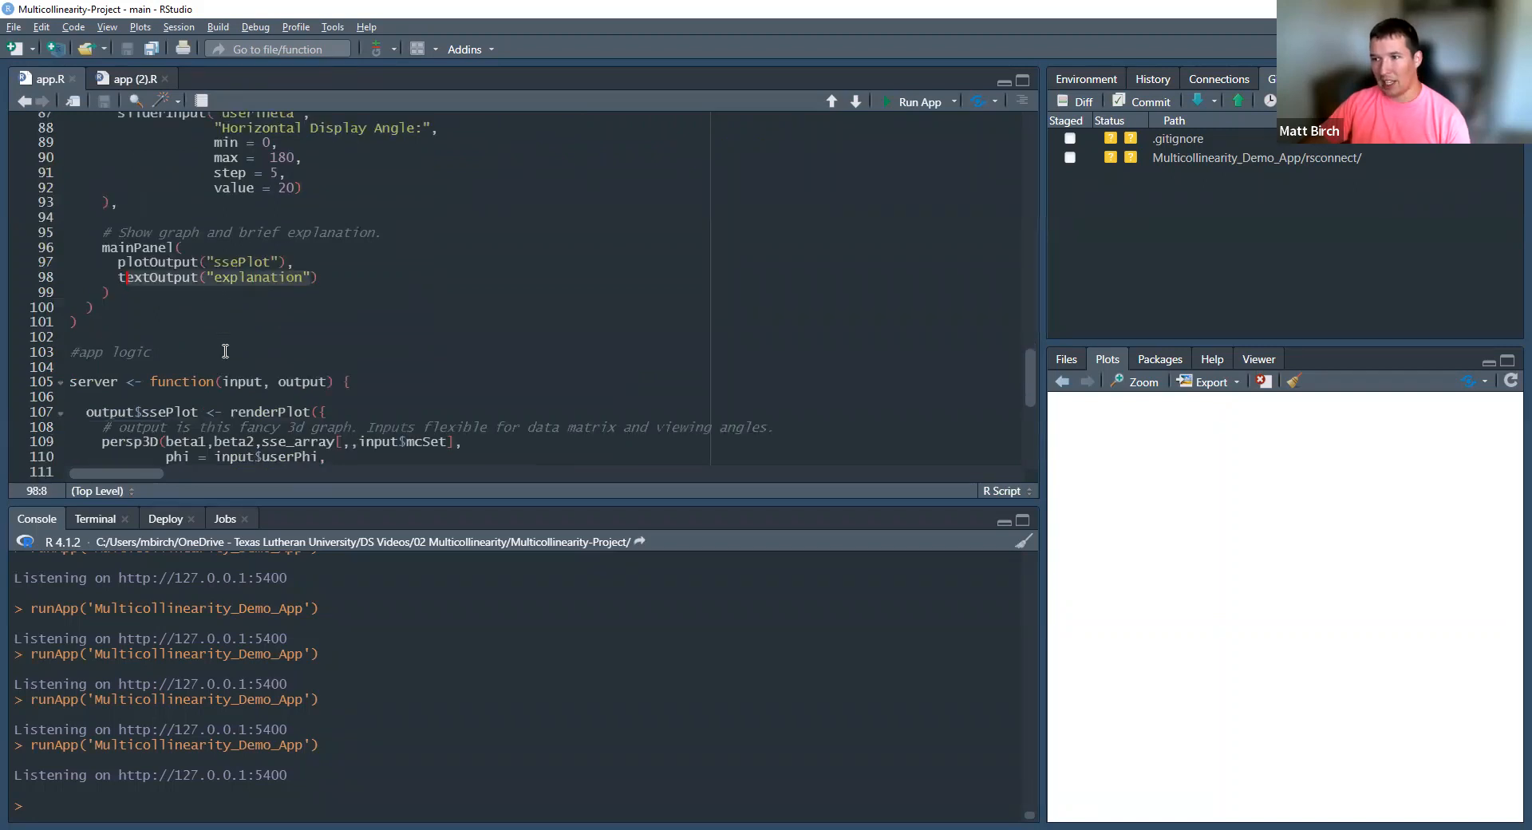
{"action": "scroll", "scroll_direction": "down", "scroll_amount": 3}
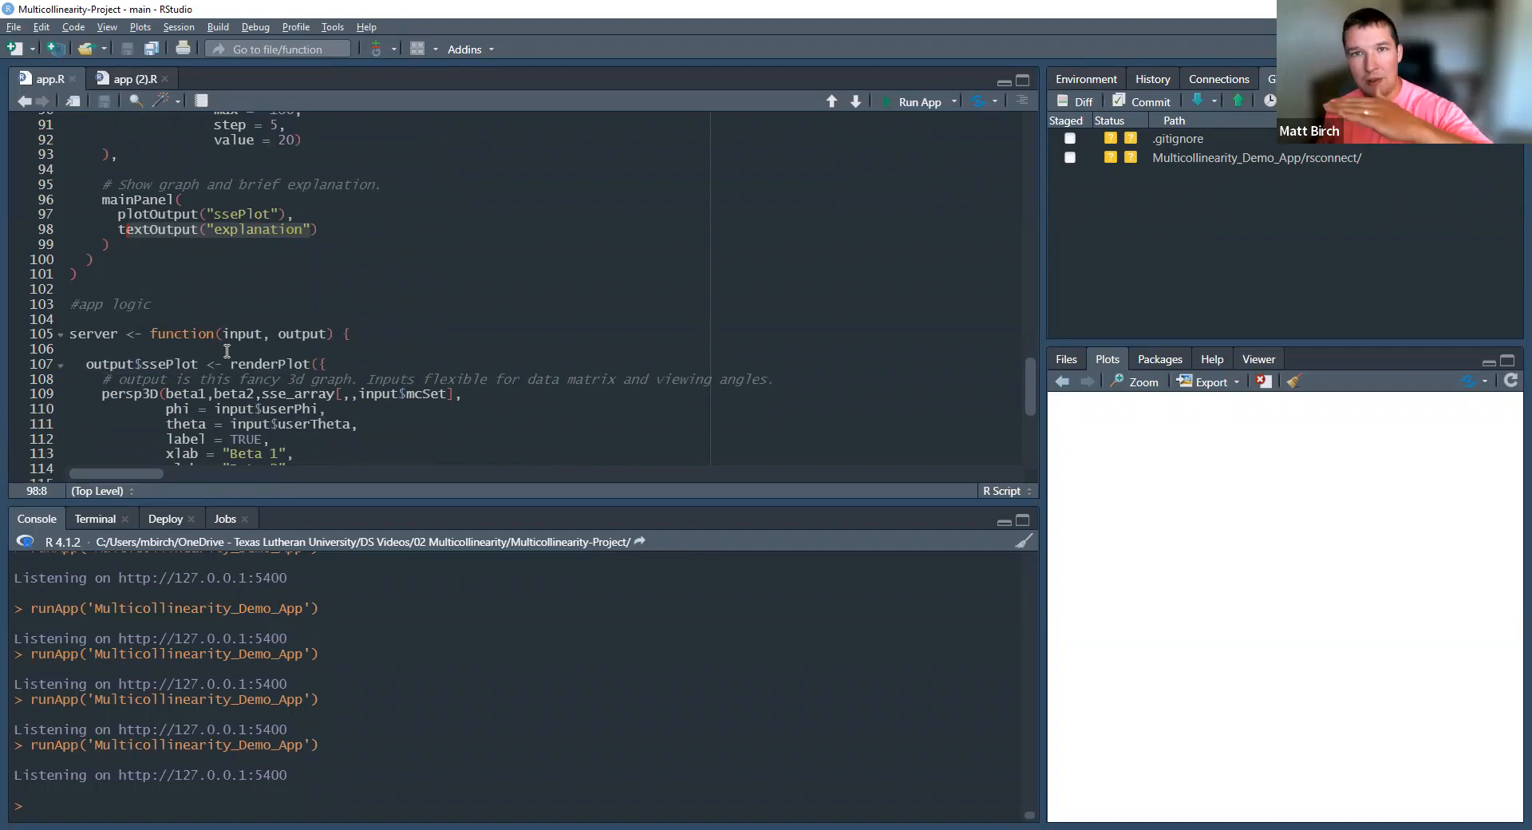
{"action": "mouse_move", "coordinate": [271, 364]}
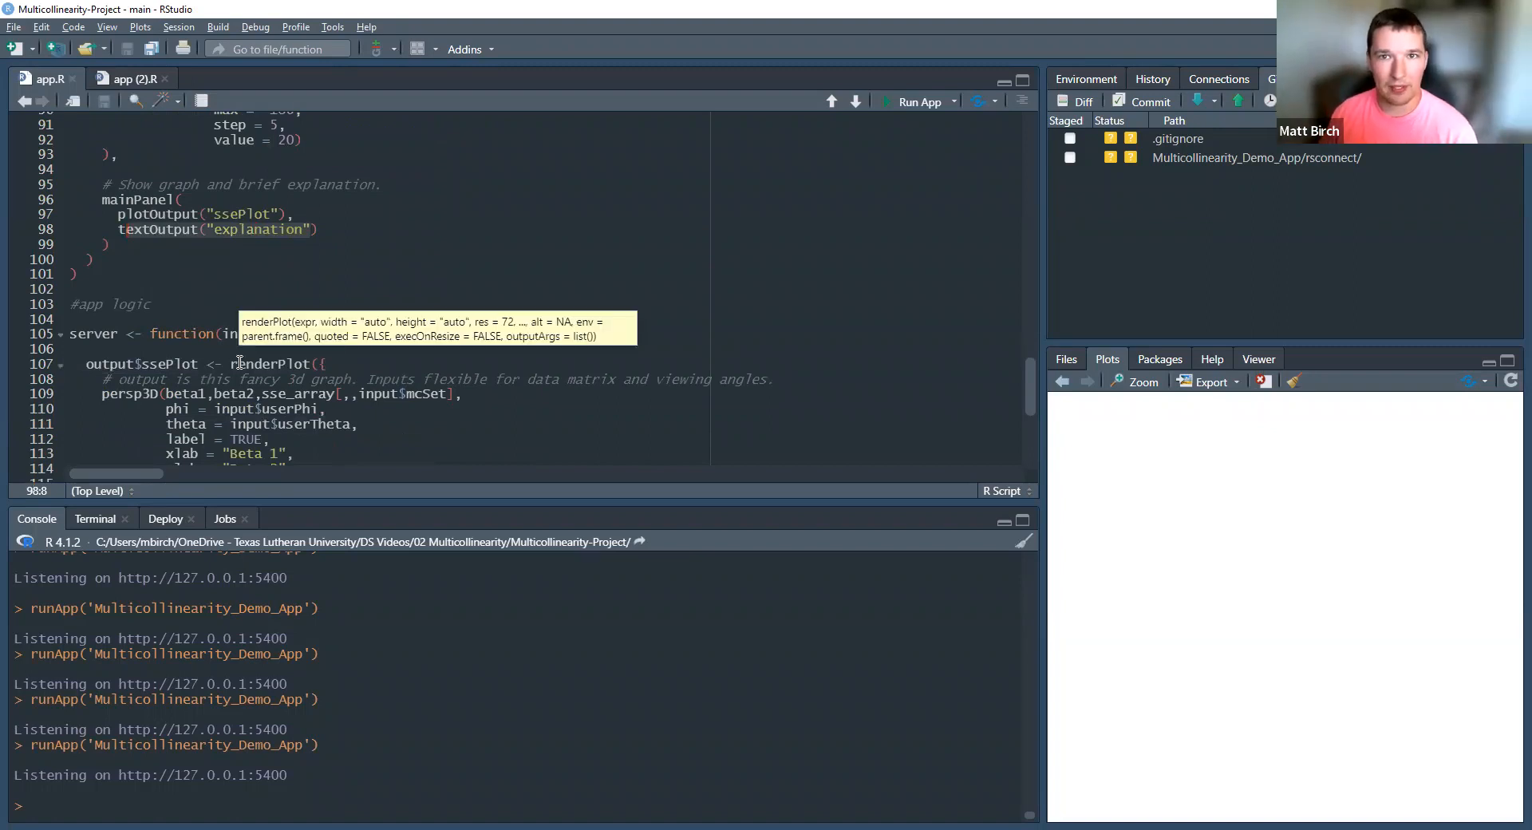
{"action": "mouse_move", "coordinate": [329, 340]}
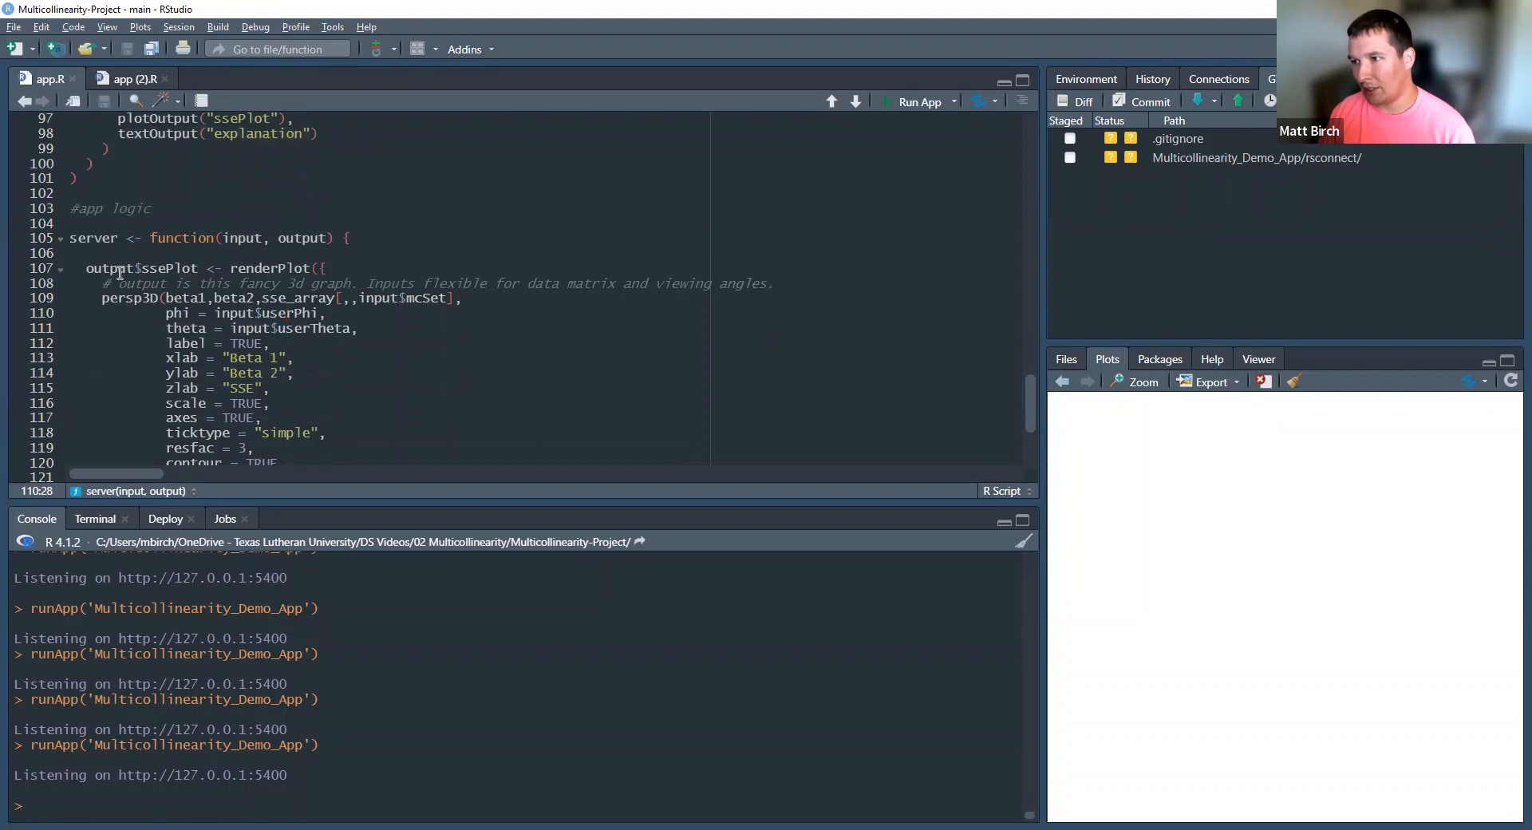
{"action": "scroll", "scroll_direction": "up", "scroll_amount": 3}
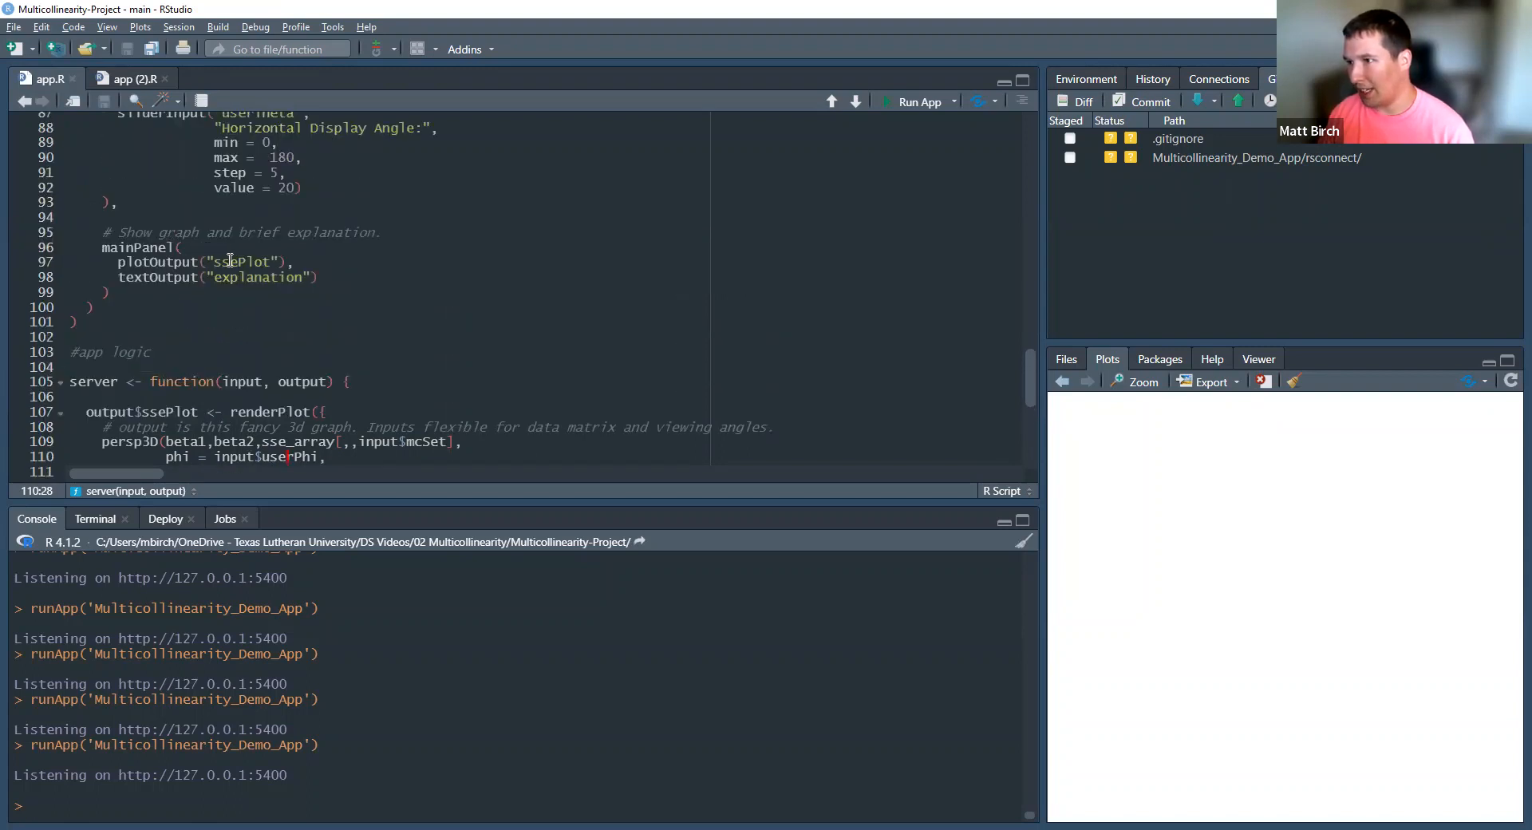
{"action": "scroll", "scroll_direction": "up", "scroll_amount": 3}
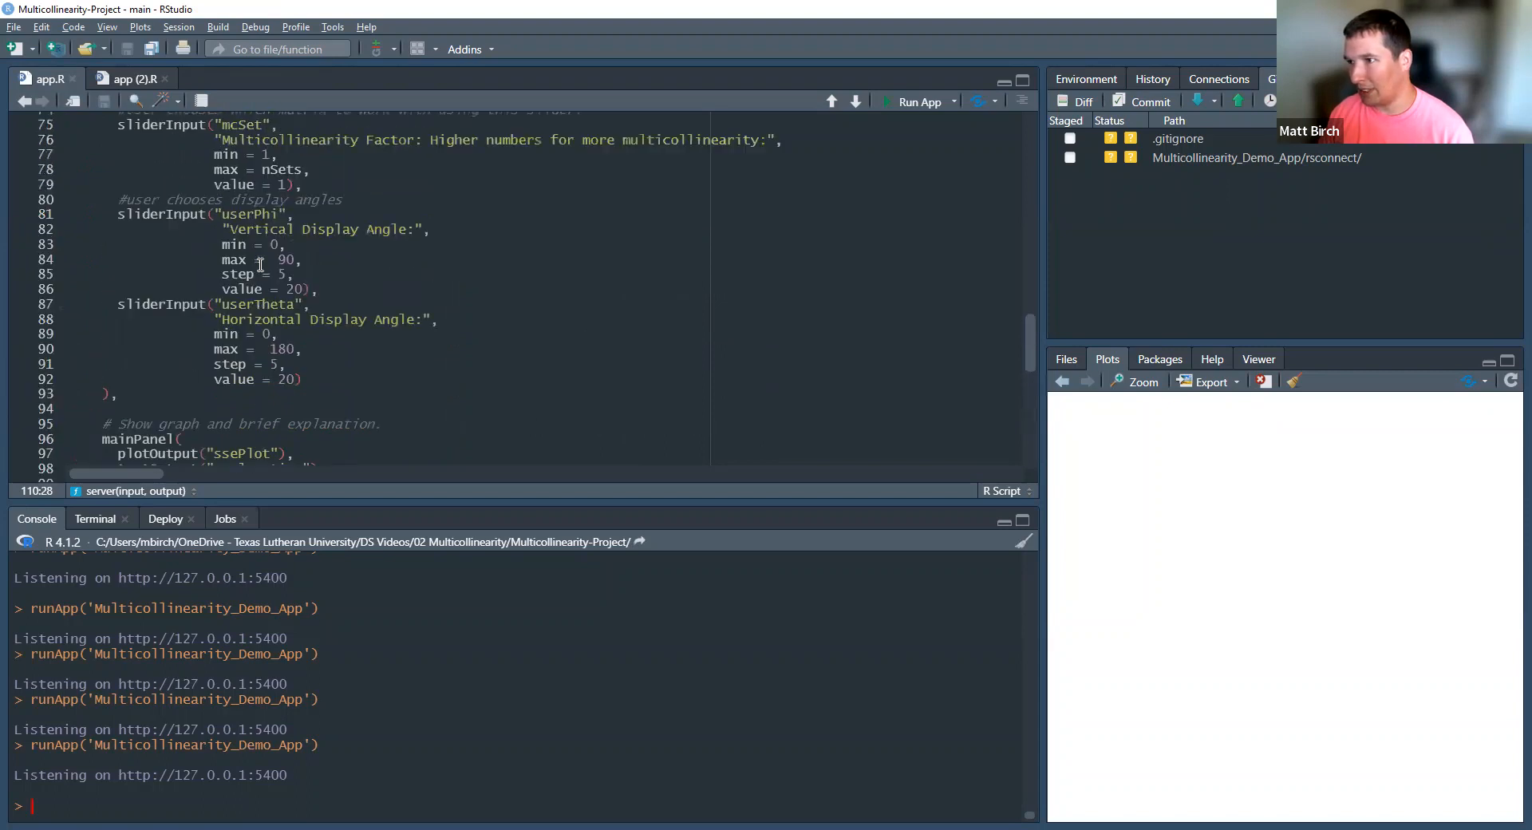
{"action": "scroll", "scroll_direction": "down", "scroll_amount": 3}
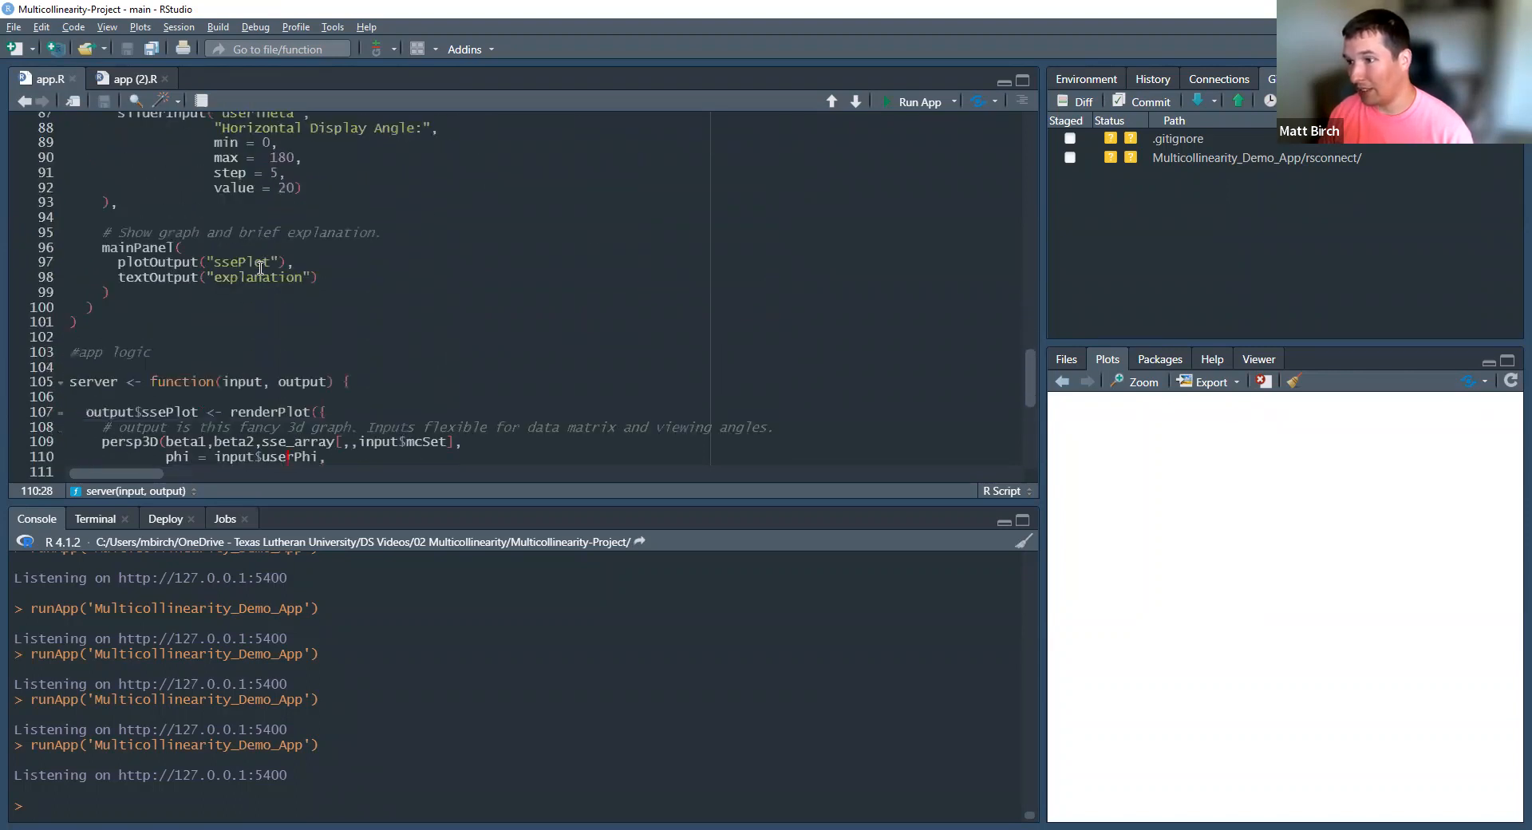
{"action": "scroll", "scroll_direction": "down", "scroll_amount": 3}
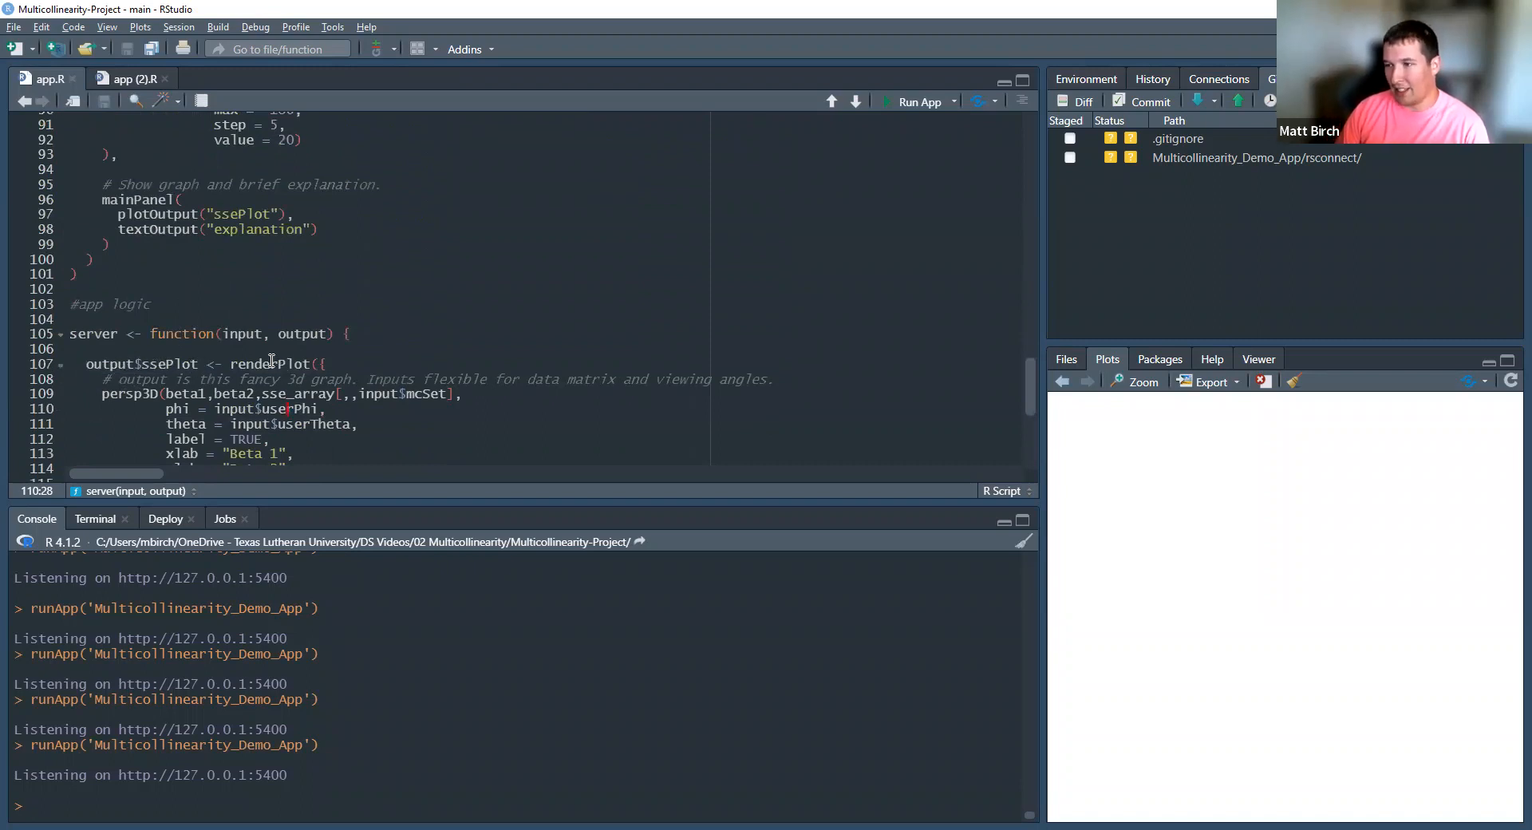
{"action": "left_click", "coordinate": [294, 362]}
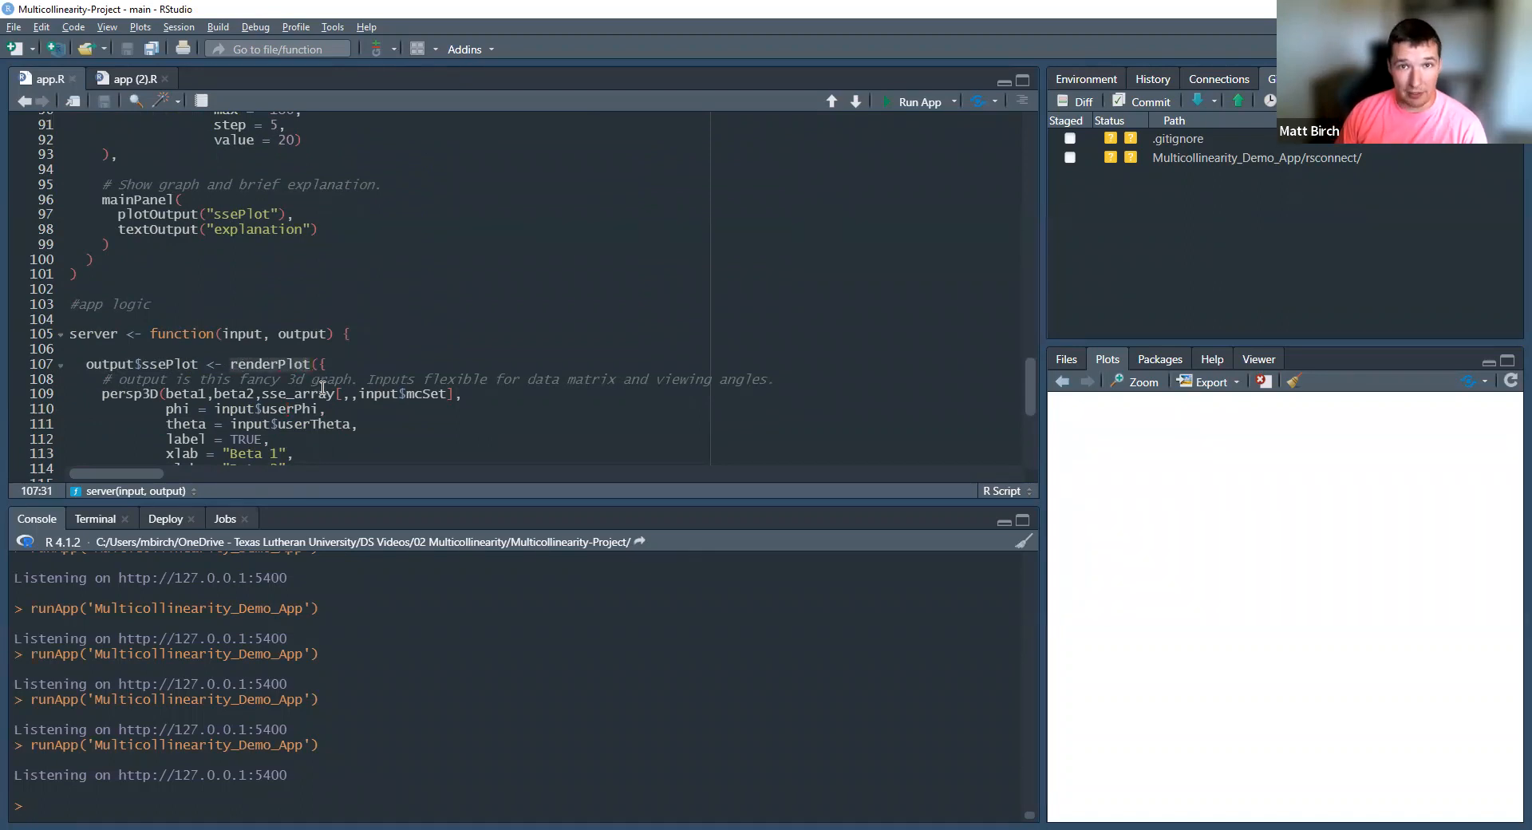
{"action": "scroll", "scroll_direction": "down", "scroll_amount": 3}
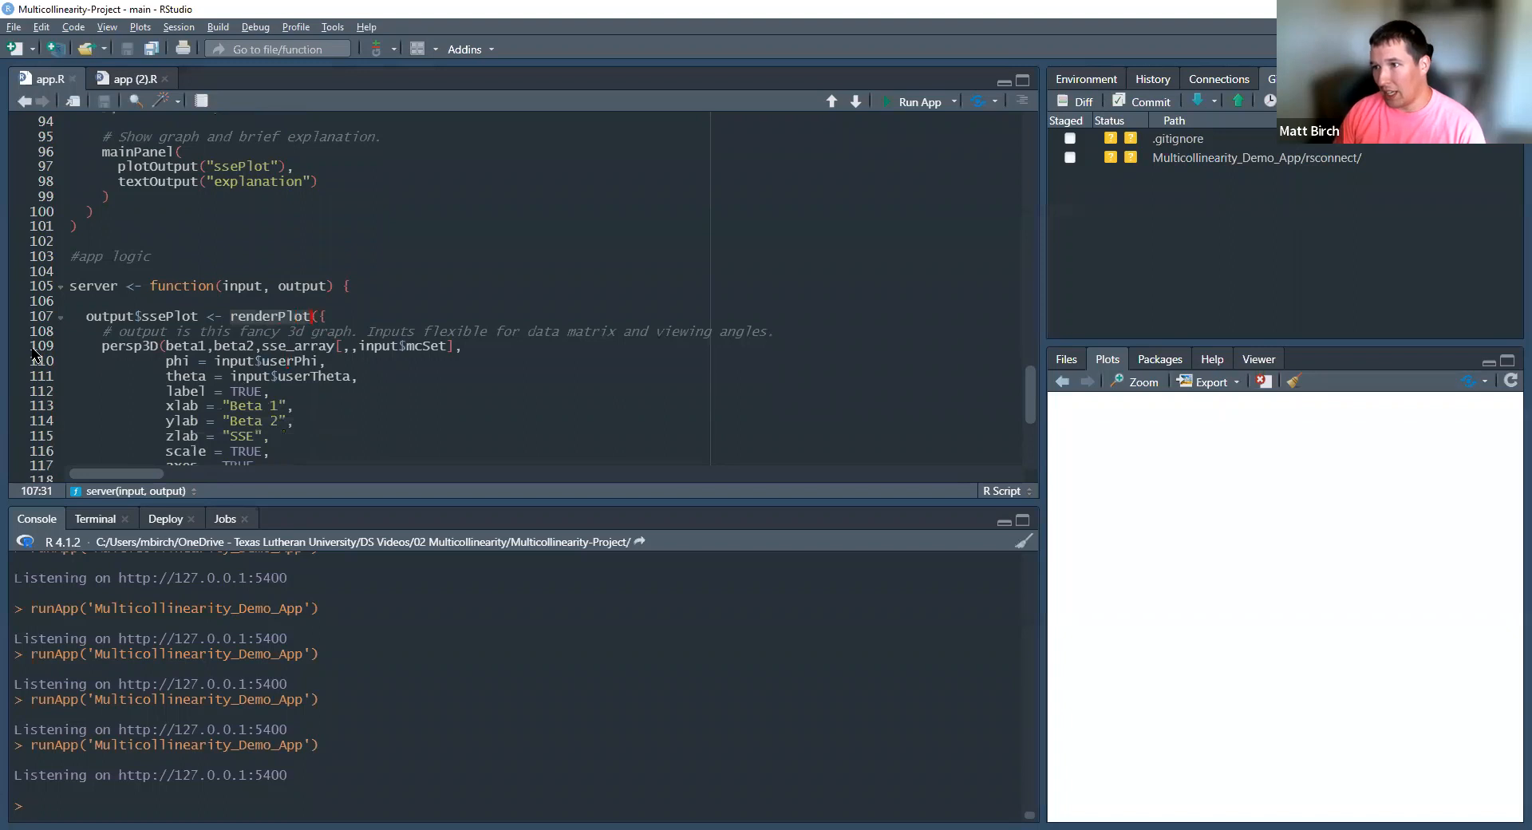
{"action": "left_click", "coordinate": [159, 348]}
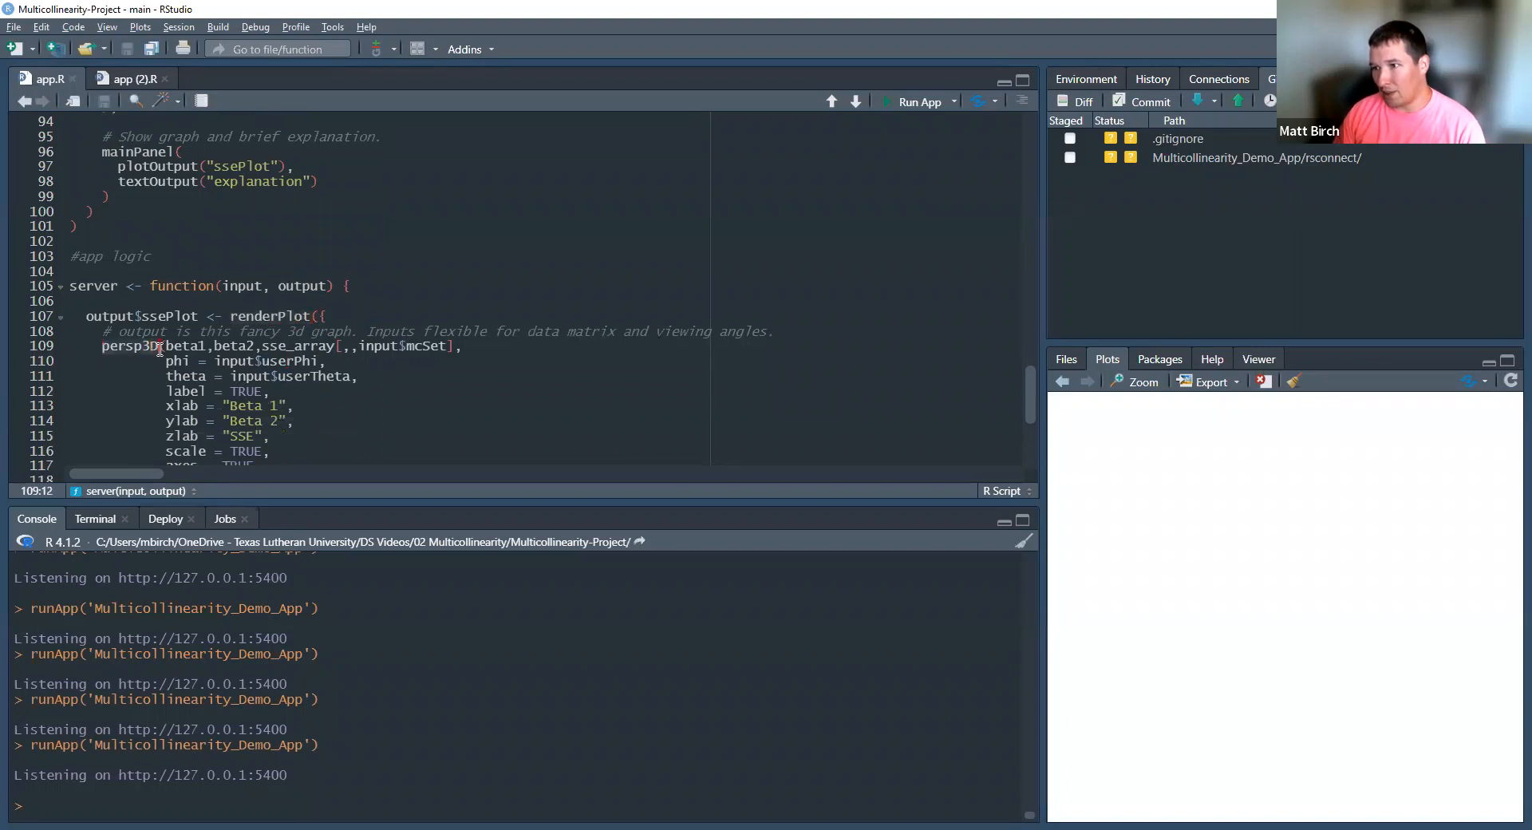
{"action": "scroll", "scroll_direction": "down", "scroll_amount": 3}
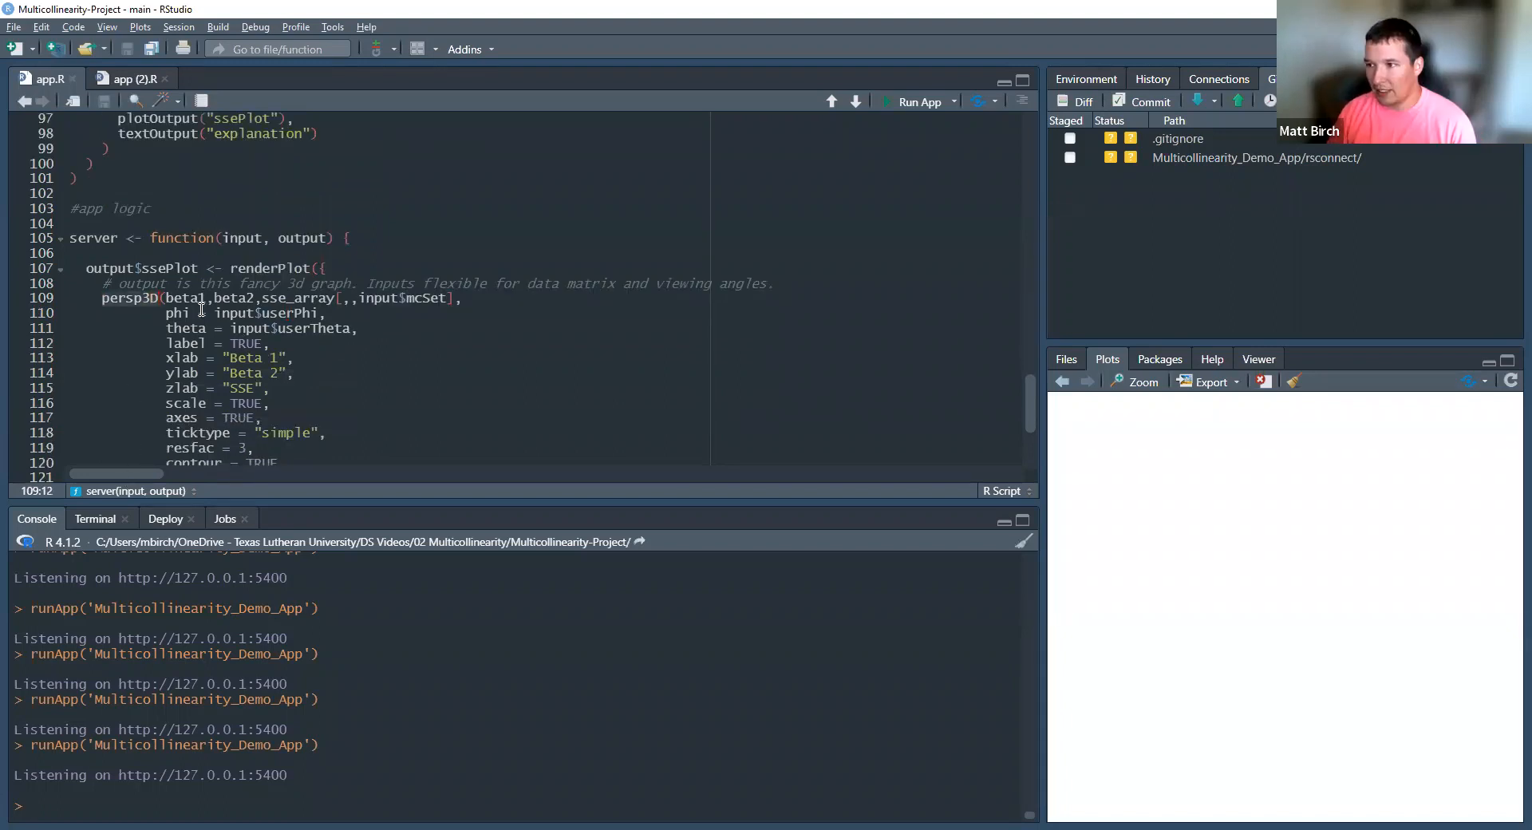
{"action": "scroll", "scroll_direction": "down", "scroll_amount": 3}
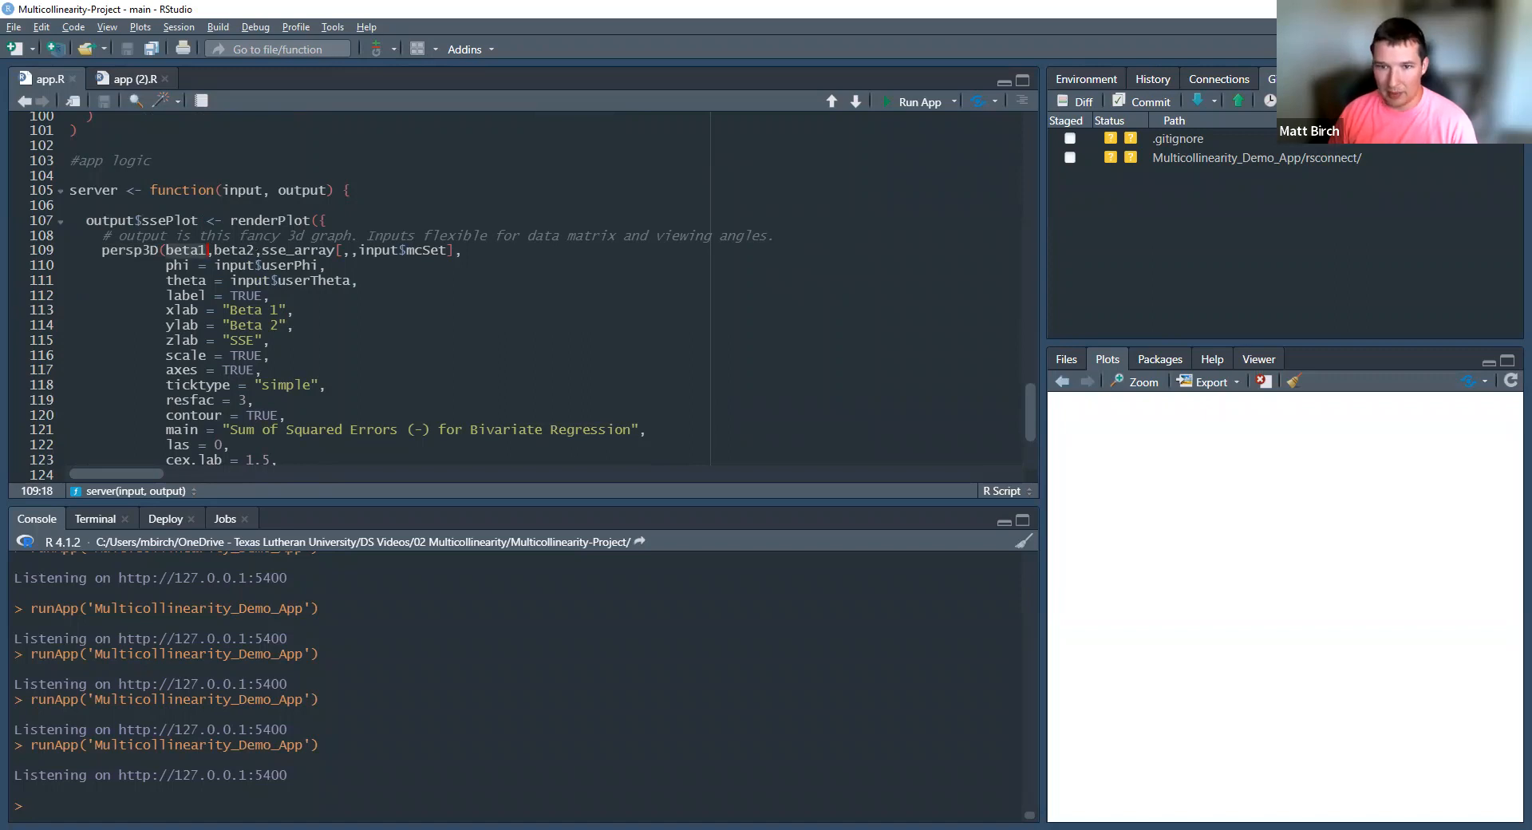
{"action": "mouse_move", "coordinate": [281, 246]}
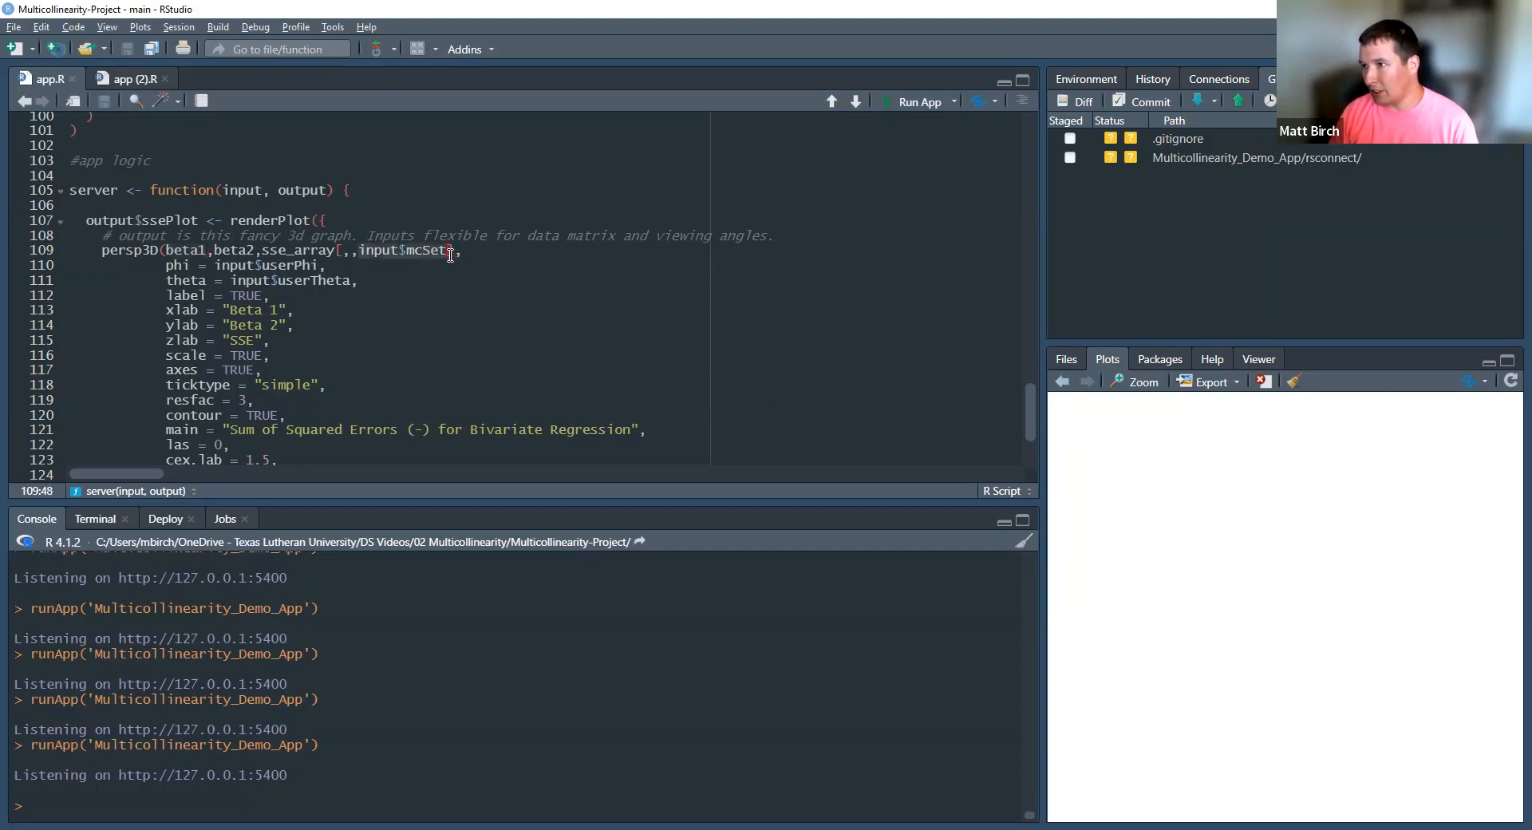
{"action": "scroll", "scroll_direction": "up", "scroll_amount": 3}
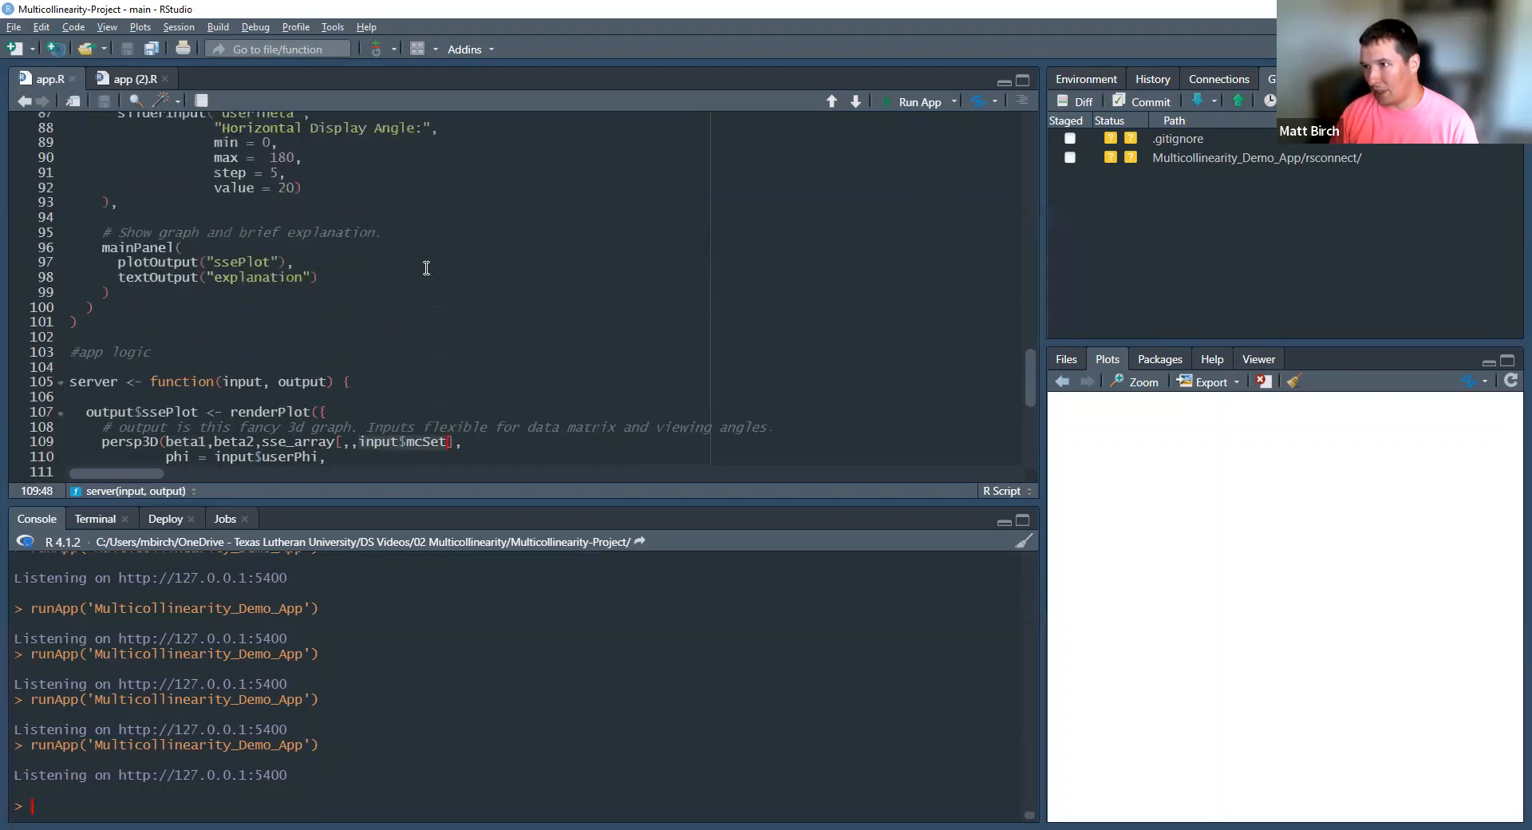
{"action": "scroll", "scroll_direction": "up", "scroll_amount": 3}
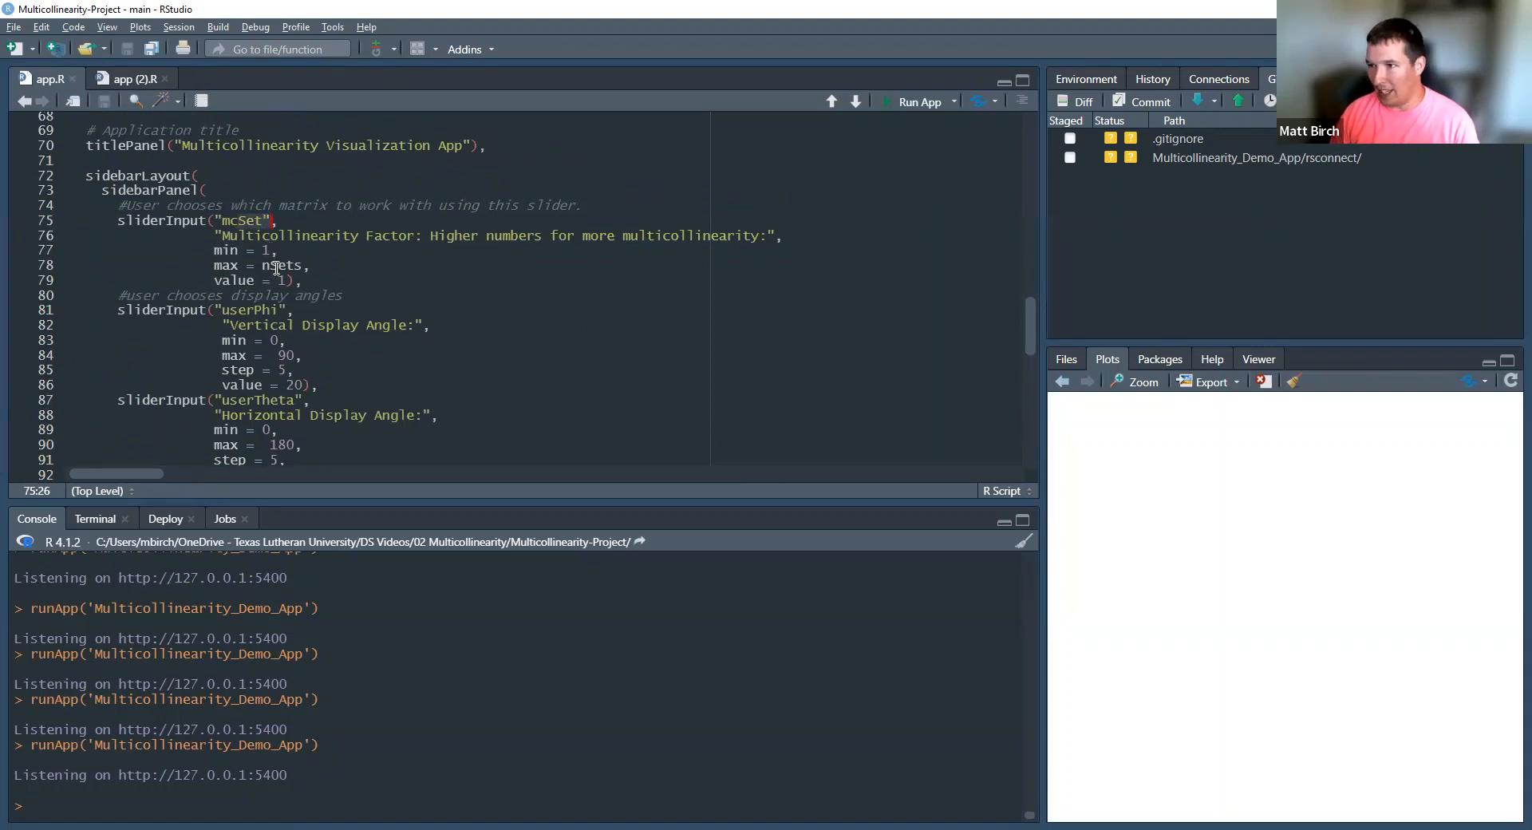
{"action": "scroll", "scroll_direction": "down", "scroll_amount": 3}
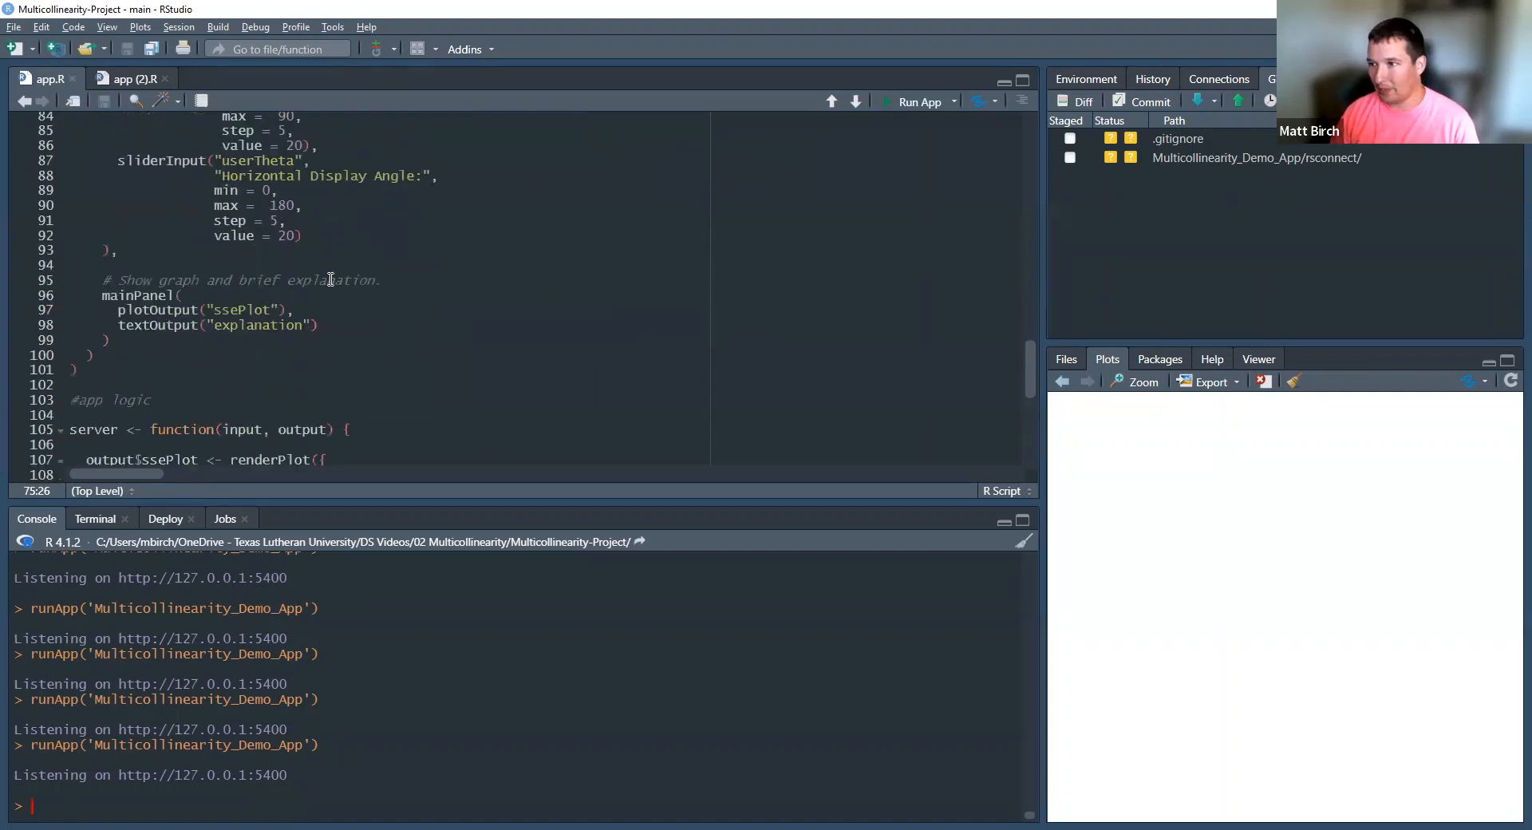
{"action": "scroll", "scroll_direction": "down", "scroll_amount": 3}
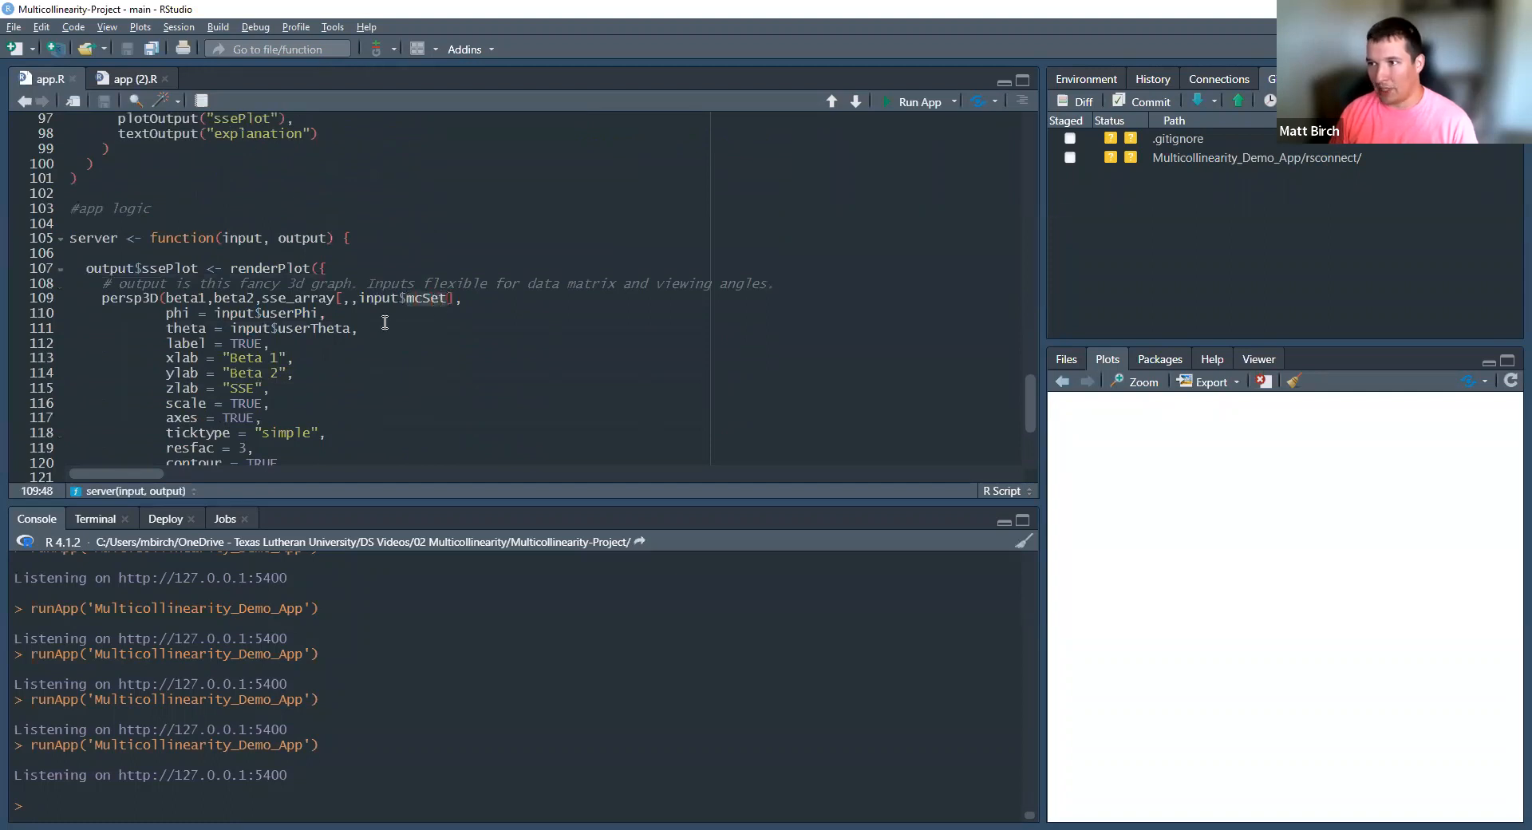
{"action": "mouse_move", "coordinate": [377, 324]}
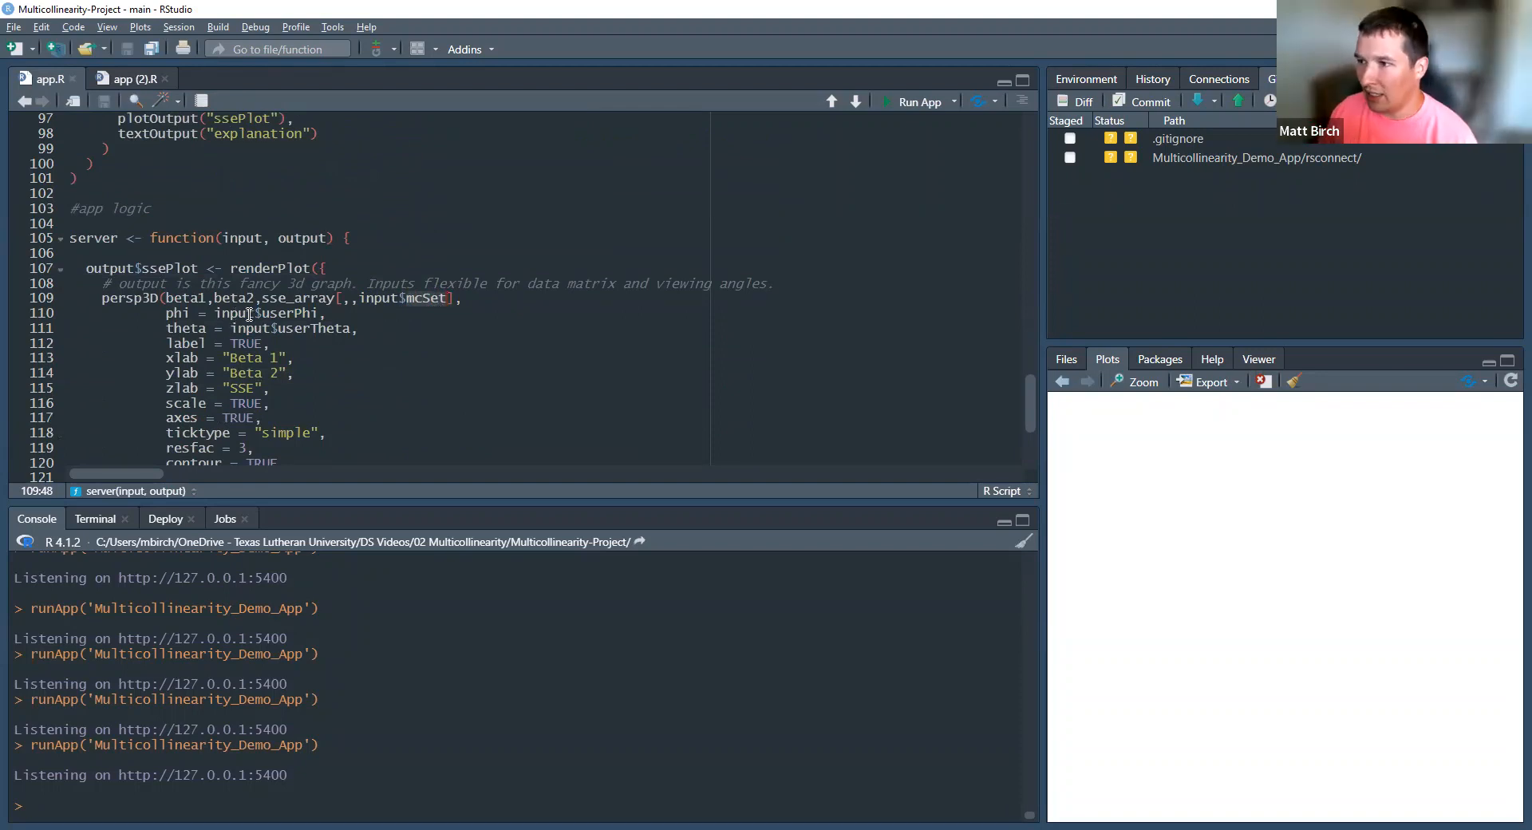
{"action": "left_click", "coordinate": [318, 312]}
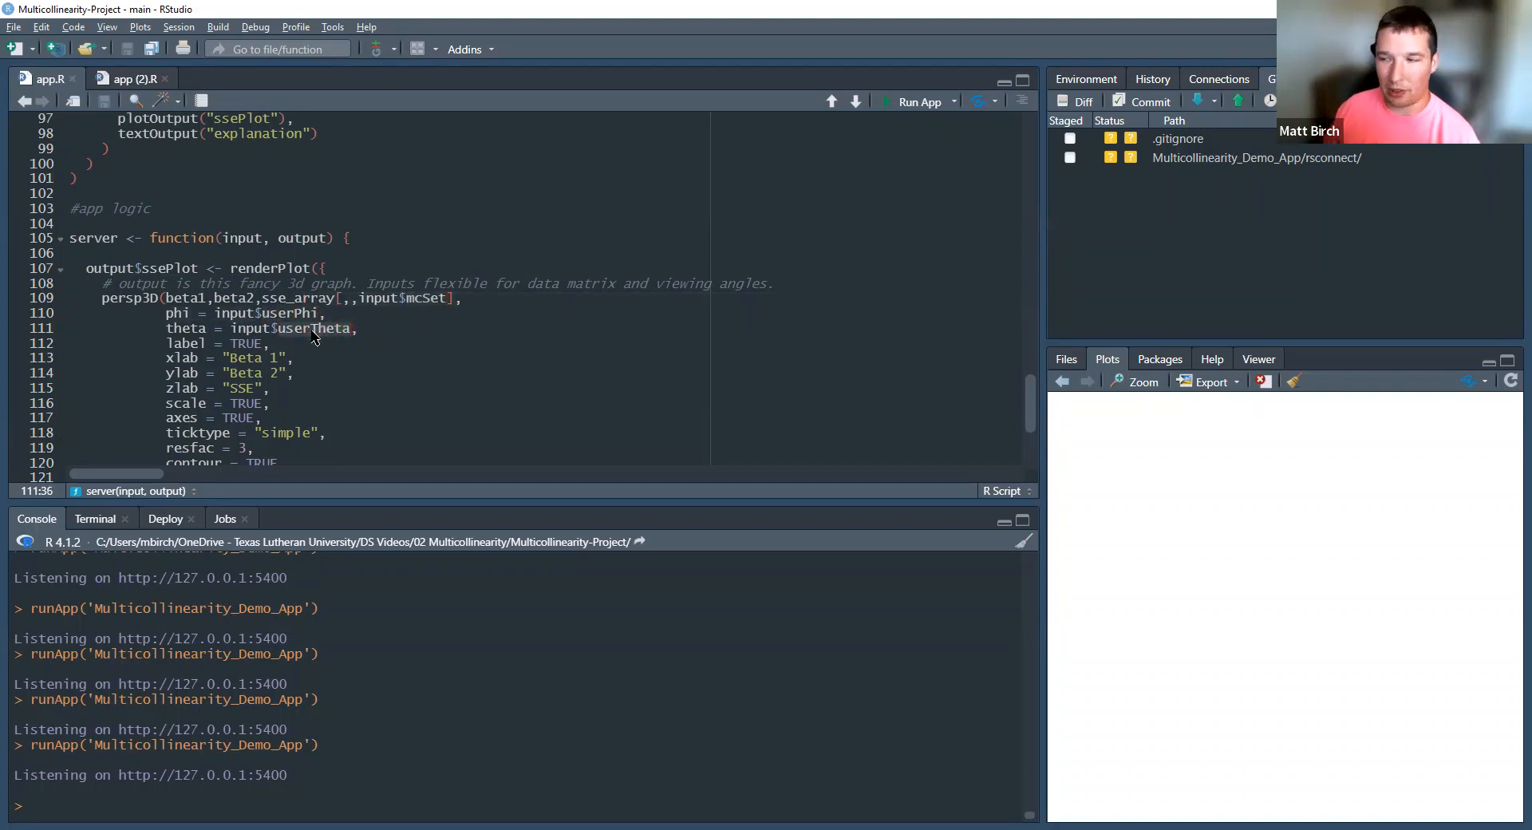
{"action": "mouse_move", "coordinate": [155, 362]}
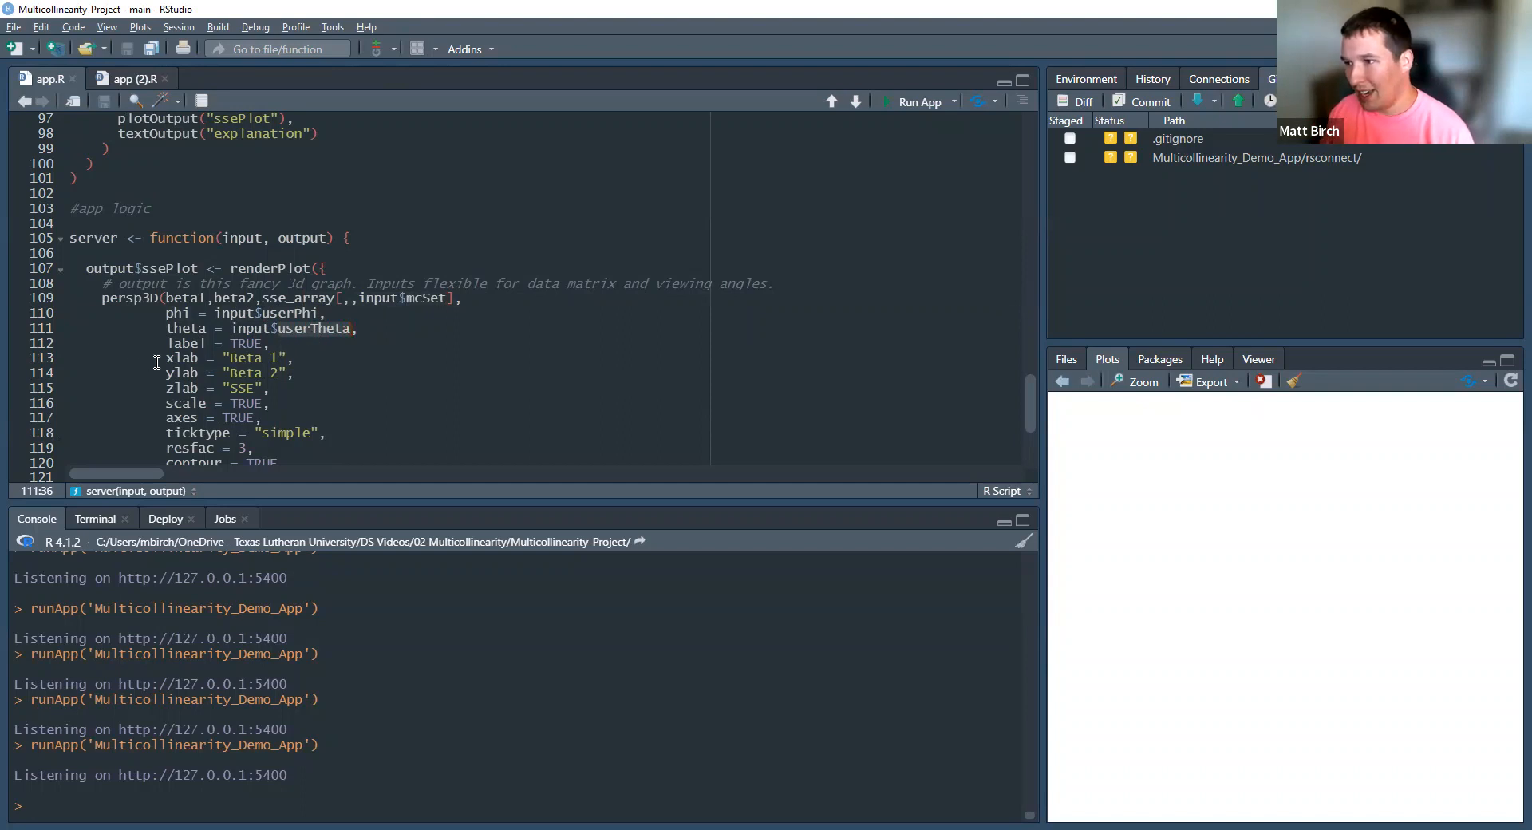
- Scroll to the renderText explanation and shinyApp call in app.R, then back up to the SSE loop
{"action": "scroll", "scroll_direction": "down", "scroll_amount": 3}
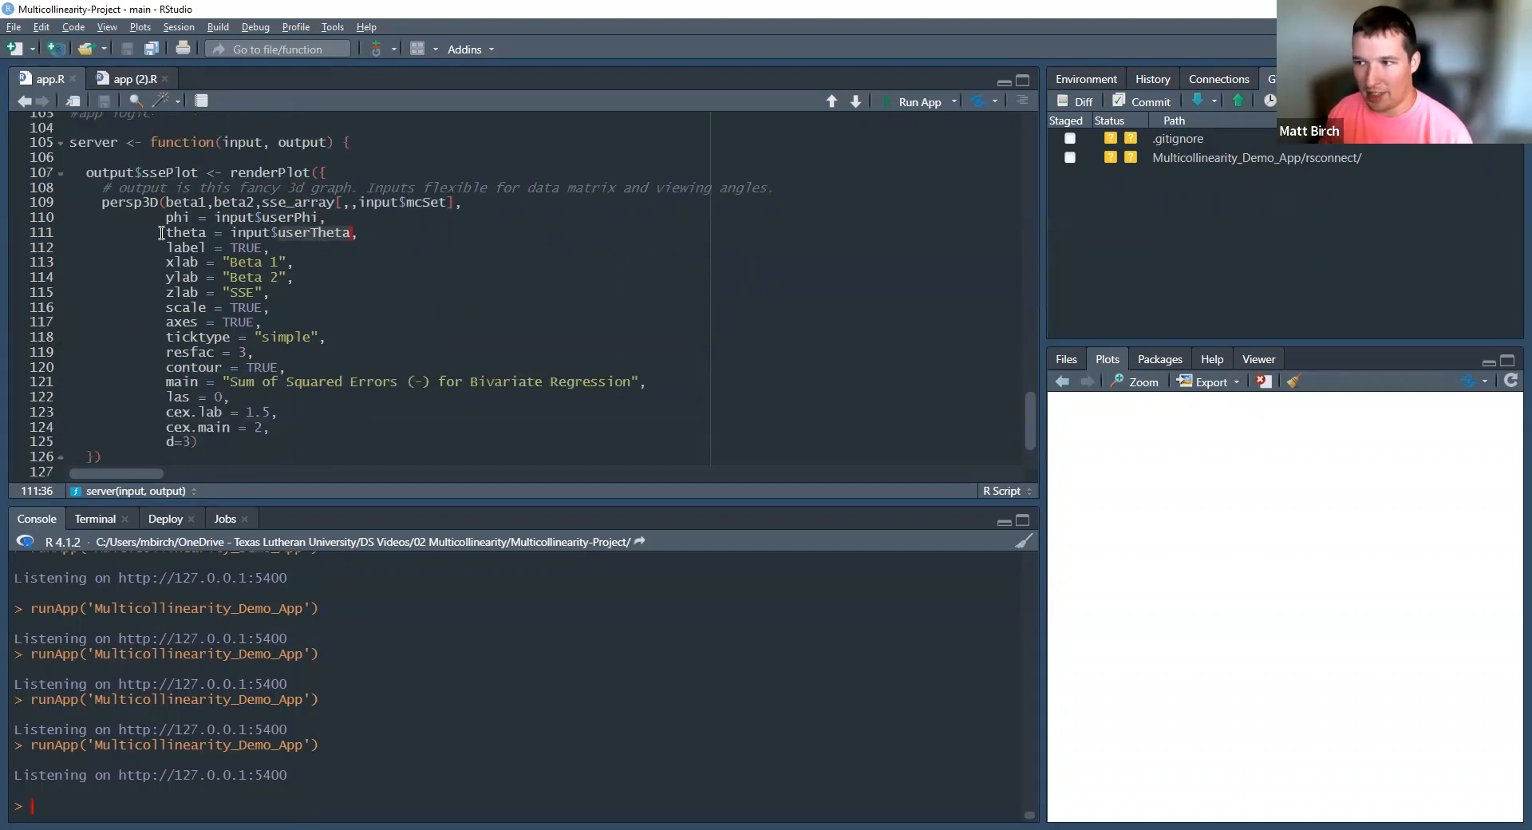
{"action": "scroll", "scroll_direction": "down", "scroll_amount": 3}
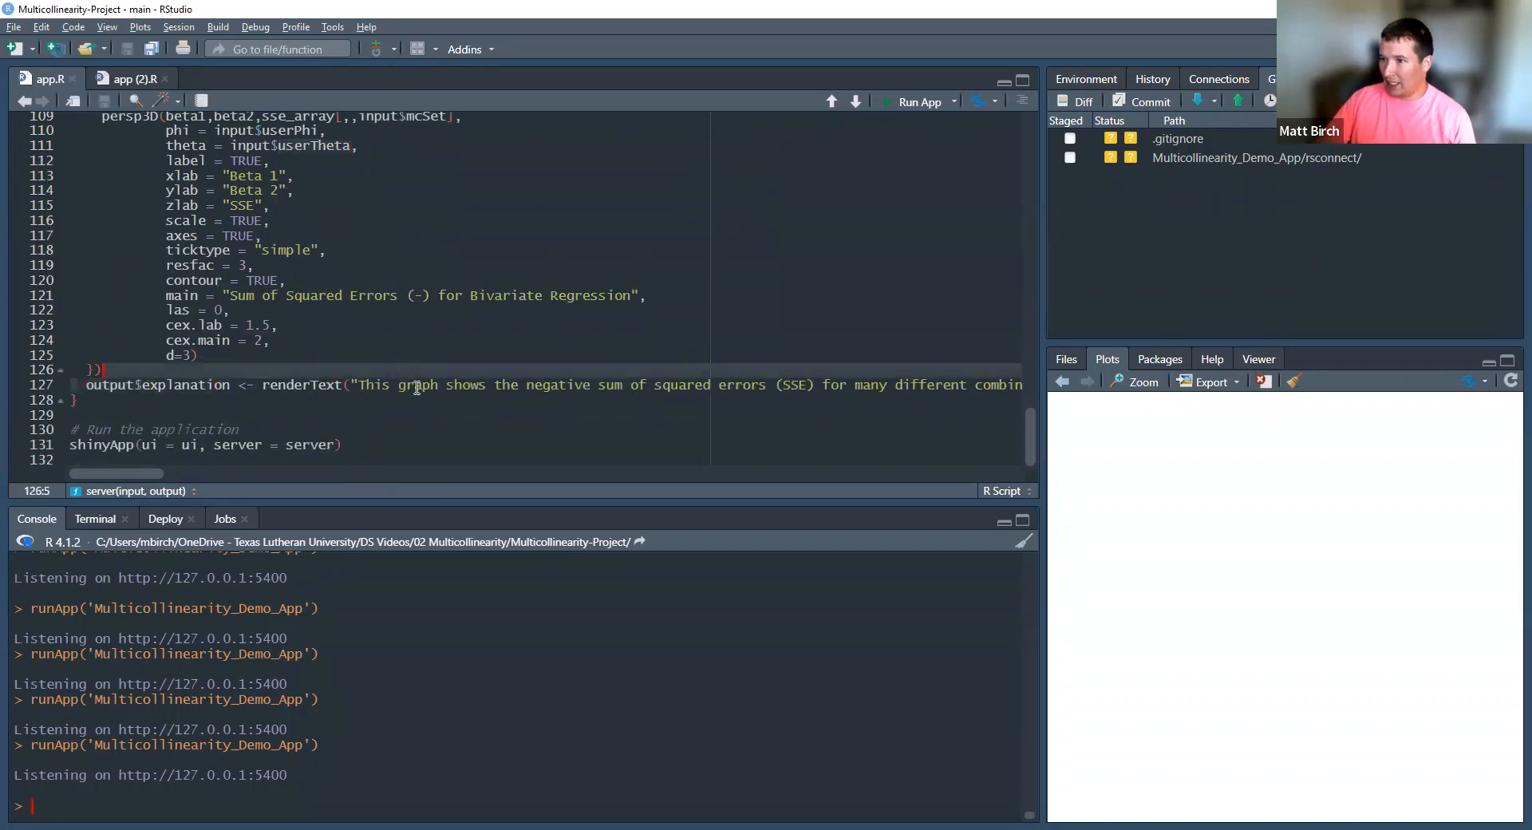
{"action": "left_click", "coordinate": [396, 446]}
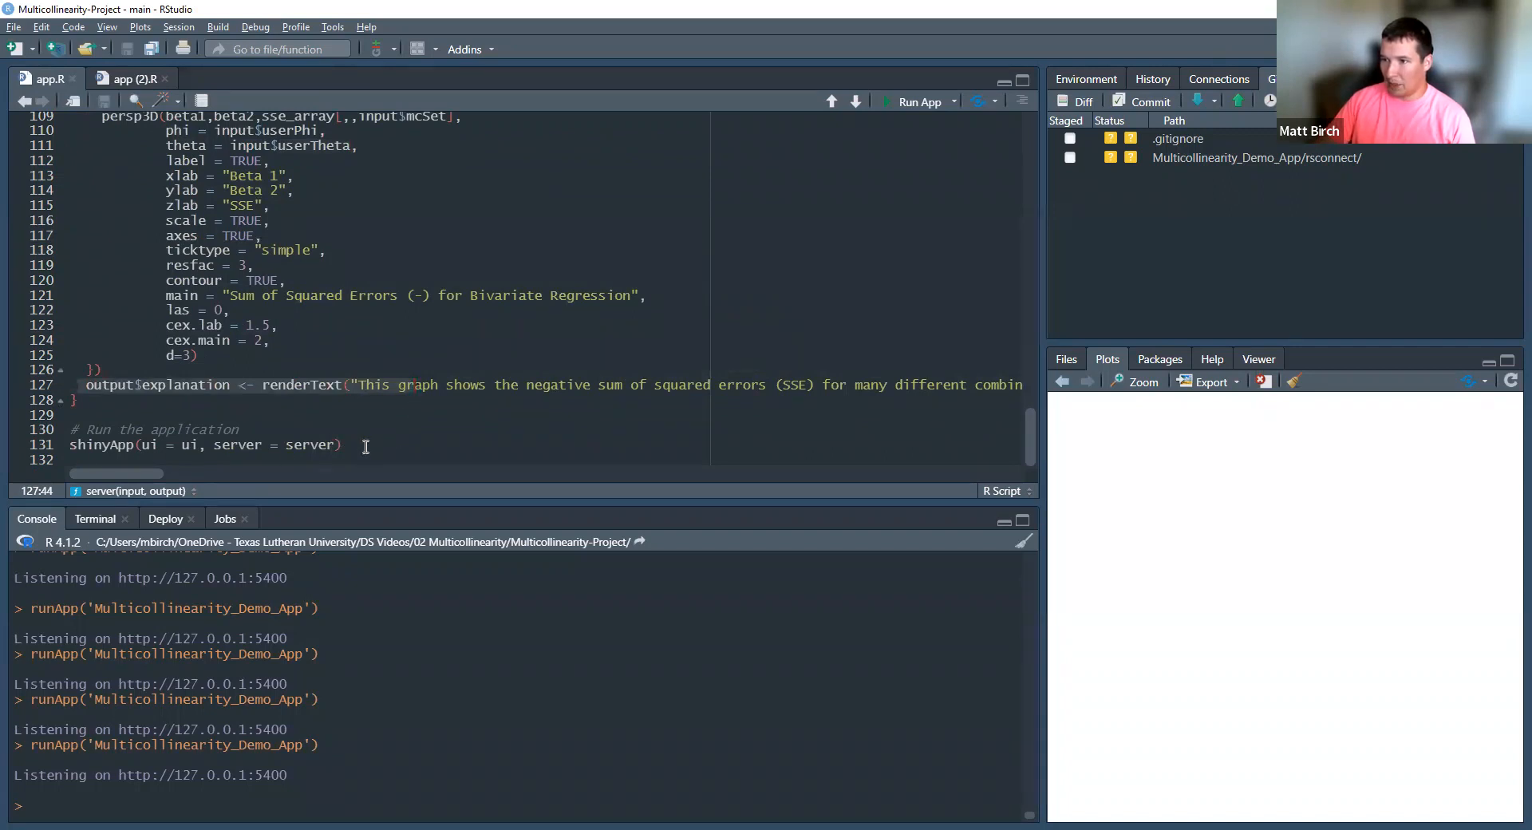
{"action": "mouse_move", "coordinate": [379, 436]}
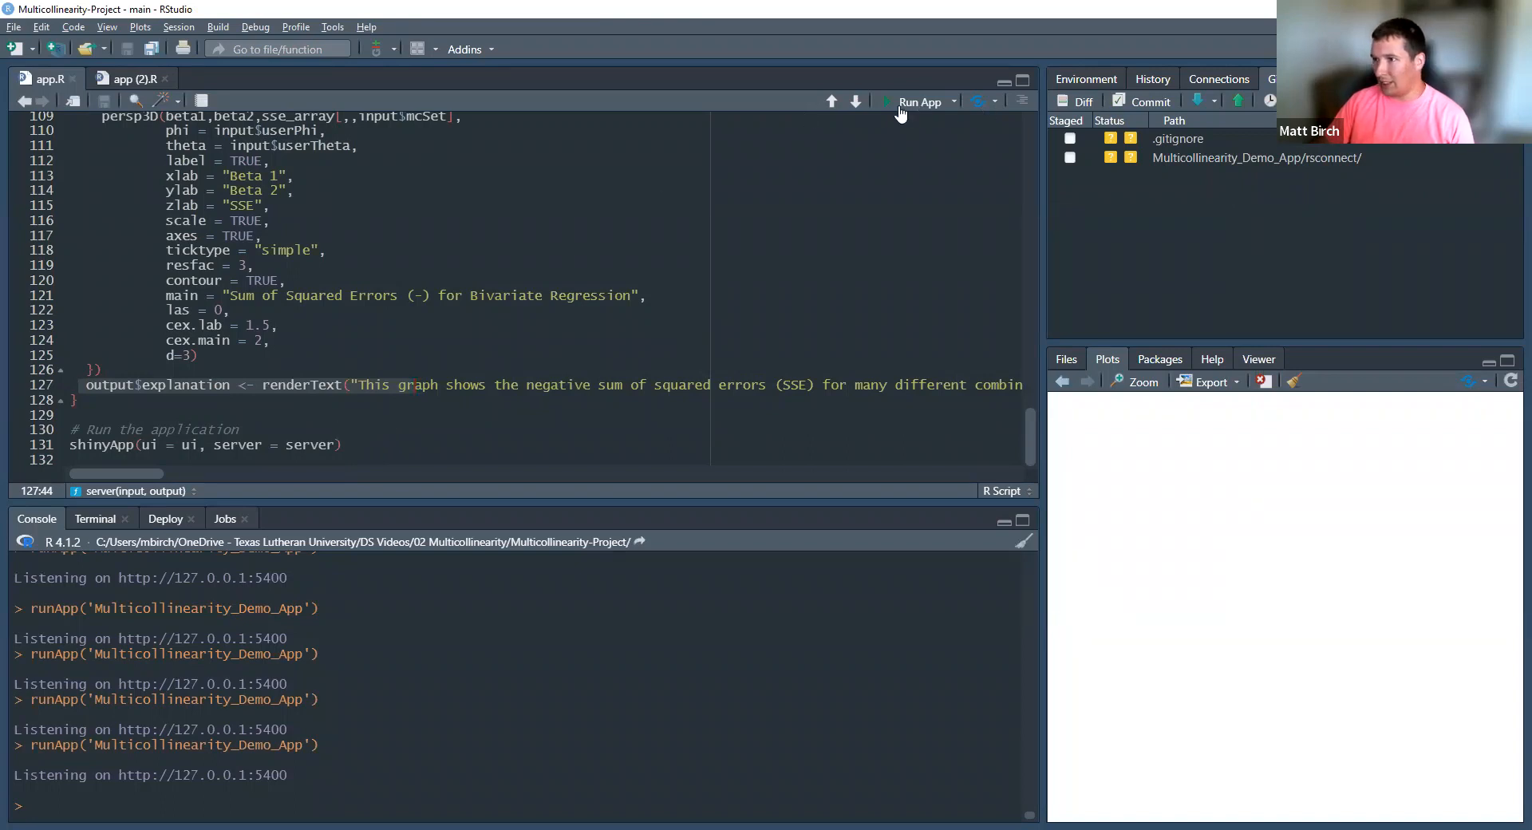
{"action": "scroll", "scroll_direction": "up", "scroll_amount": 3}
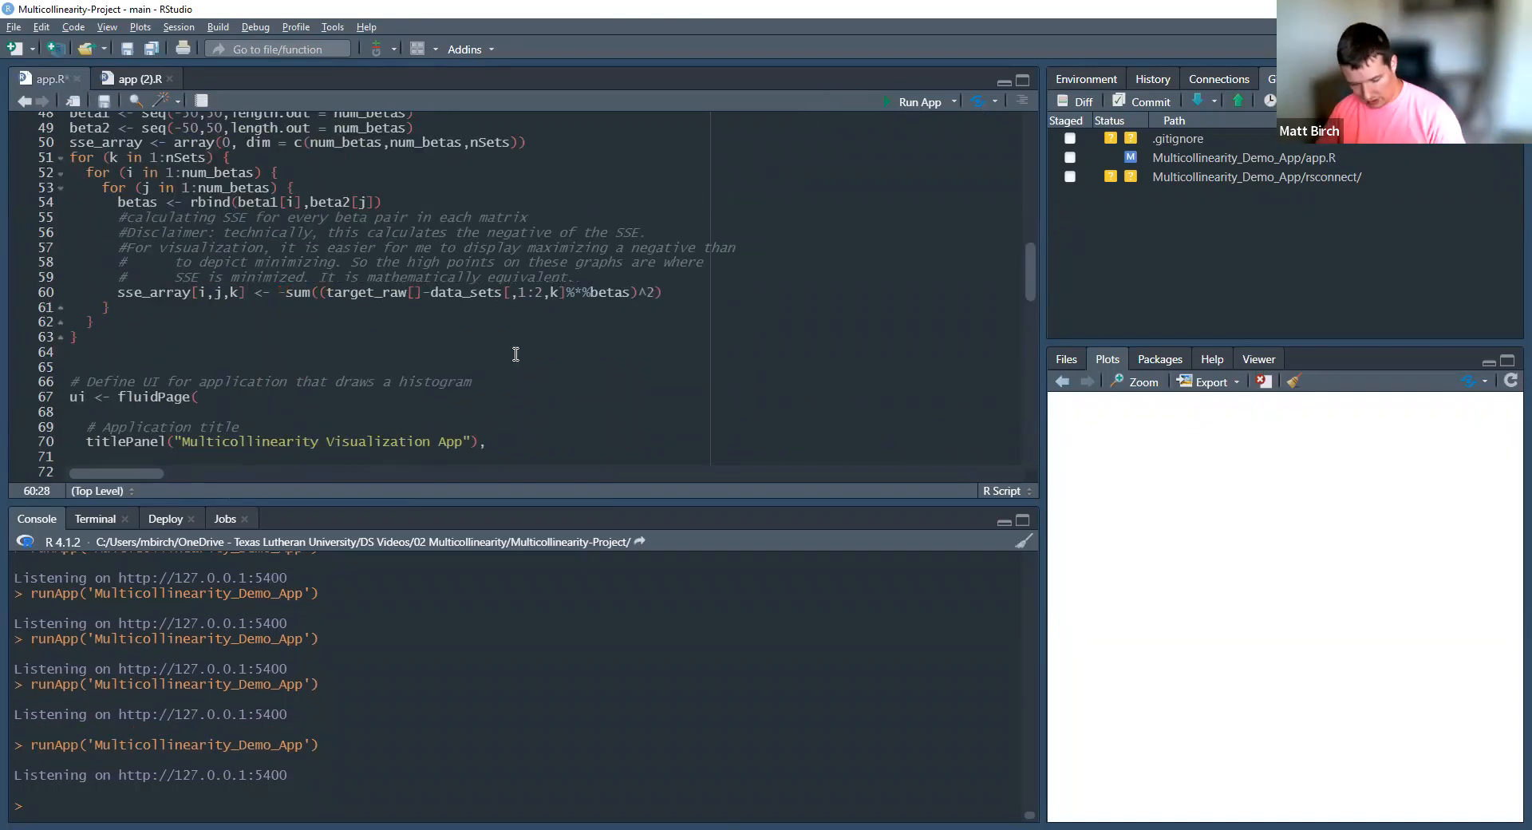